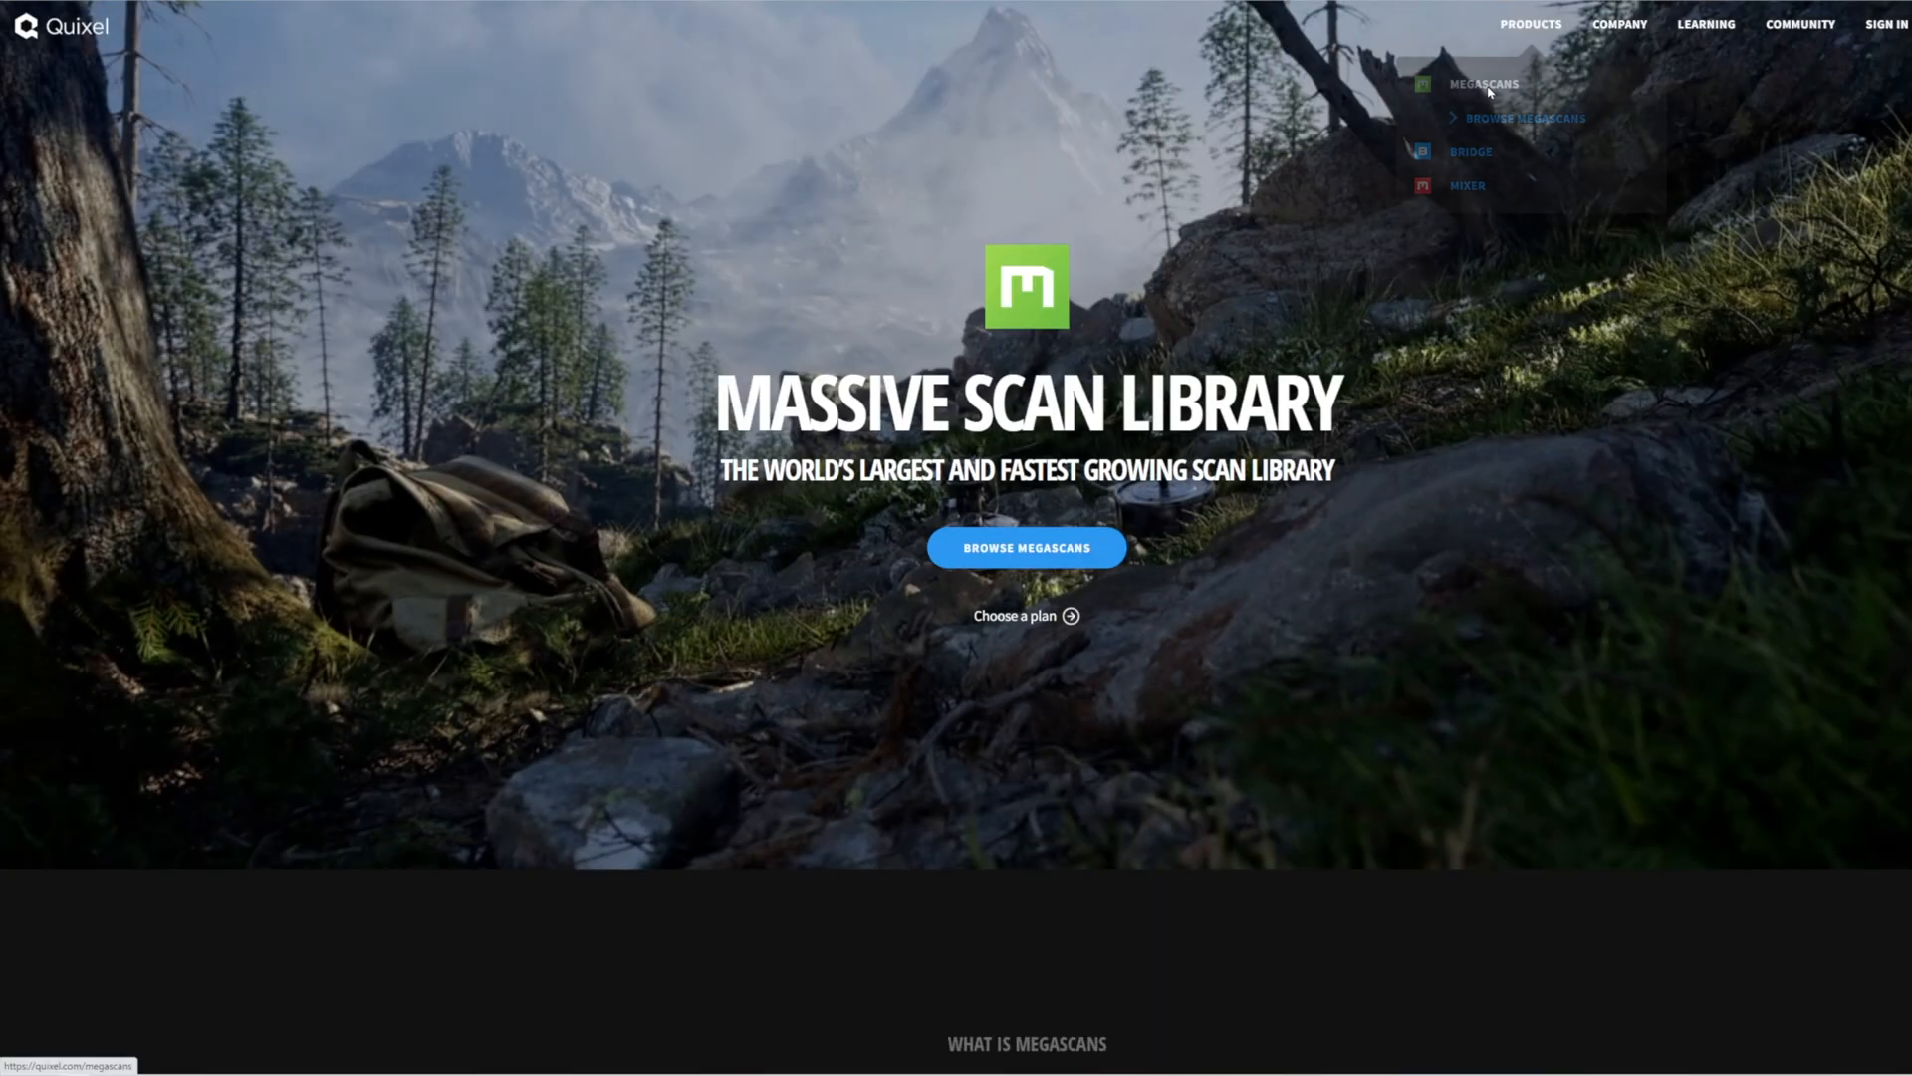
Open the Megascans online asset library from the Quixel Products menu.
click(1522, 118)
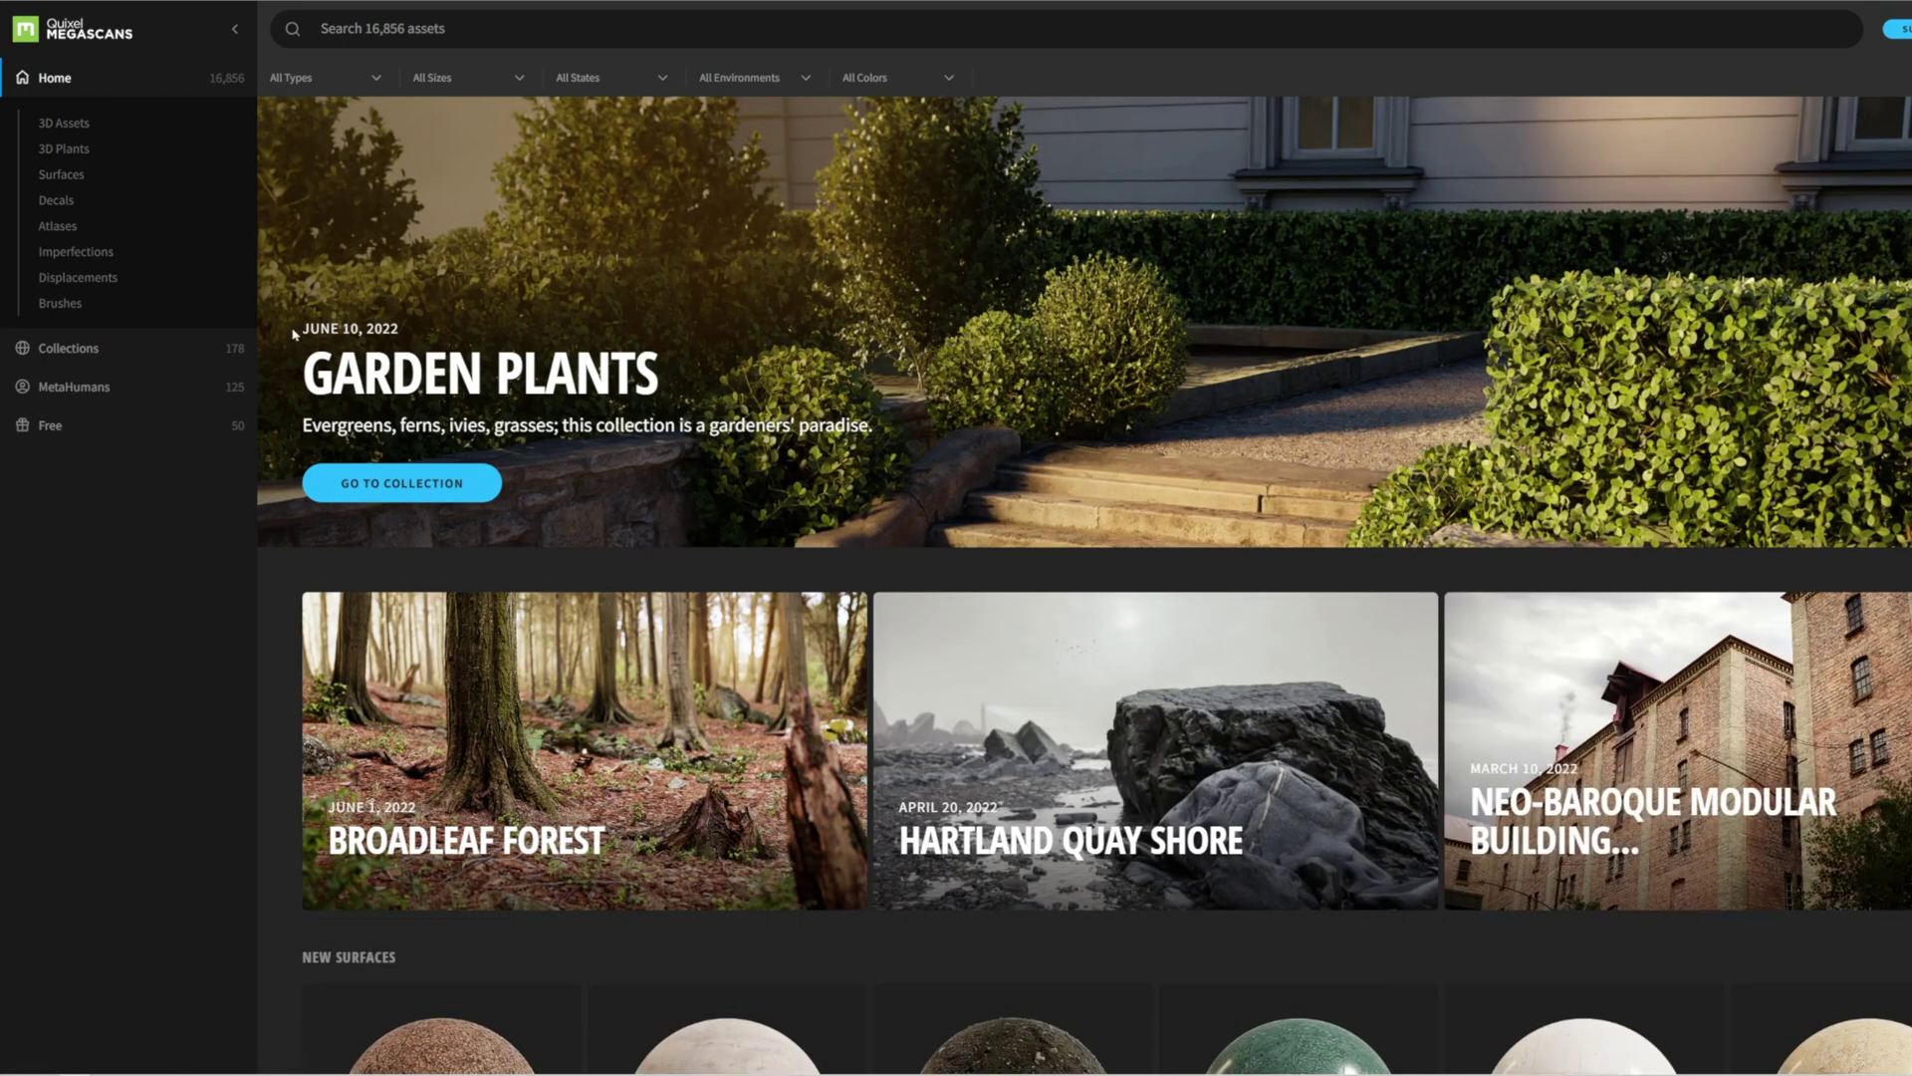
mouse_move(428, 510)
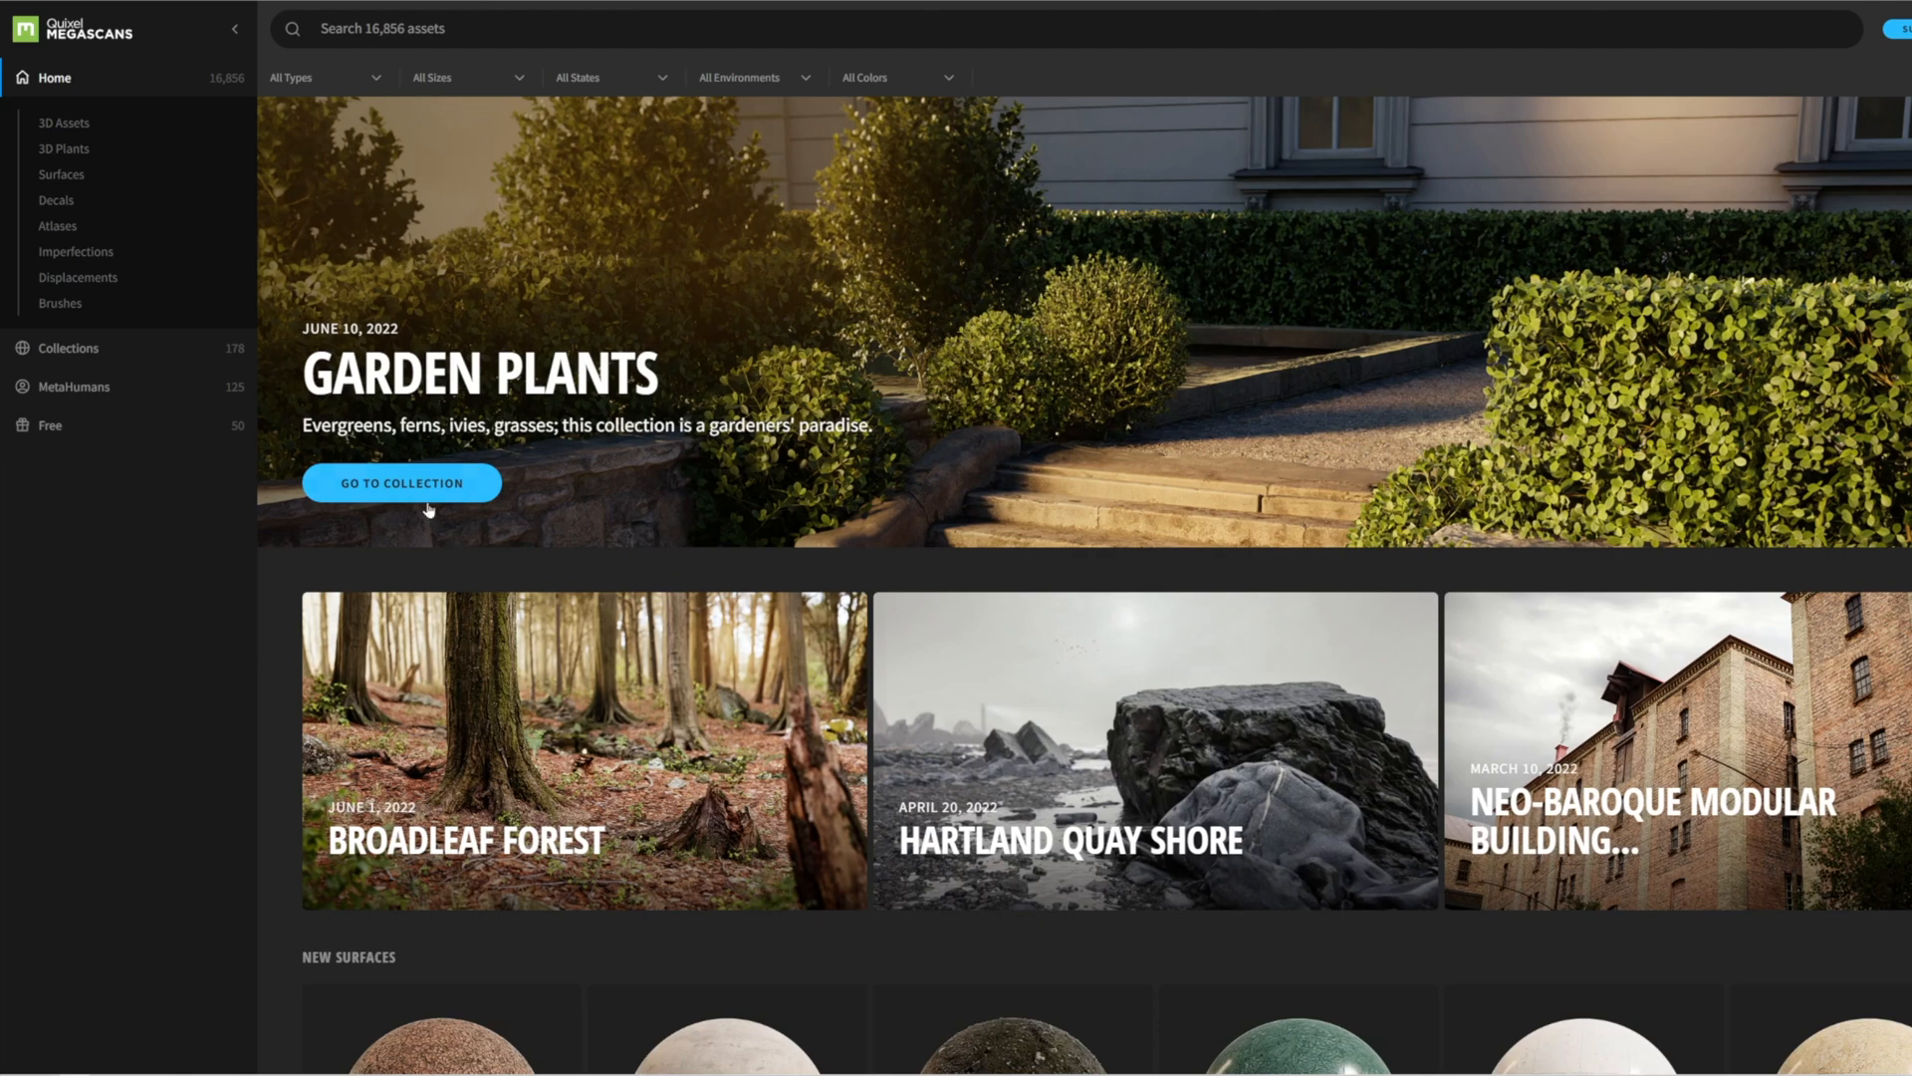
mouse_move(401, 483)
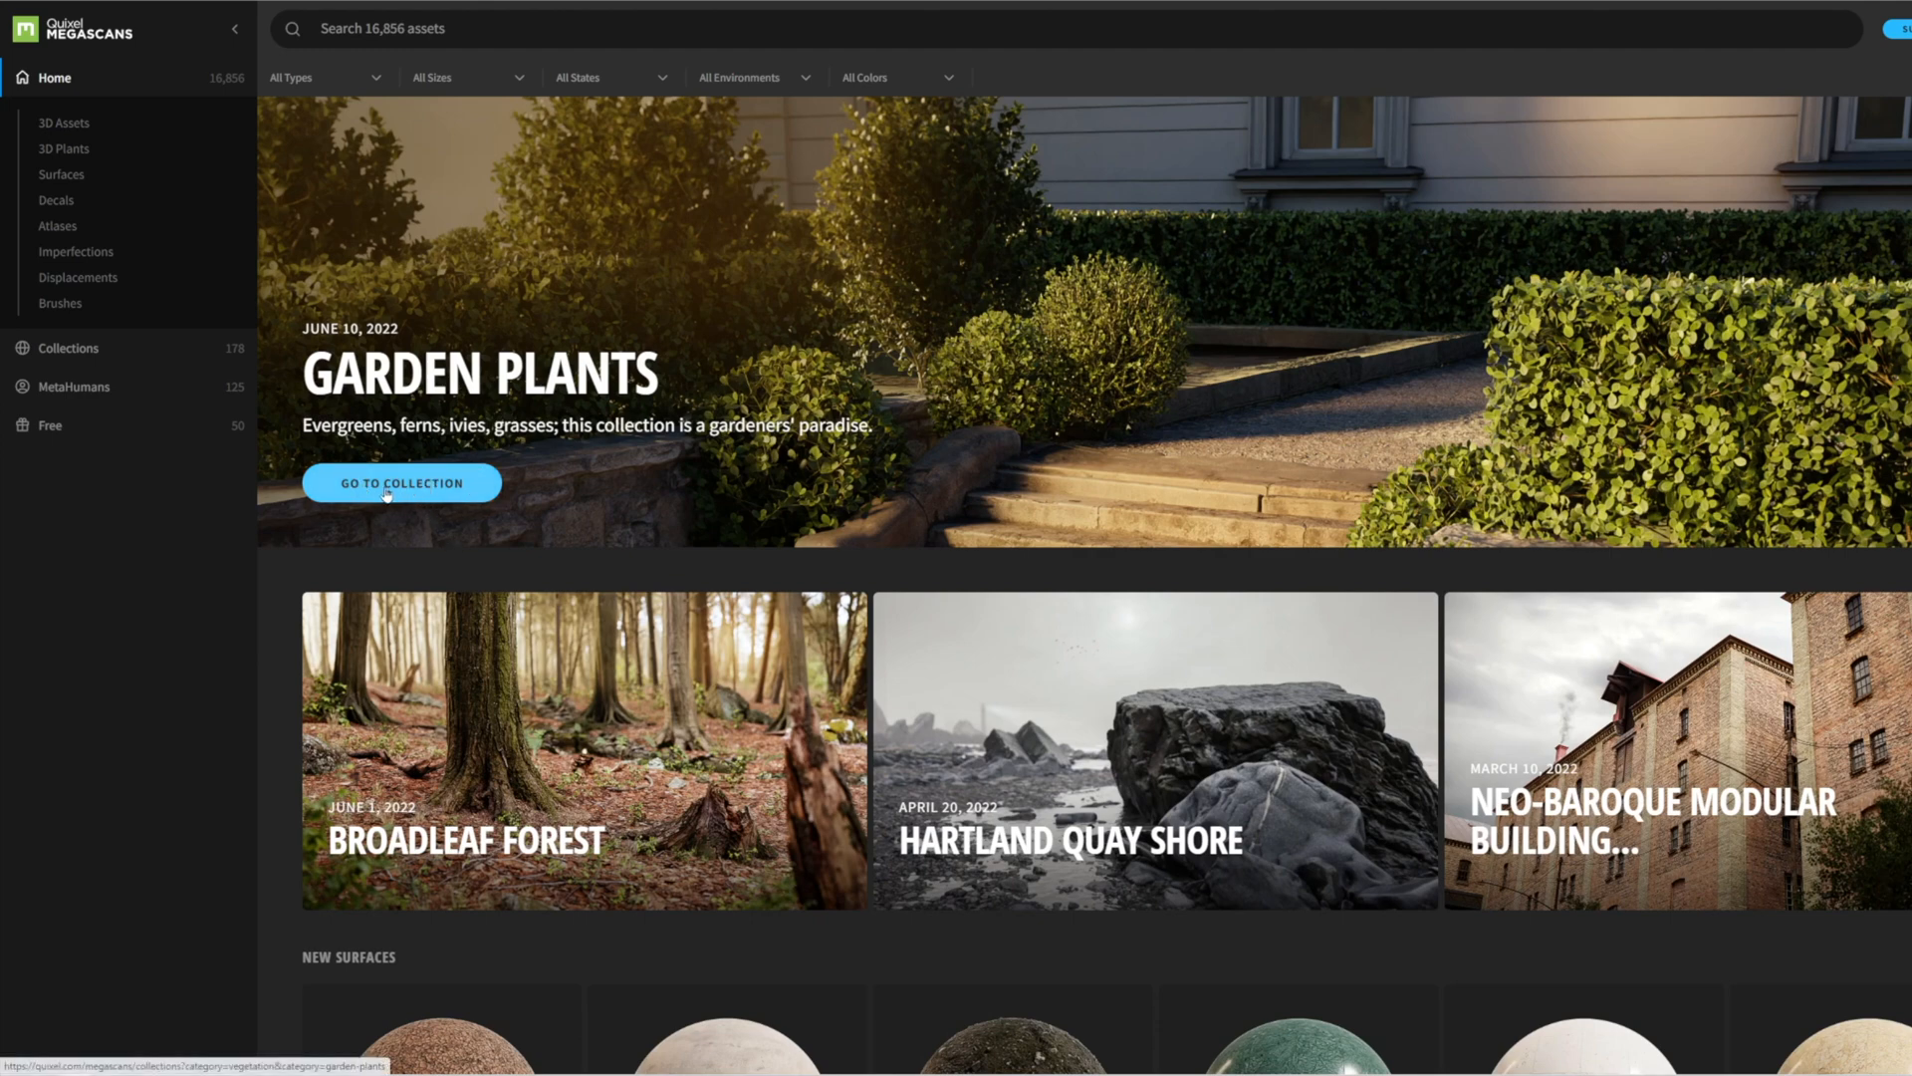
Open the Garden Plants collection and scroll its assets down to the Boxwood plant.
click(401, 482)
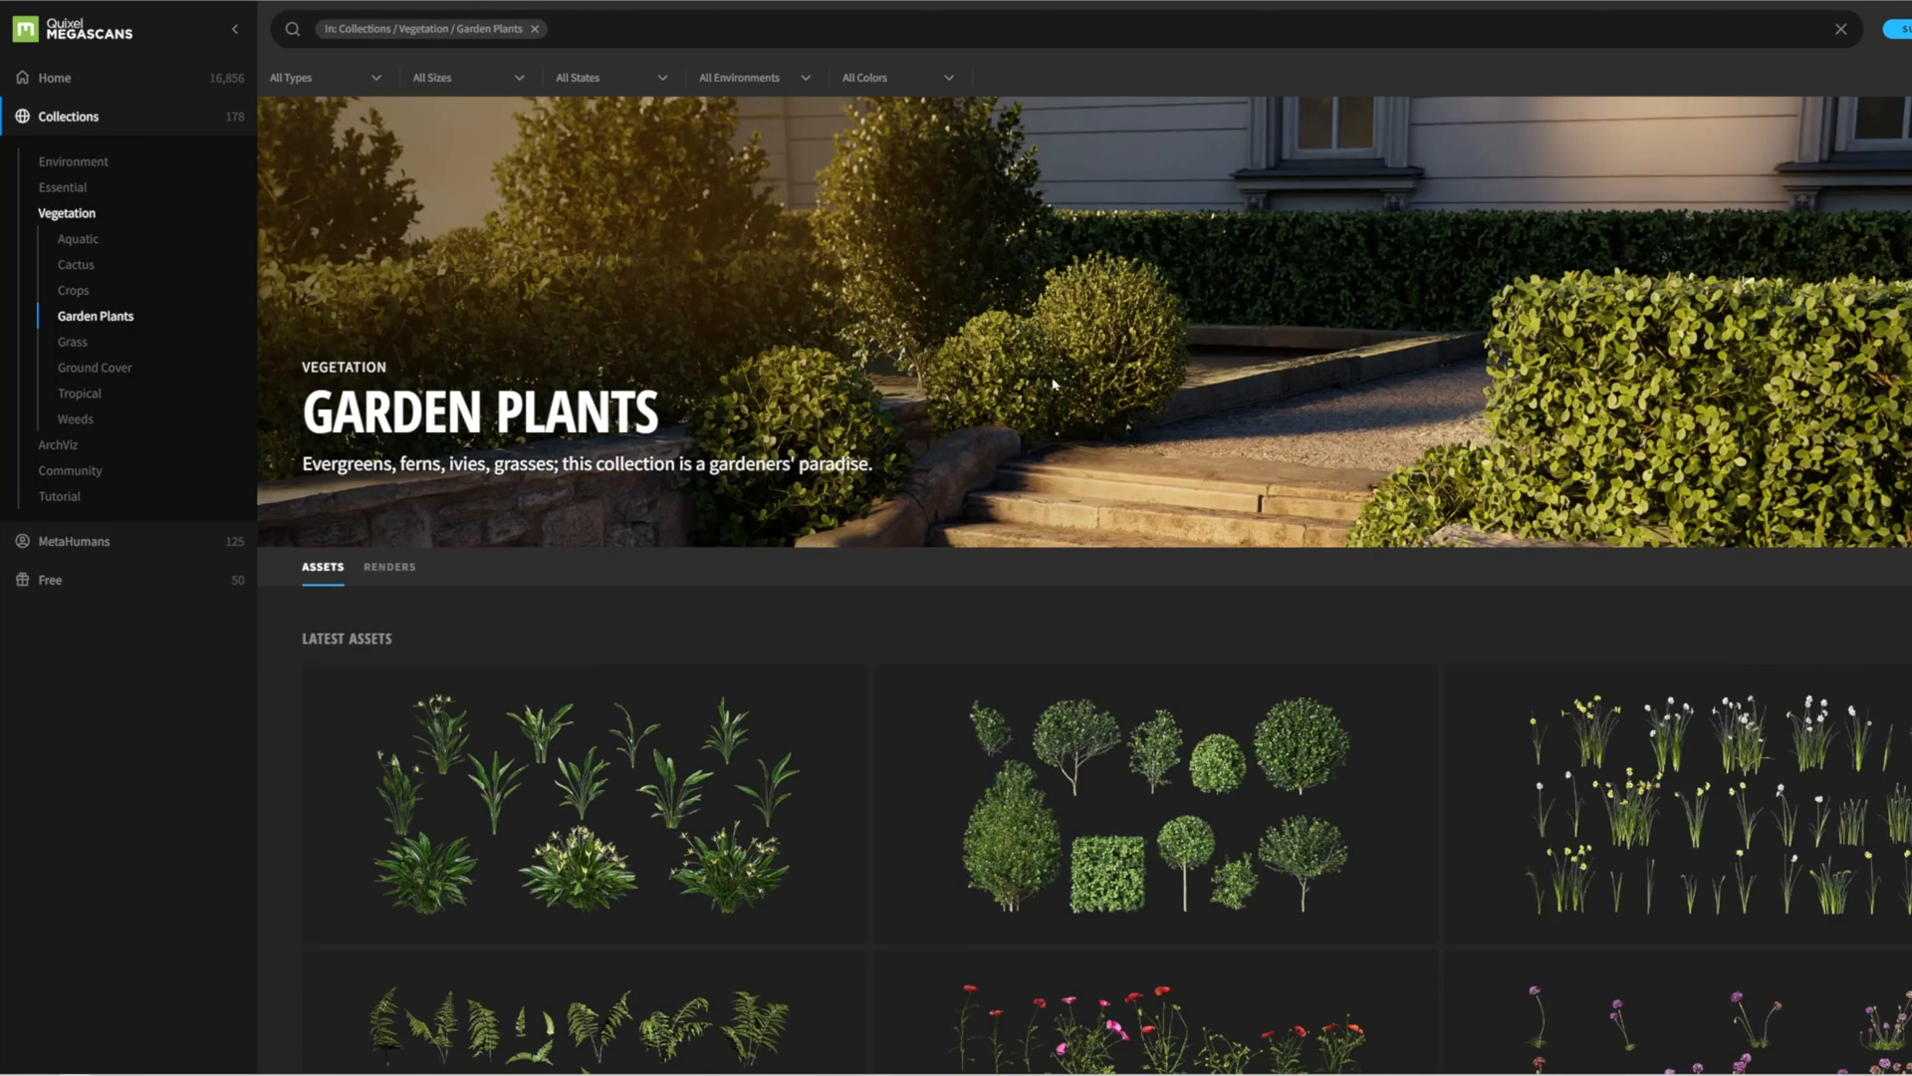
mouse_move(1015, 399)
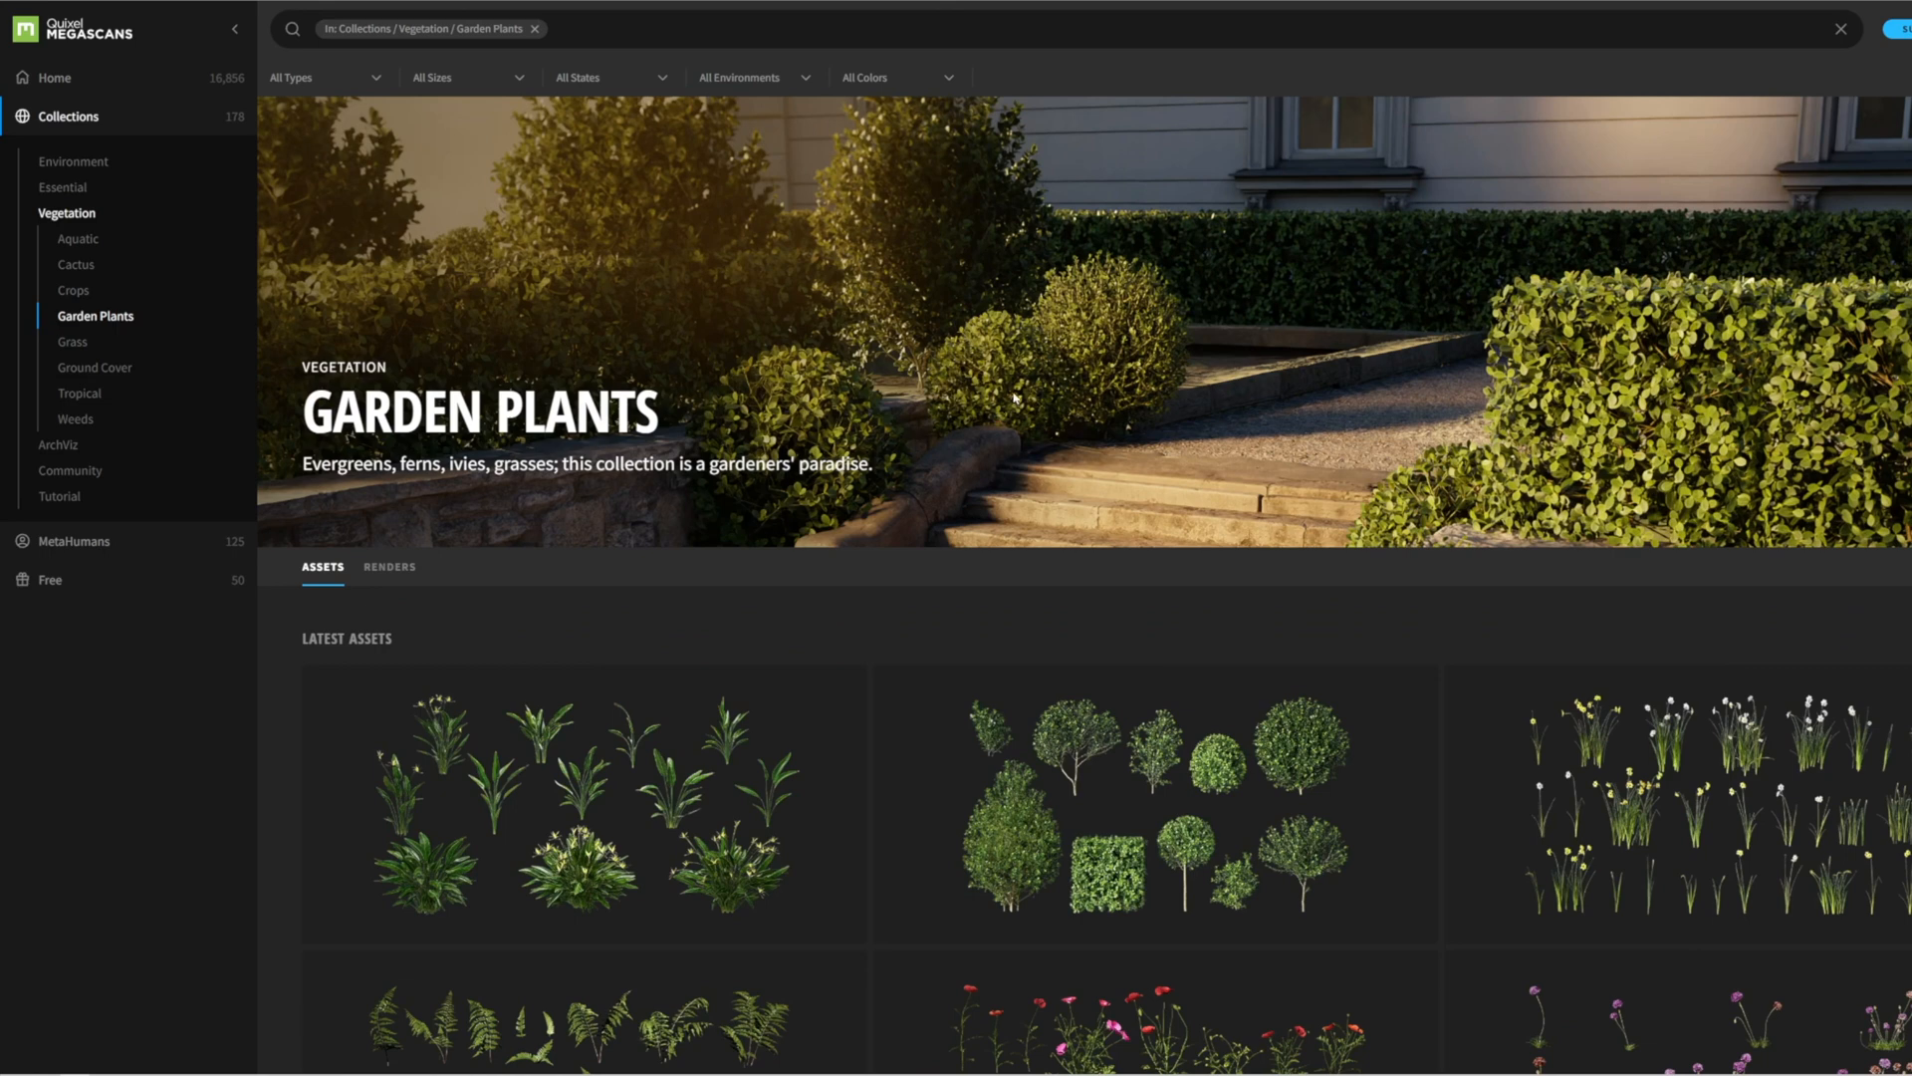
scroll(down, 3)
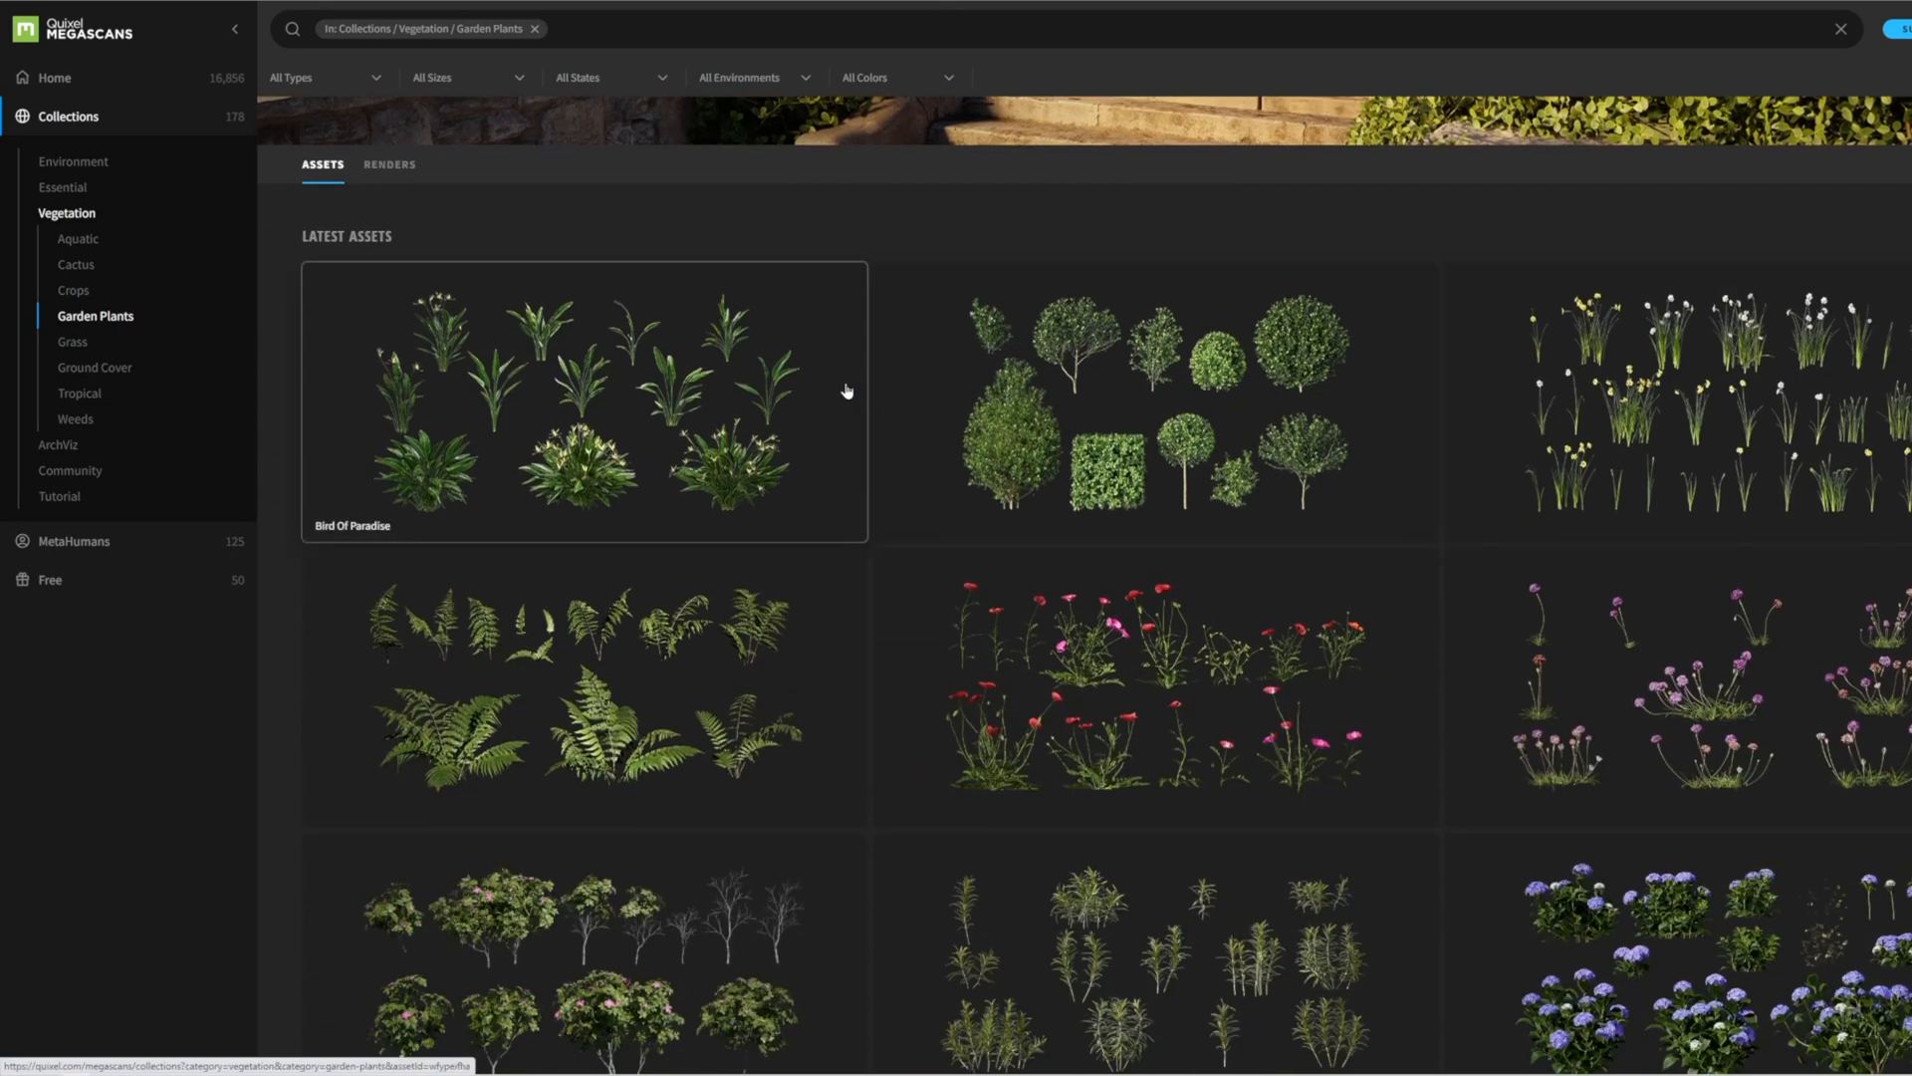
mouse_move(699, 429)
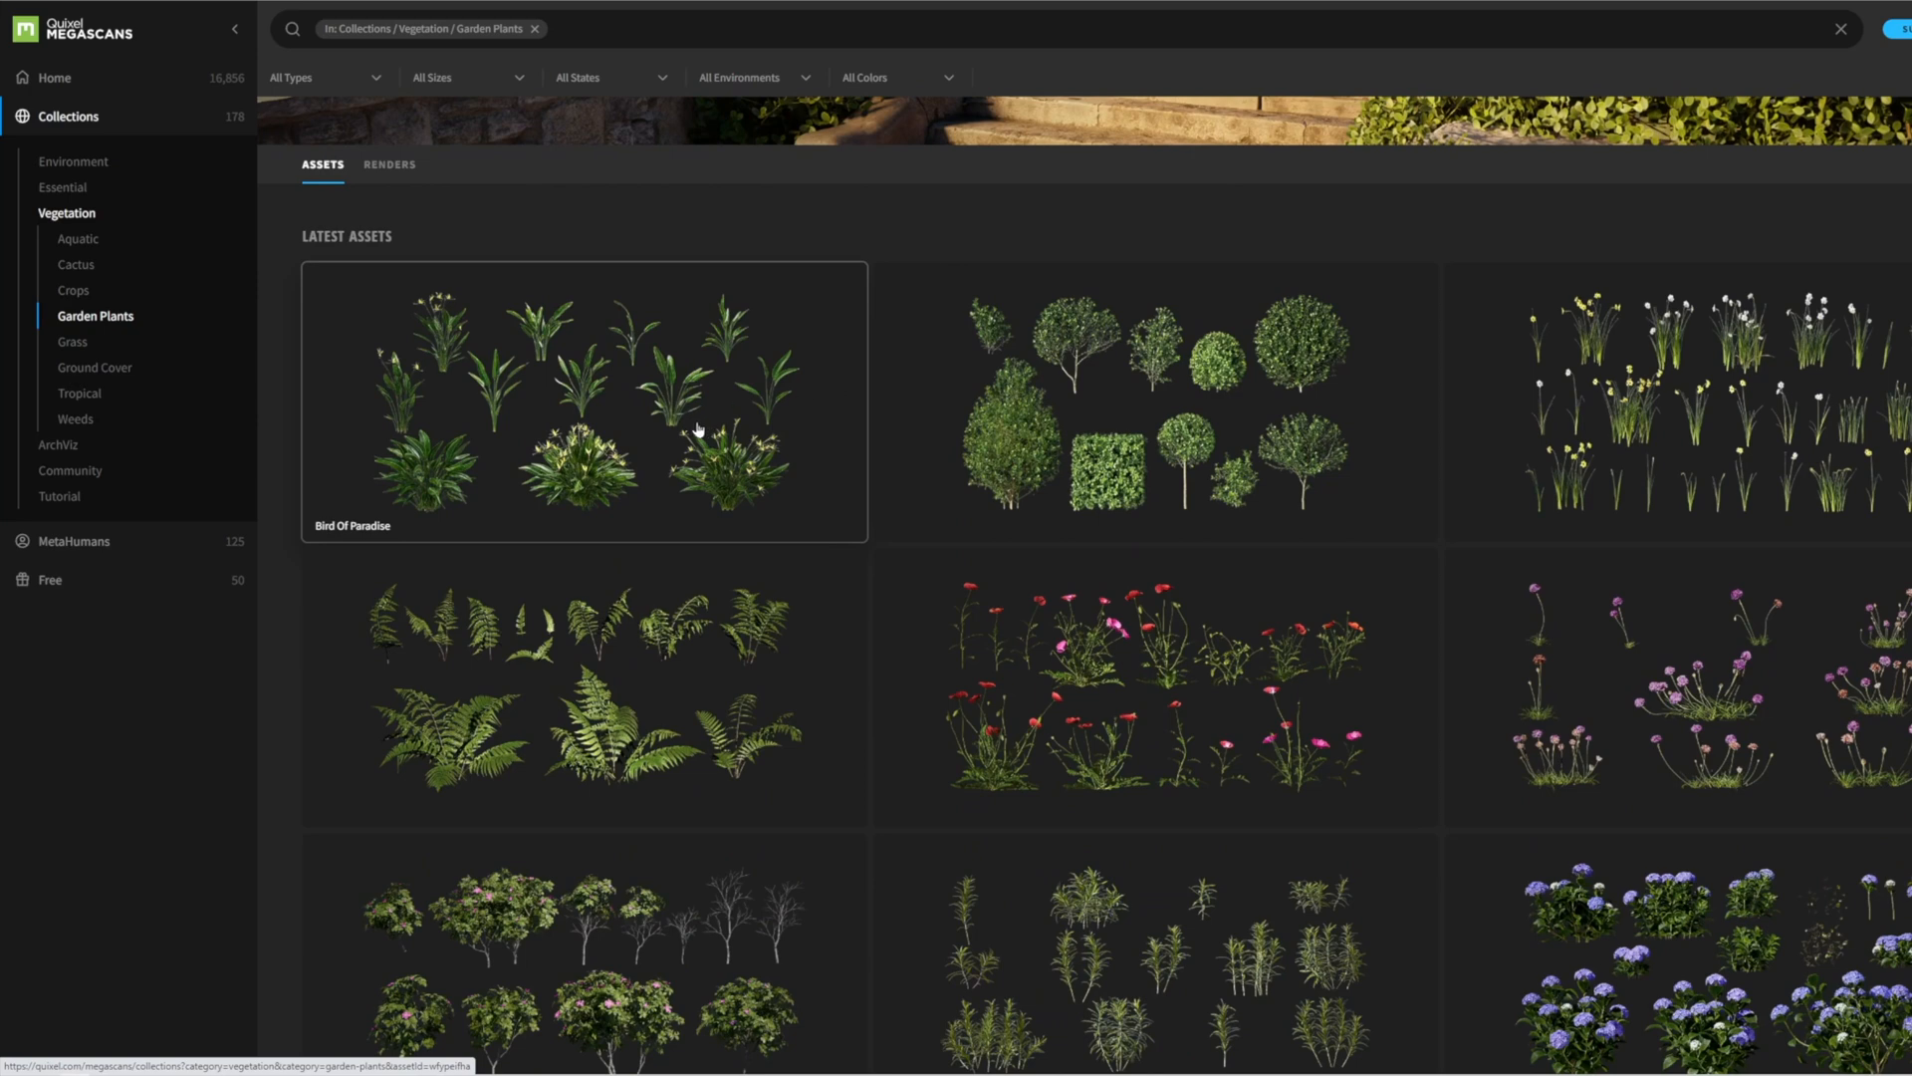
mouse_move(1078, 482)
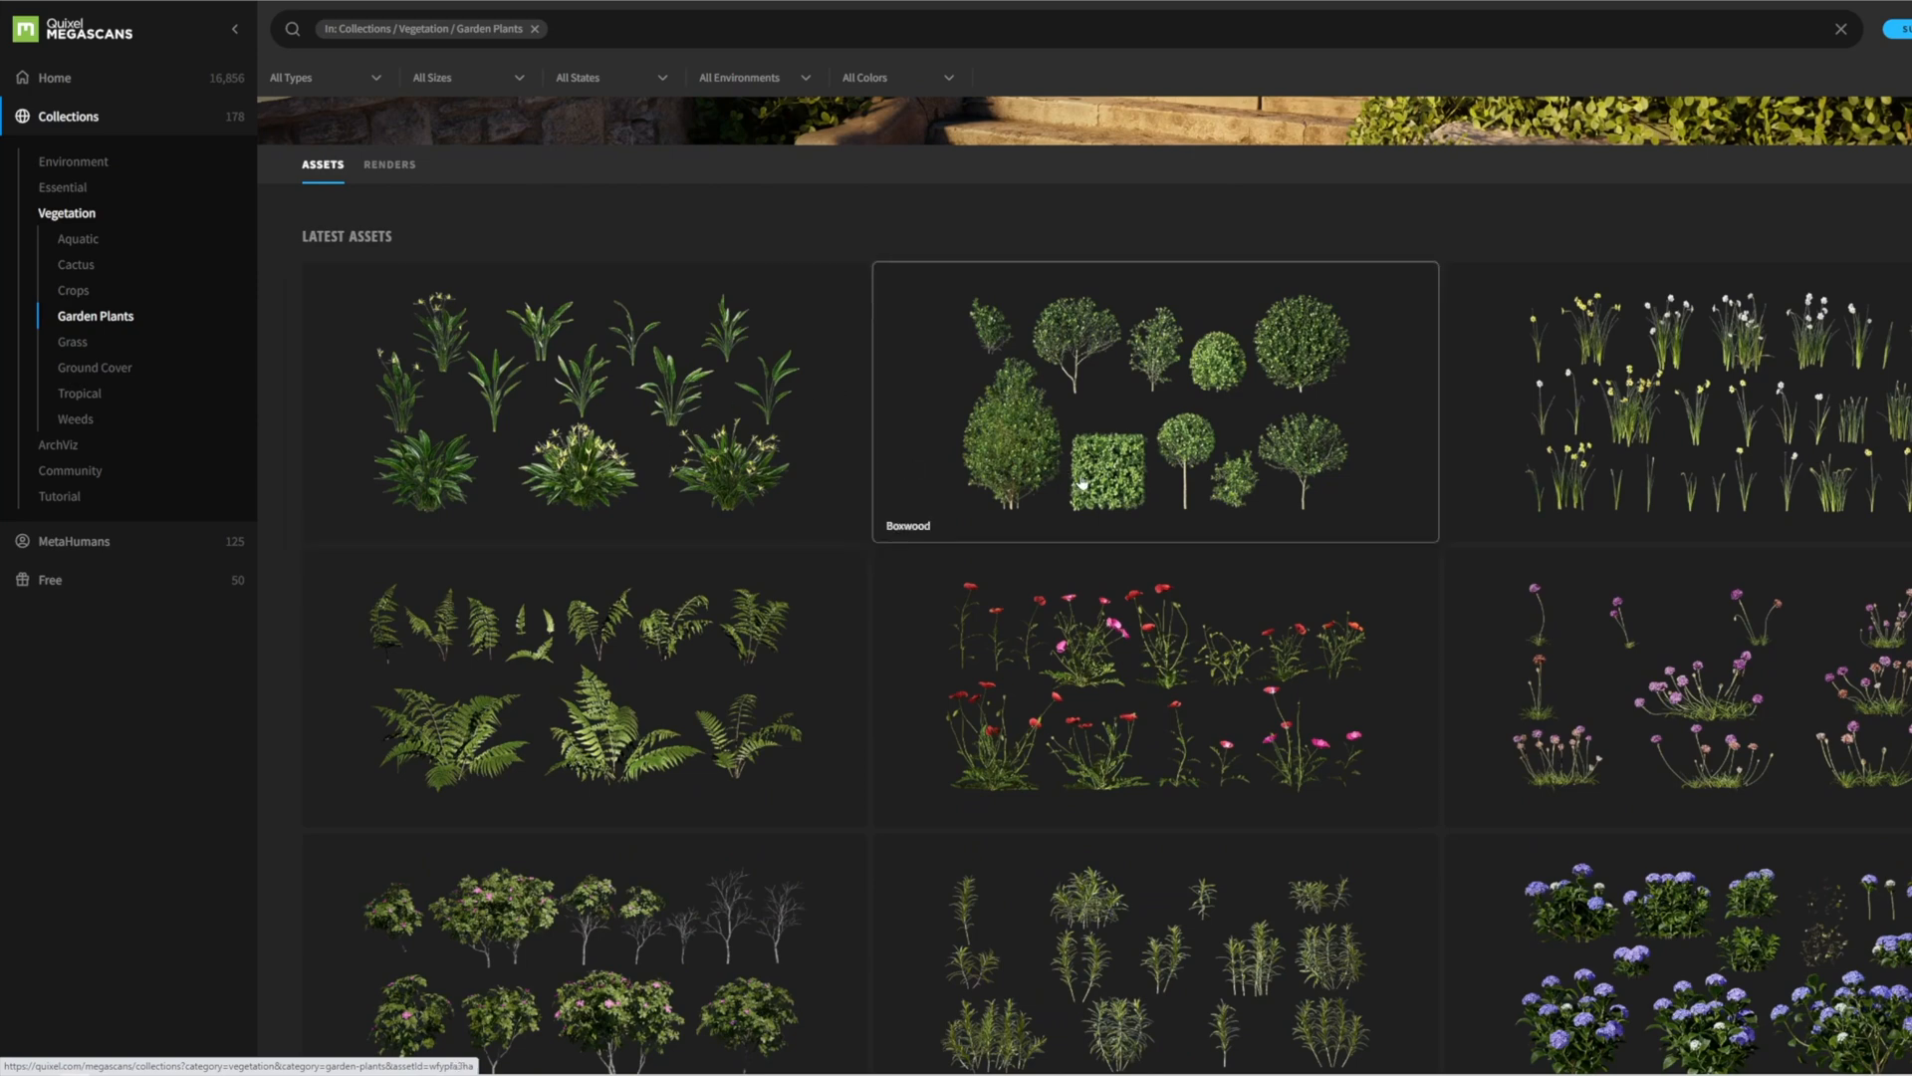
mouse_move(1217, 433)
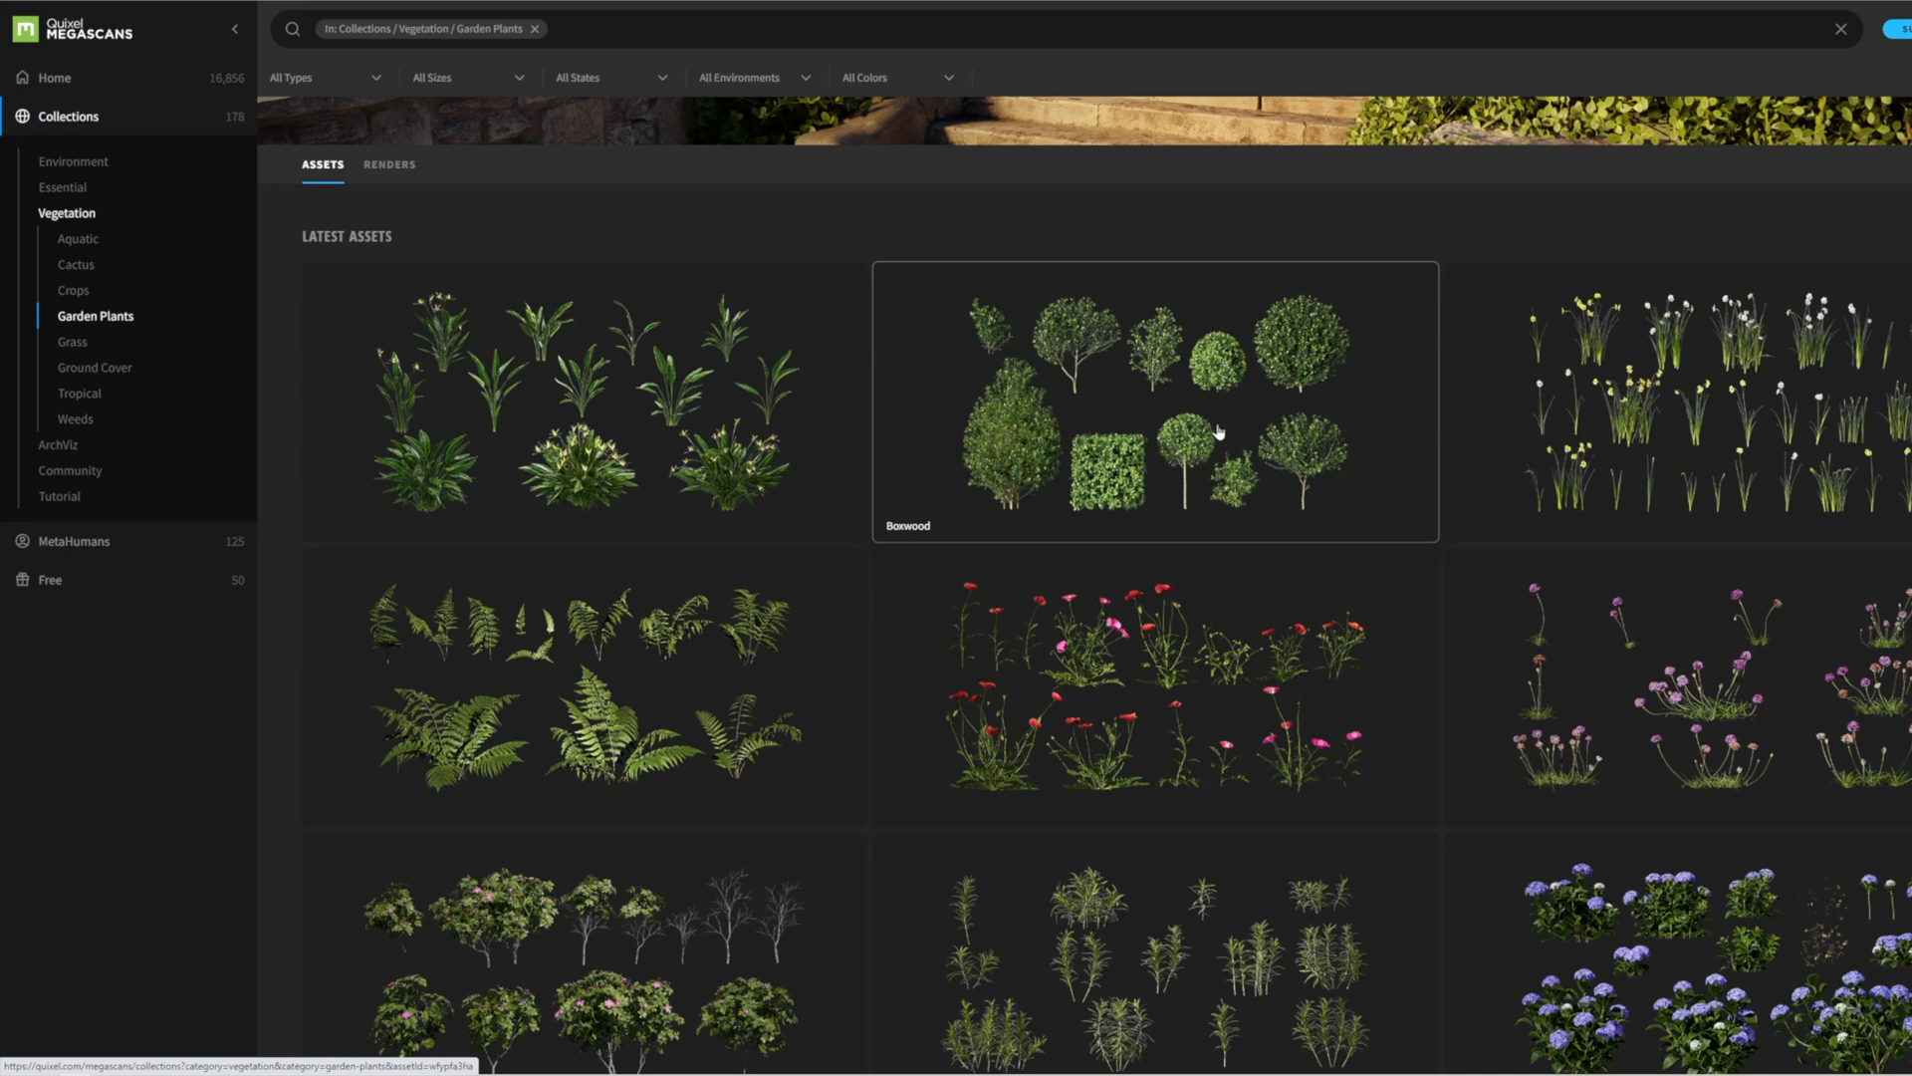
mouse_move(738, 473)
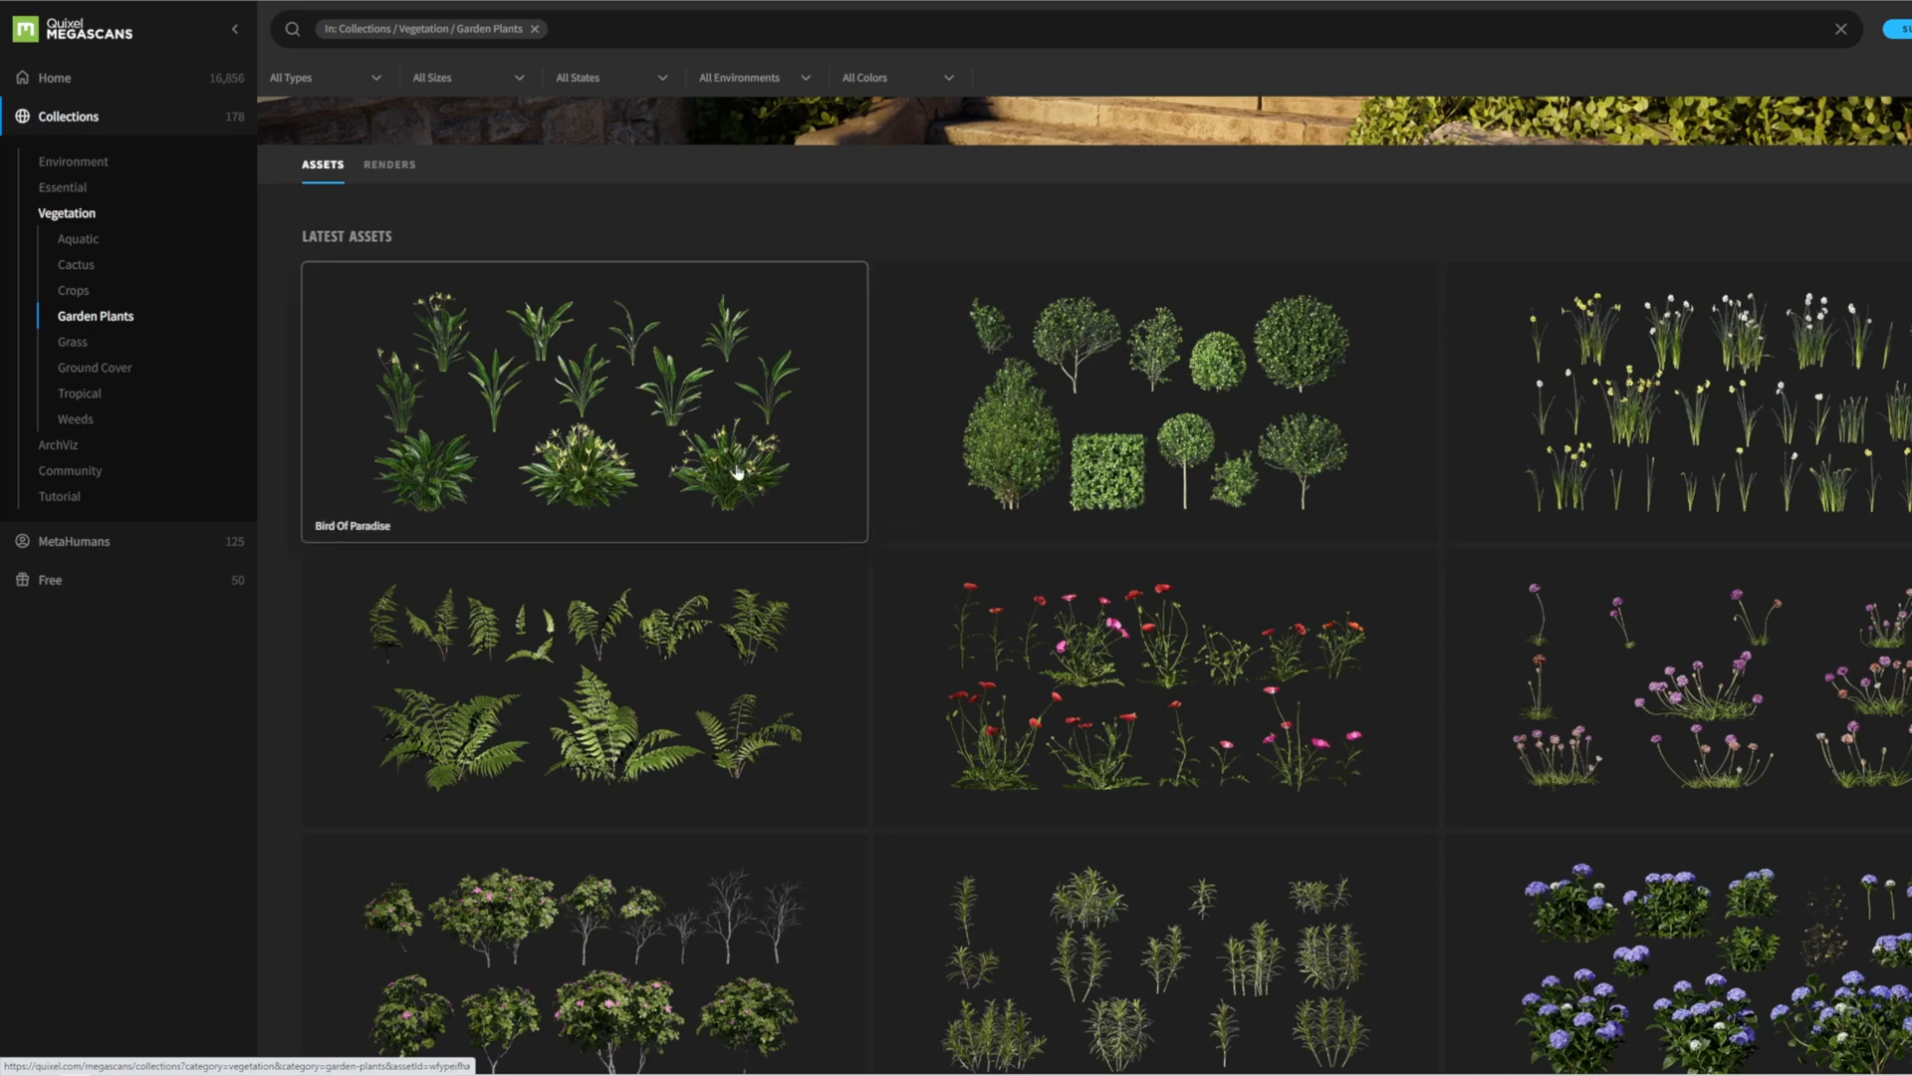
mouse_move(667, 711)
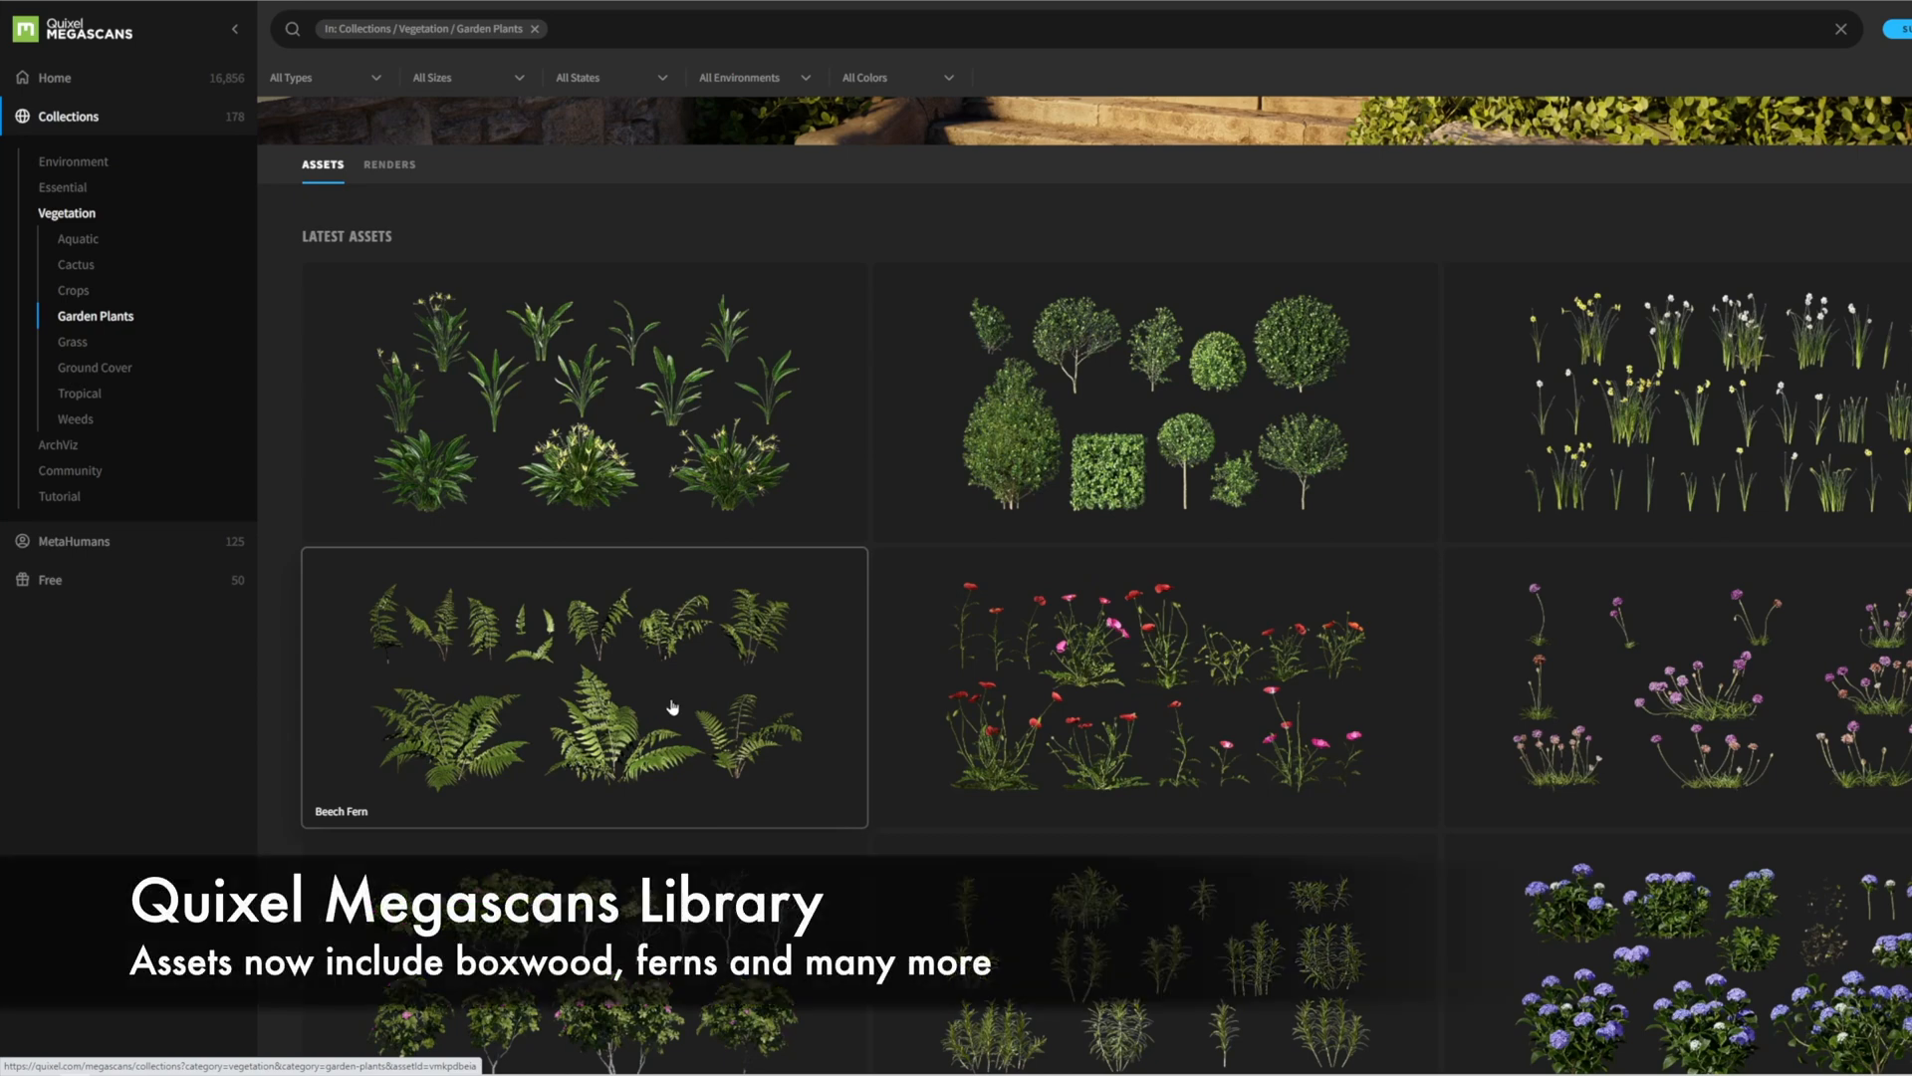
mouse_move(1520, 490)
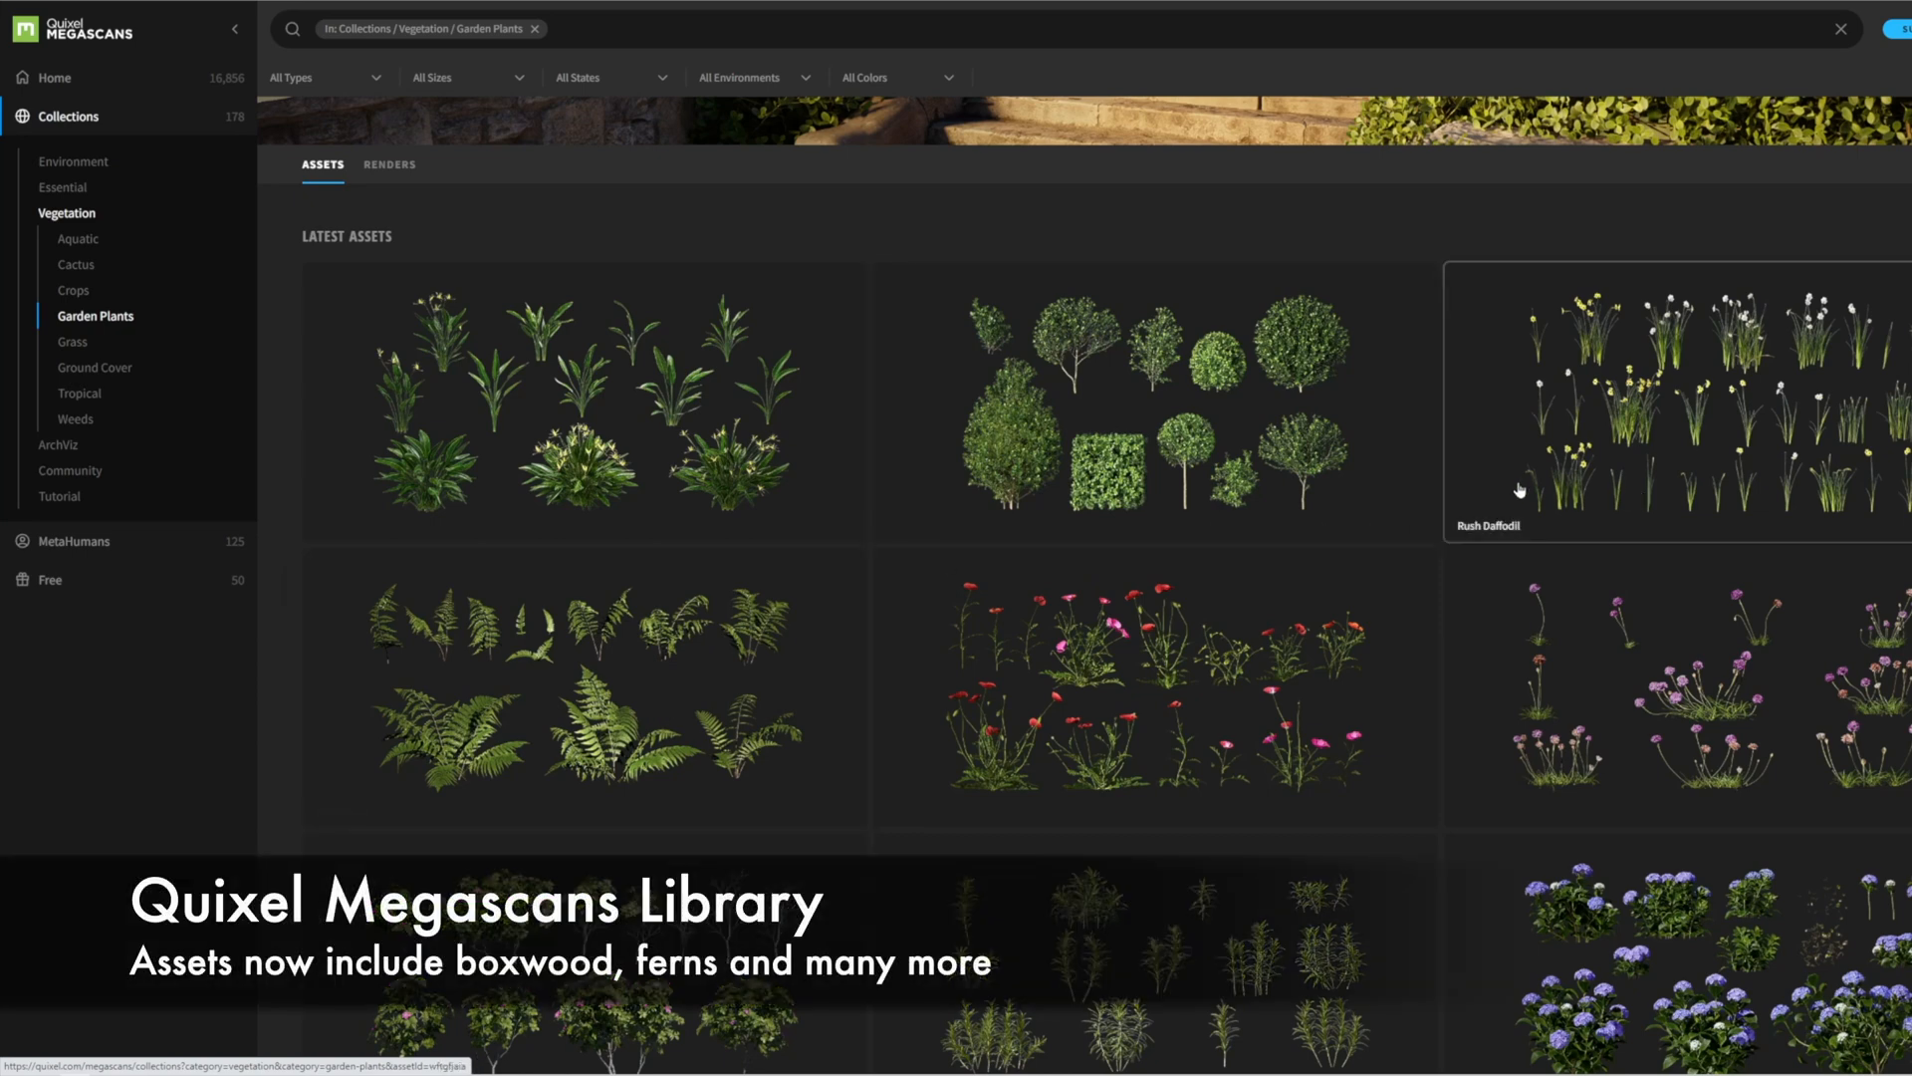
scroll(down, 3)
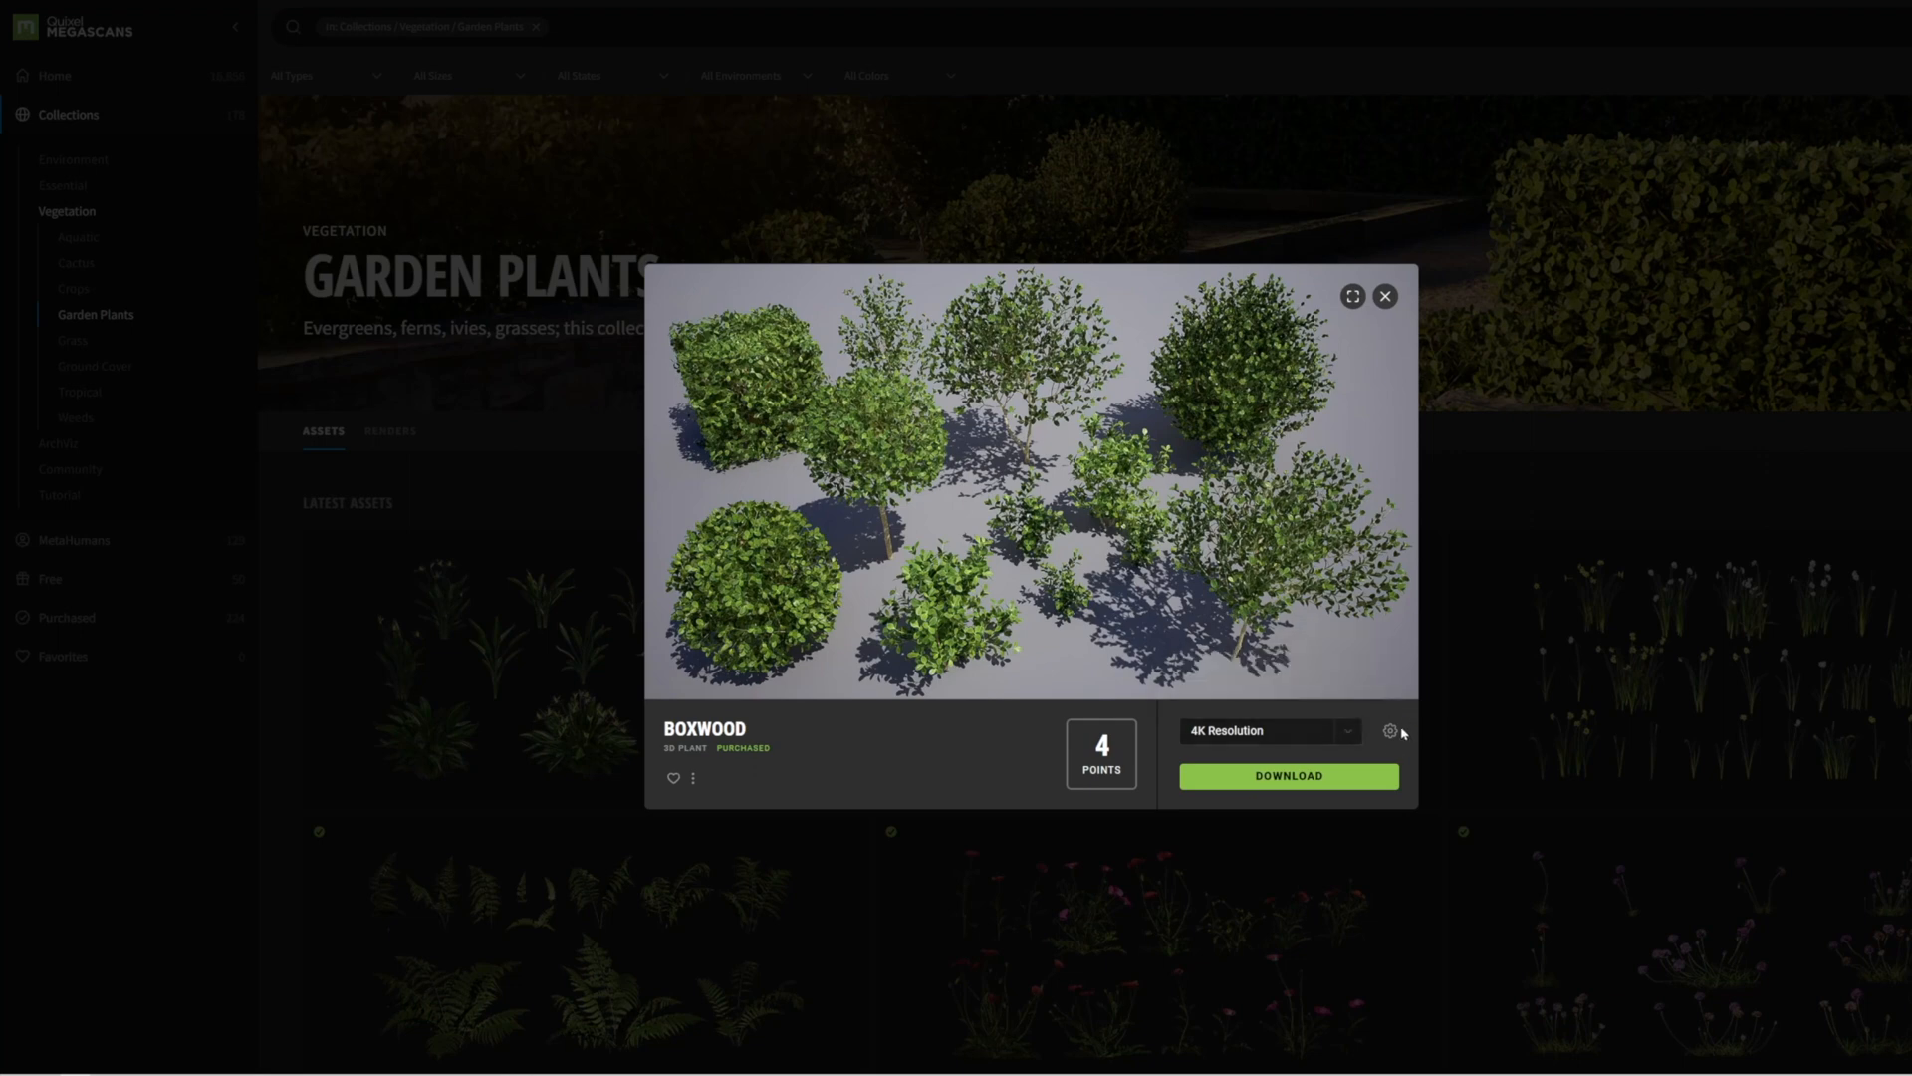
Review the Boxwood download settings, close them, and scroll further through Garden Plants.
click(1389, 730)
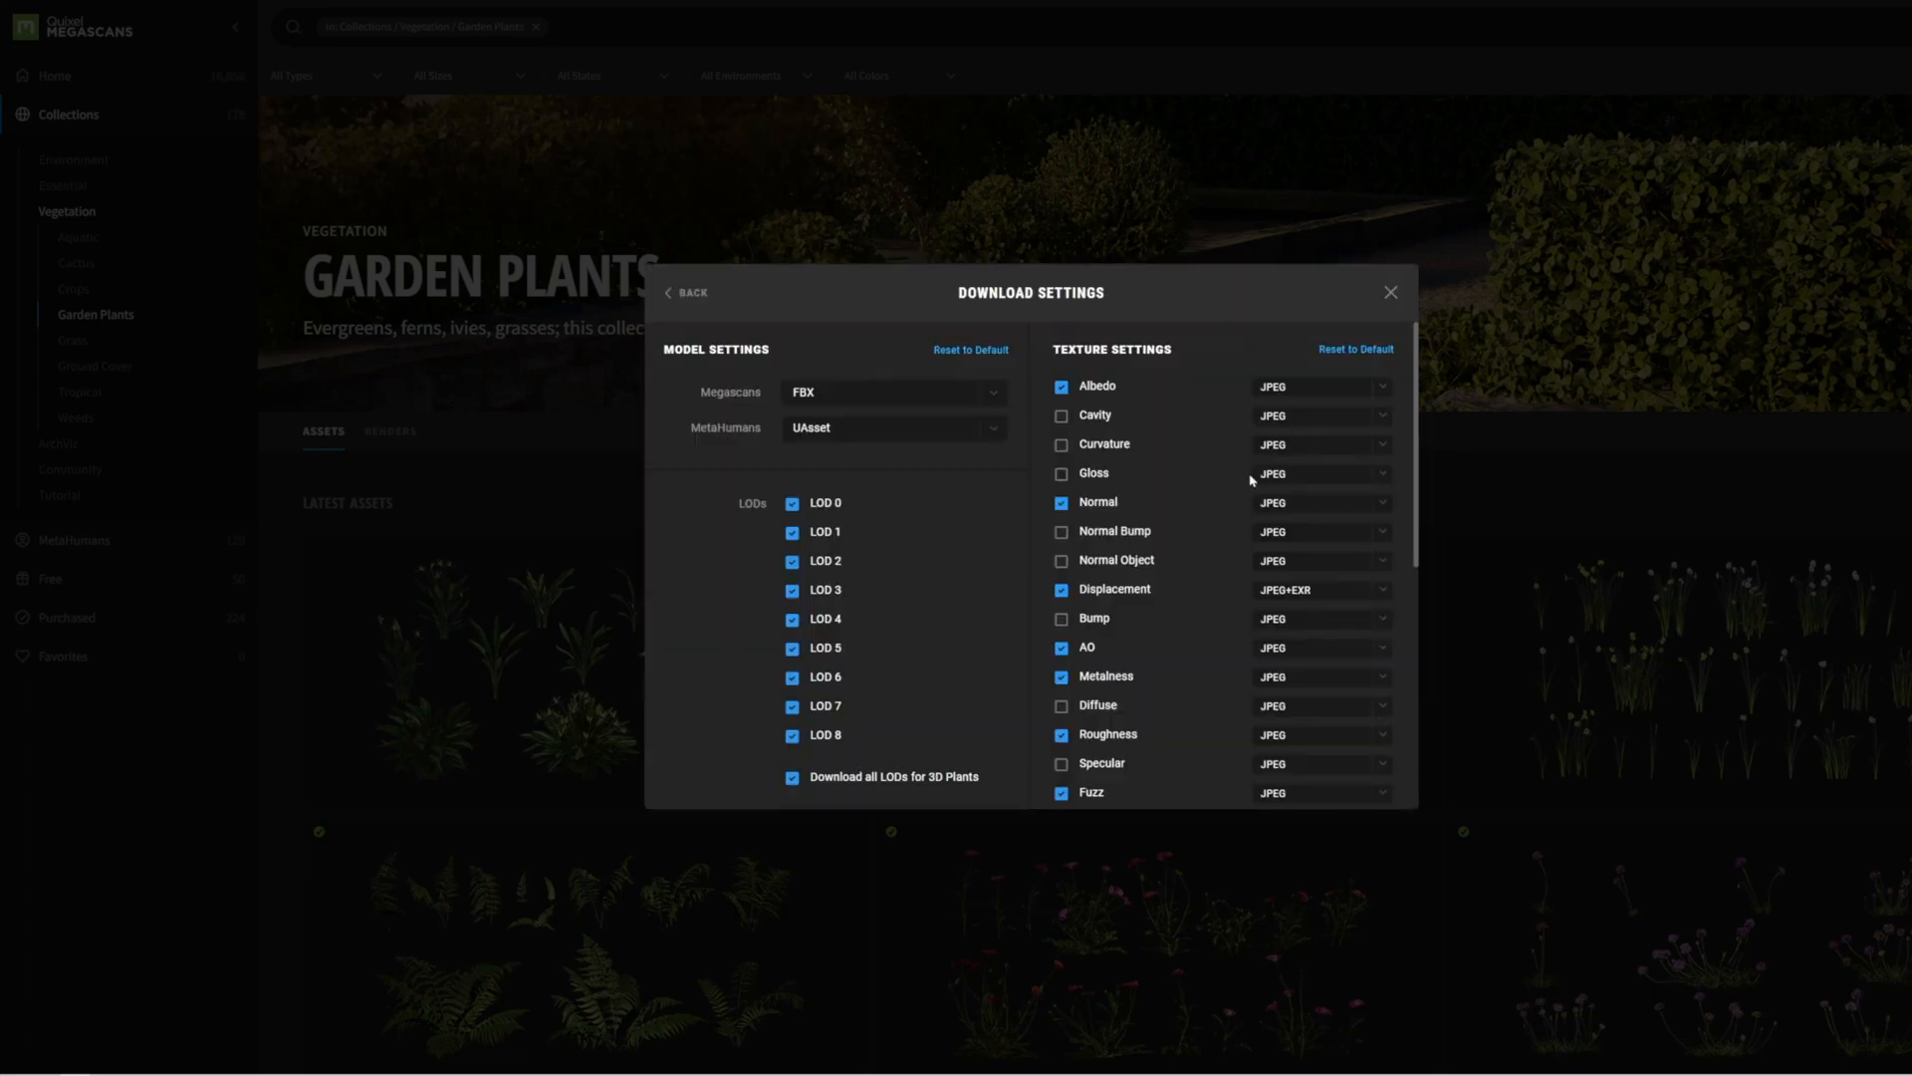
mouse_move(881, 656)
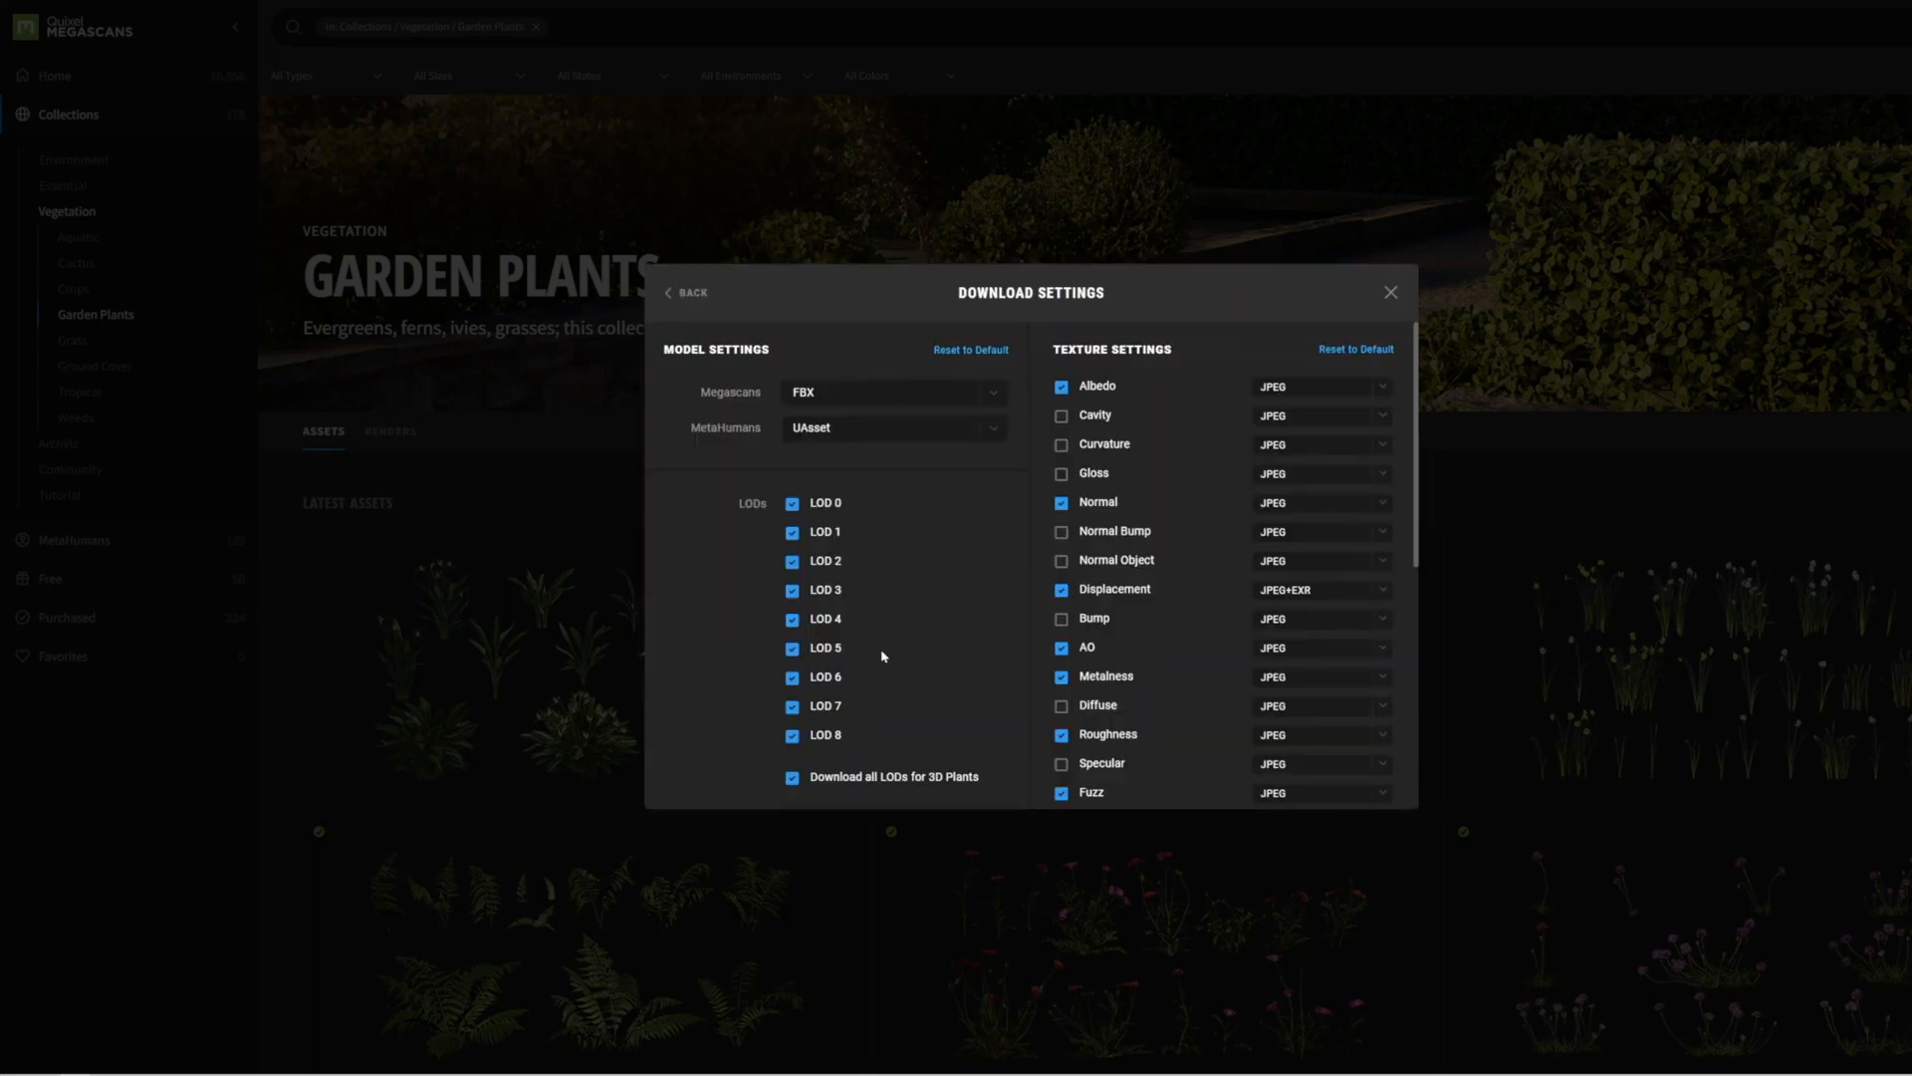
click(1389, 292)
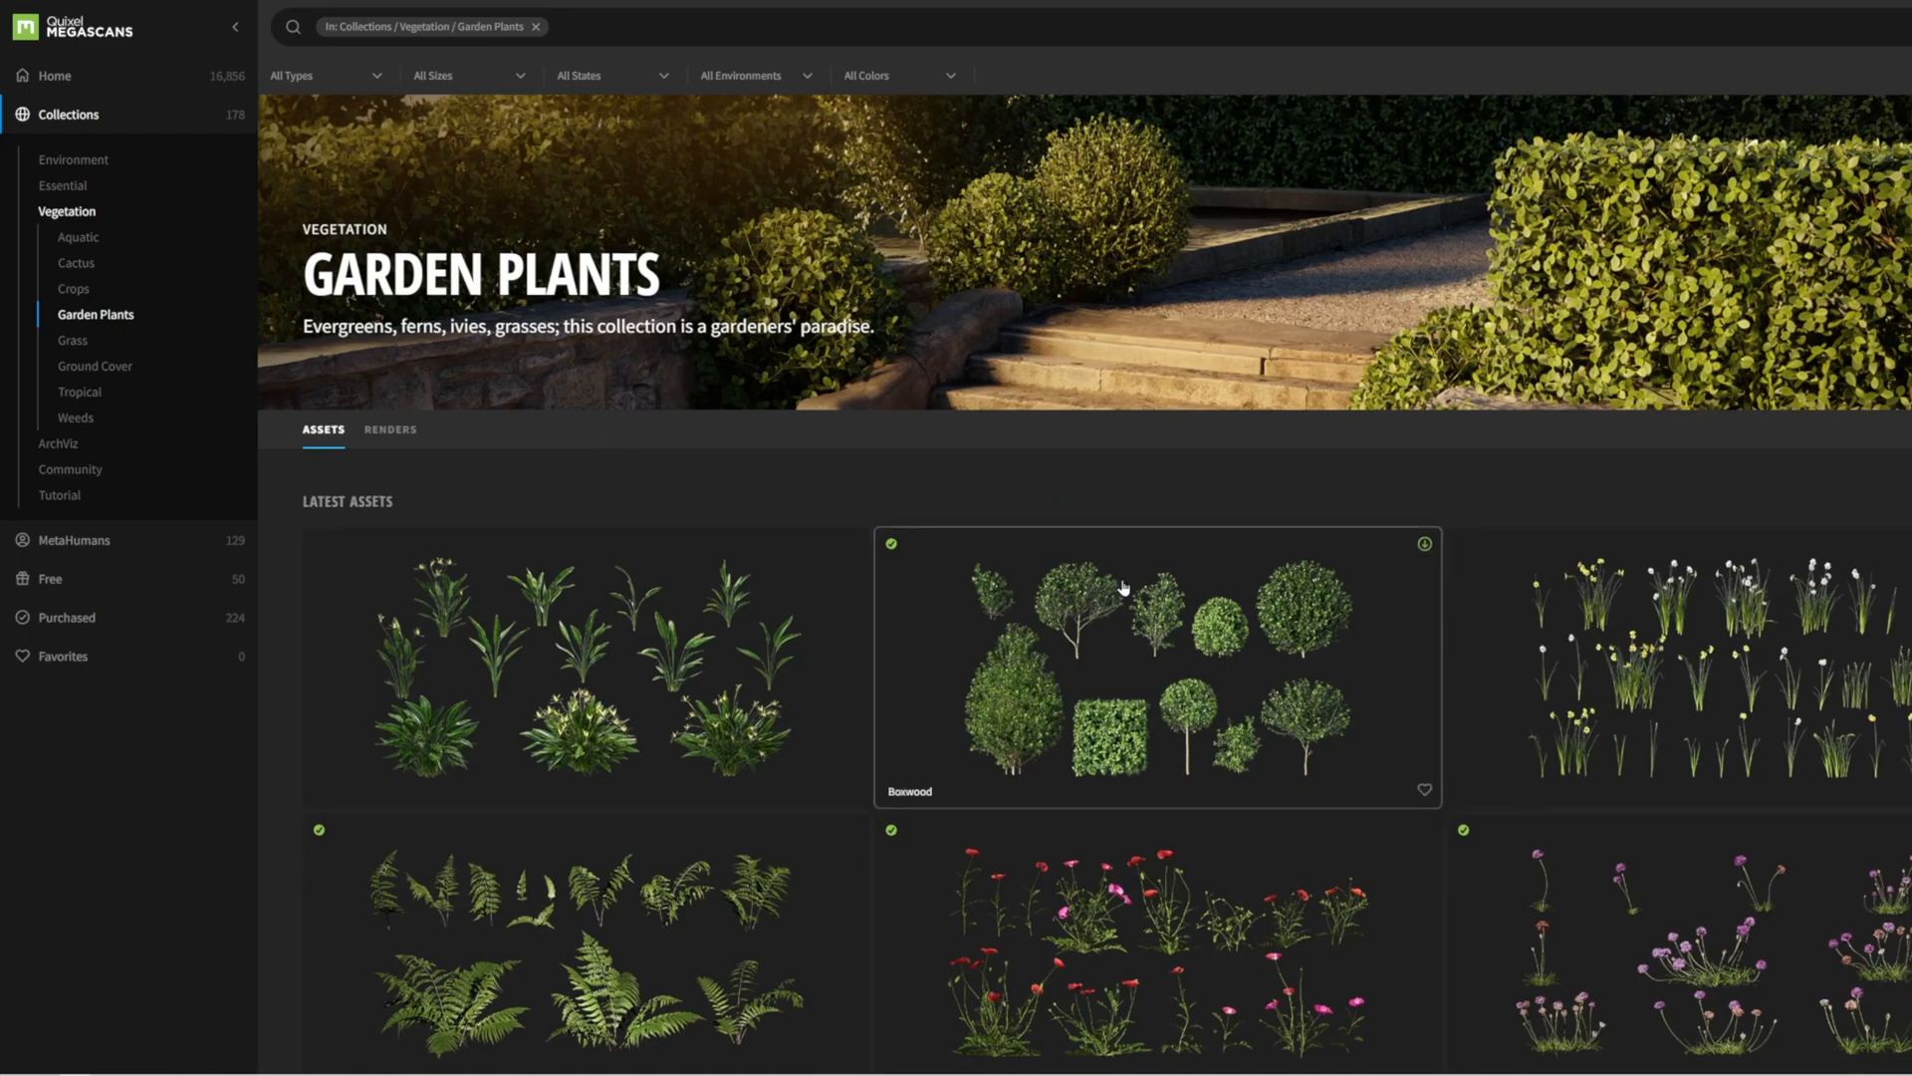
scroll(down, 3)
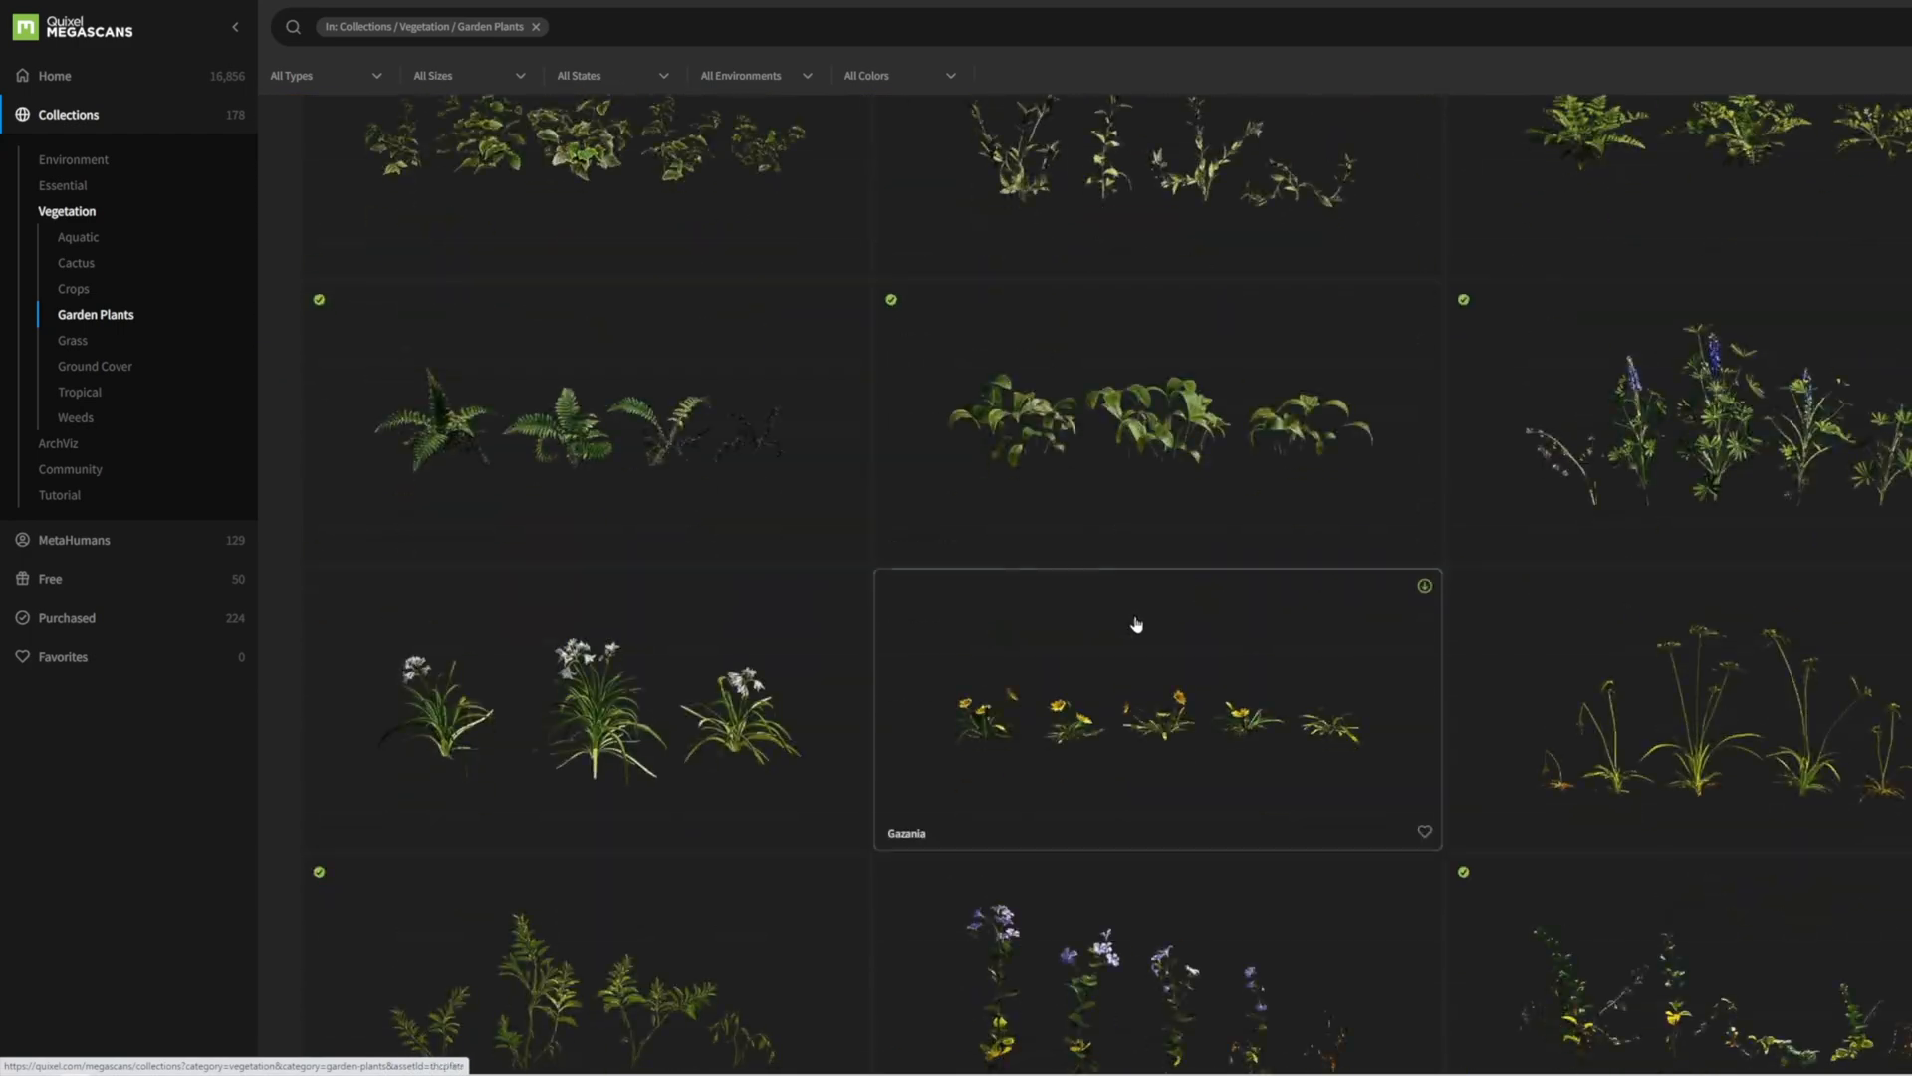
scroll(down, 3)
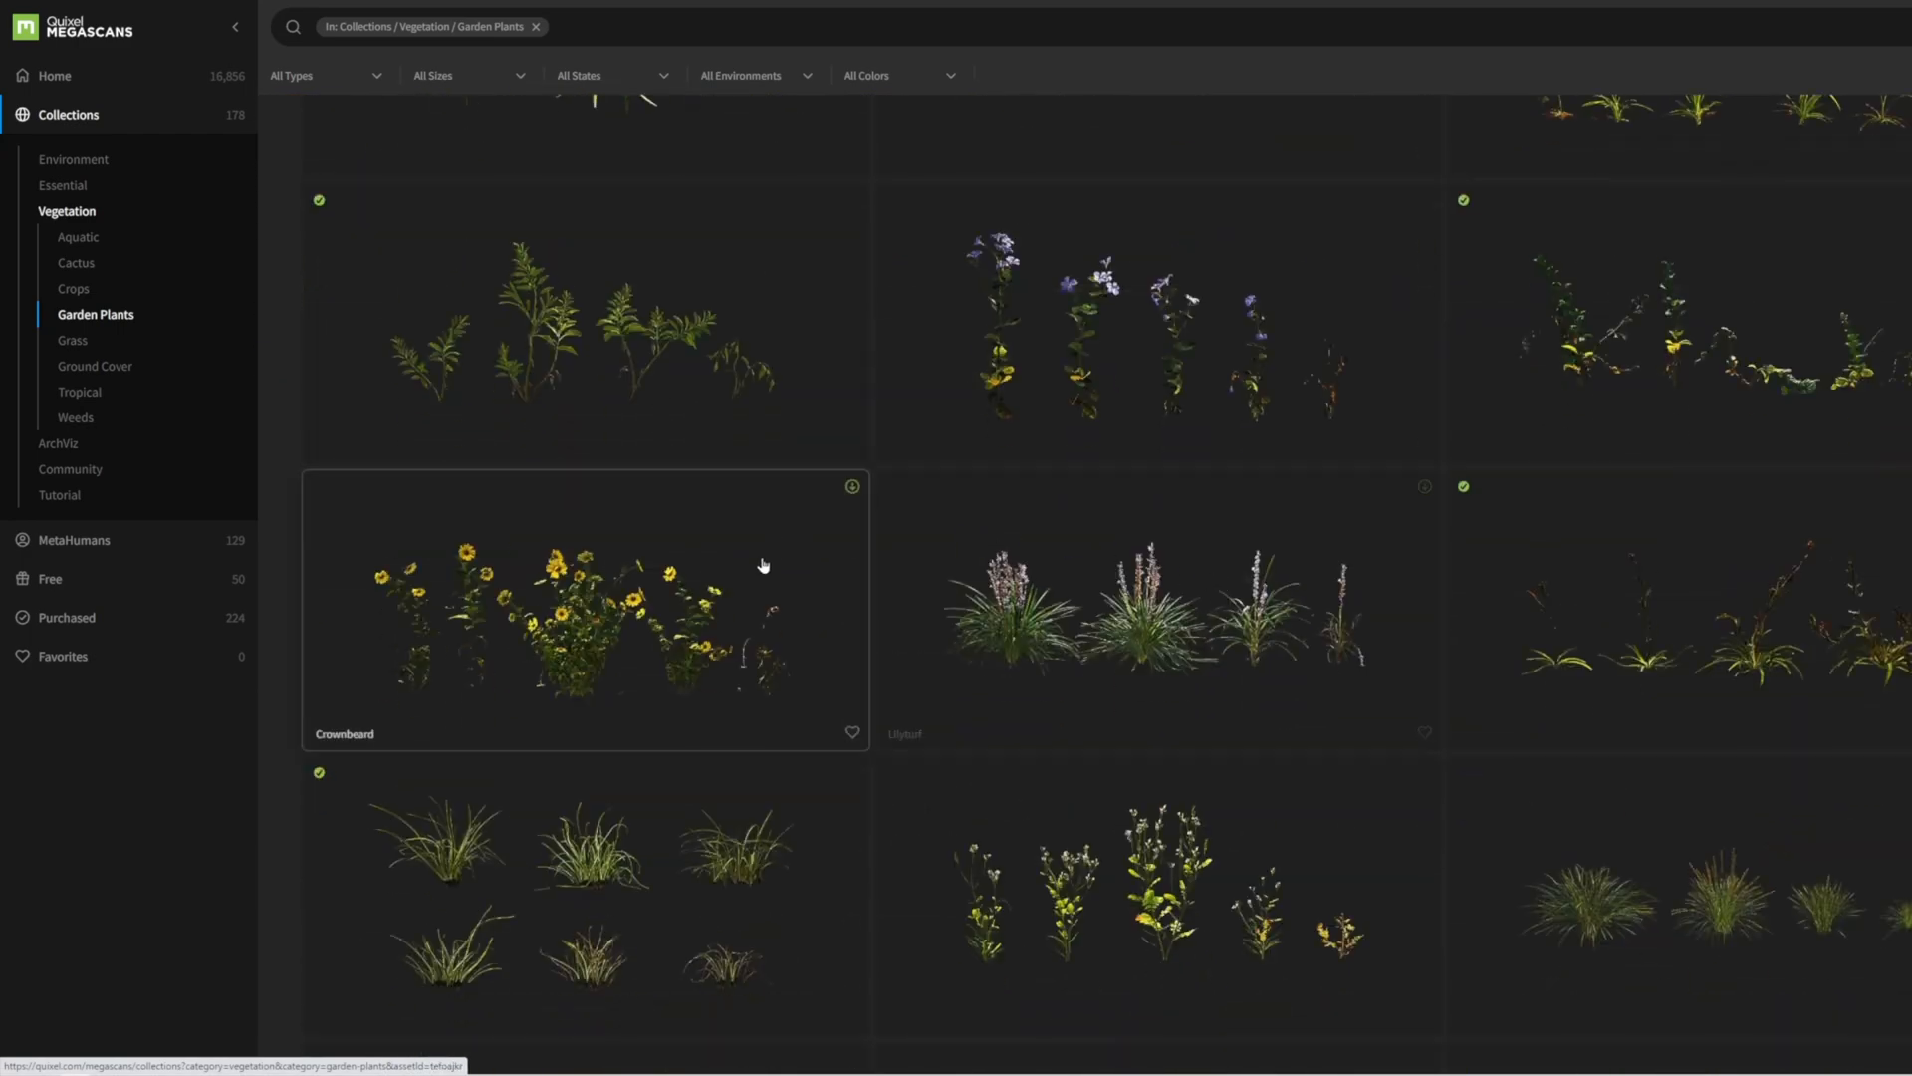
scroll(down, 3)
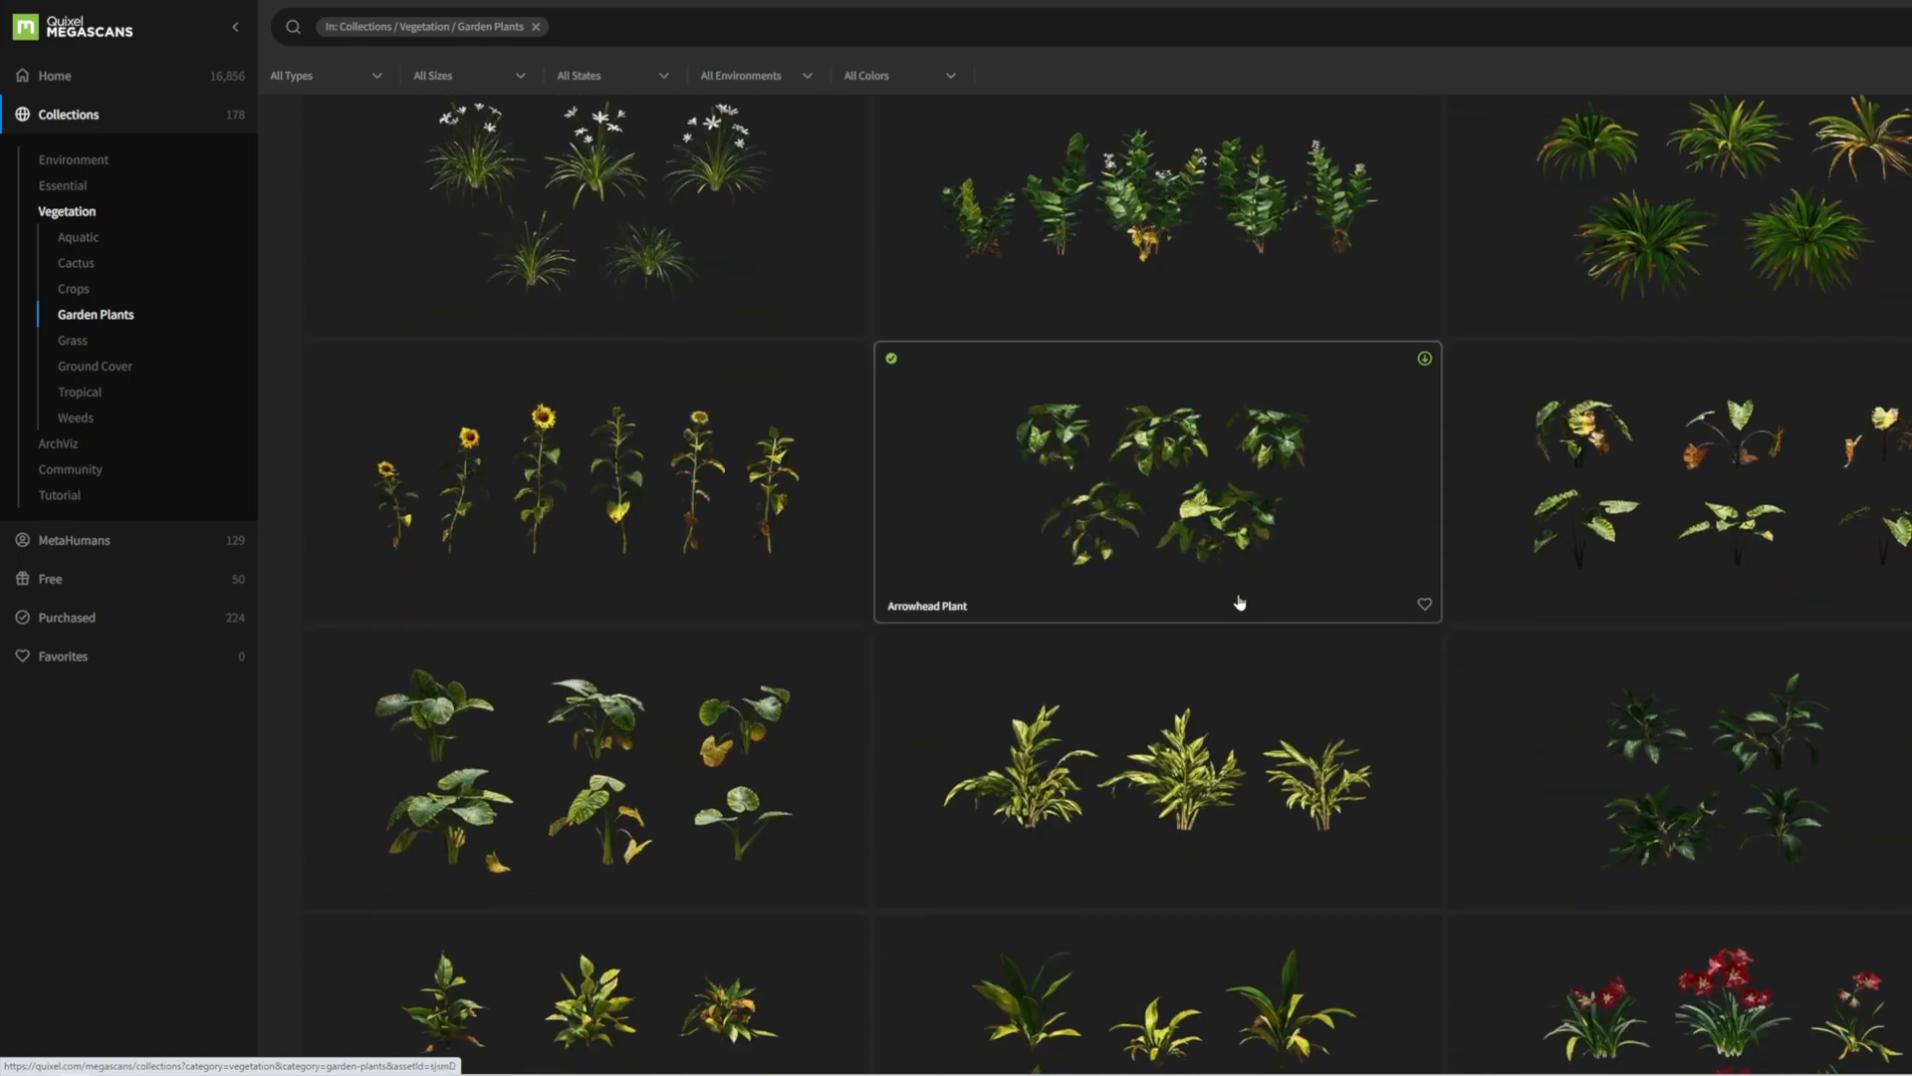
scroll(down, 3)
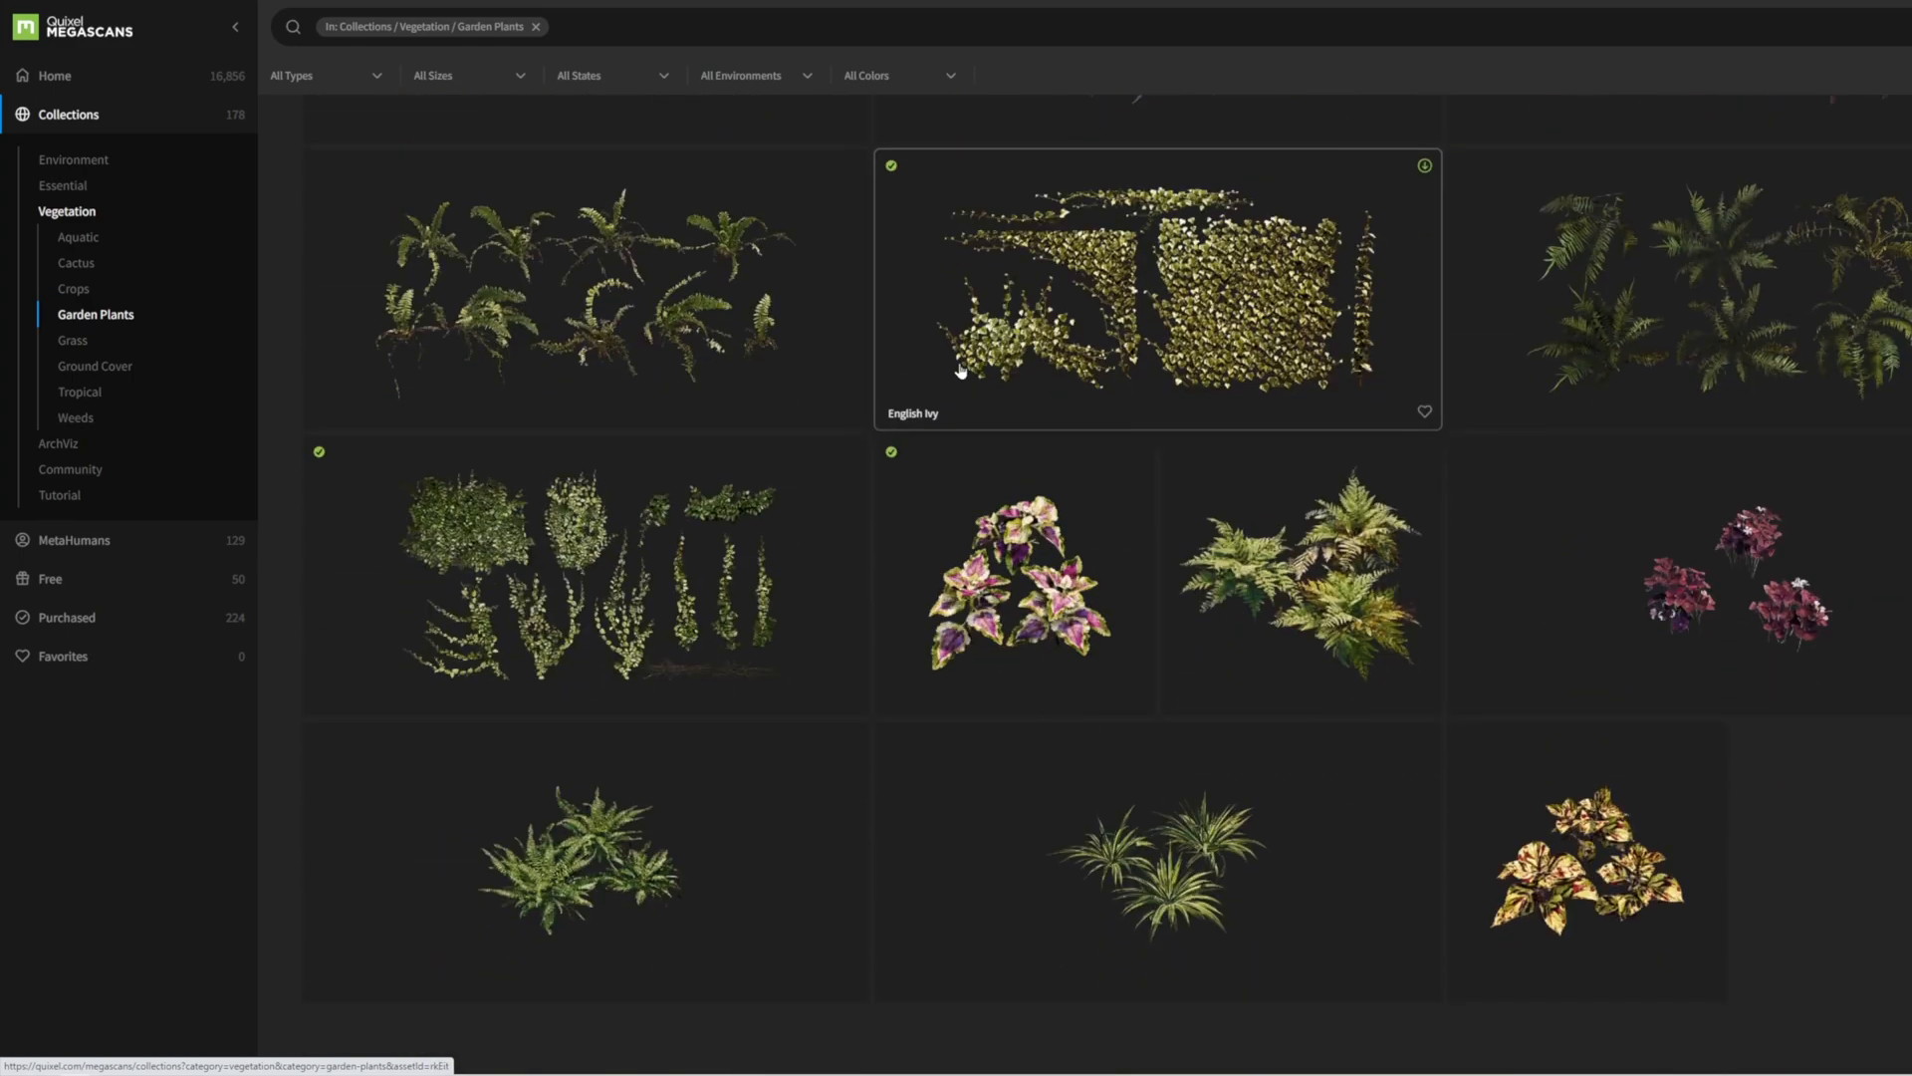
Preview the English Ivy asset details, close them, and return to Twinmotion.
click(1156, 289)
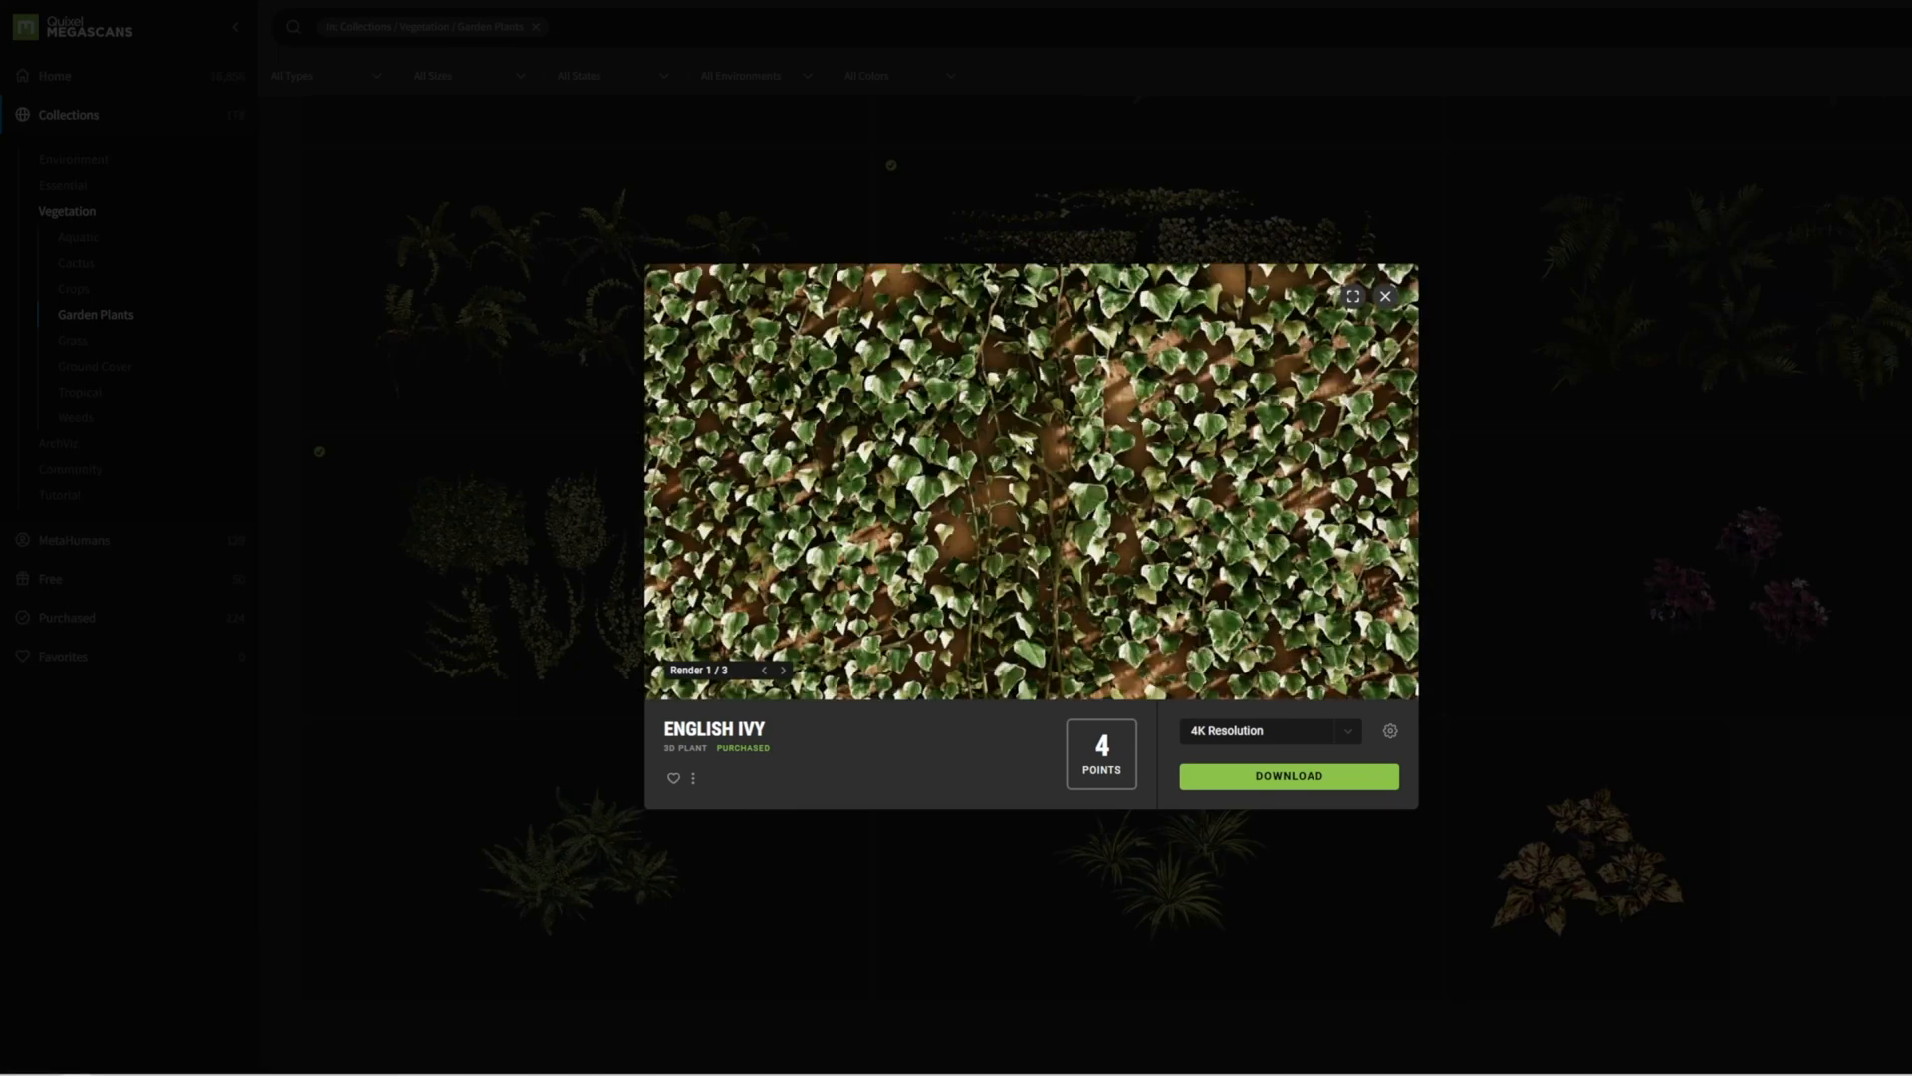
click(1385, 298)
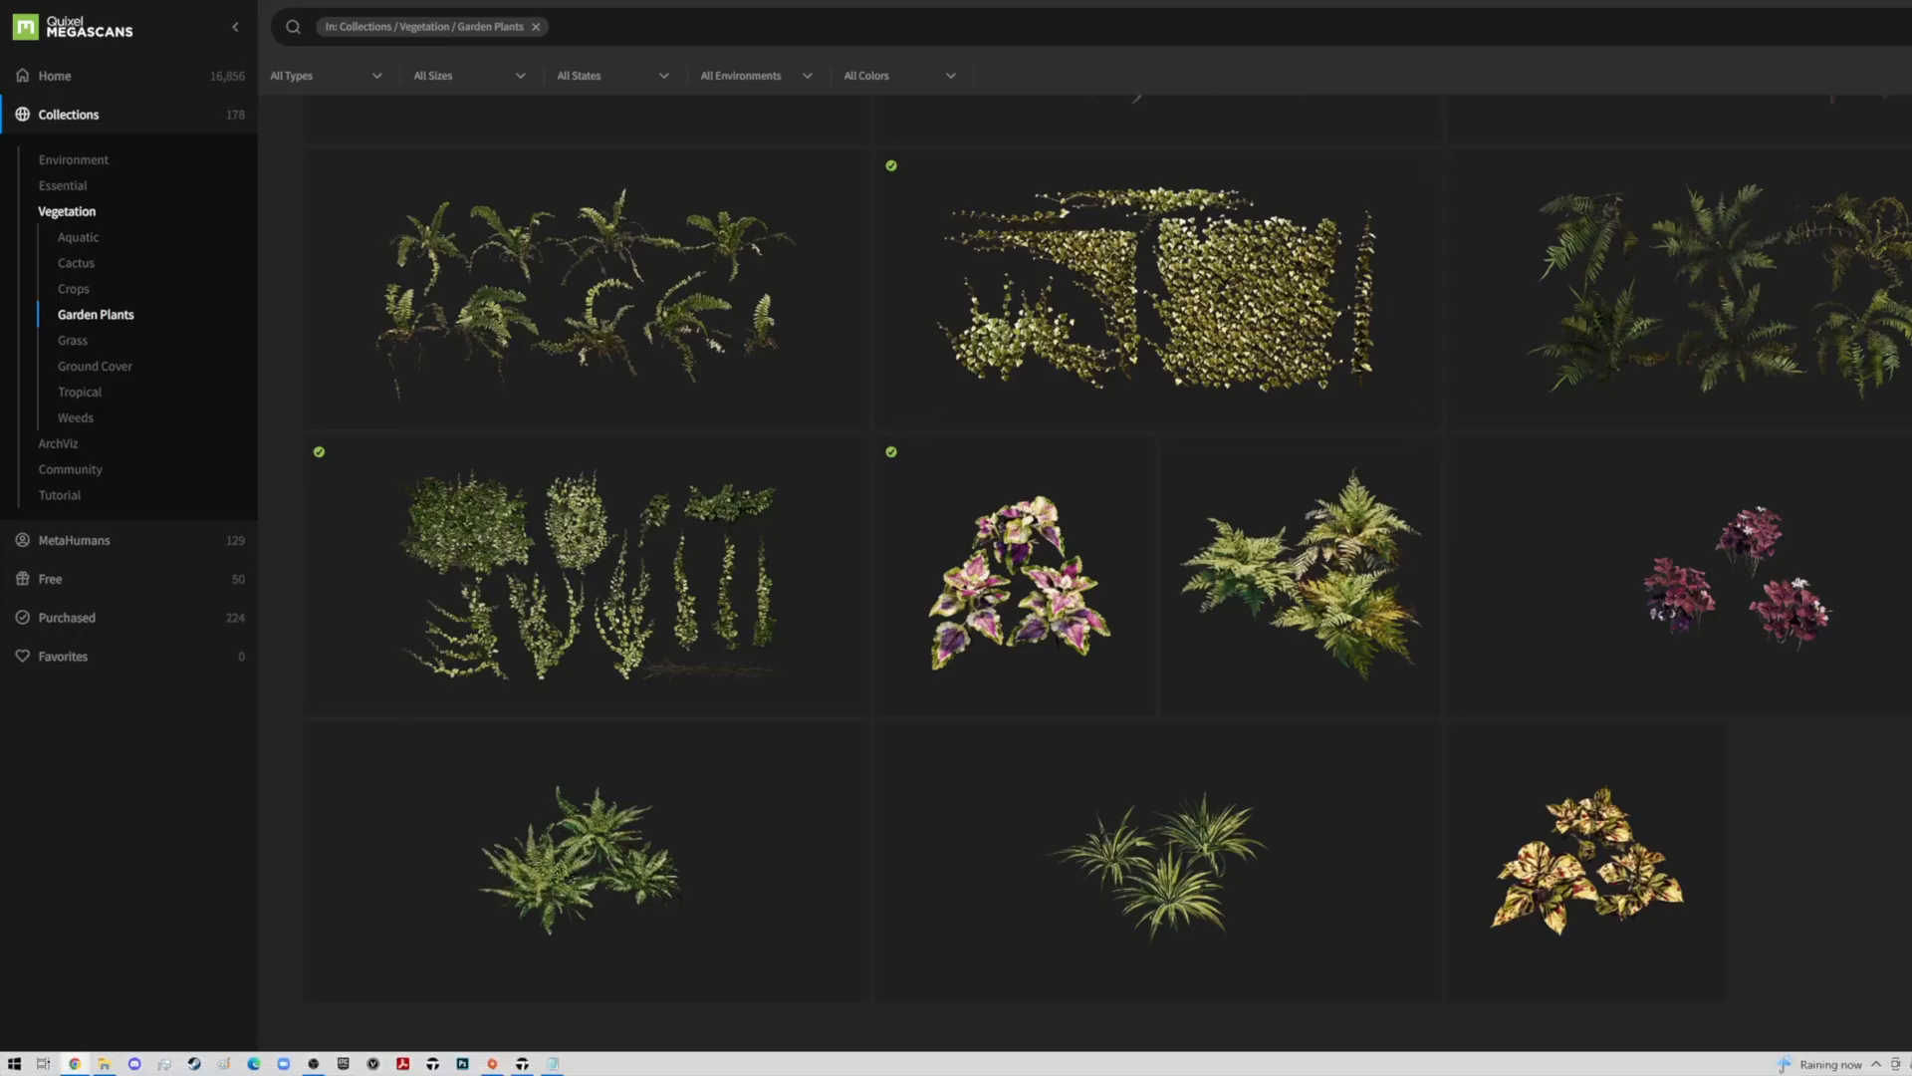
click(484, 1065)
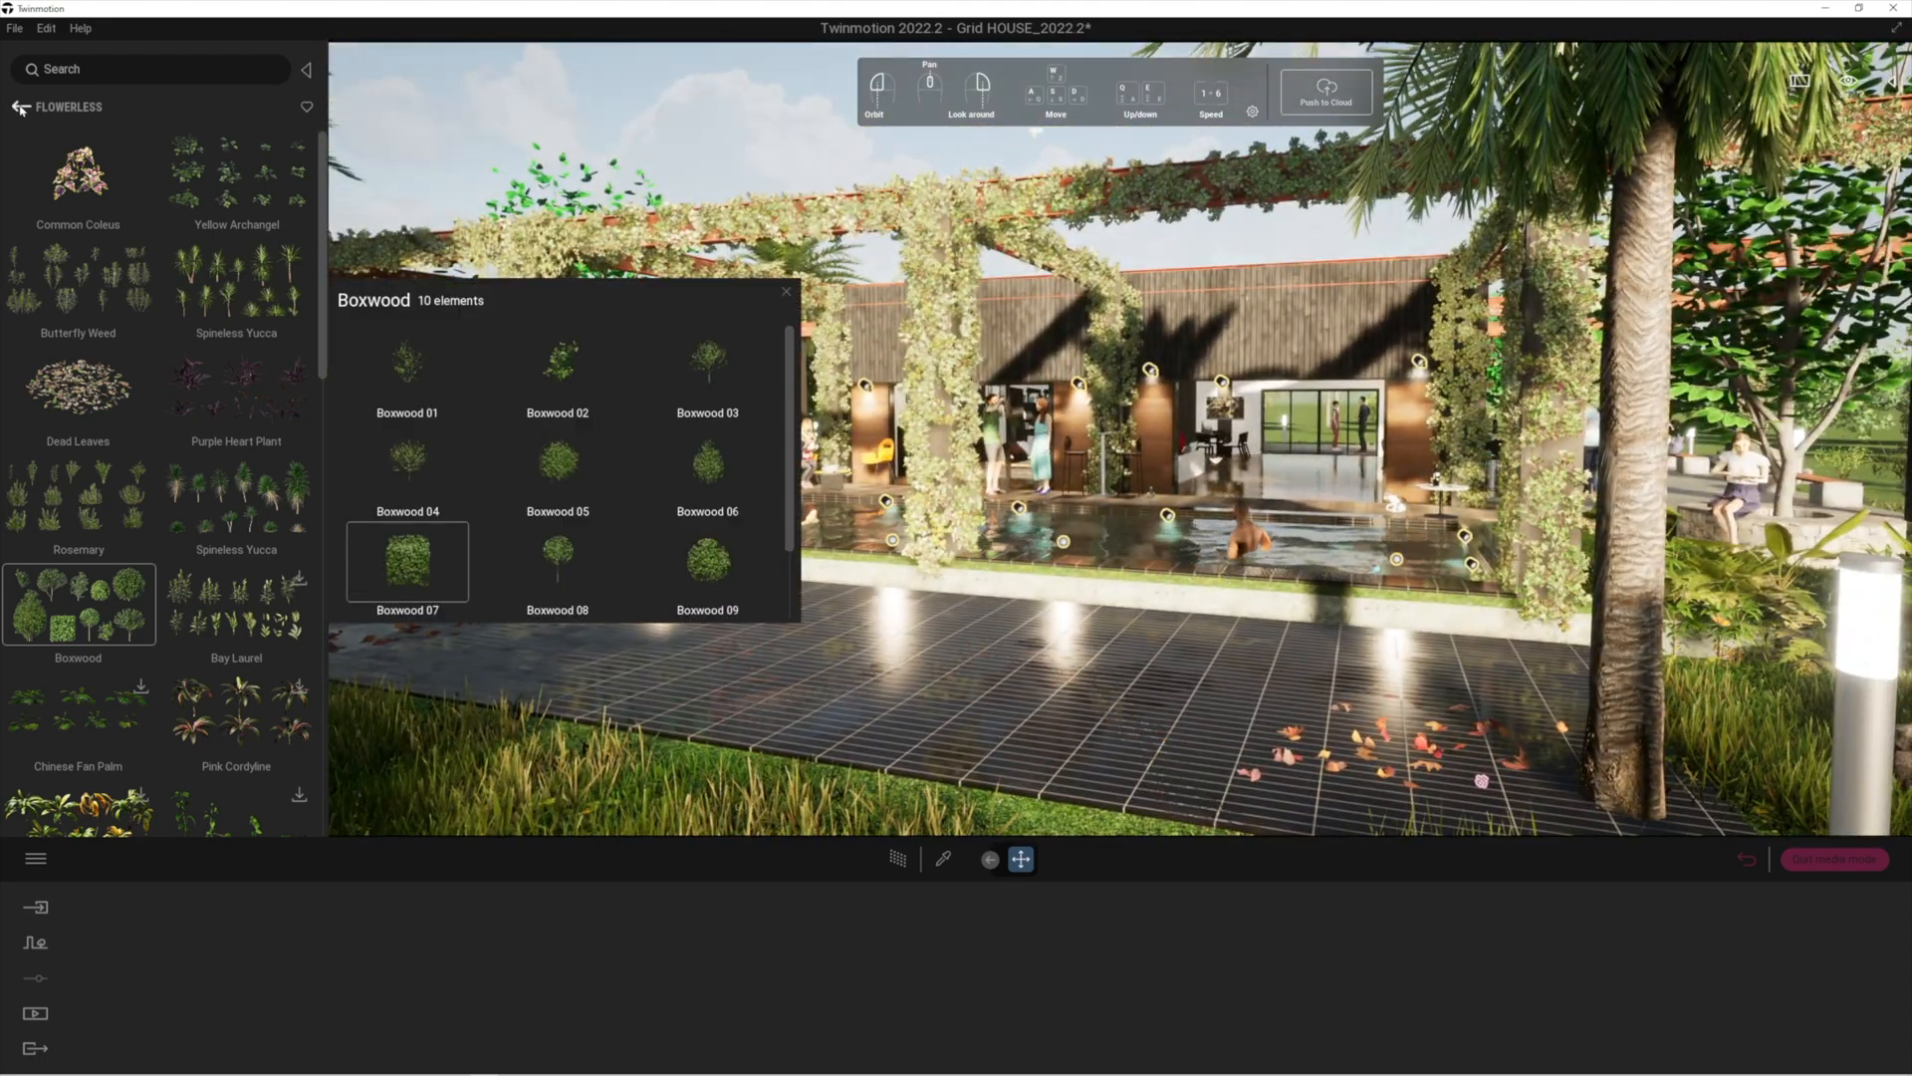
Navigate back to the library's top level and open the Quixel Megascans section.
click(20, 107)
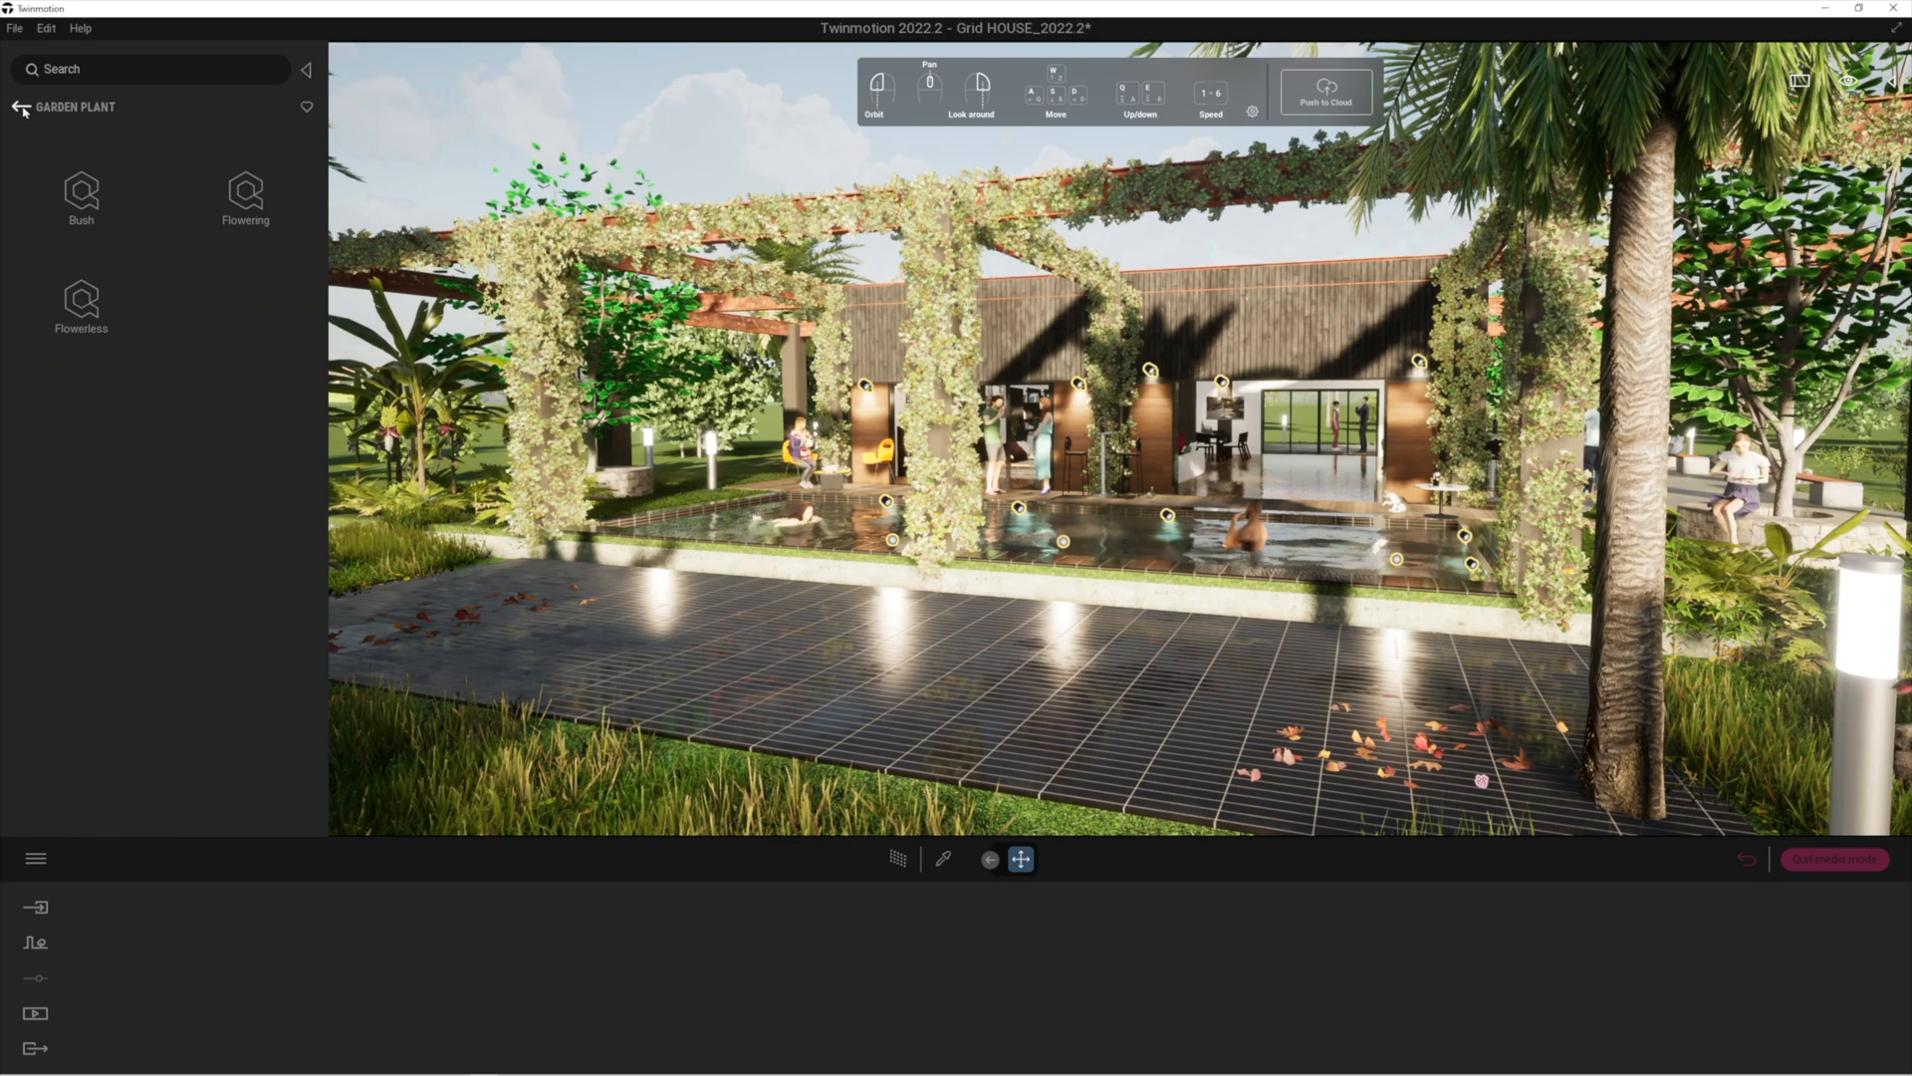
click(22, 110)
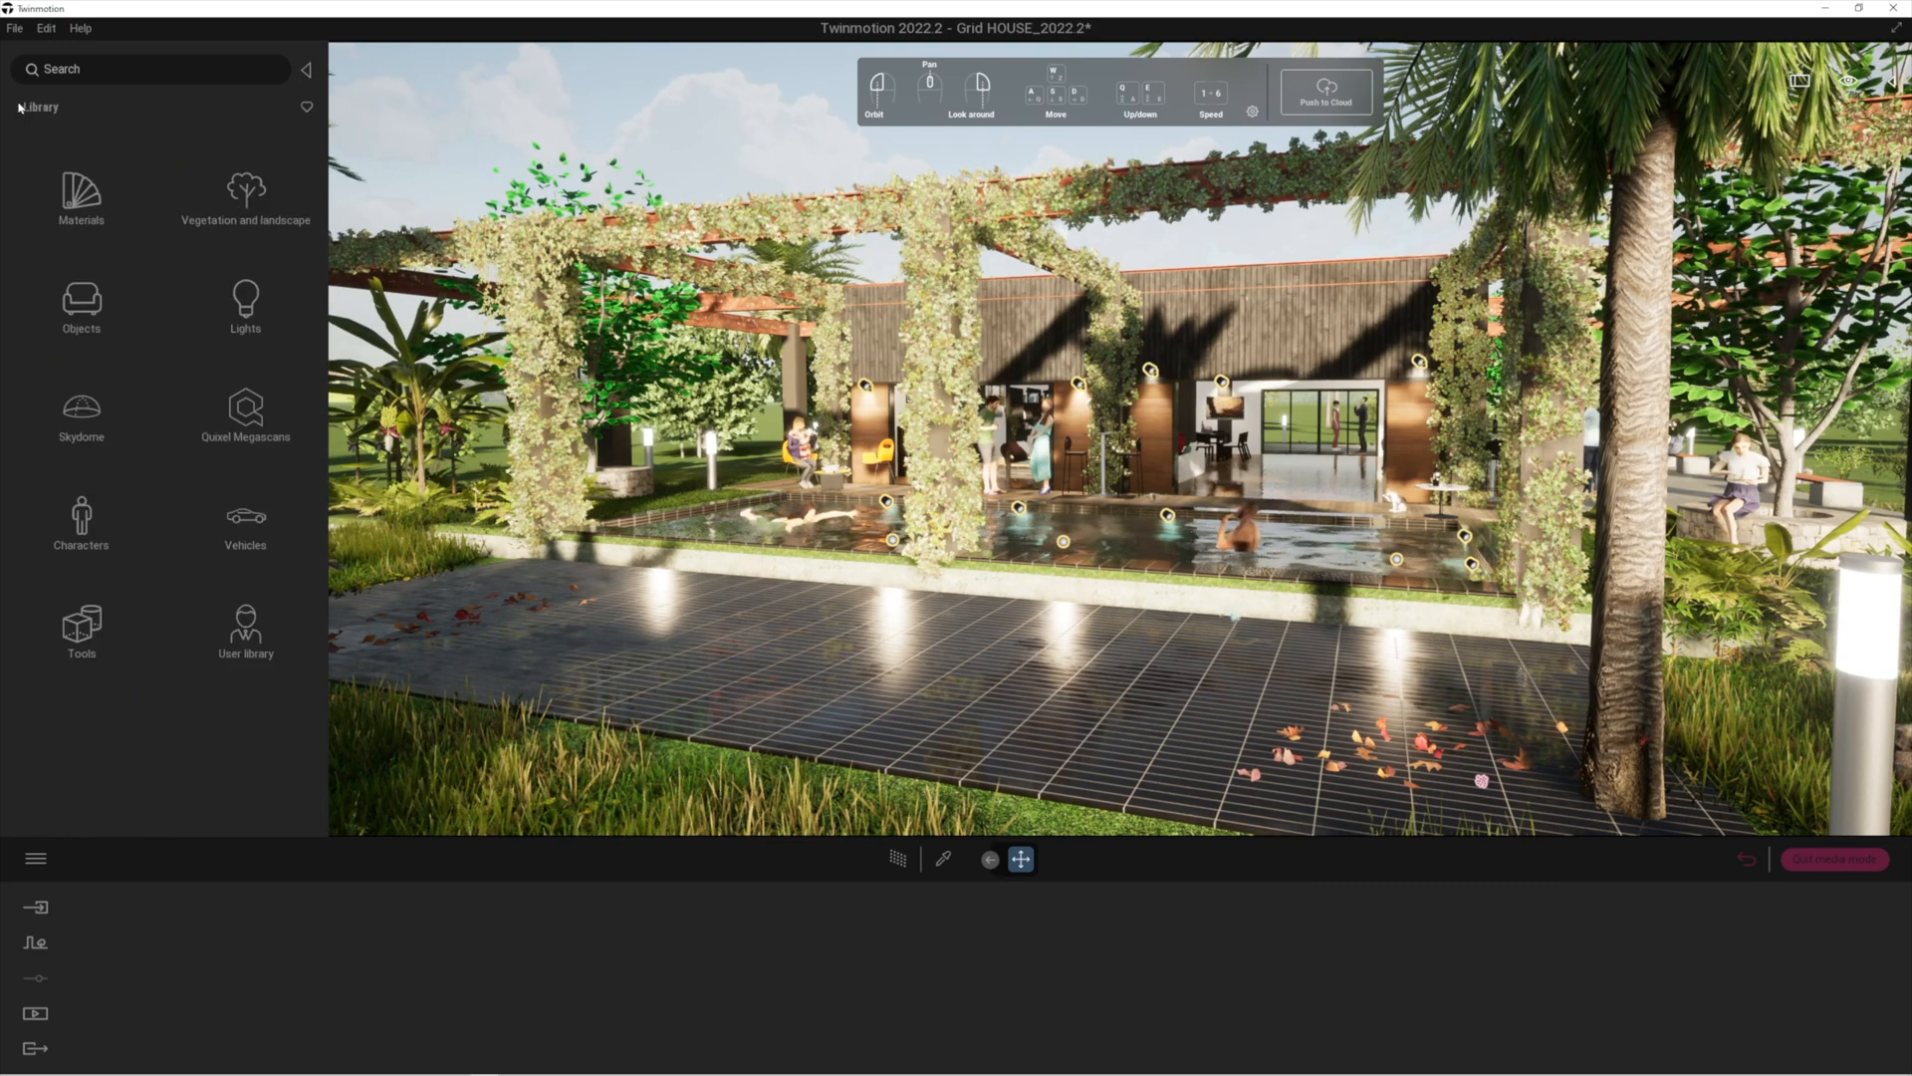
mouse_move(245, 408)
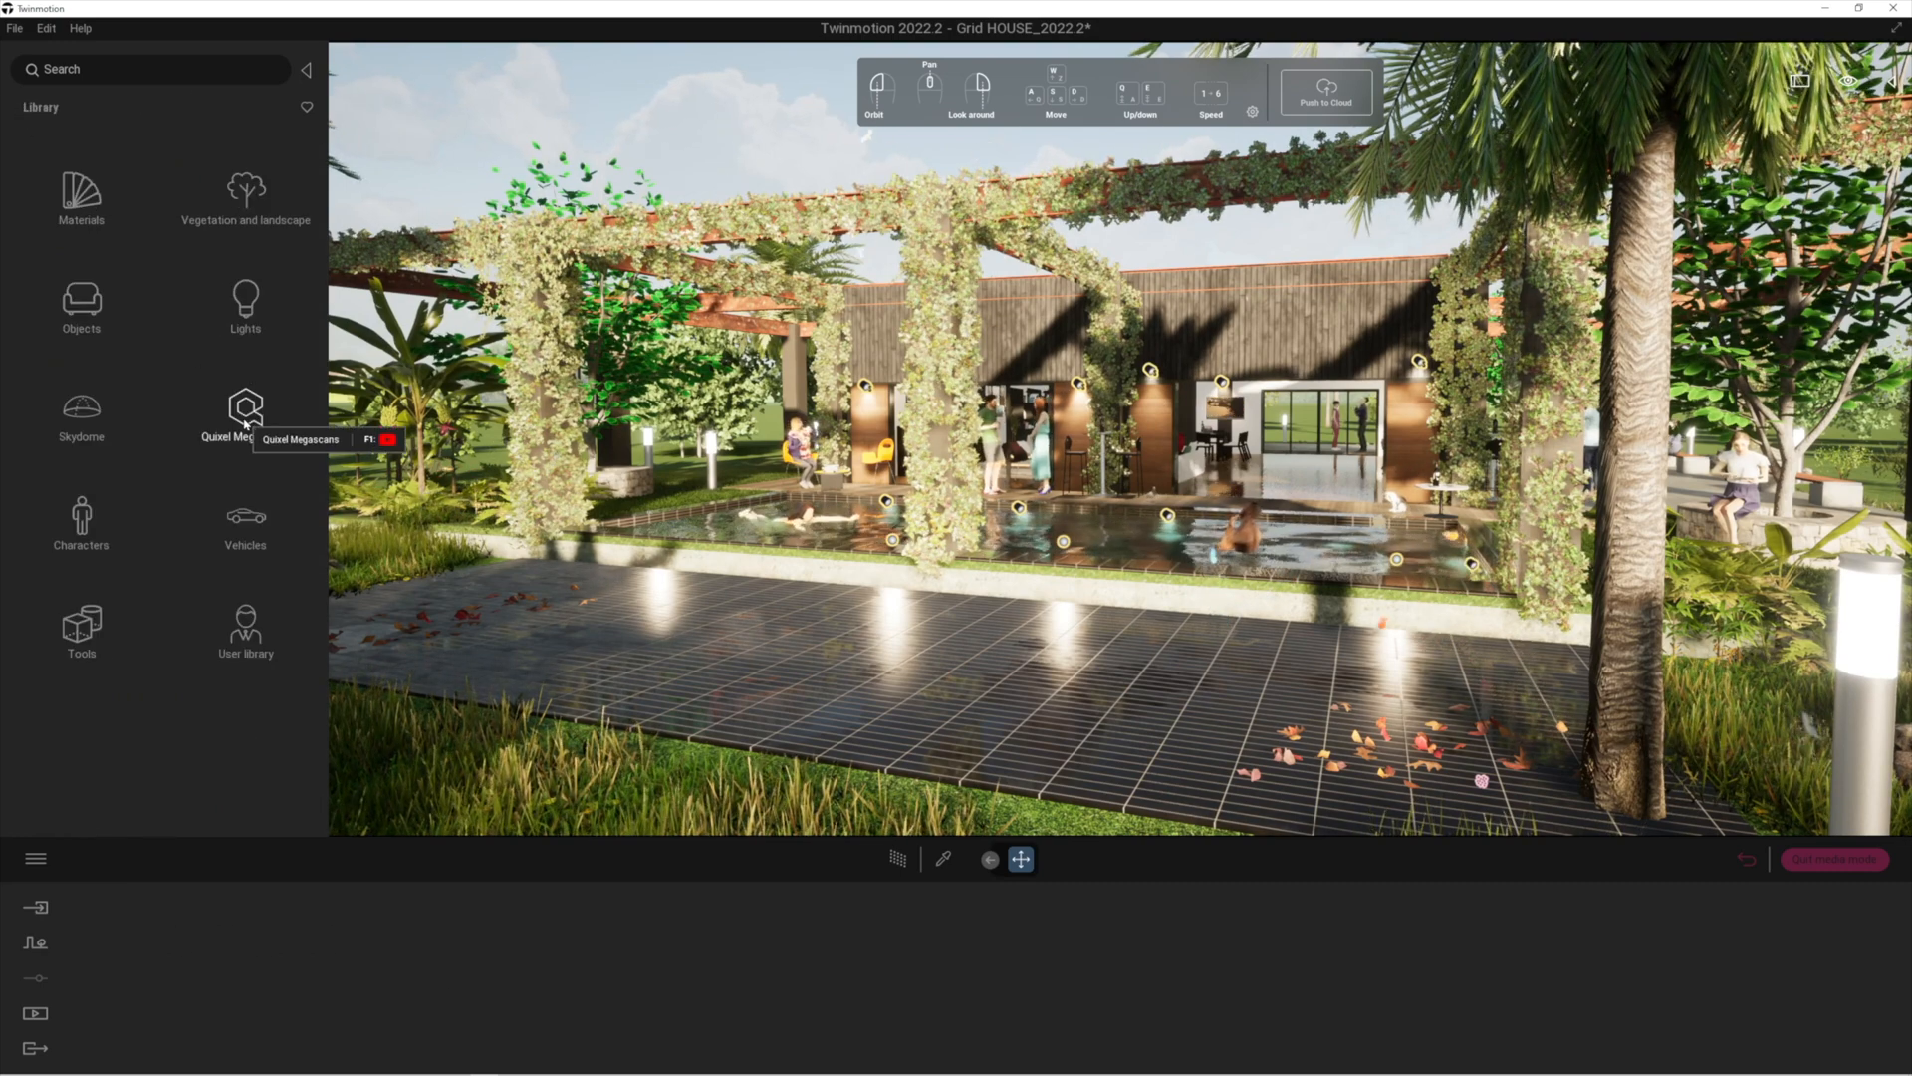
click(244, 408)
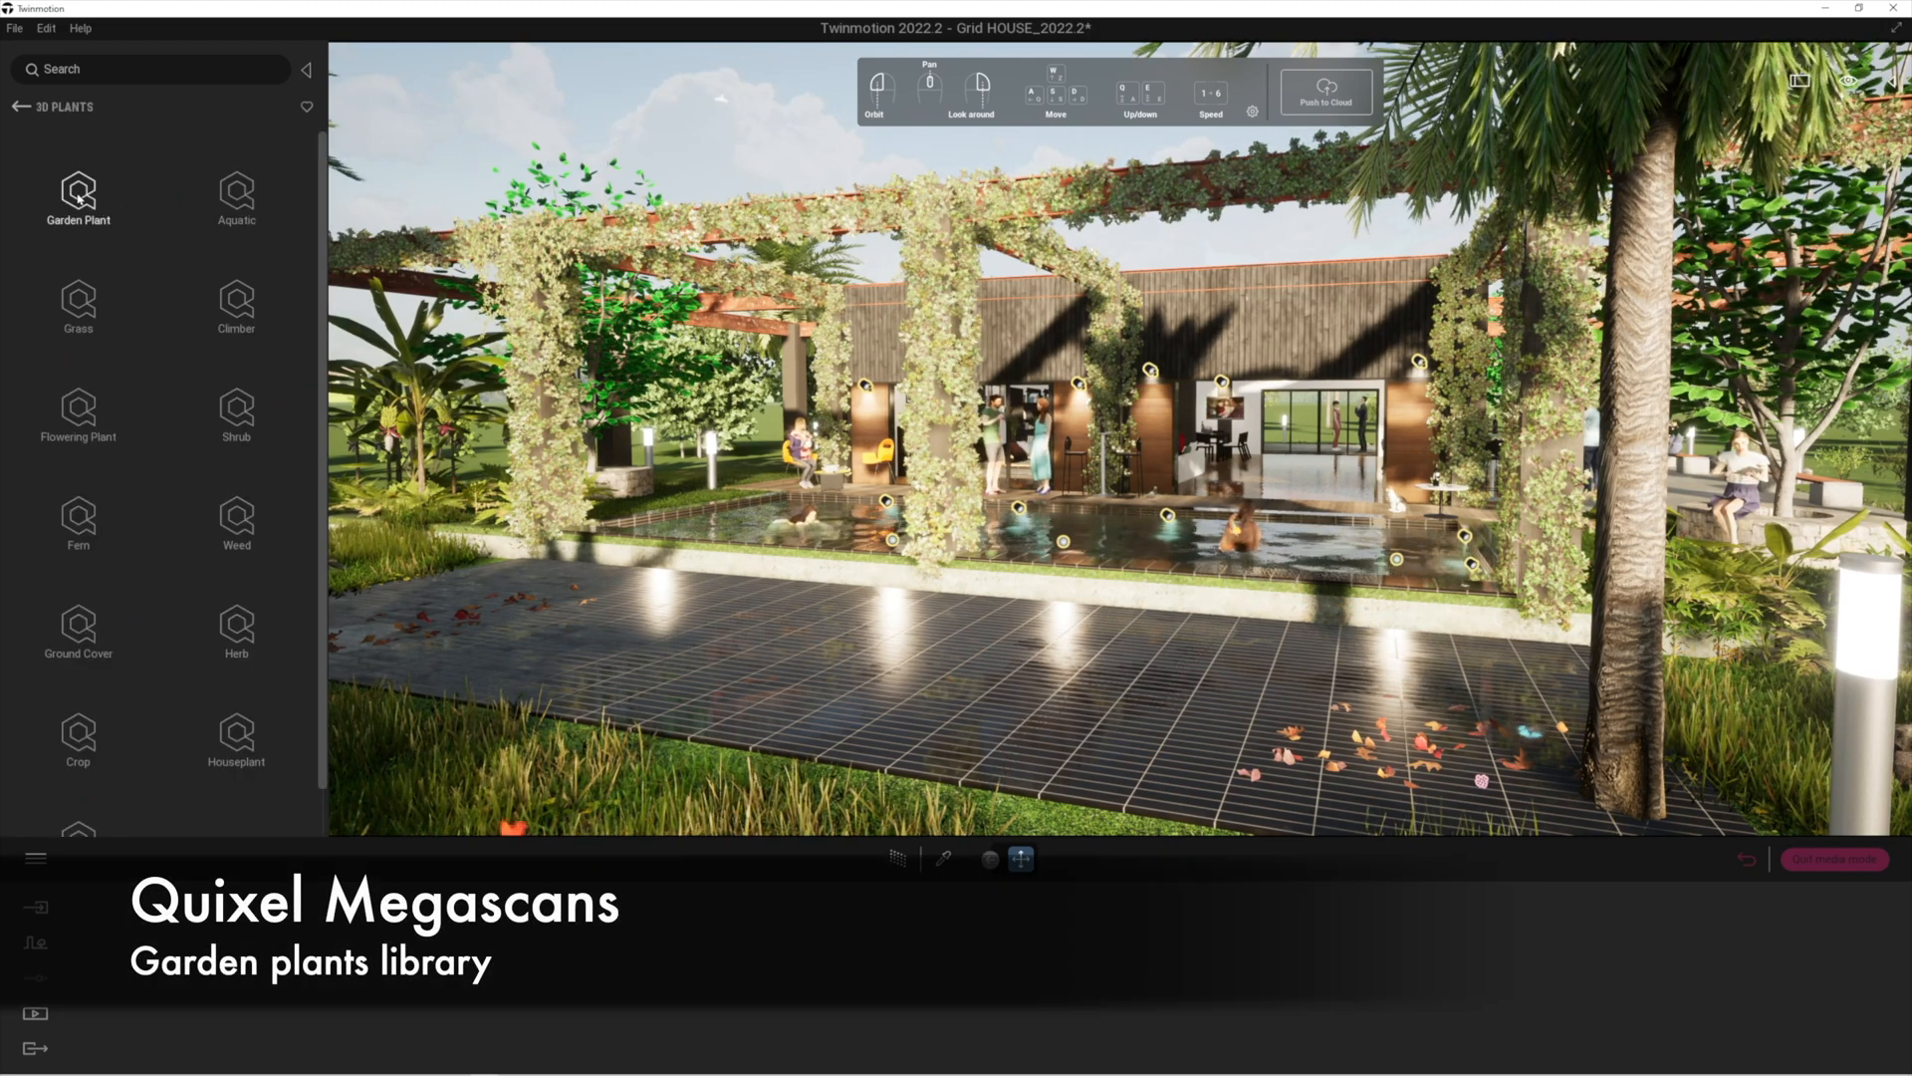
Open Garden Plant > Flowerless, widen the library panel, and scroll through the plants.
click(77, 199)
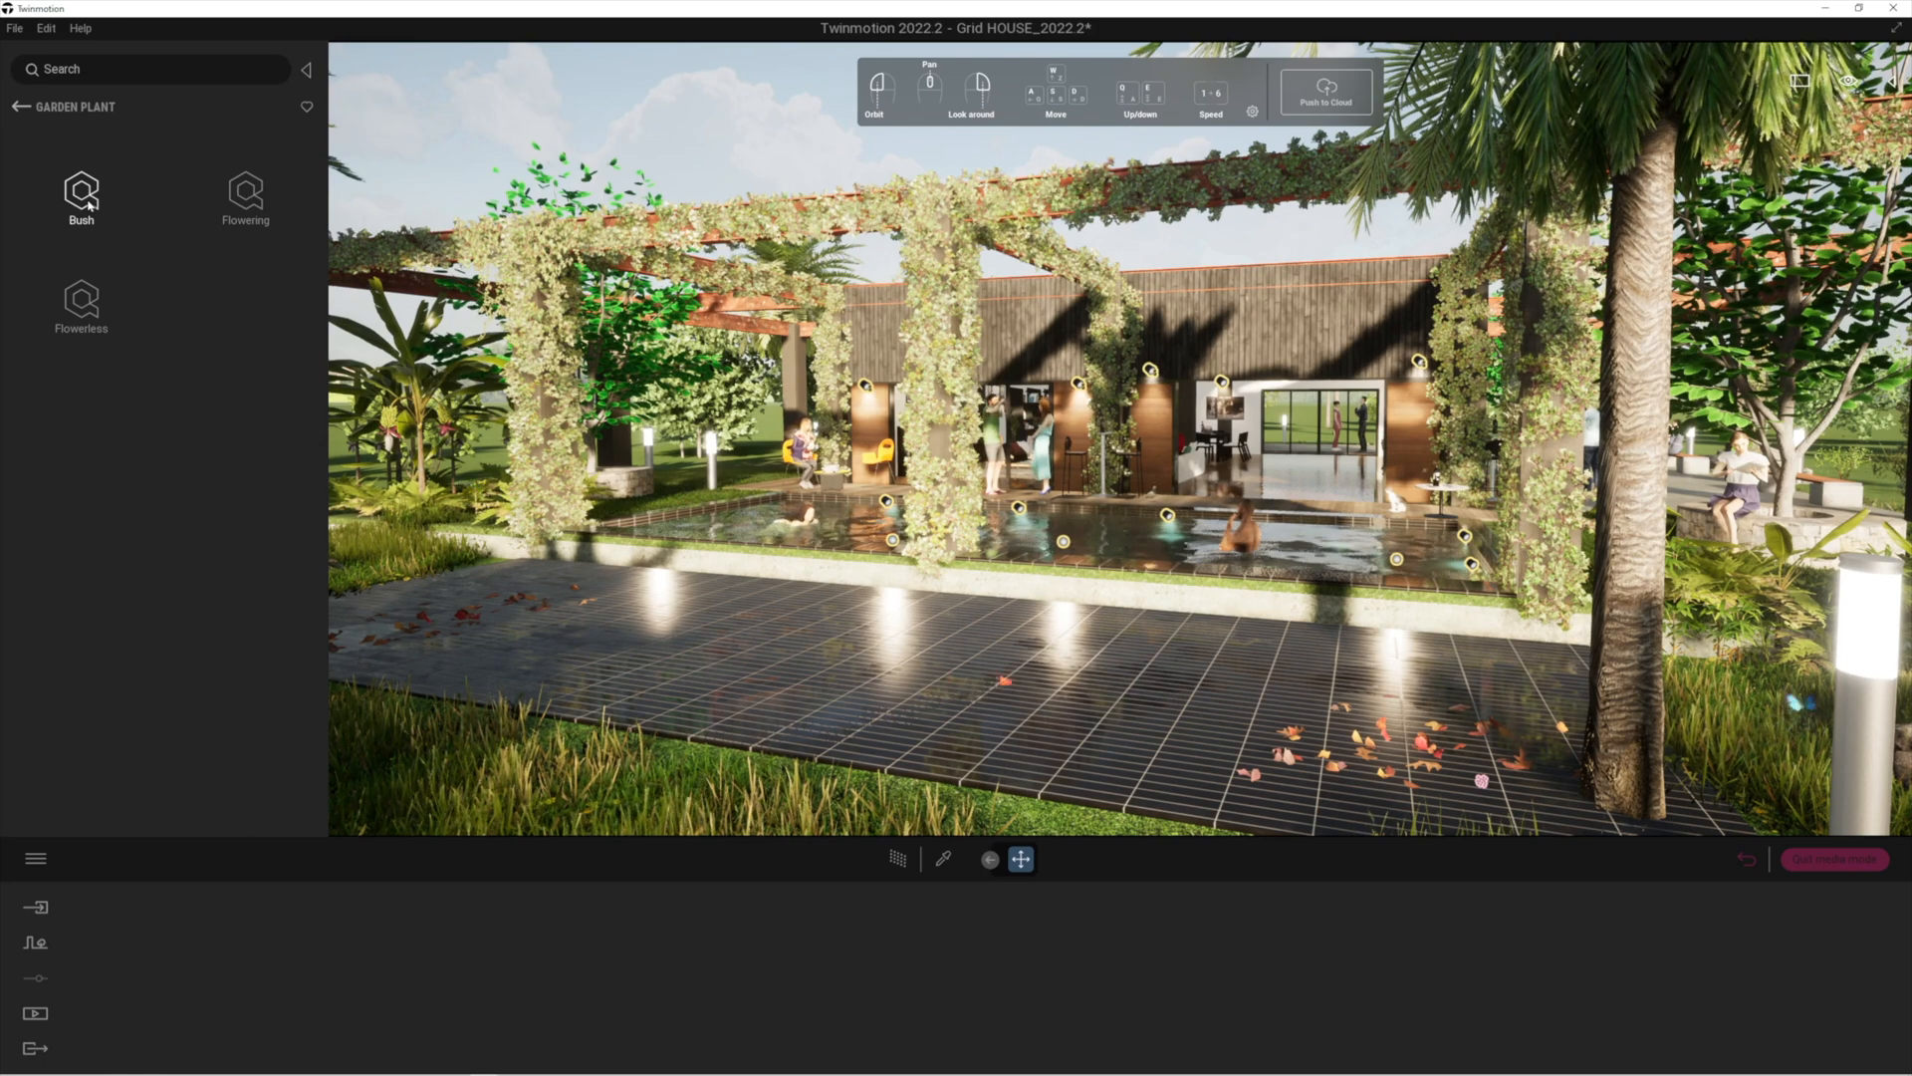
click(245, 191)
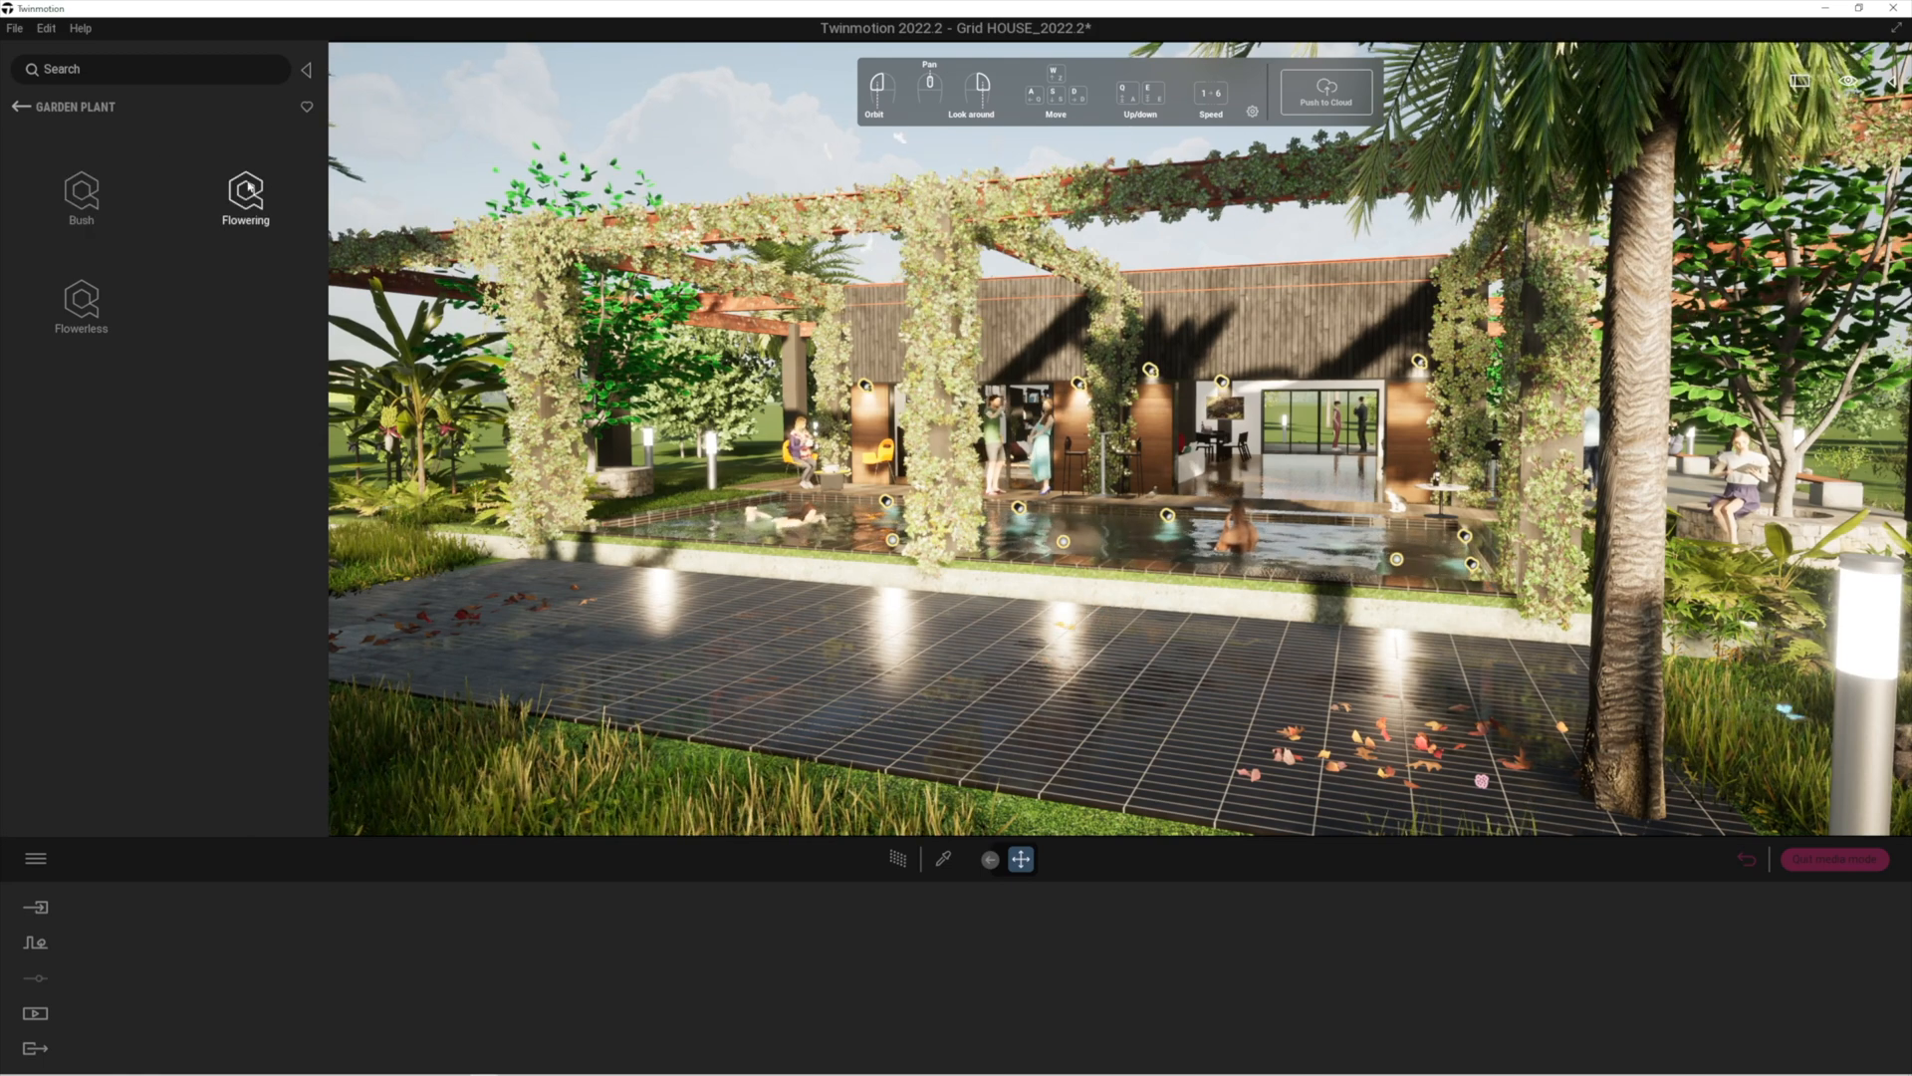
click(81, 306)
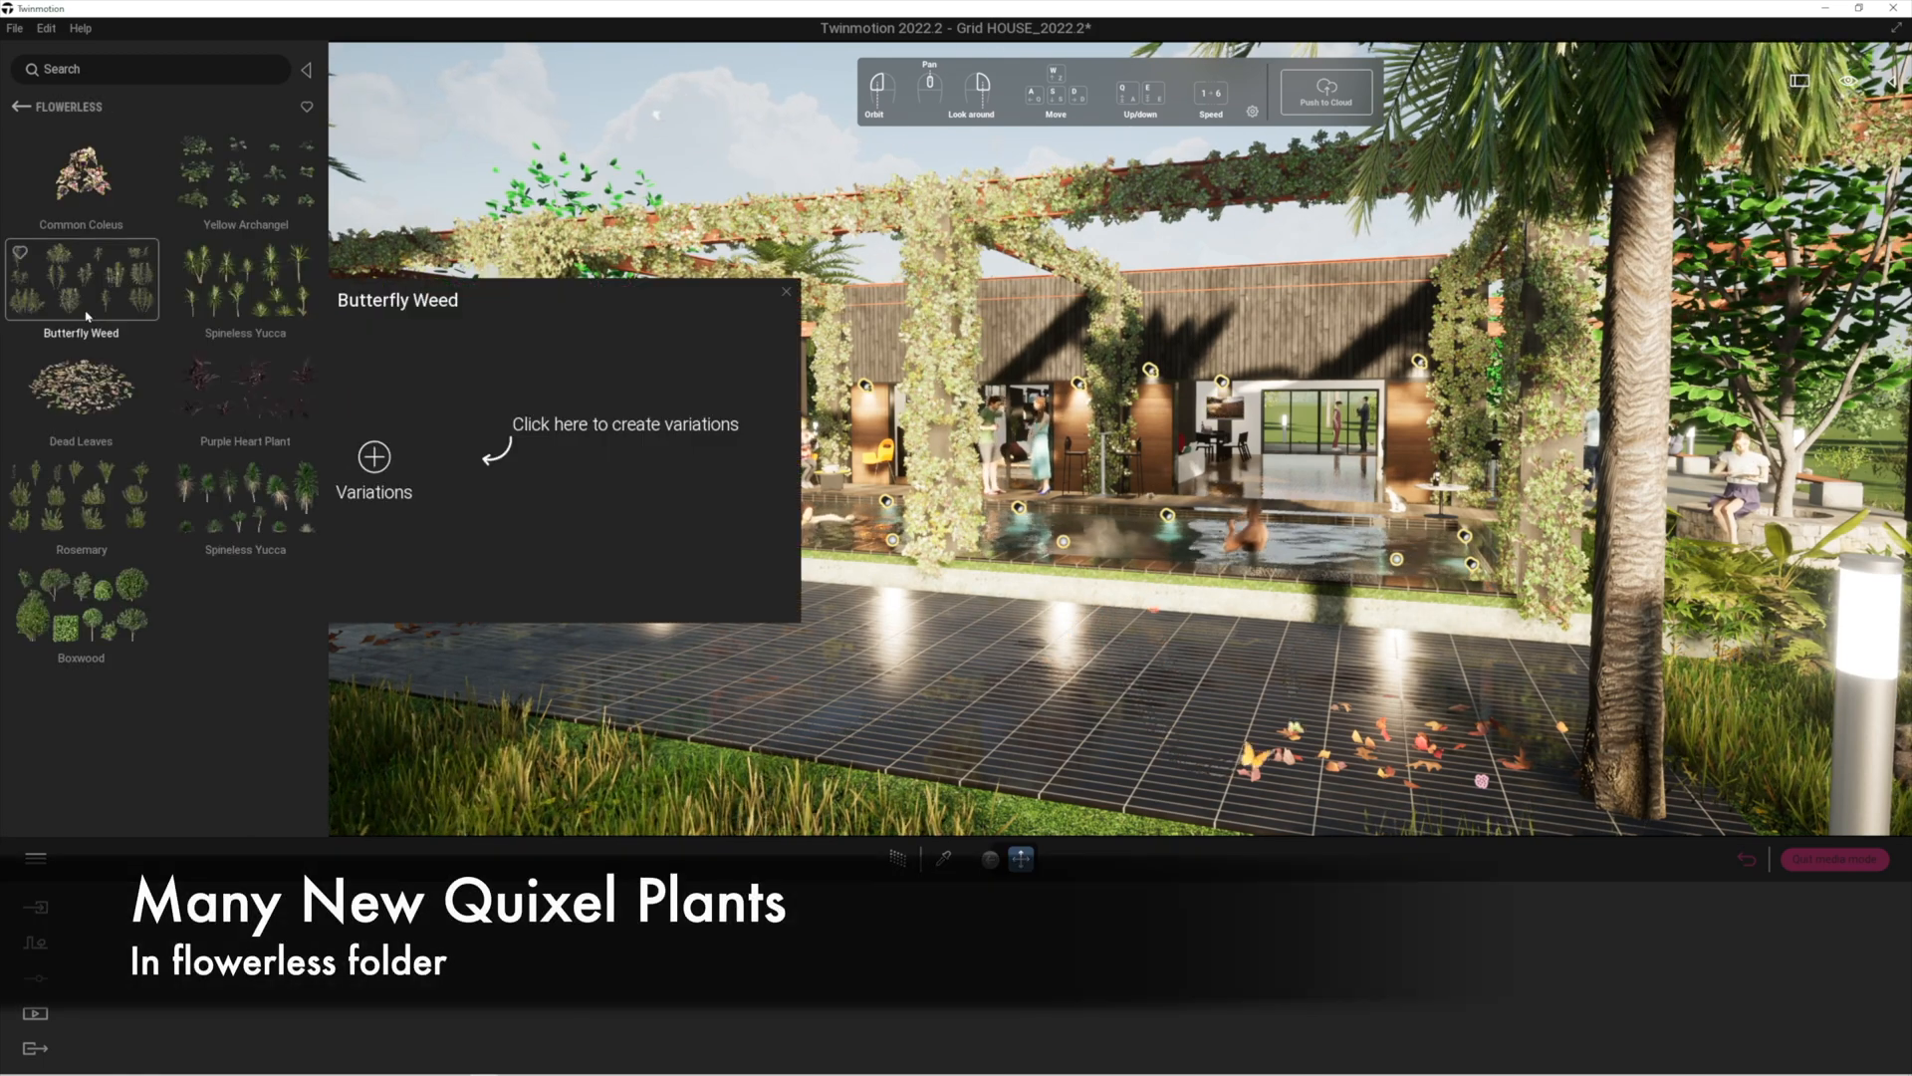
click(81, 387)
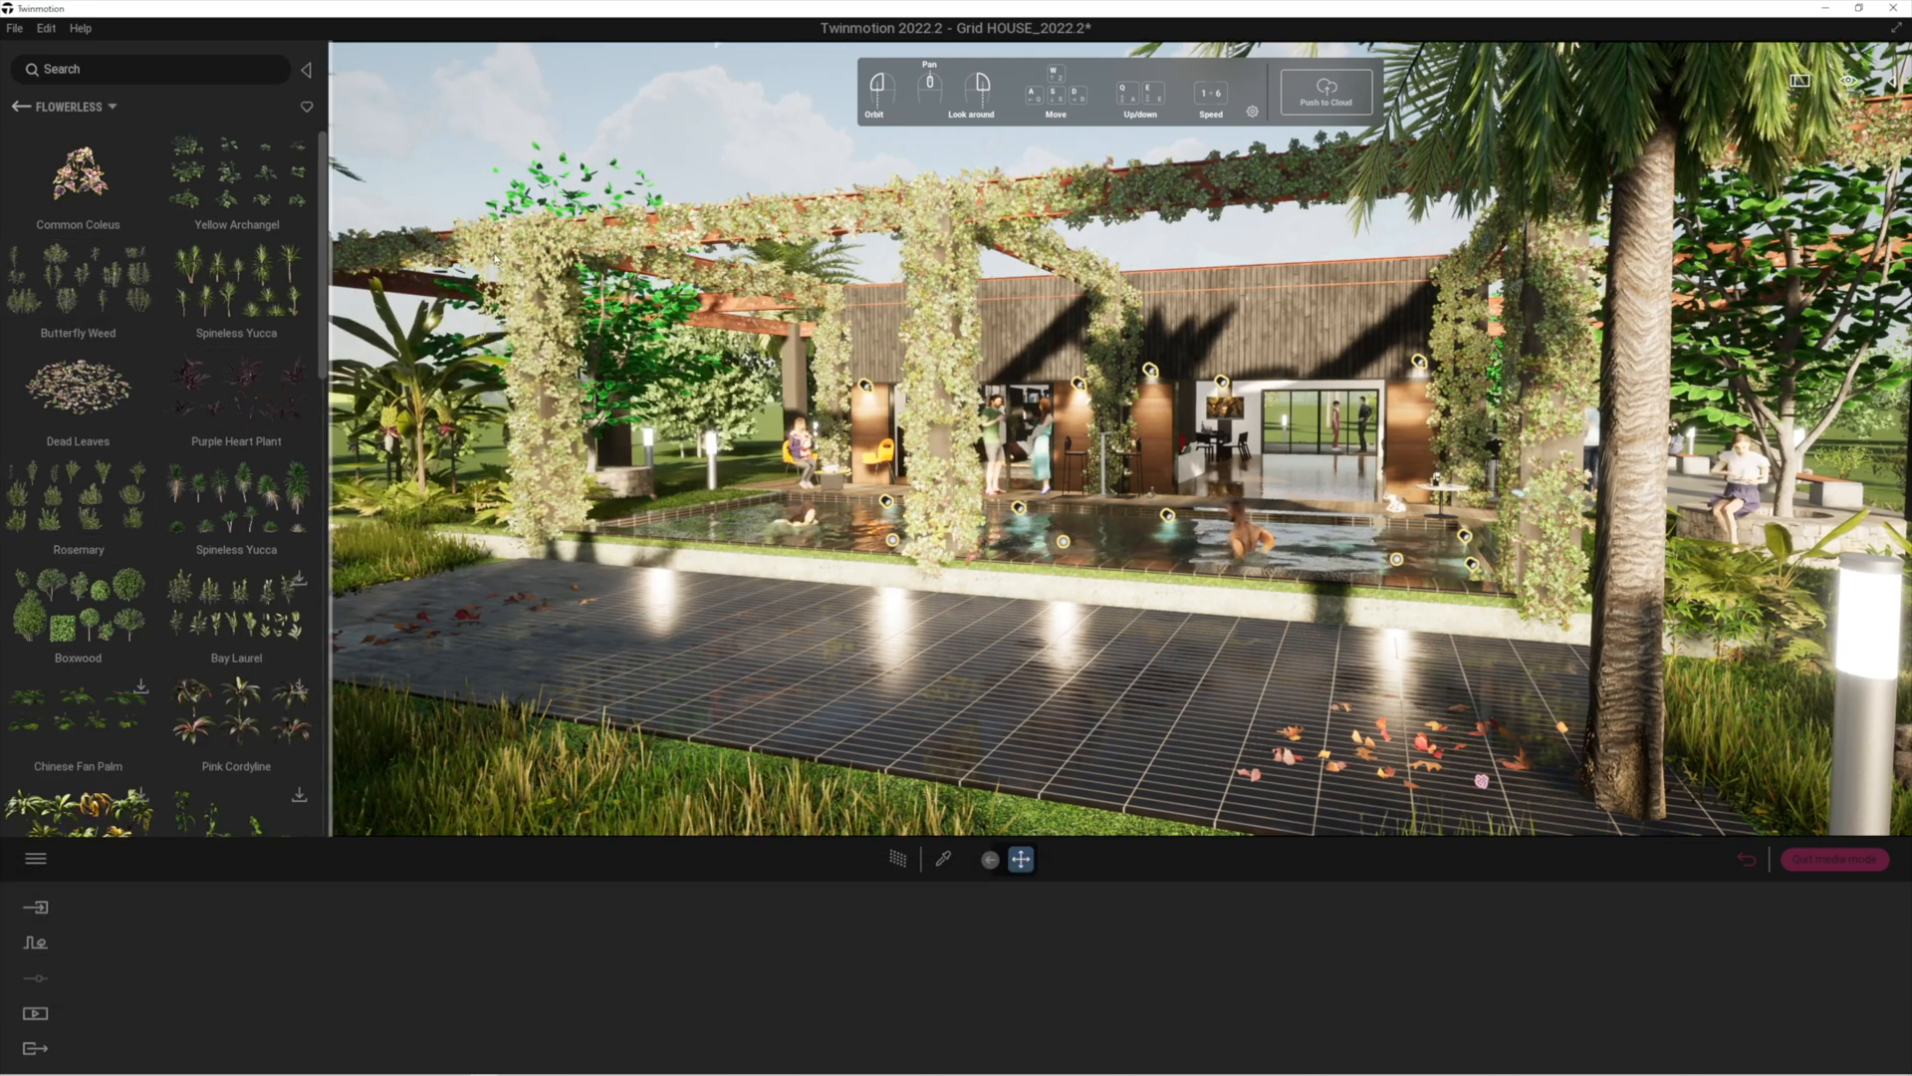
click(77, 170)
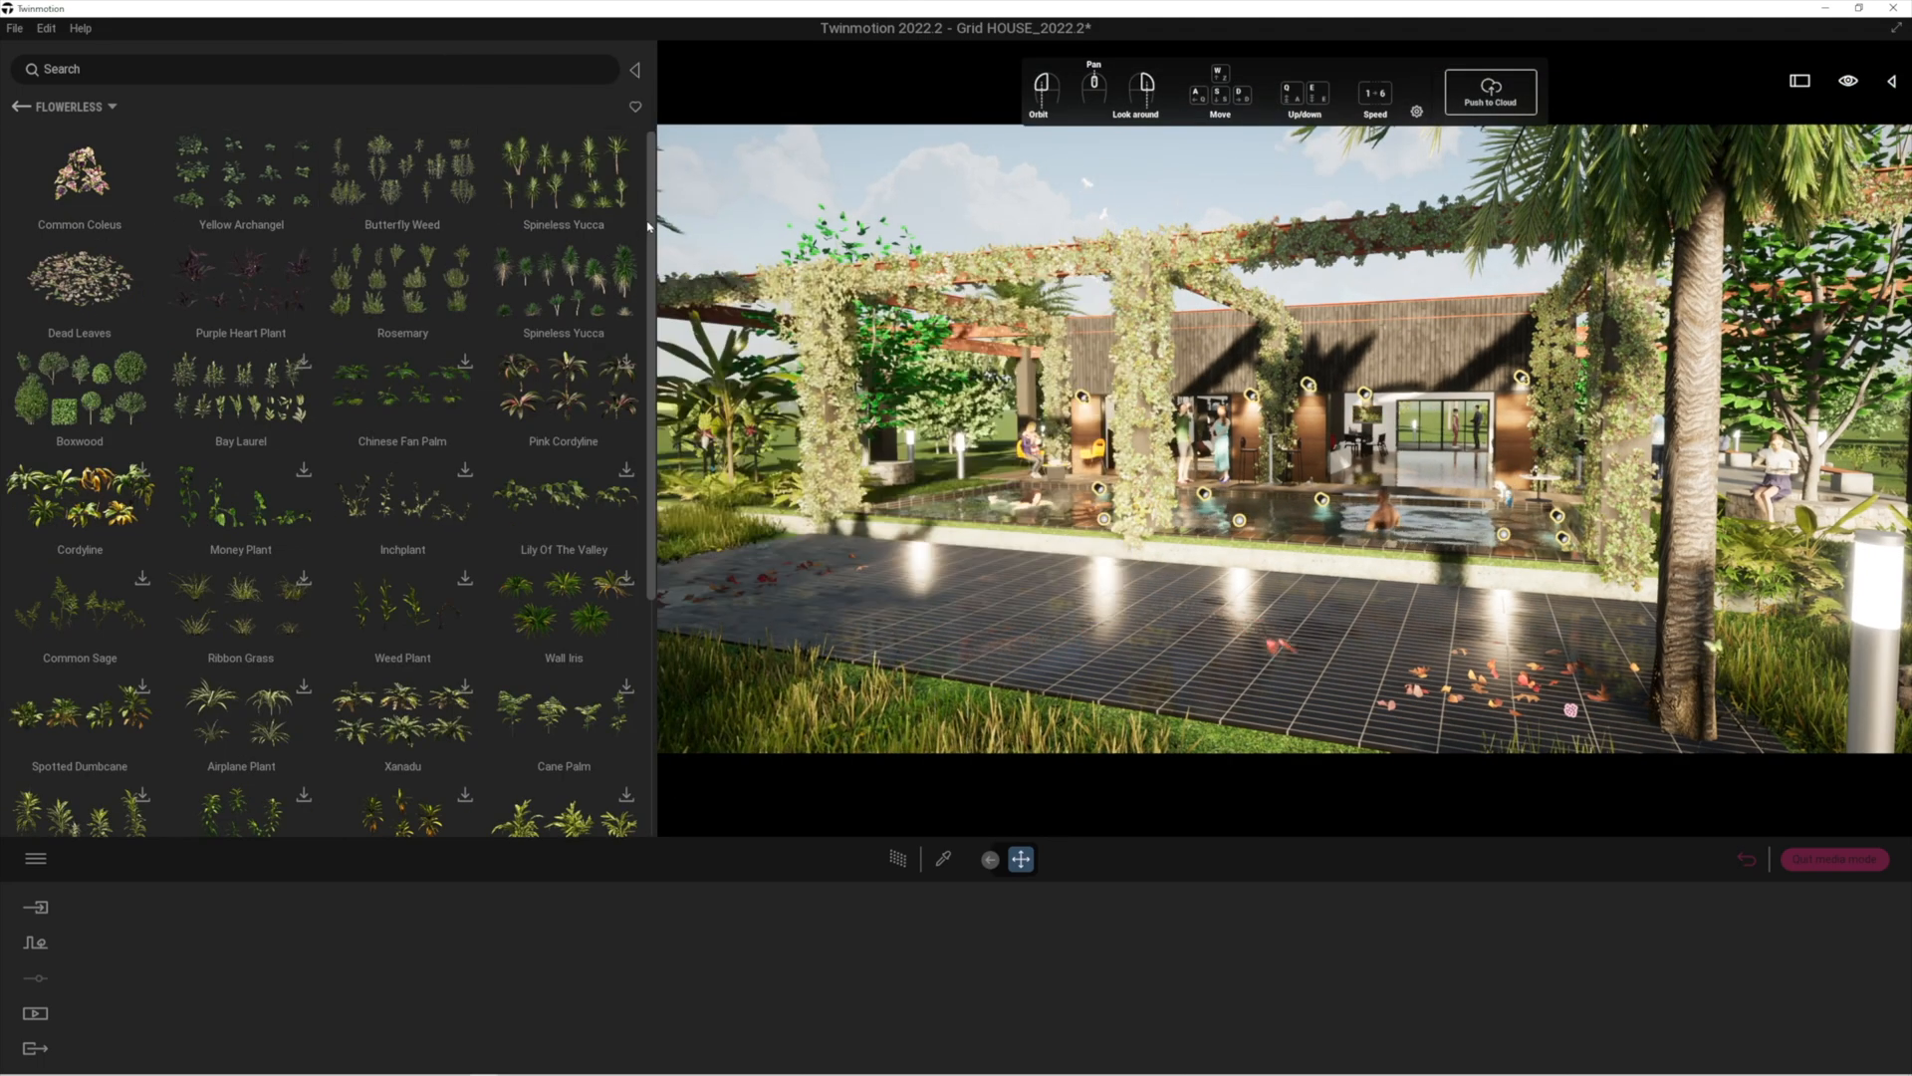
scroll(down, 3)
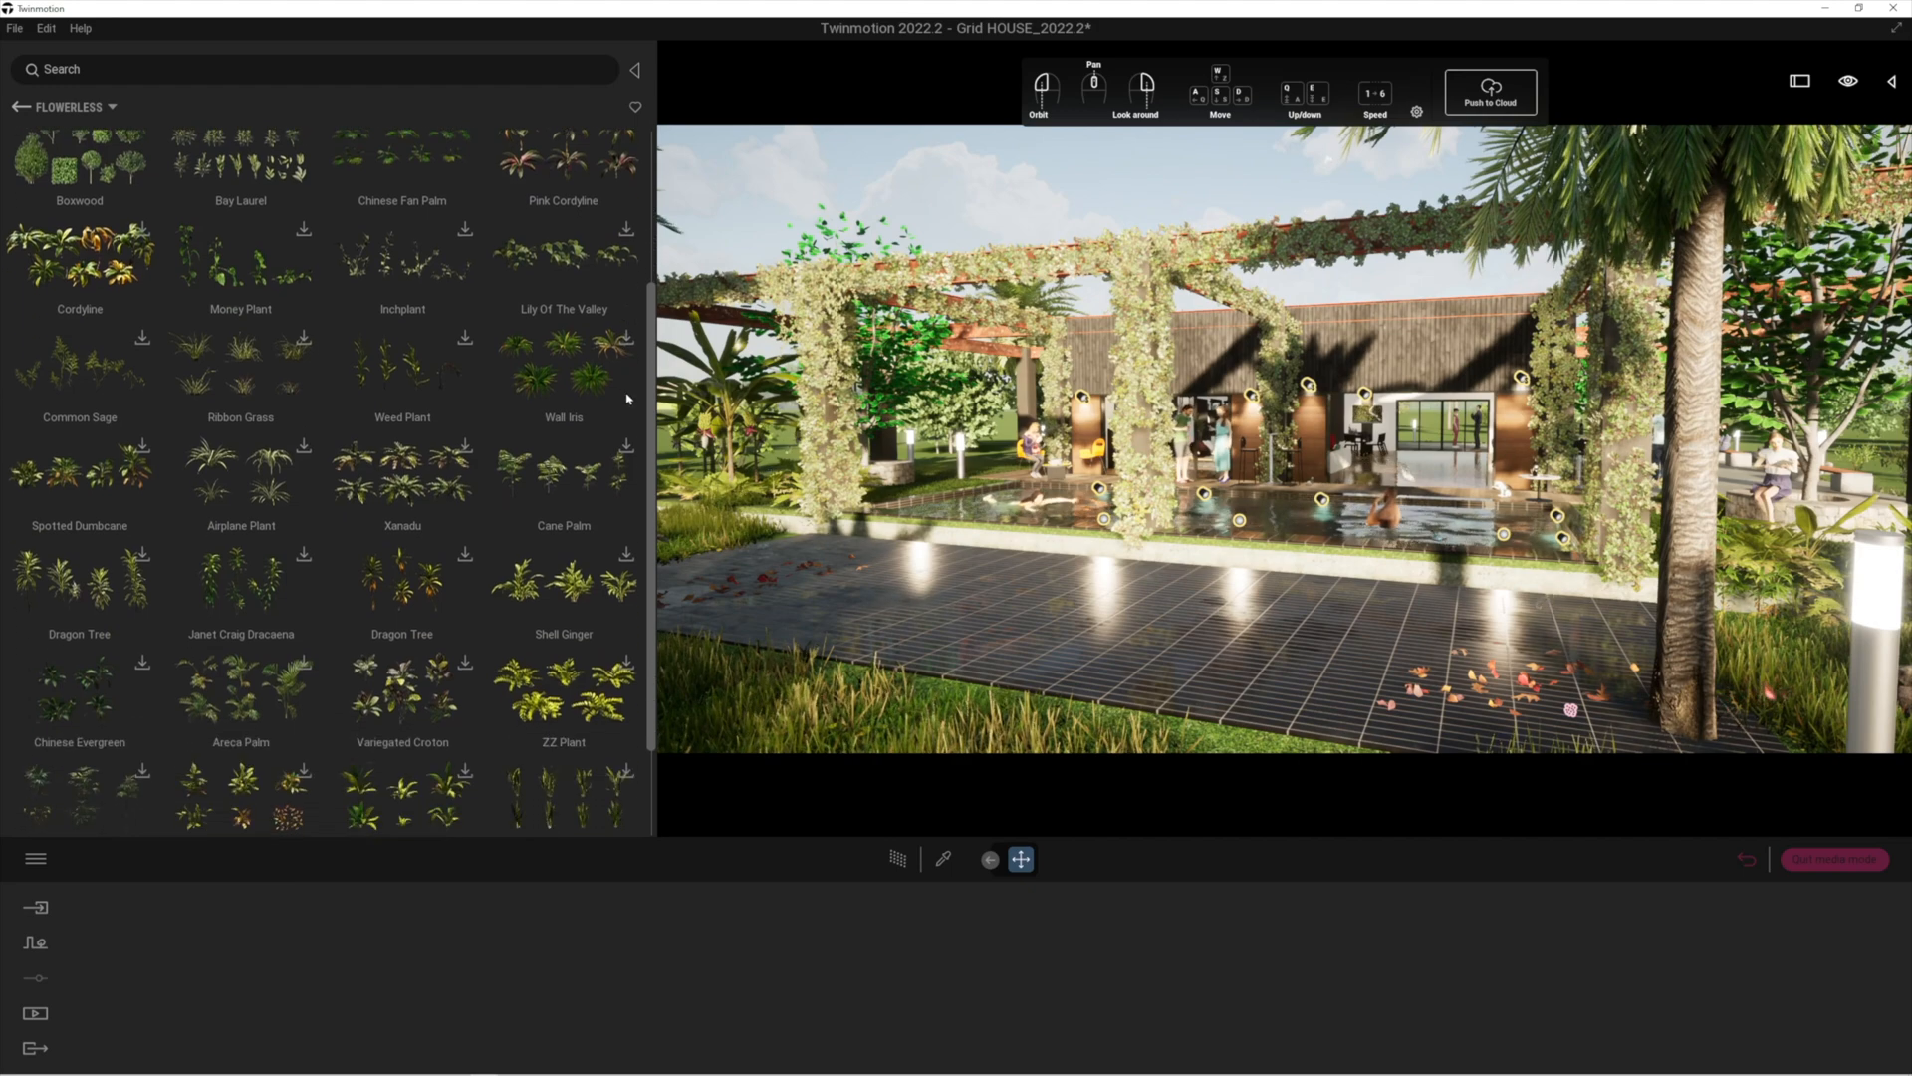
scroll(up, 3)
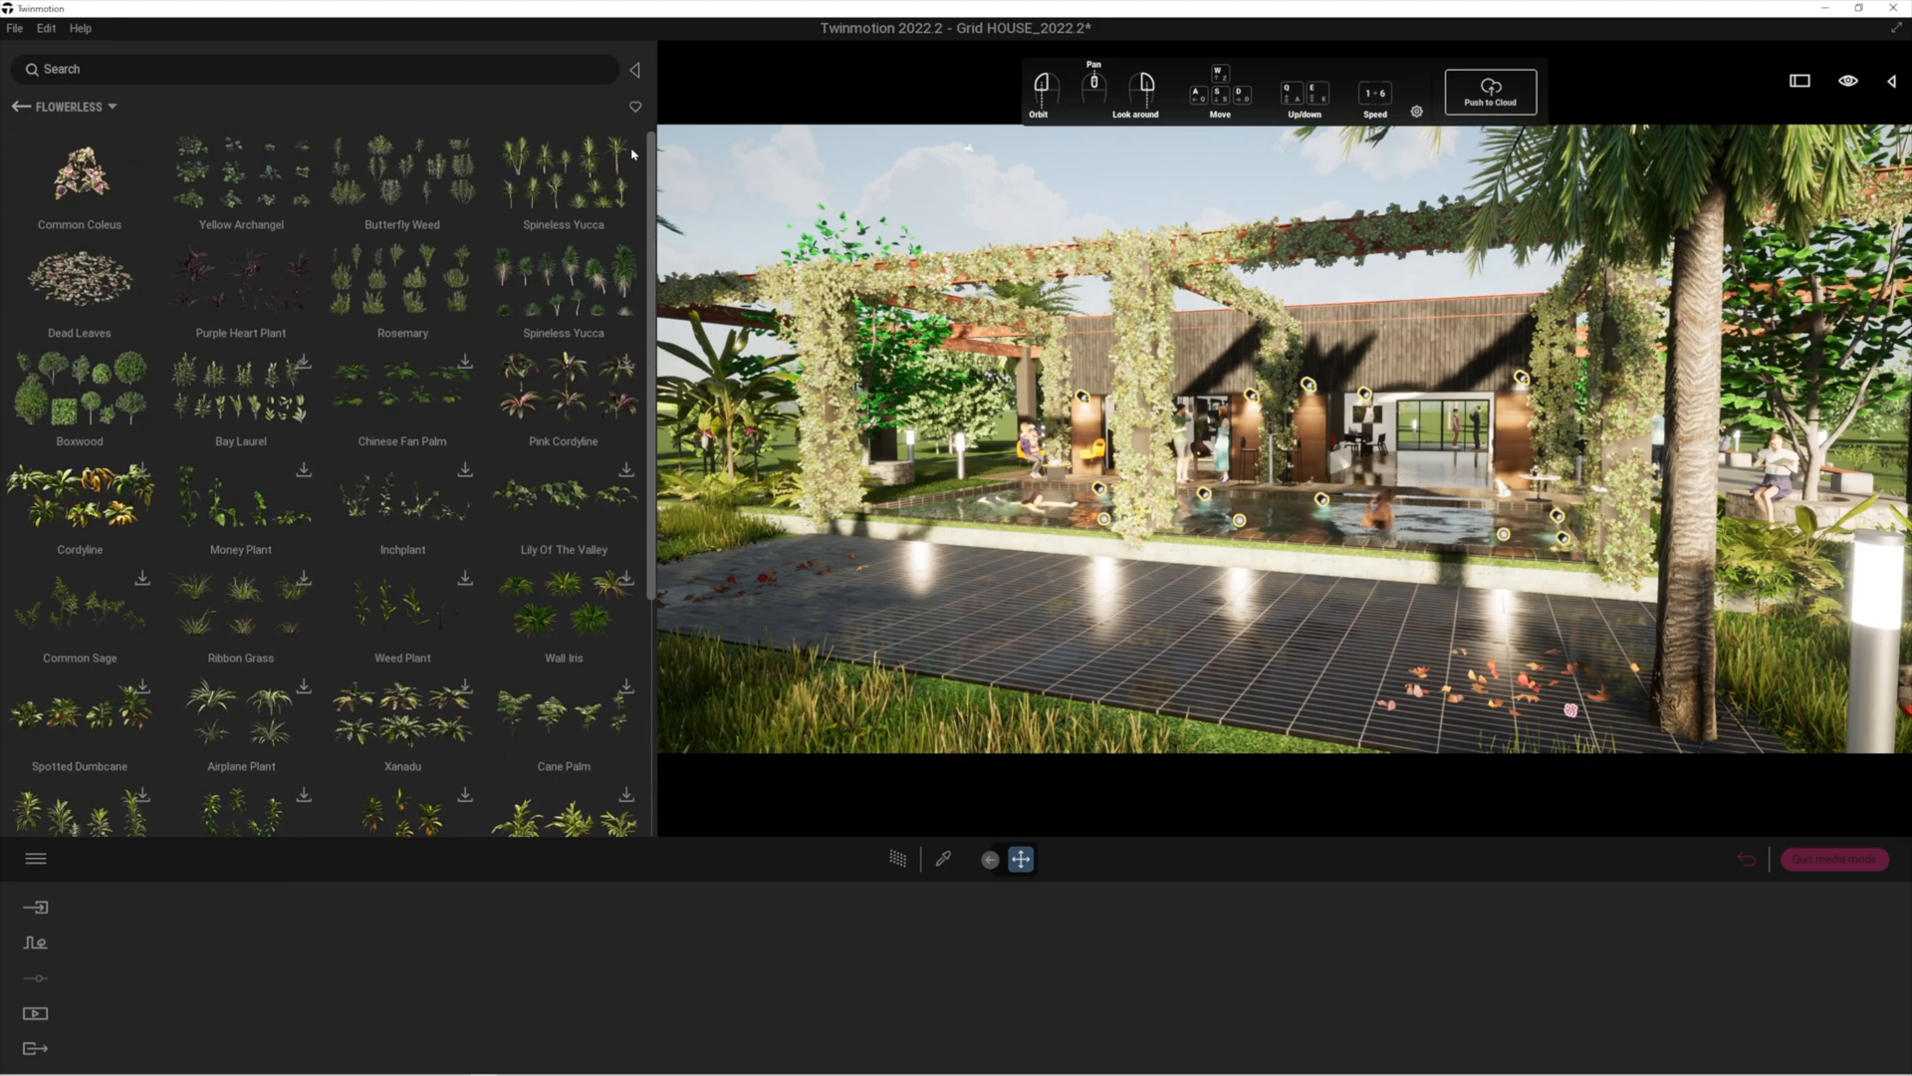
Show the Boxwood variations popup, dismiss it, then bring it up again.
click(78, 388)
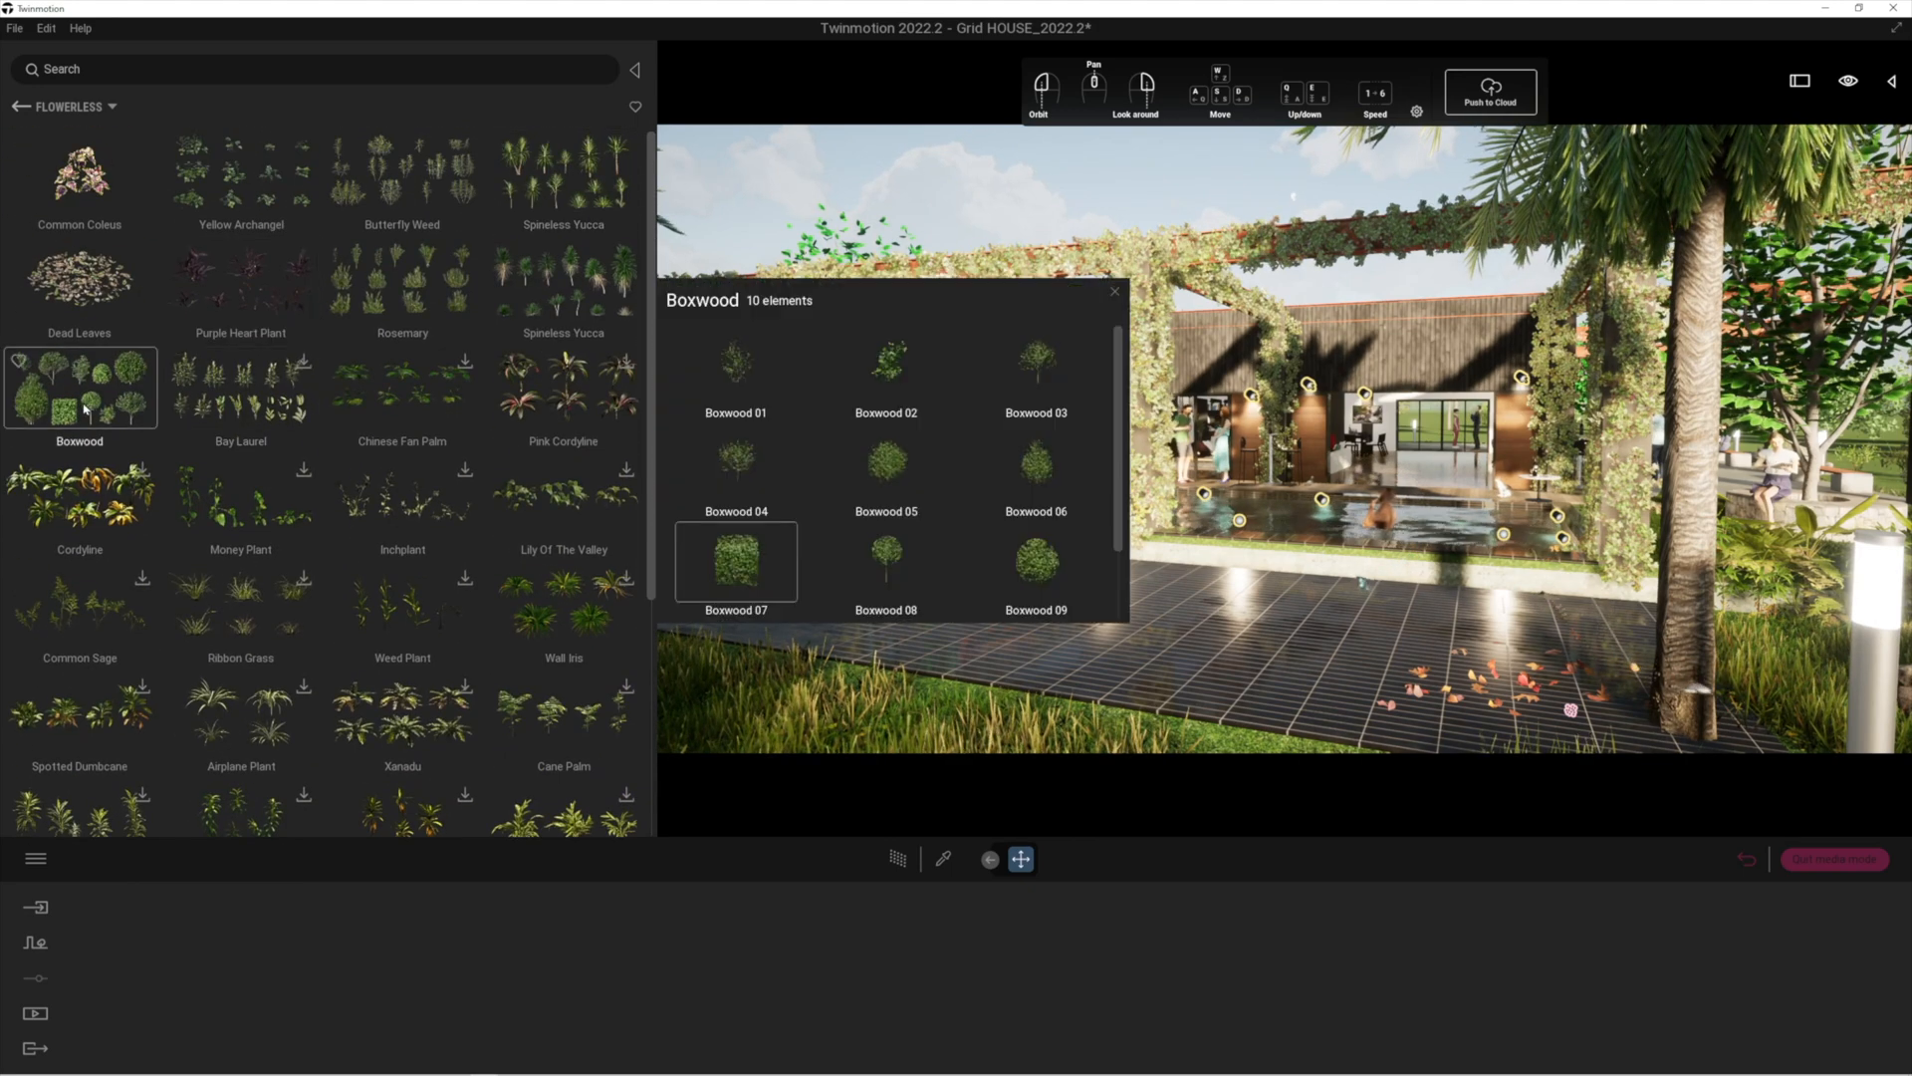
click(1112, 291)
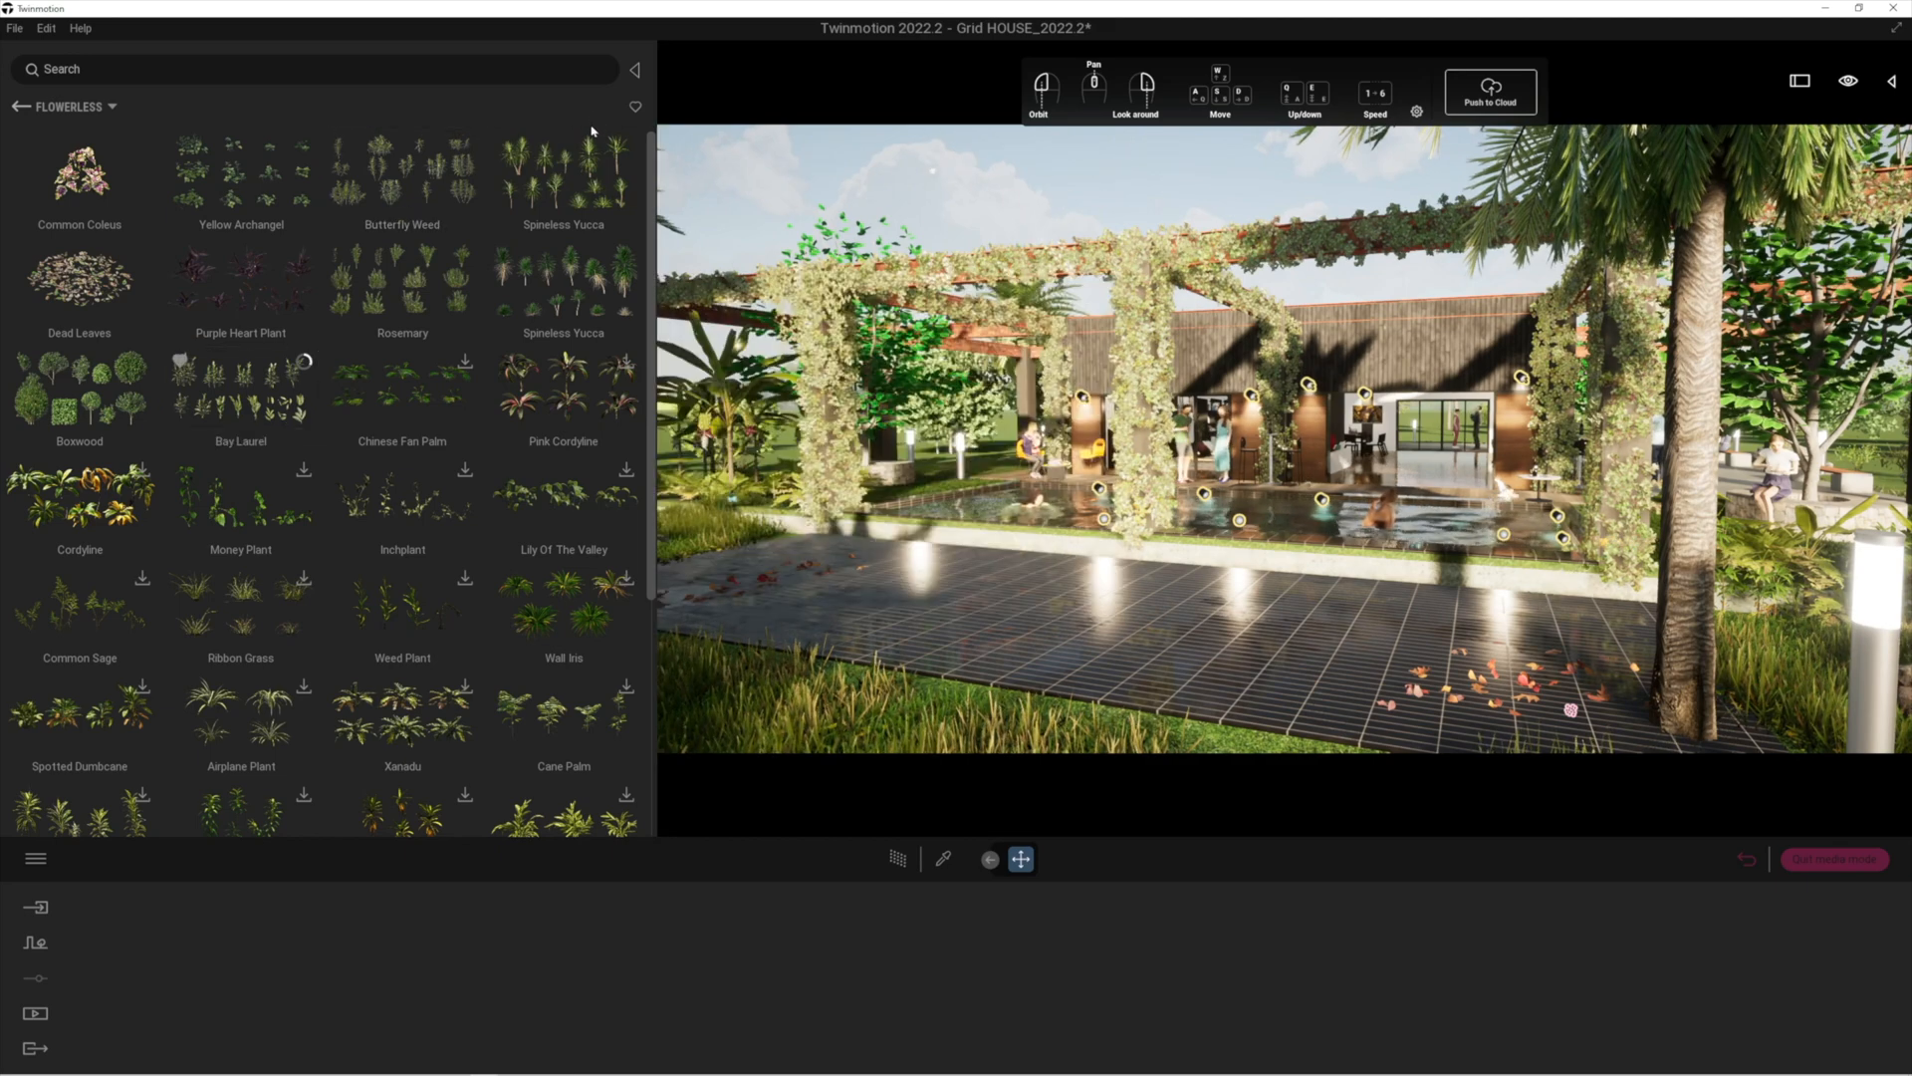
click(79, 384)
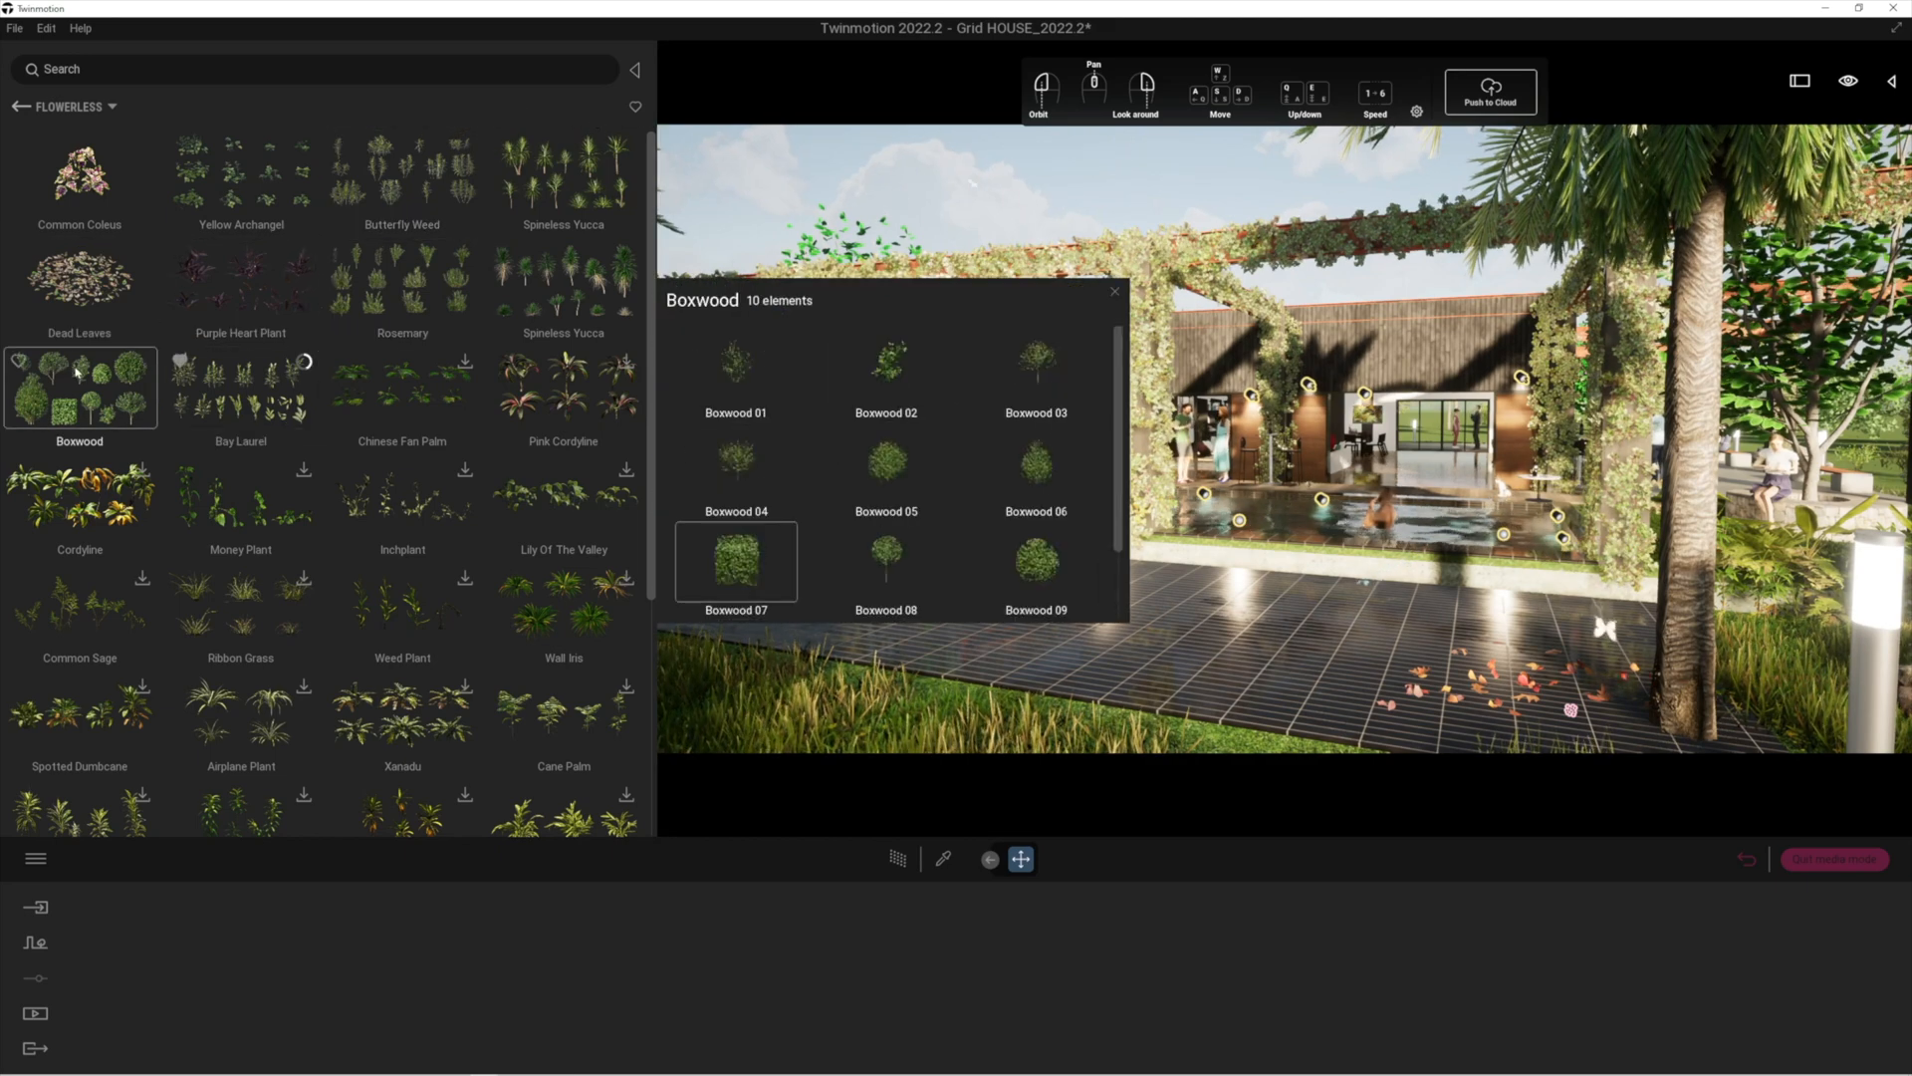
Favourite Common Coleus, Purple Heart Plant and Butterfly Weed, then filter to favourites only.
click(79, 281)
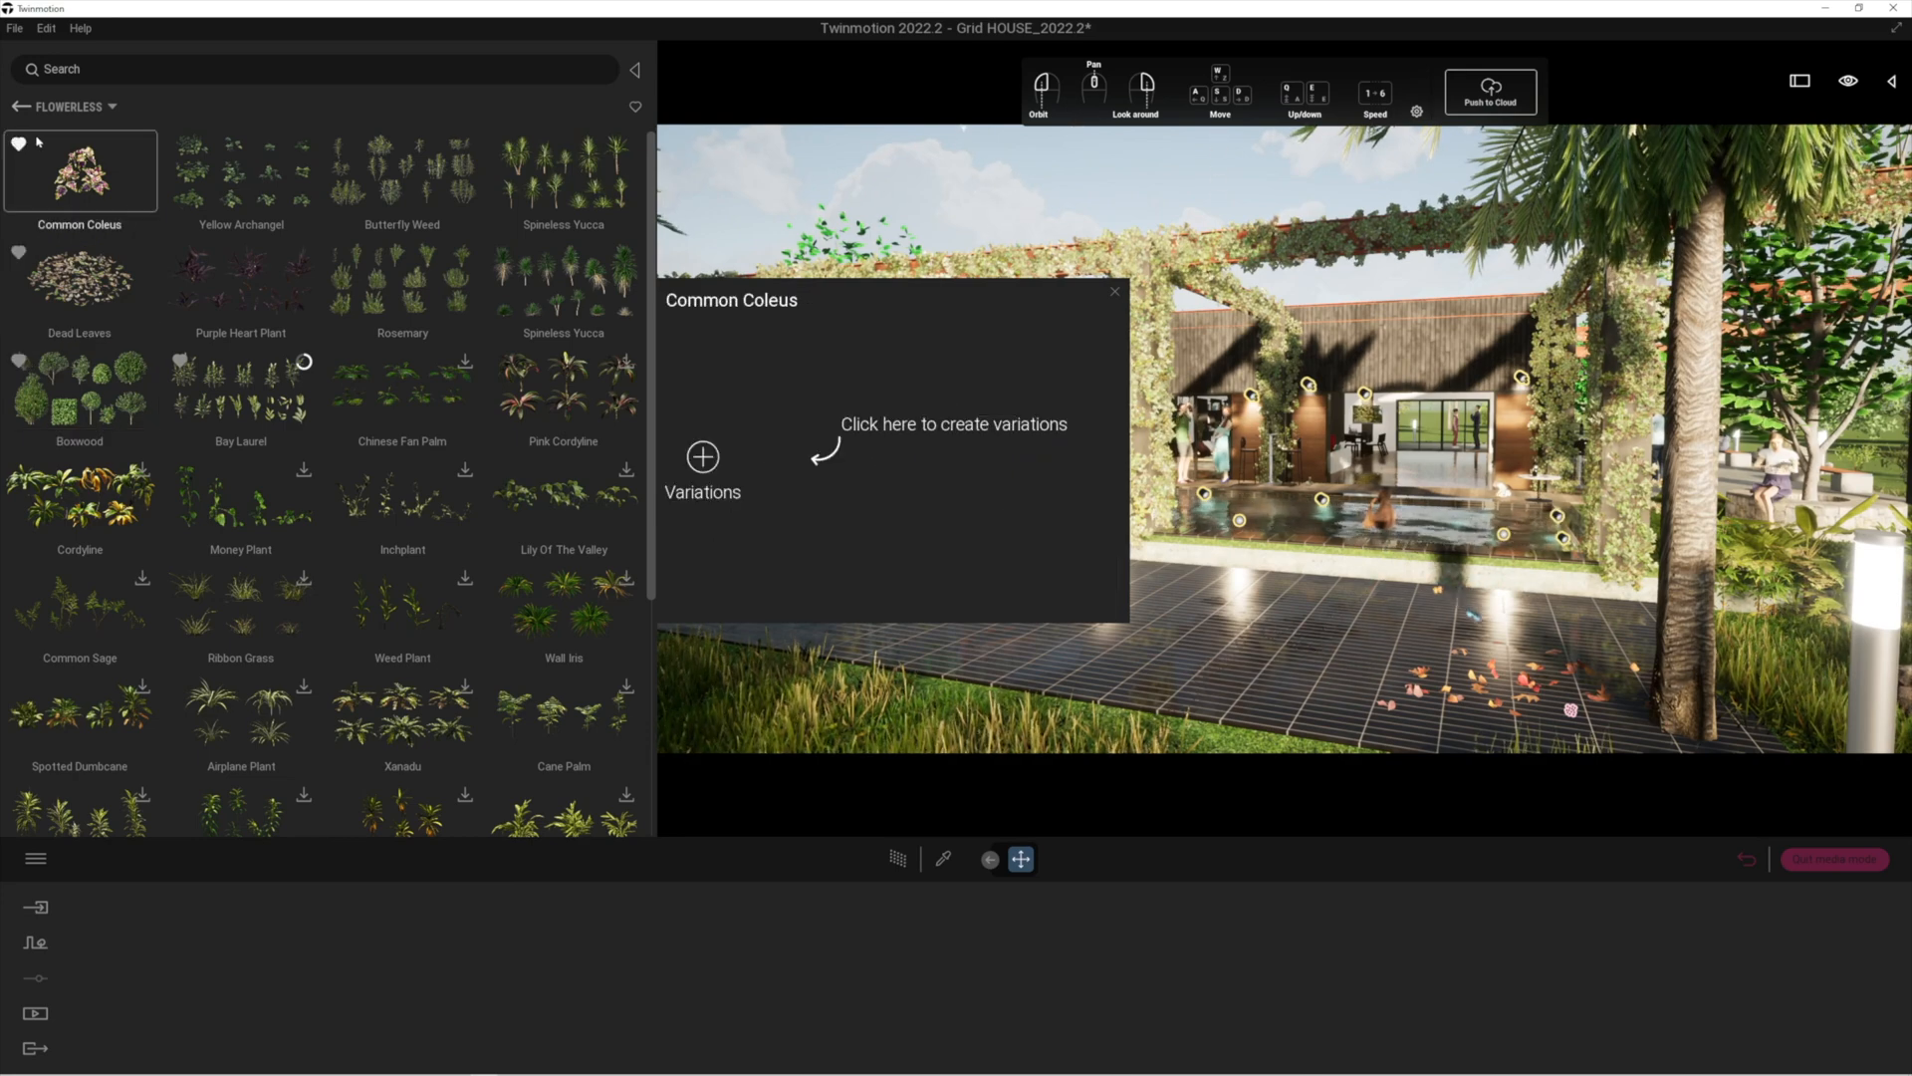
click(240, 278)
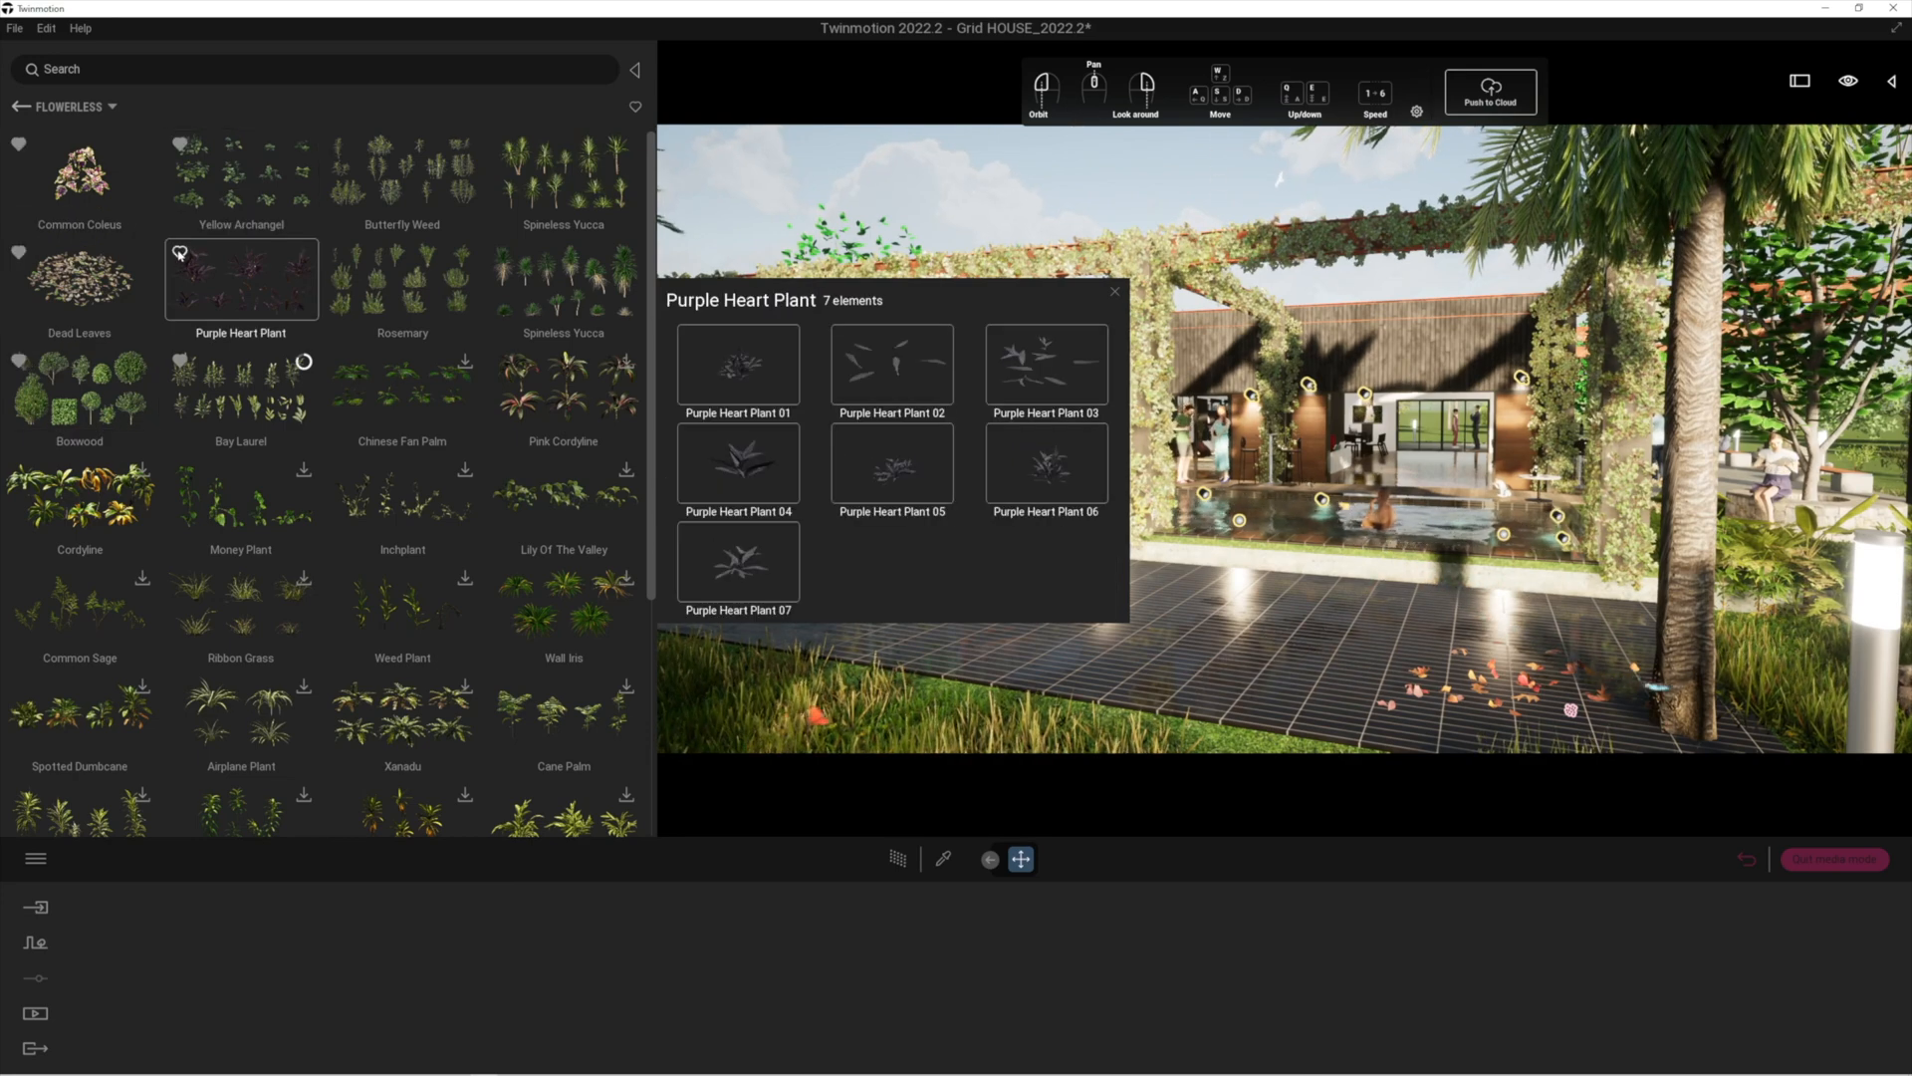
click(402, 170)
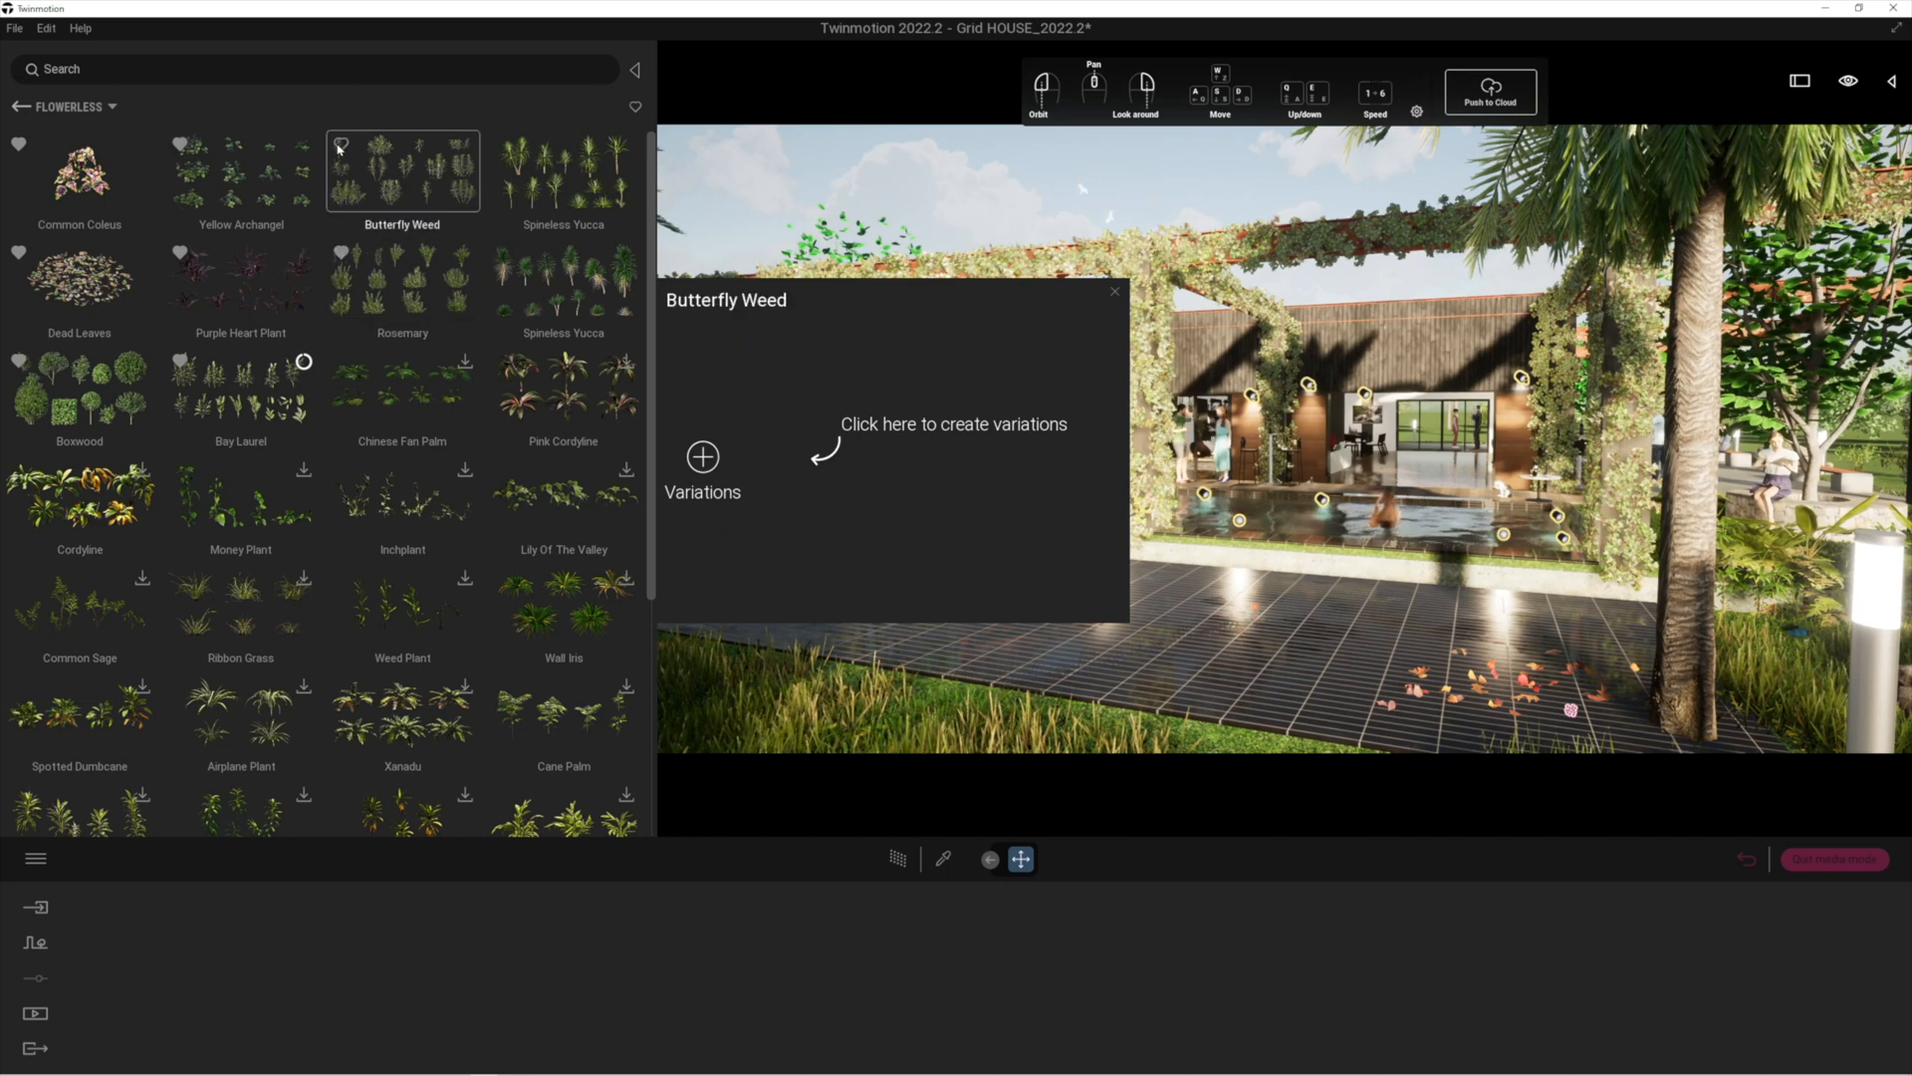
click(564, 282)
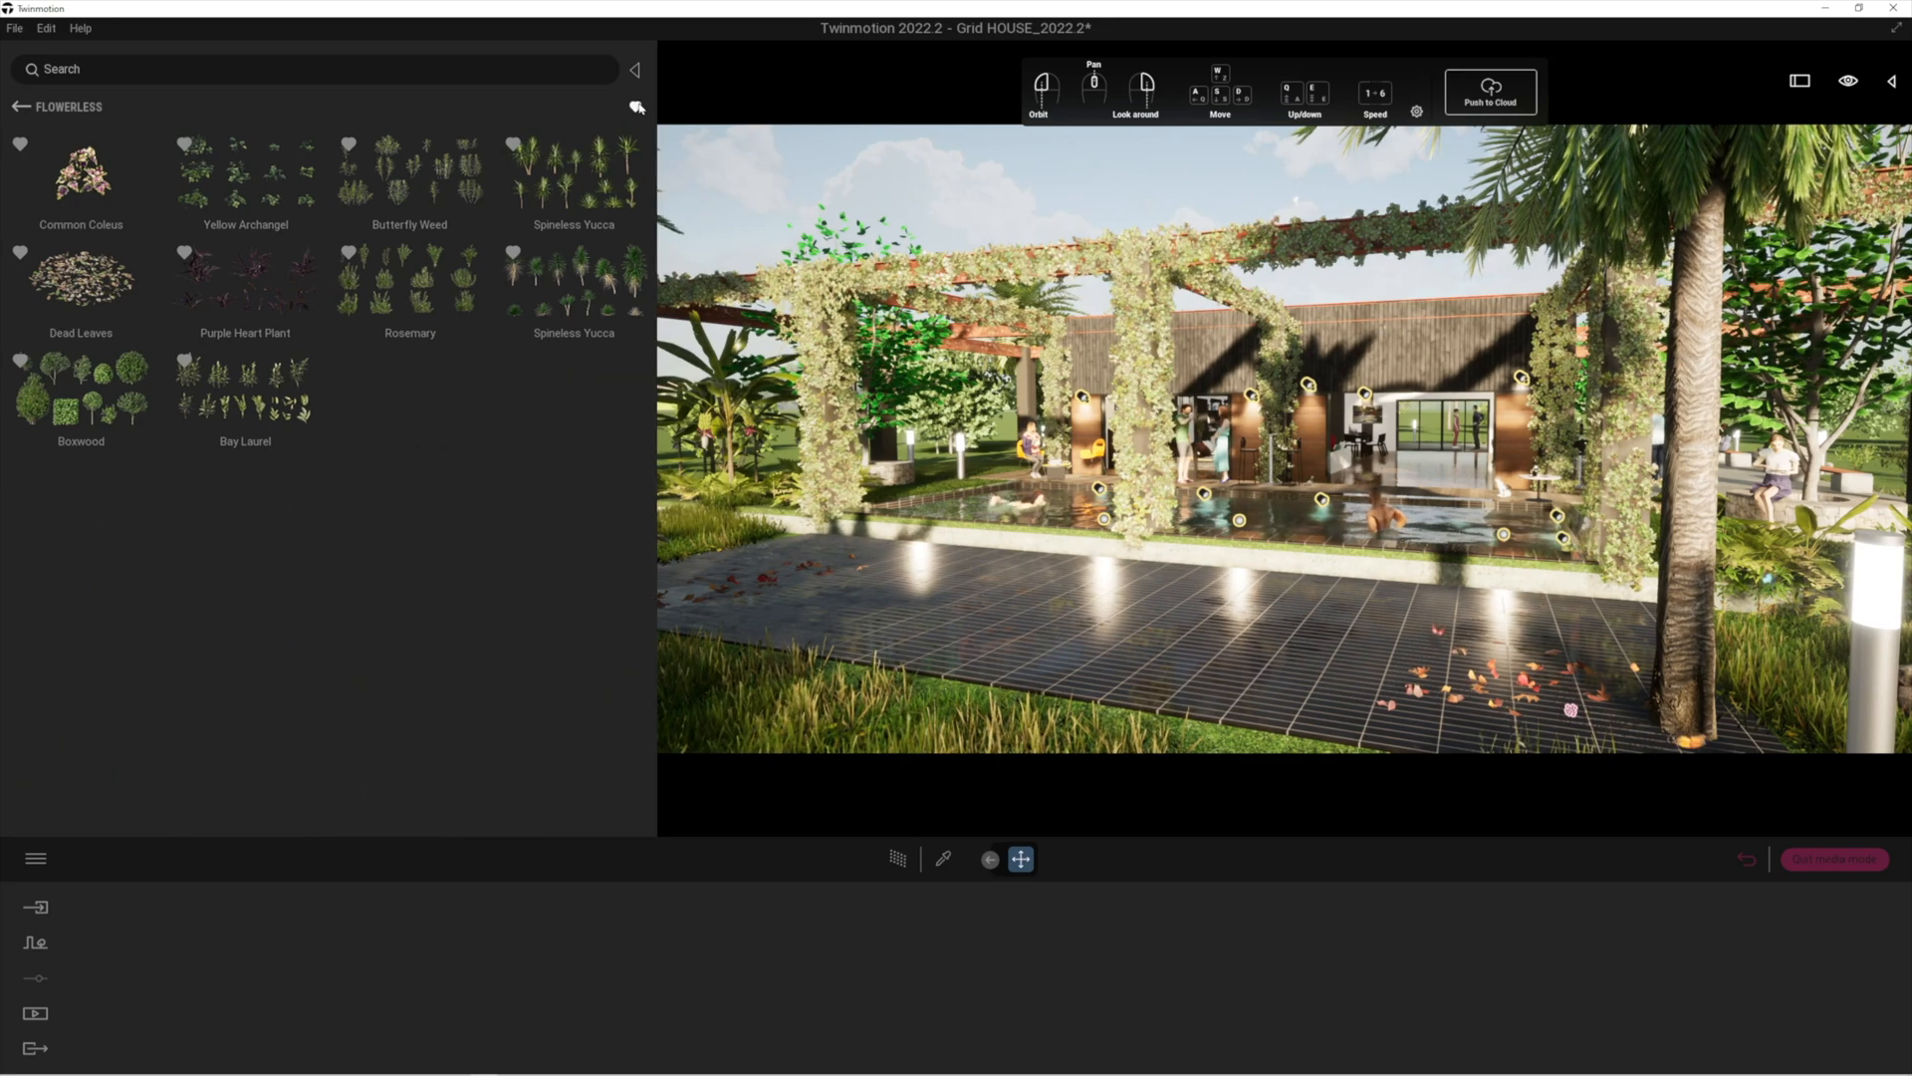
Preview the Bay Laurel details, dismiss them, and select Bay Laurel again.
click(244, 388)
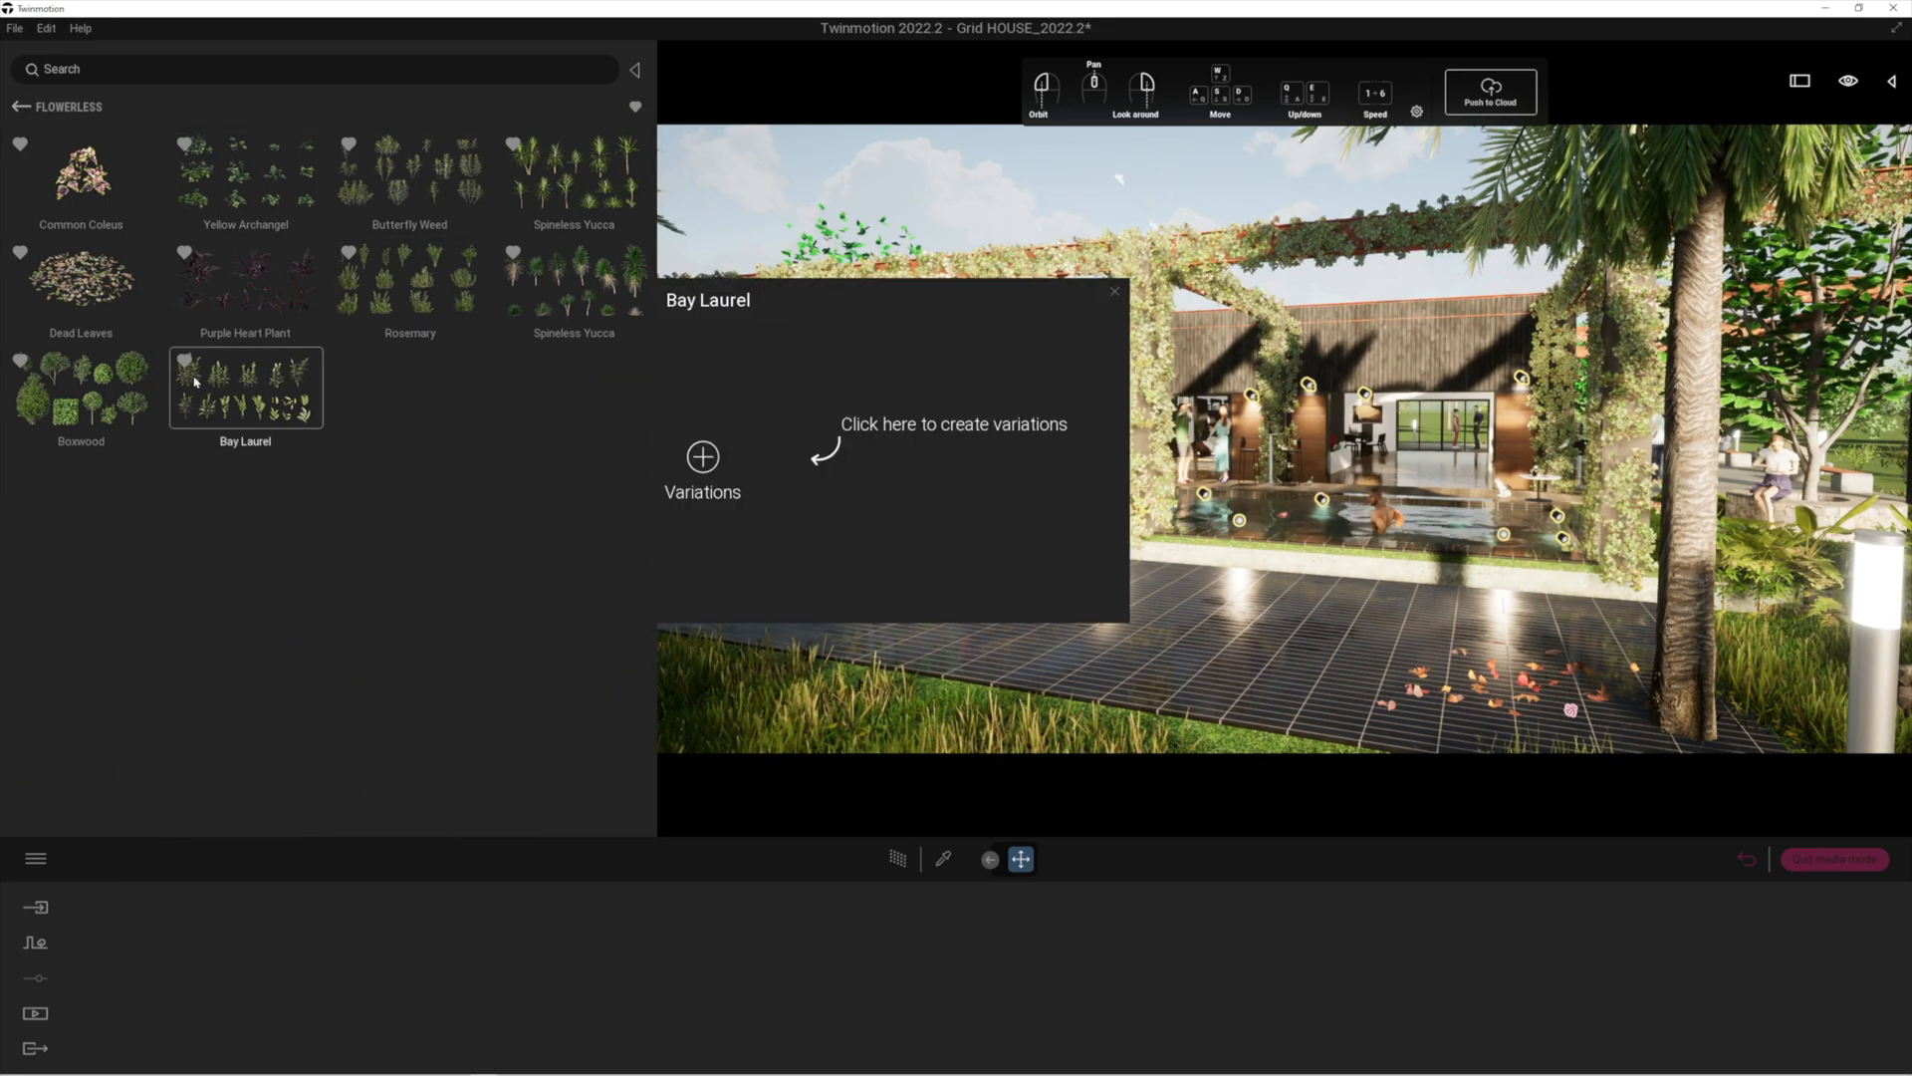
click(1111, 292)
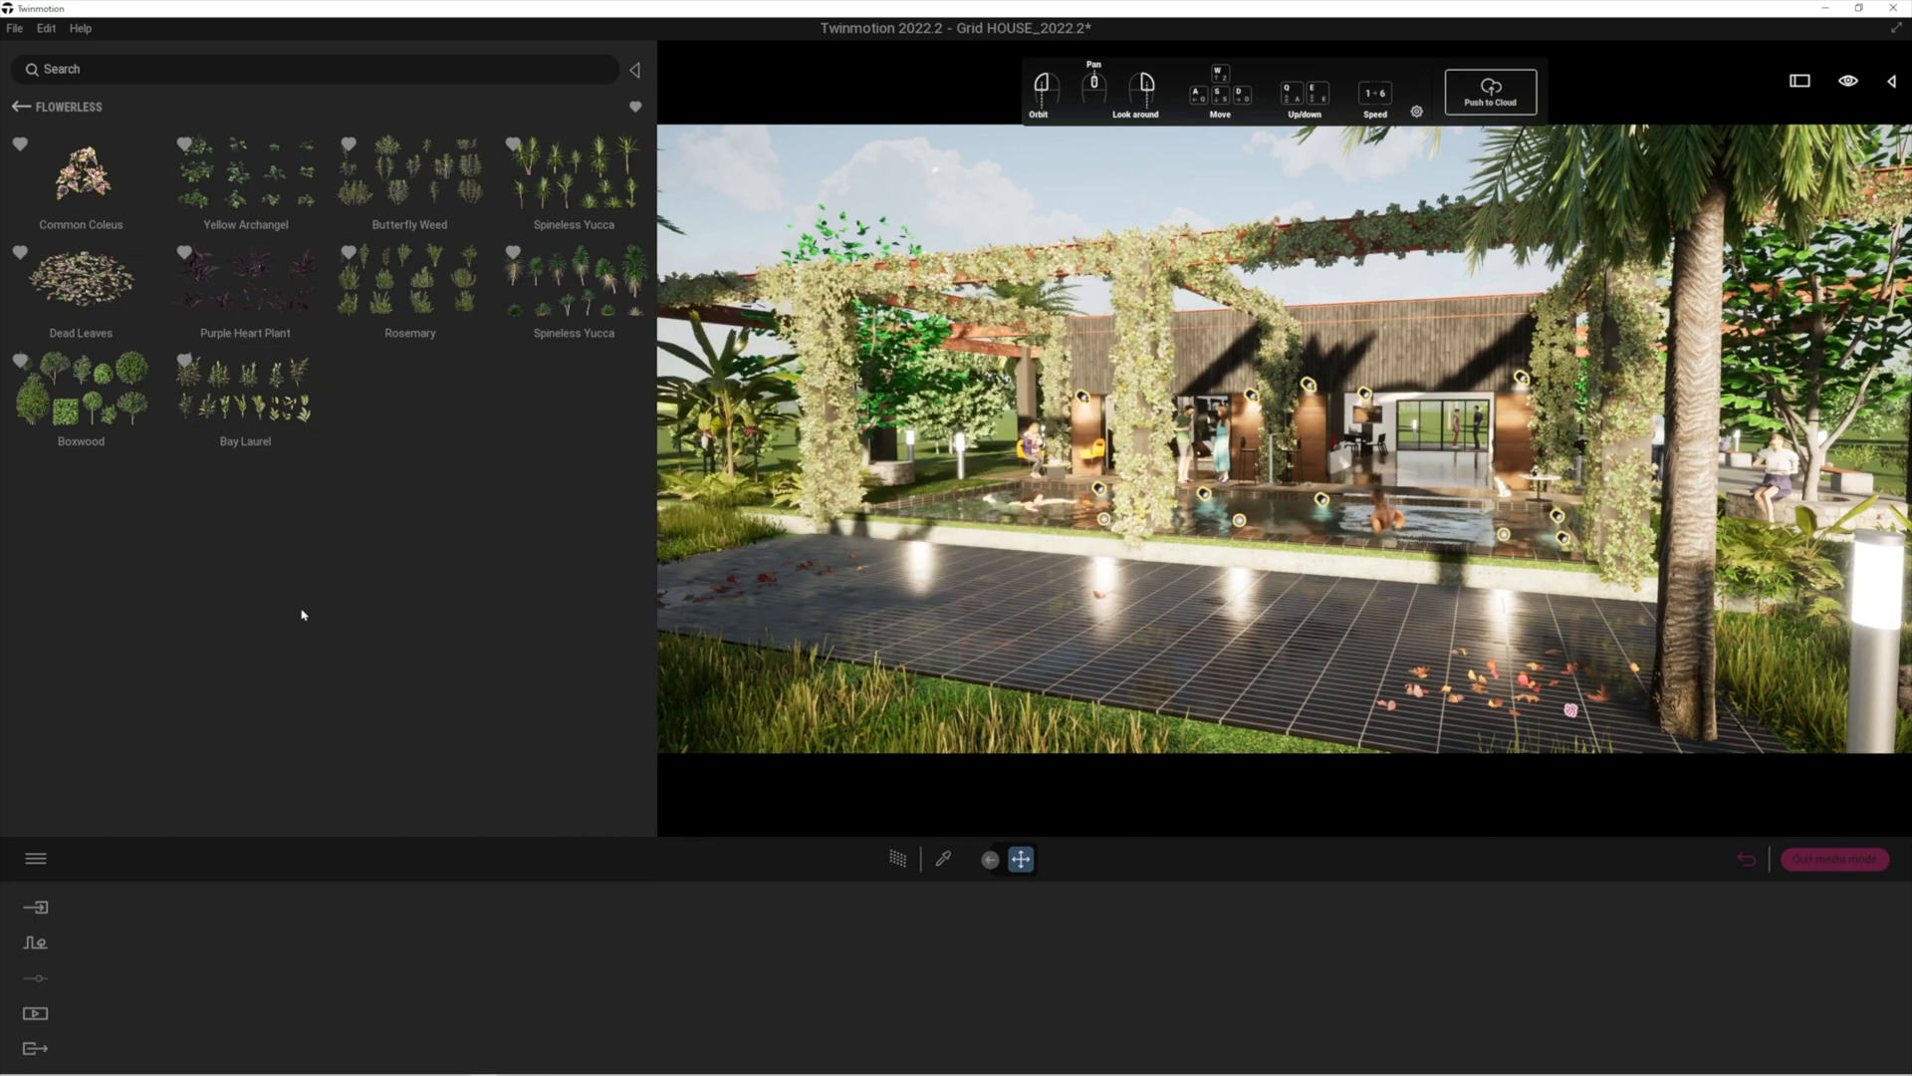
click(244, 387)
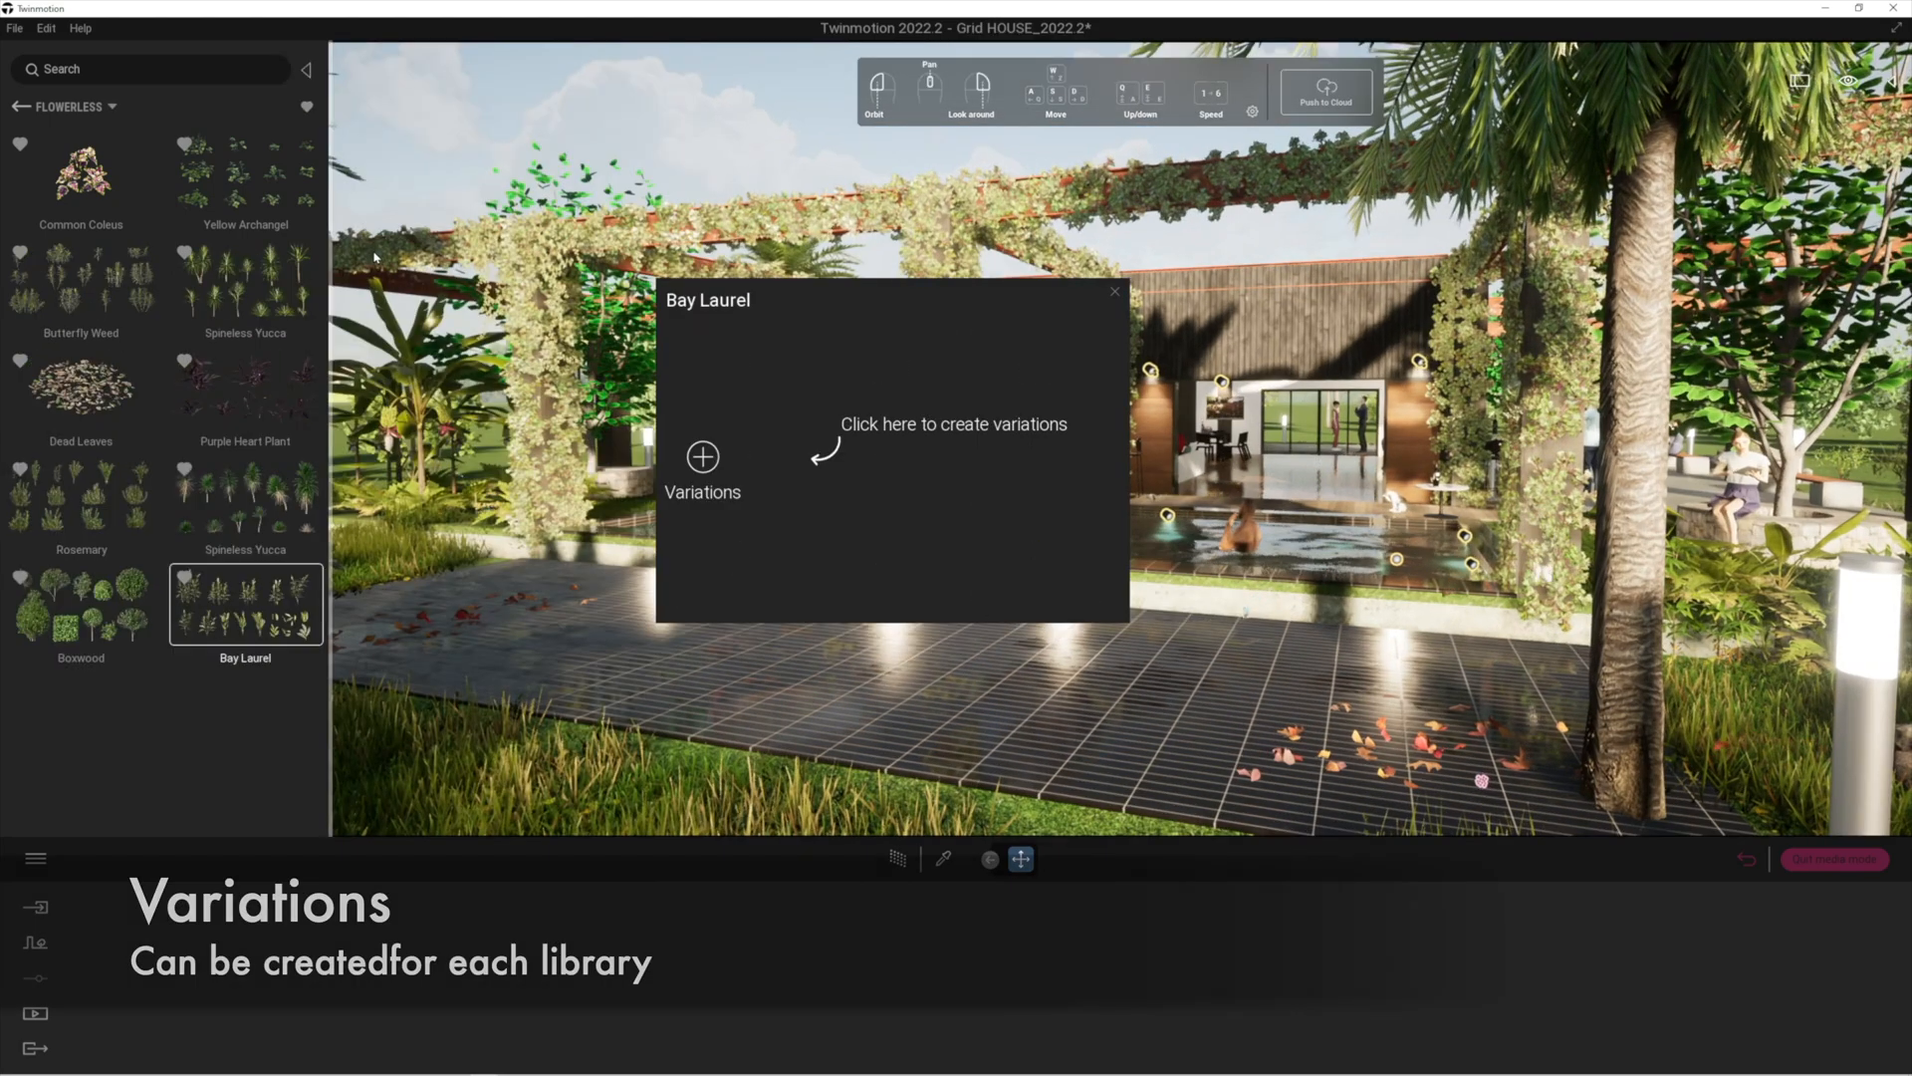
Create the 18 Bay Laurel variations and place Bay Laurel 12 at two terrace spots.
click(702, 460)
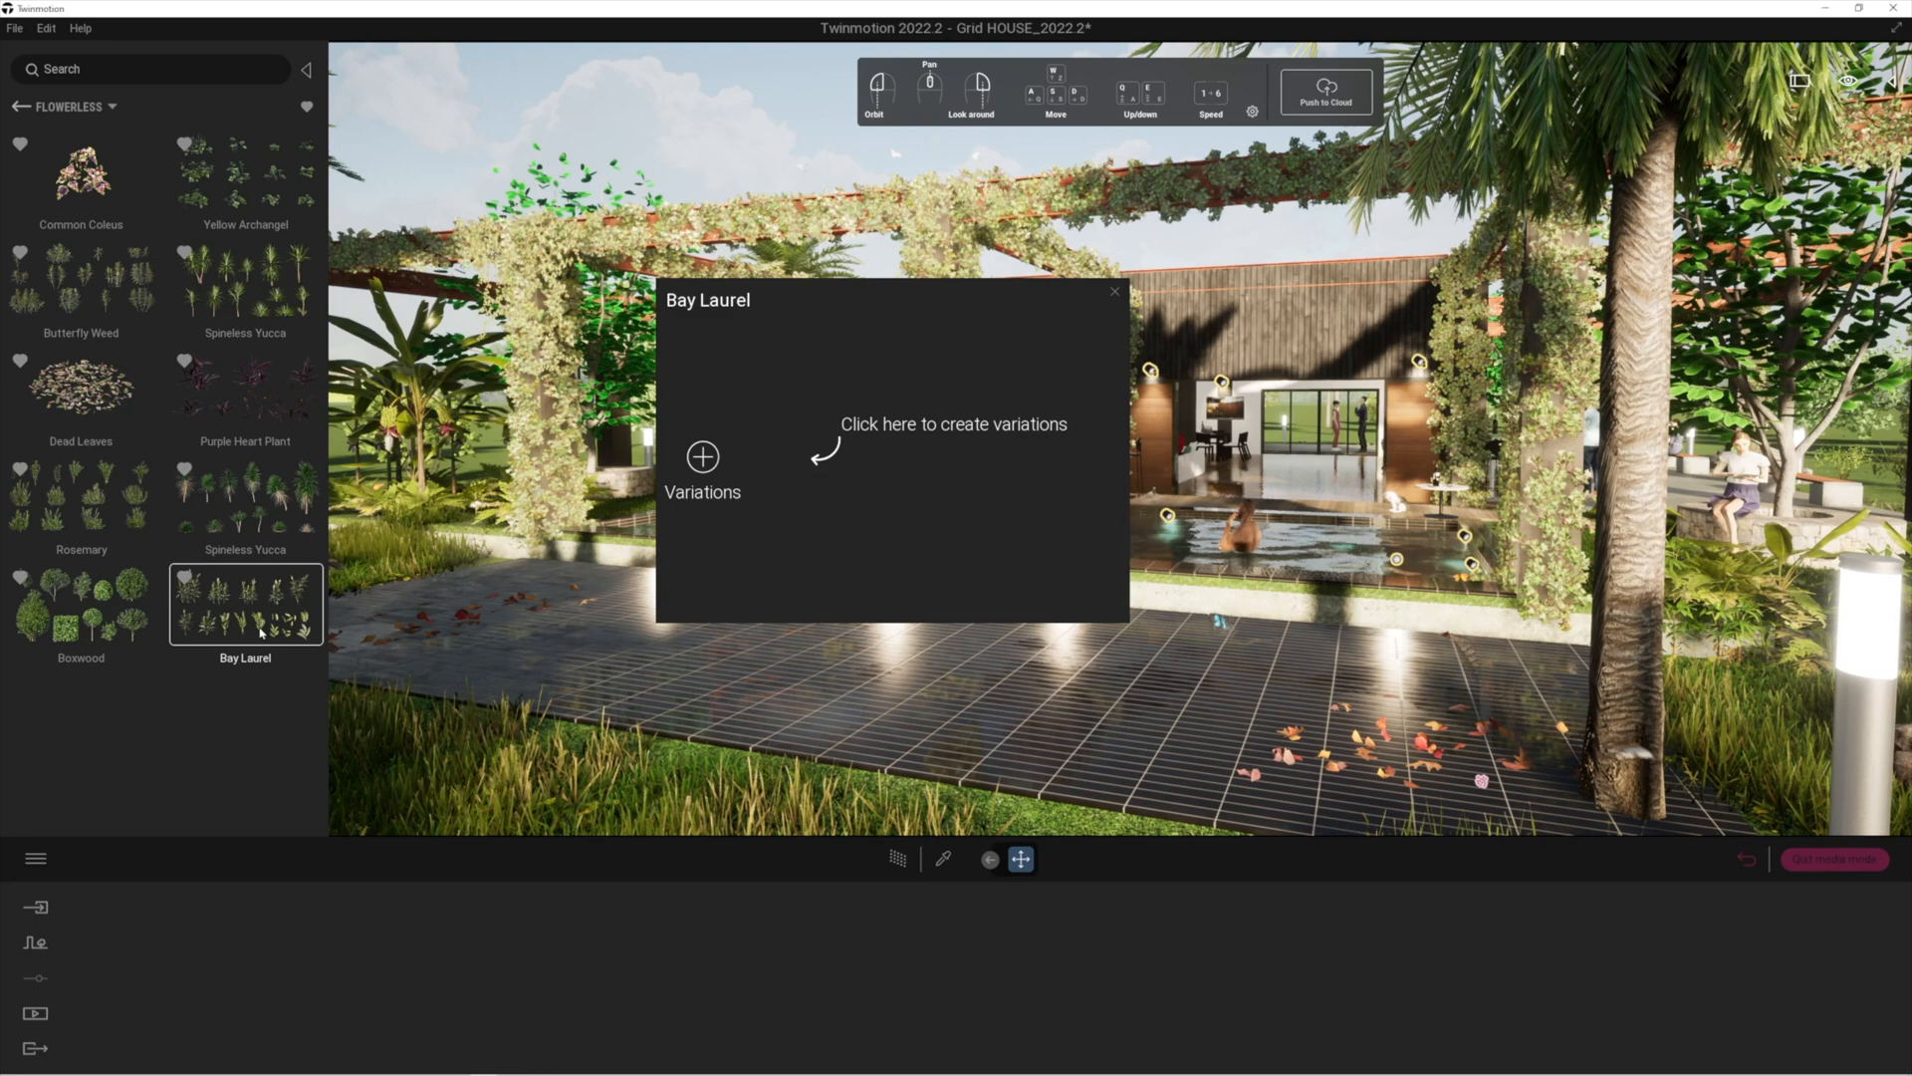
click(701, 469)
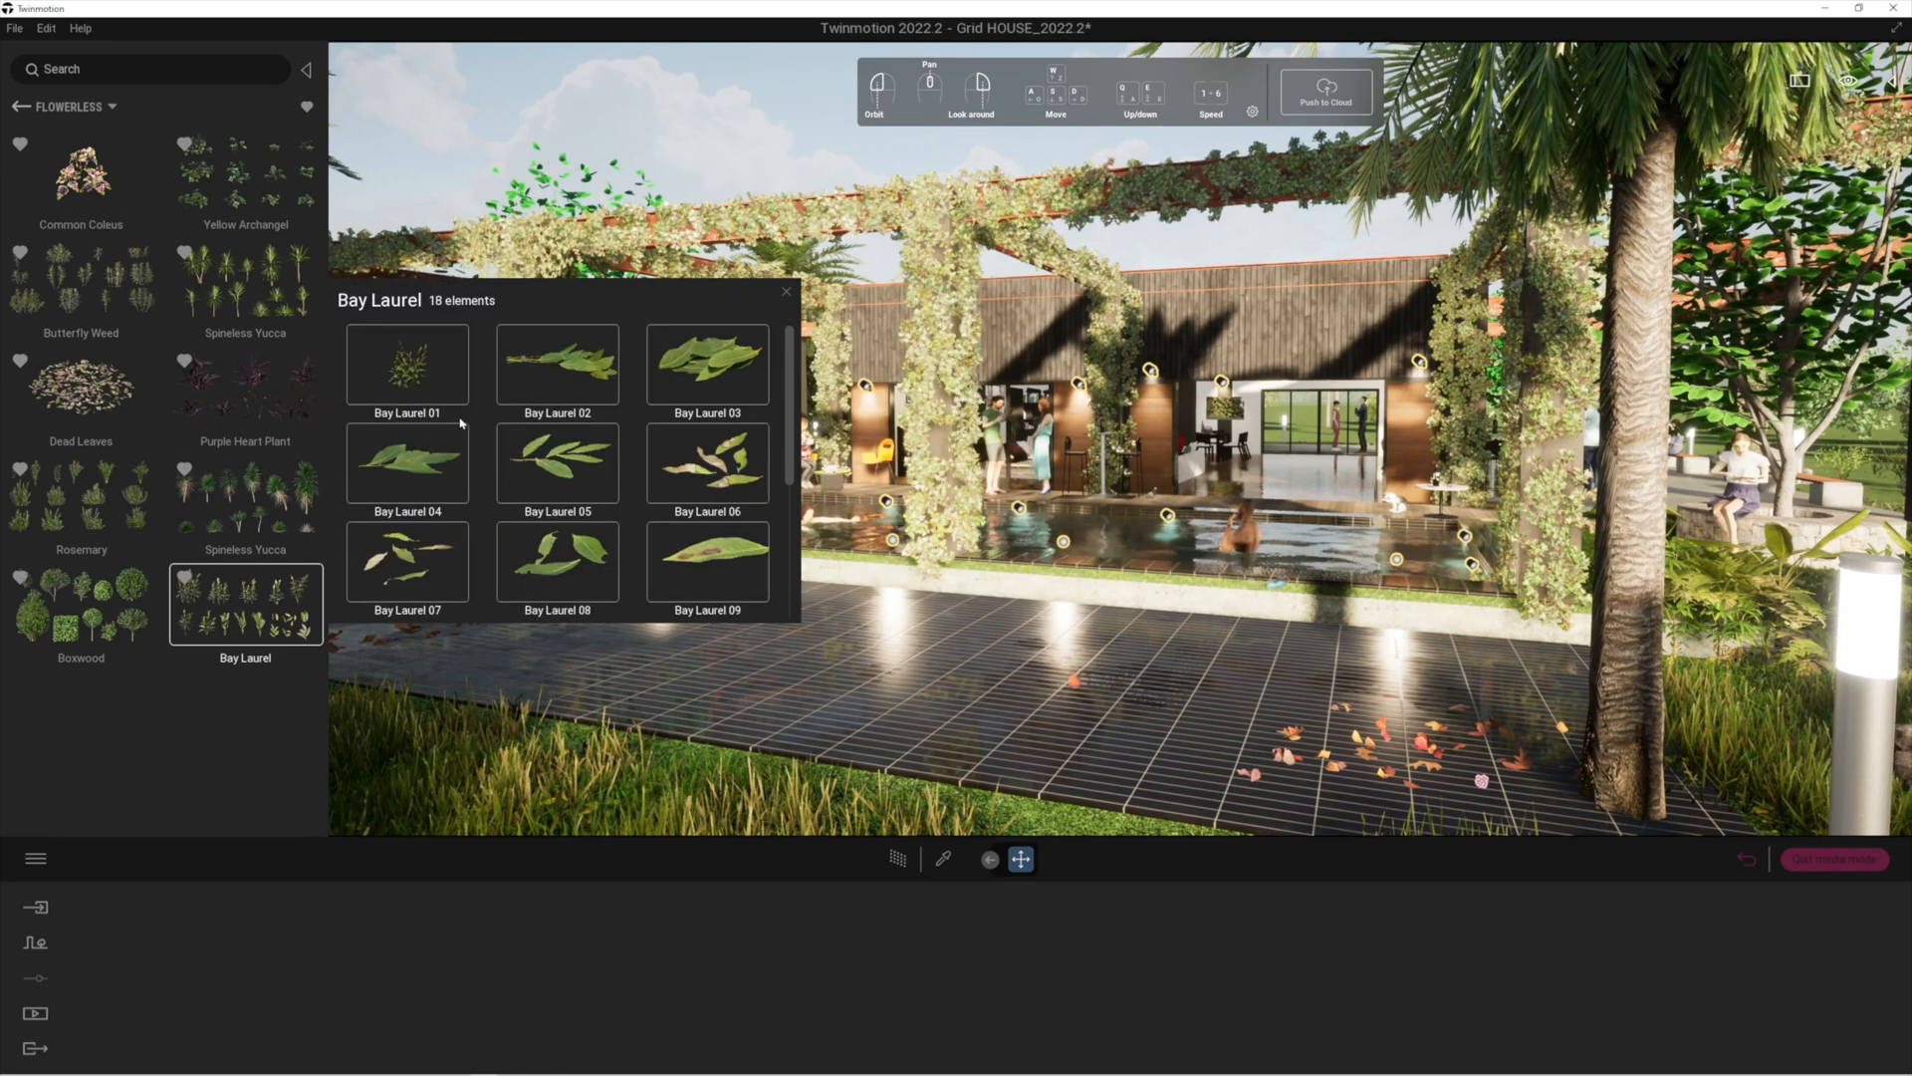
scroll(down, 3)
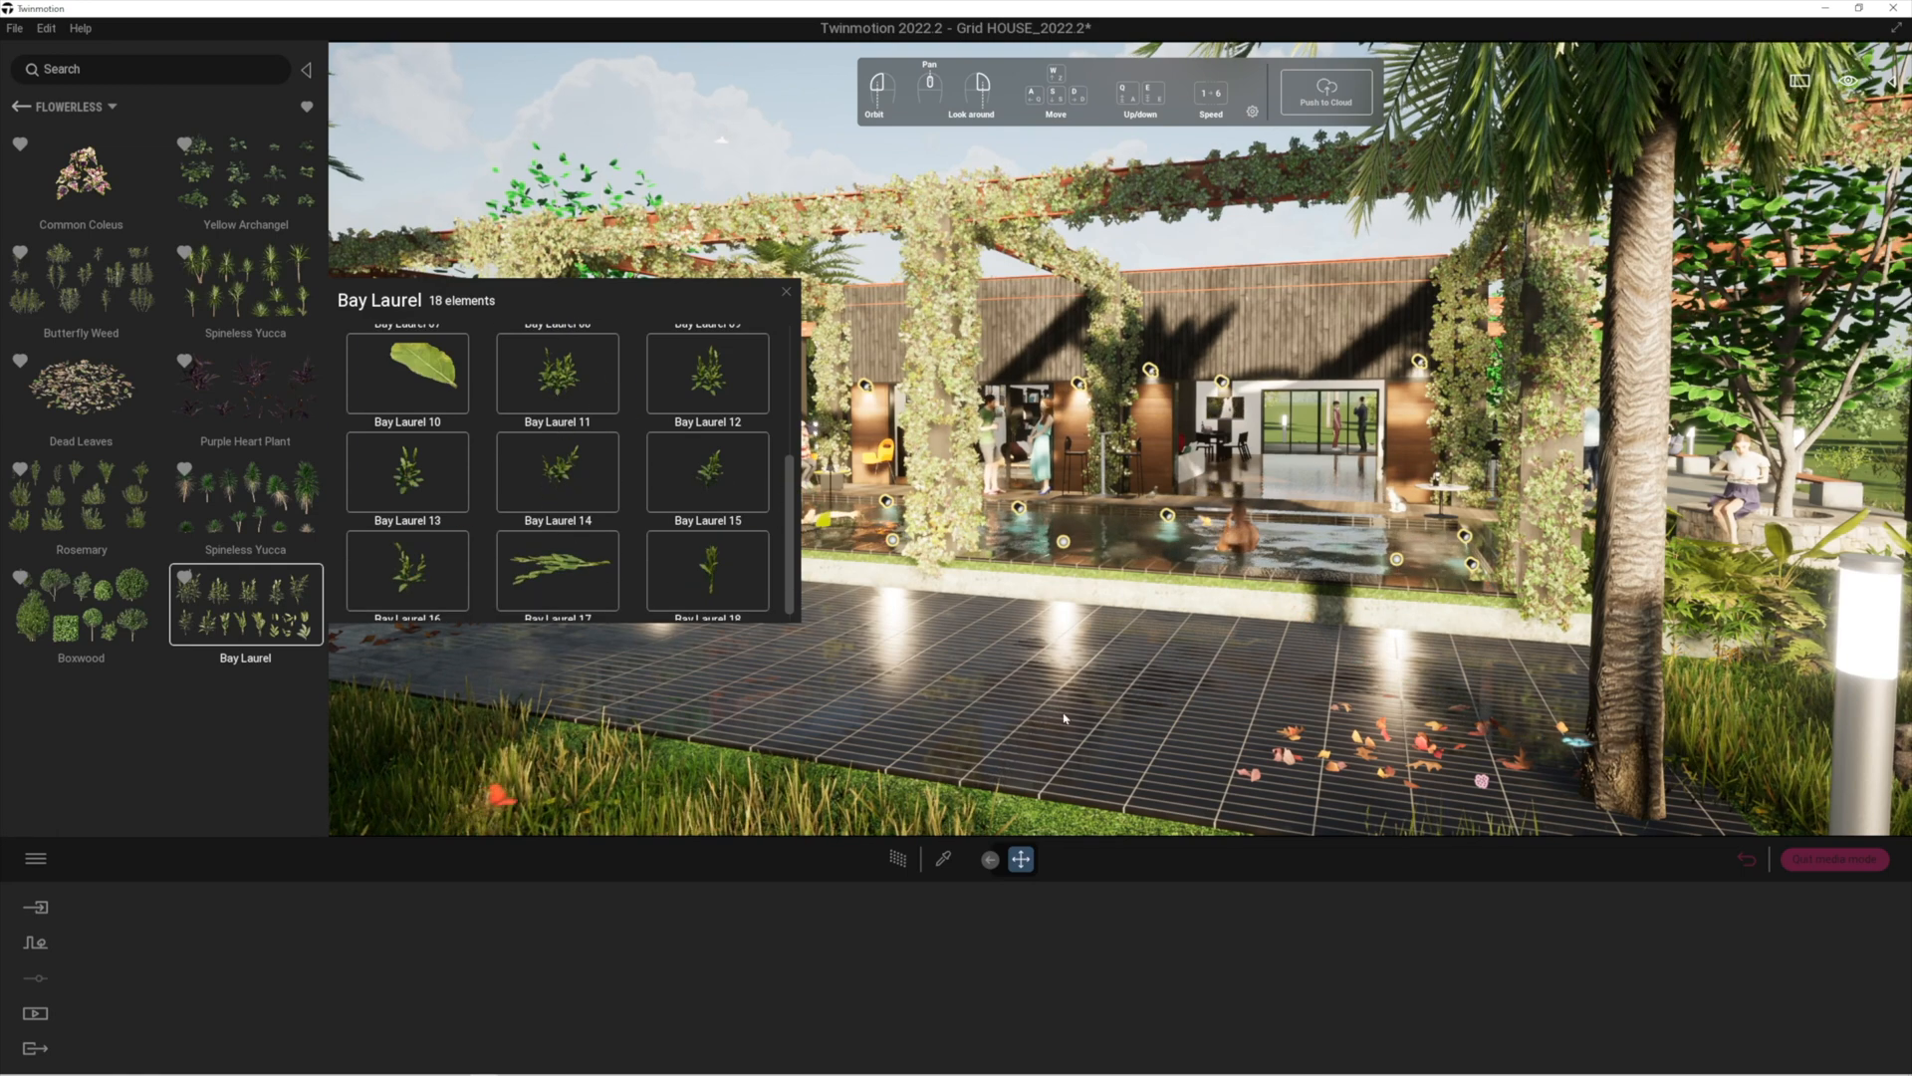
click(1244, 670)
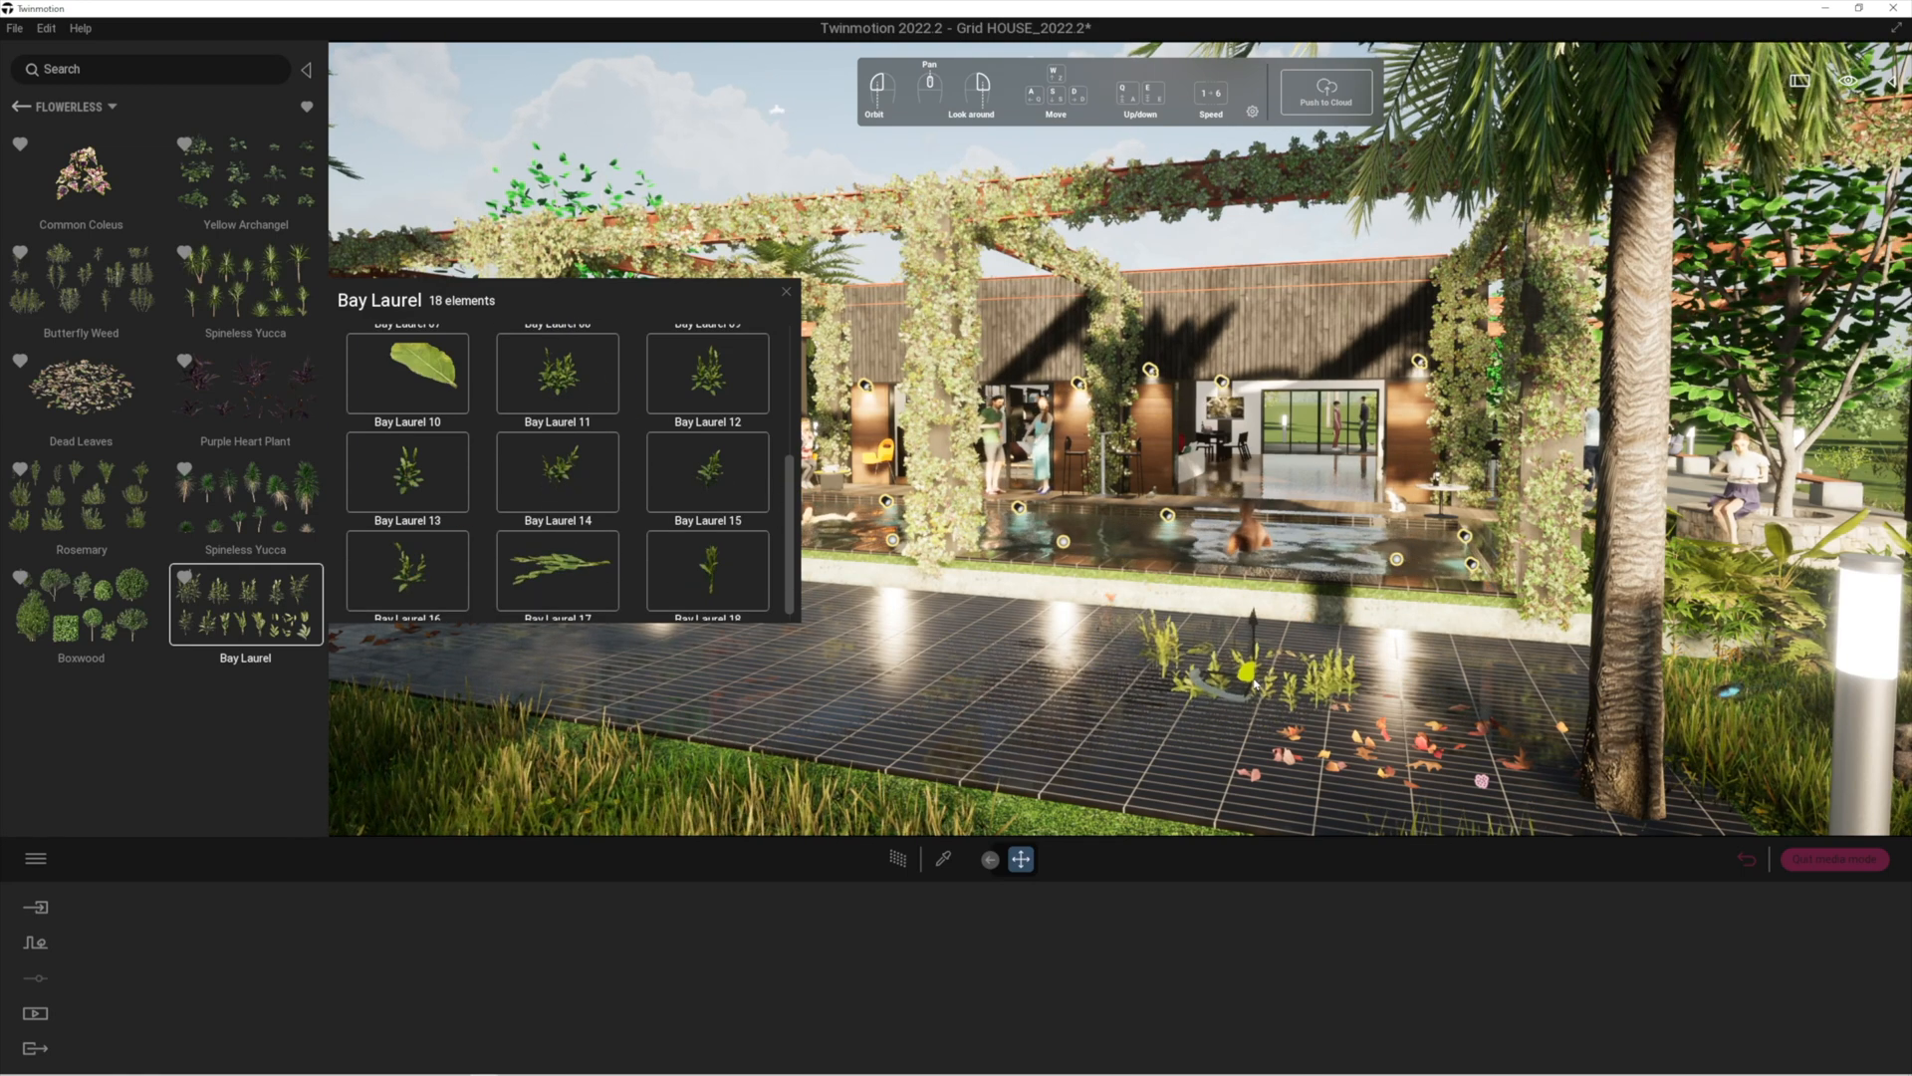
click(408, 472)
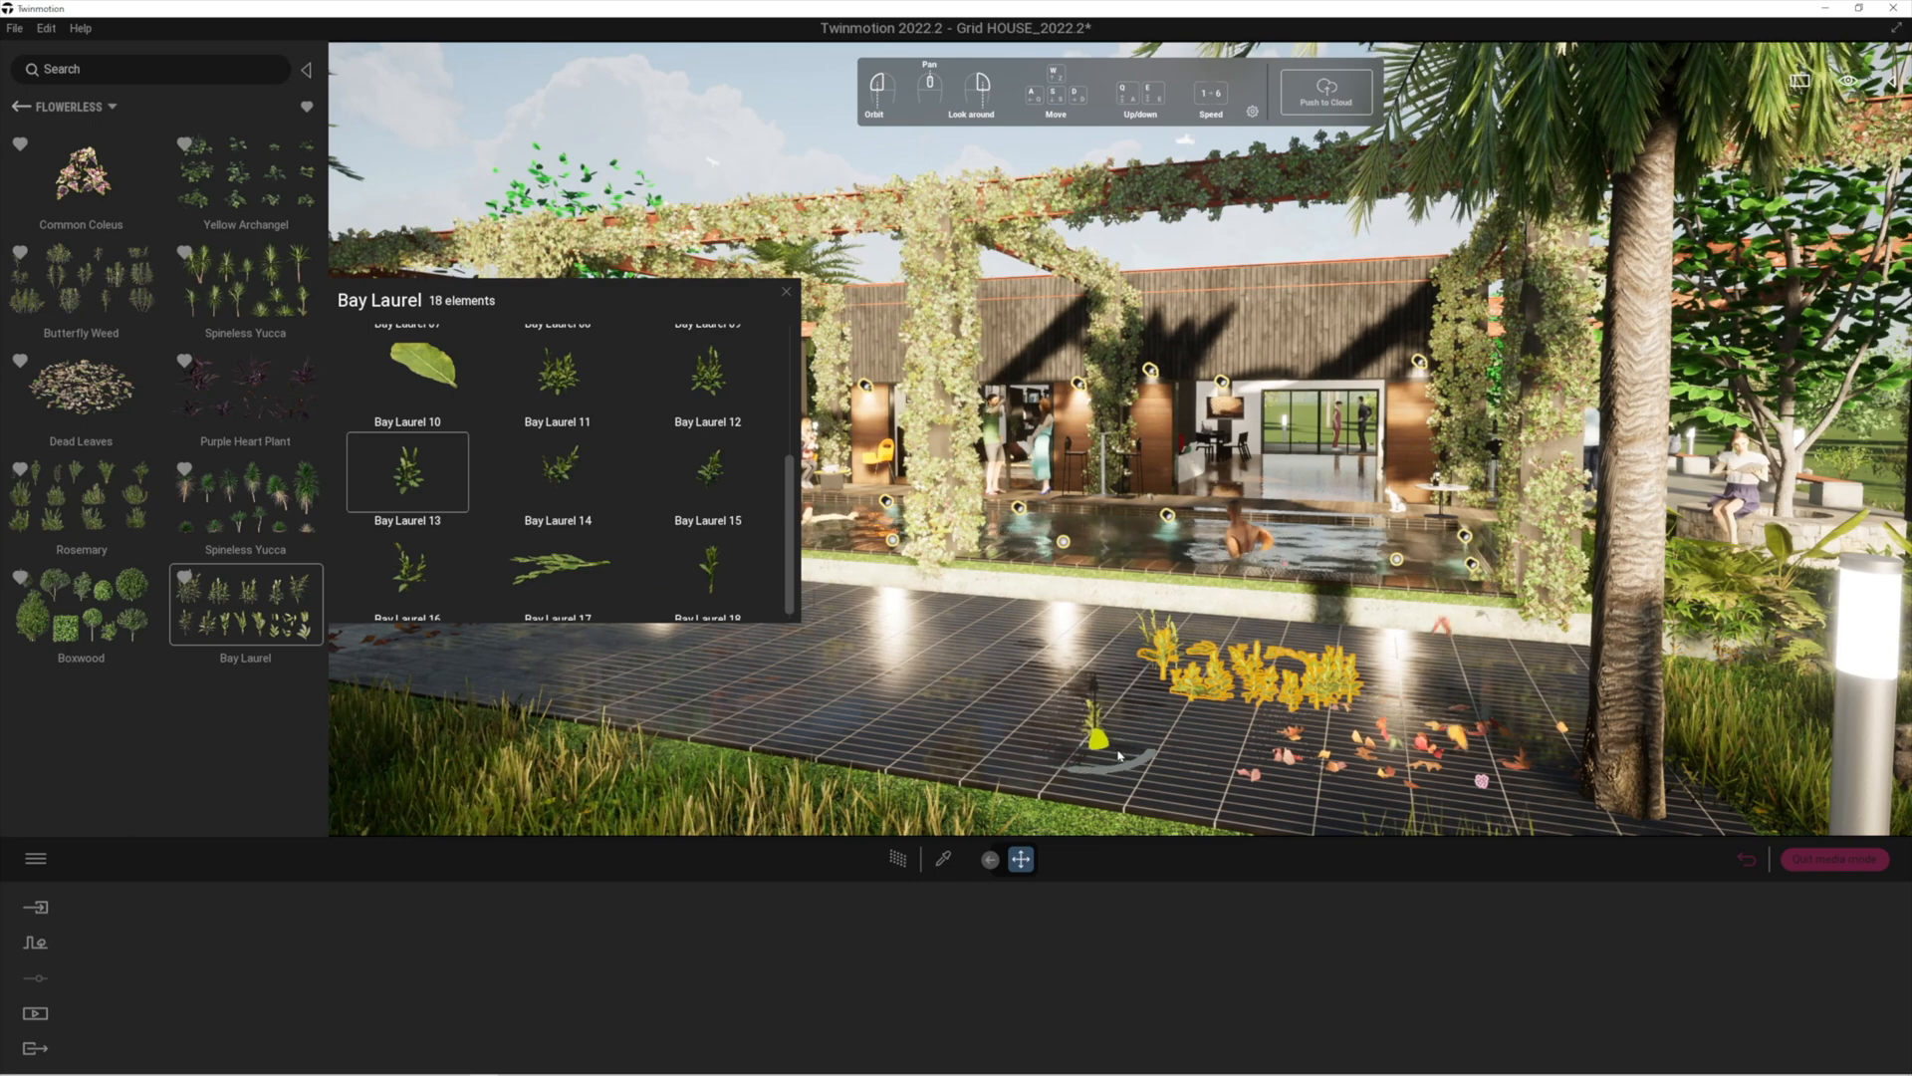
click(706, 373)
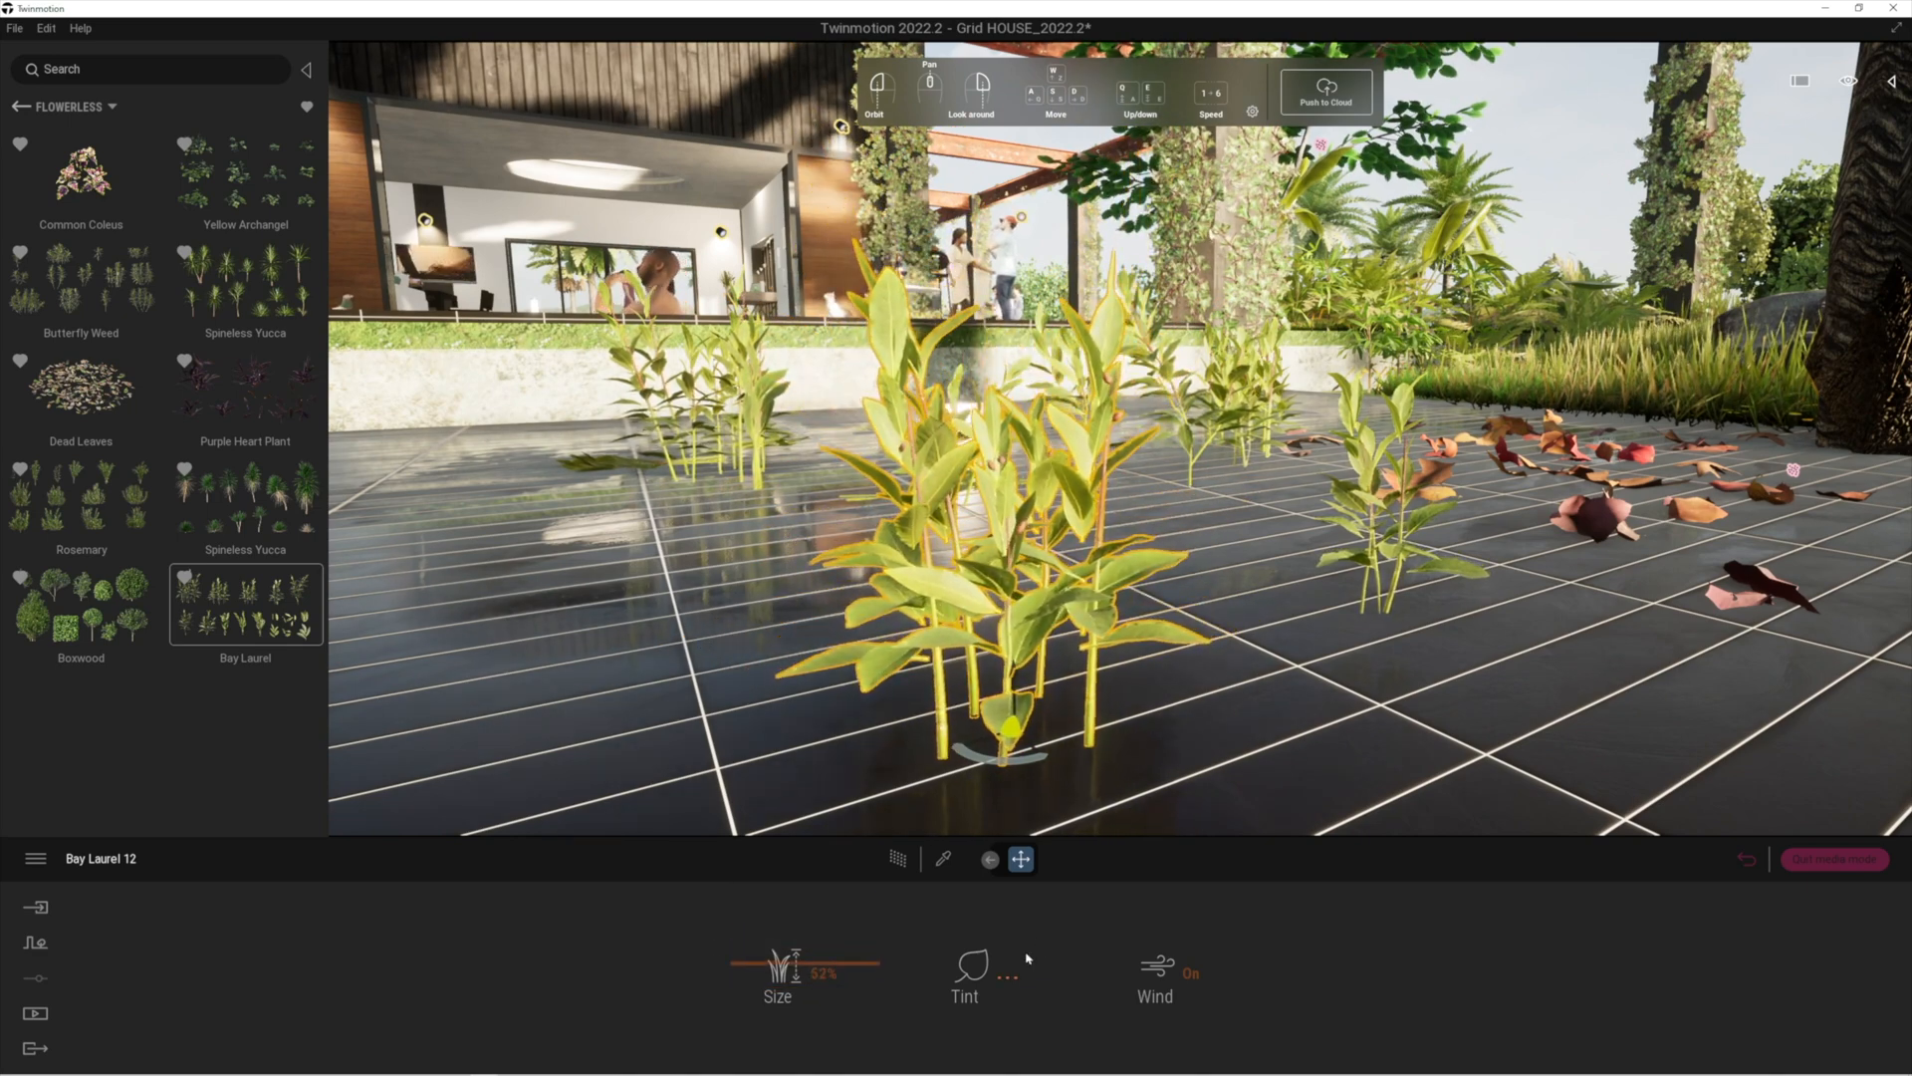
Tint the Bay Laurel 12 plant green on the colour wheel.
click(965, 965)
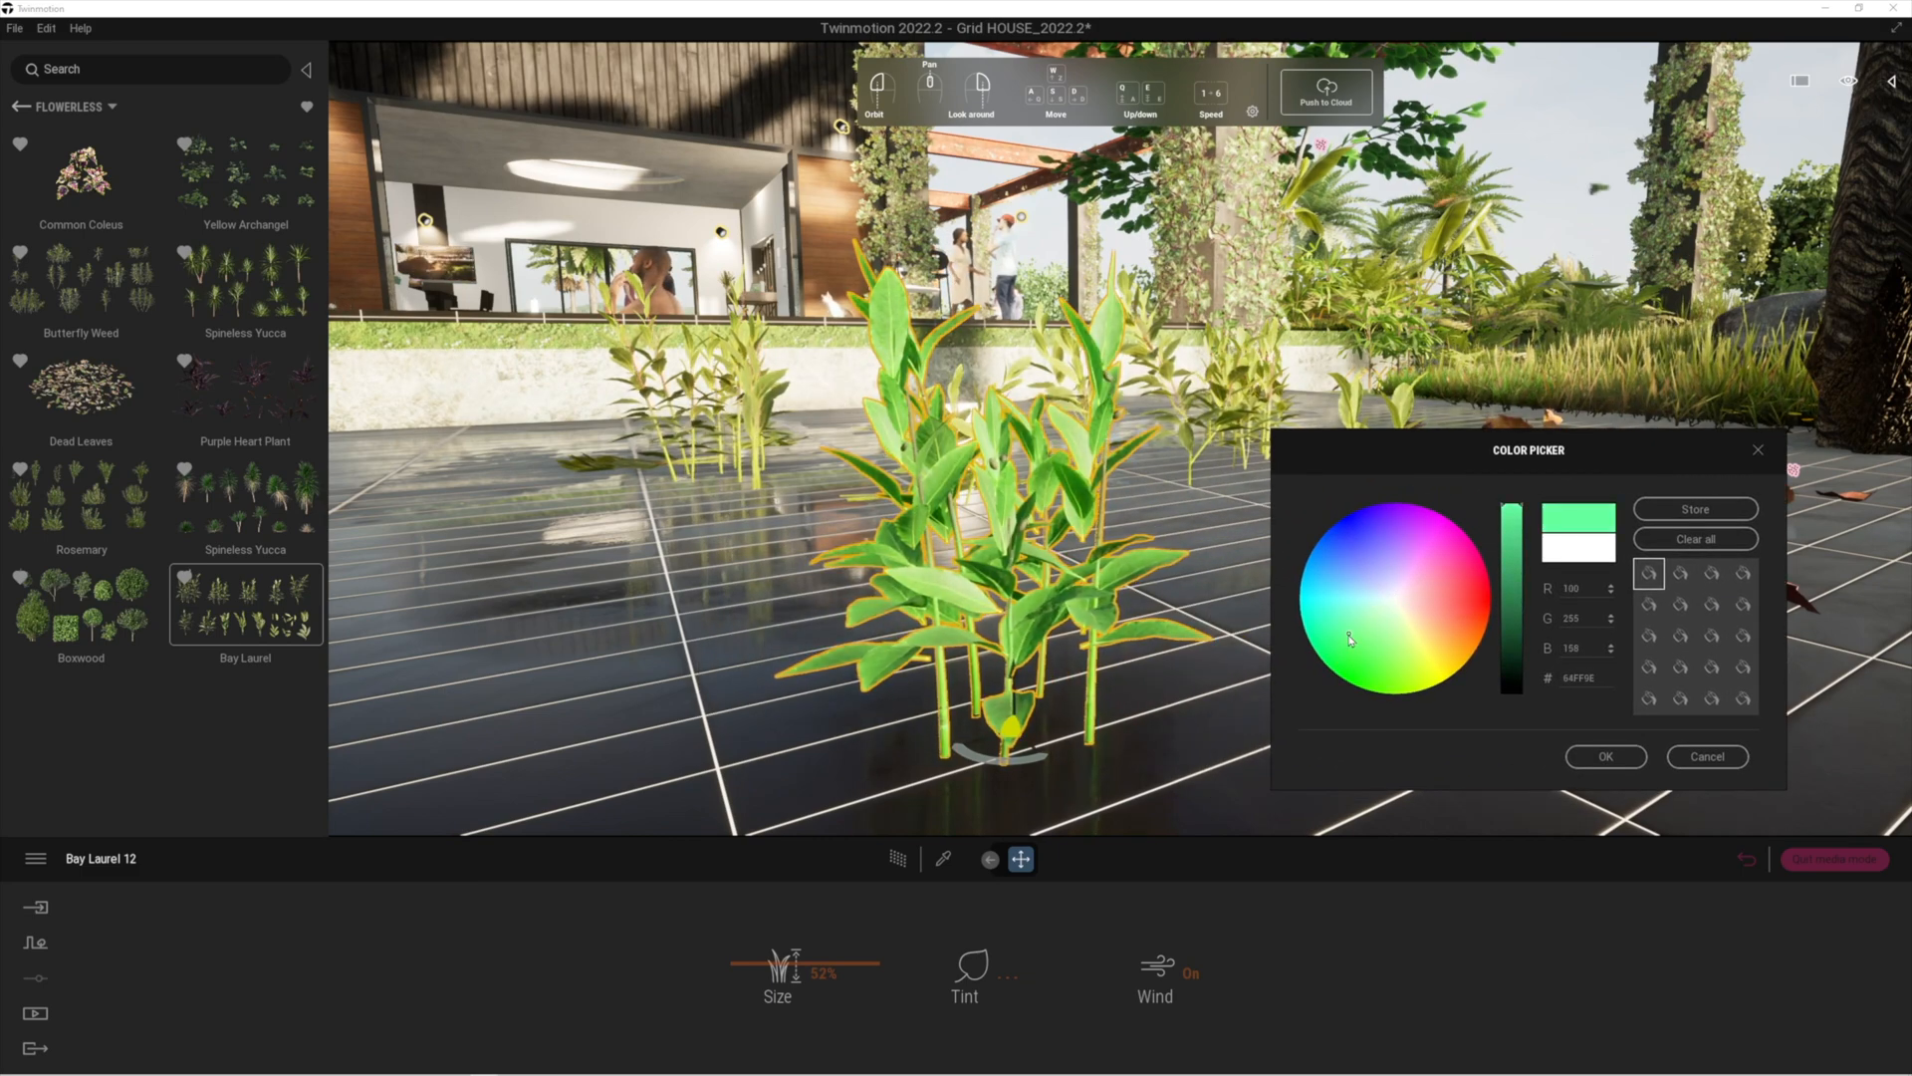
click(1389, 644)
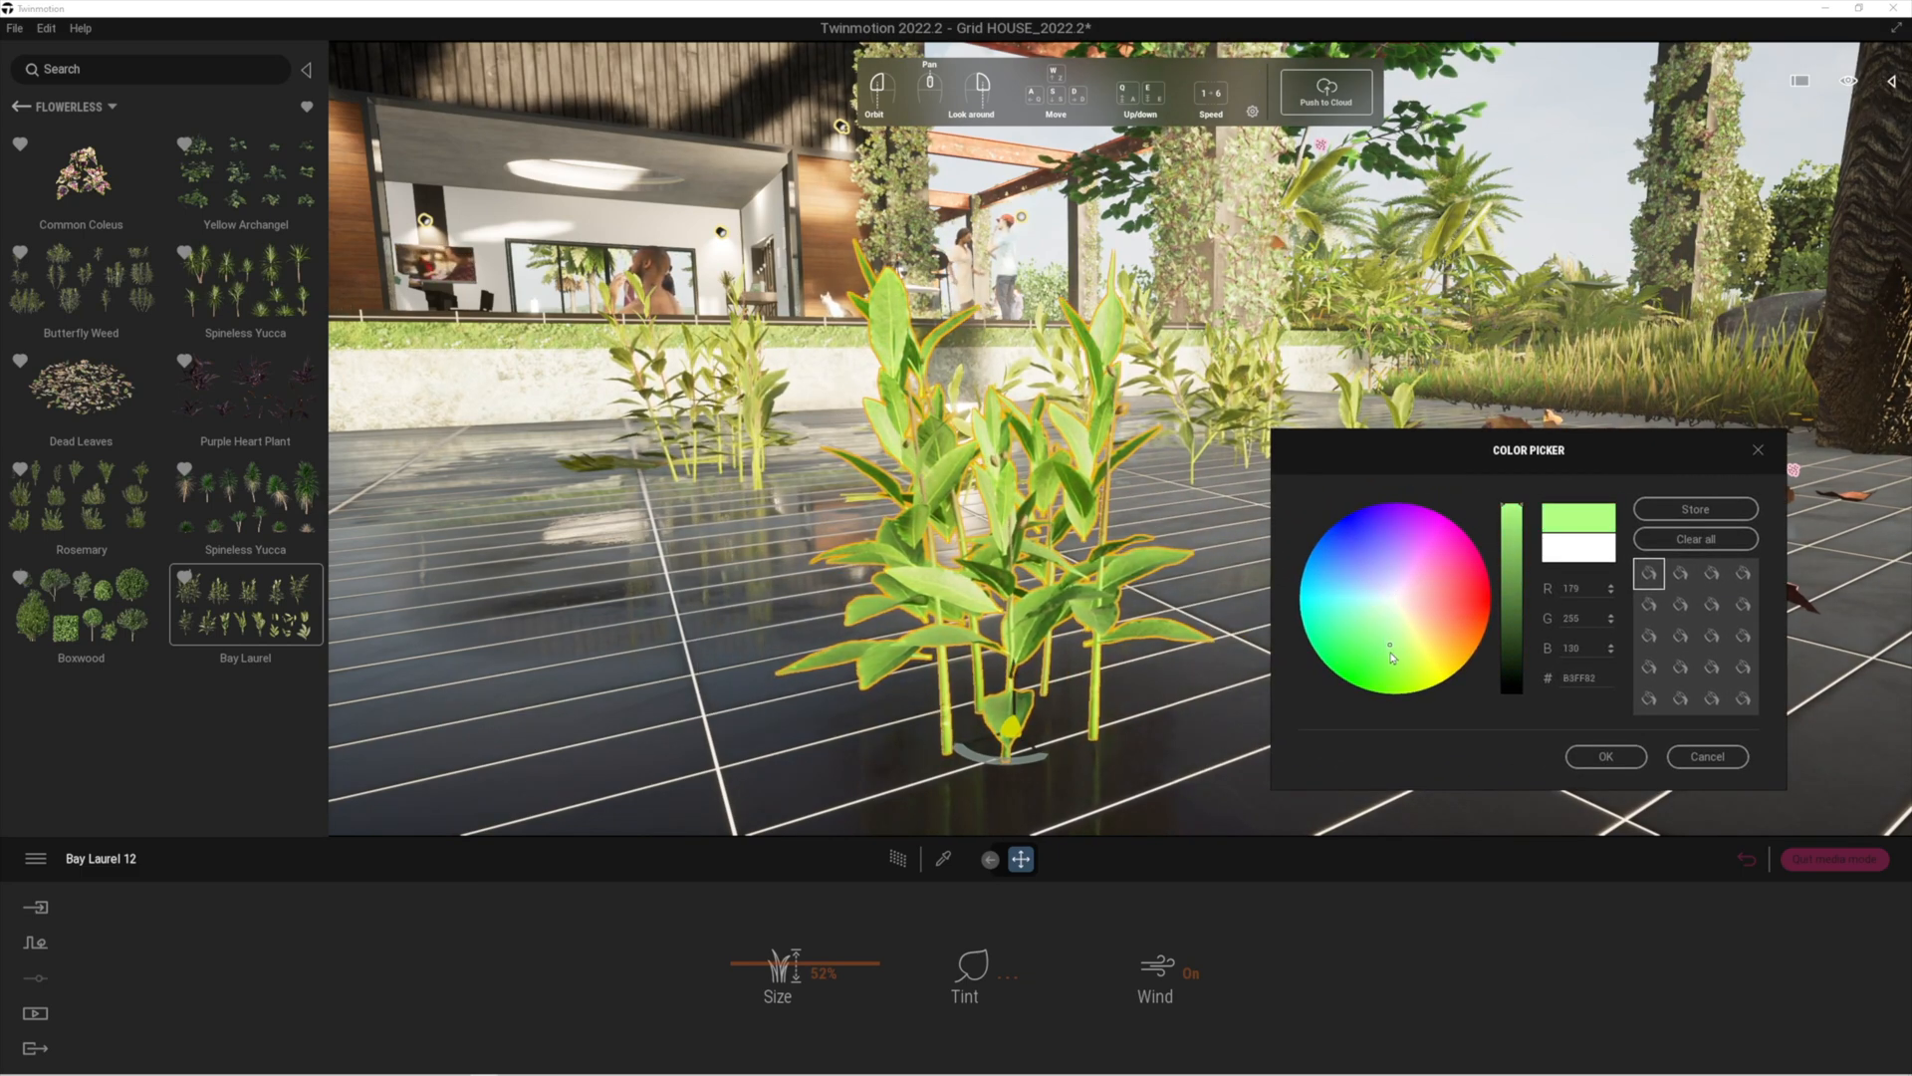
click(1375, 630)
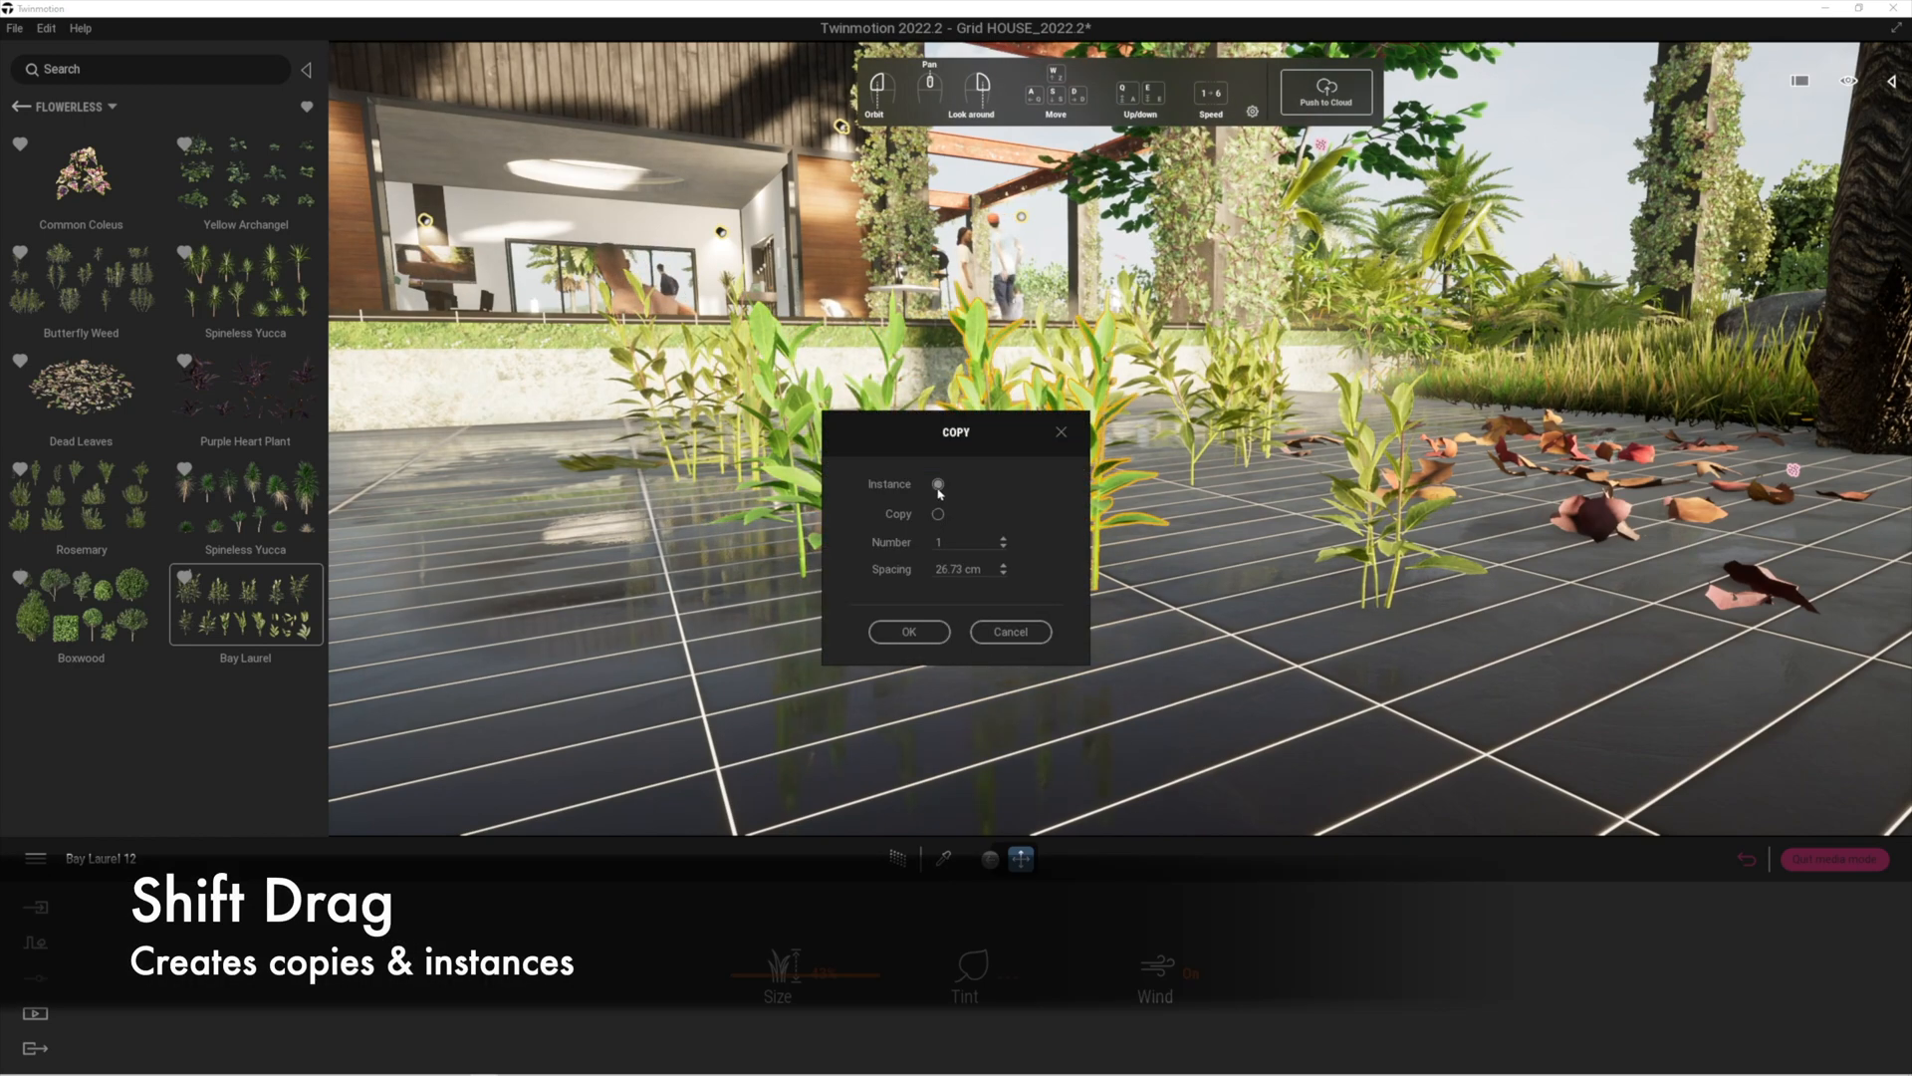
Make the Bay Laurel copies instances and tint them a pale yellow.
click(908, 631)
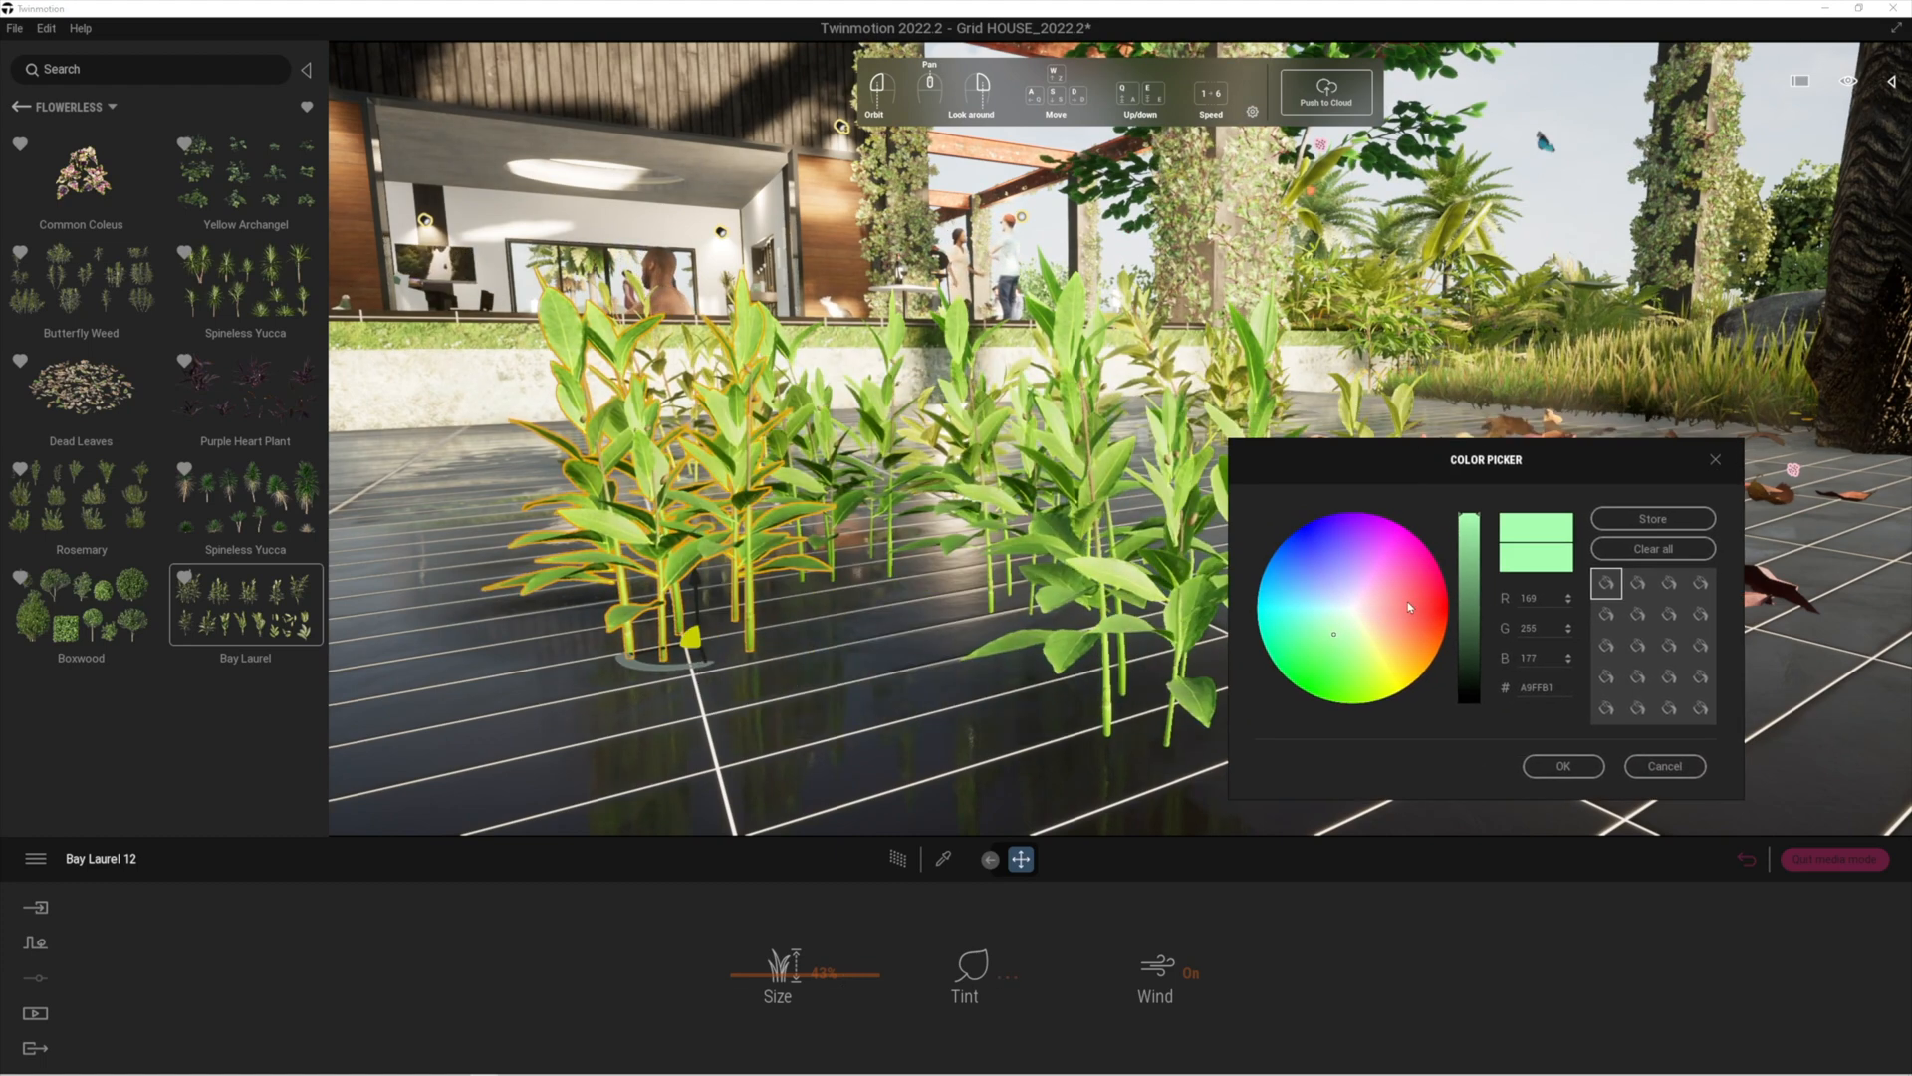
click(1366, 634)
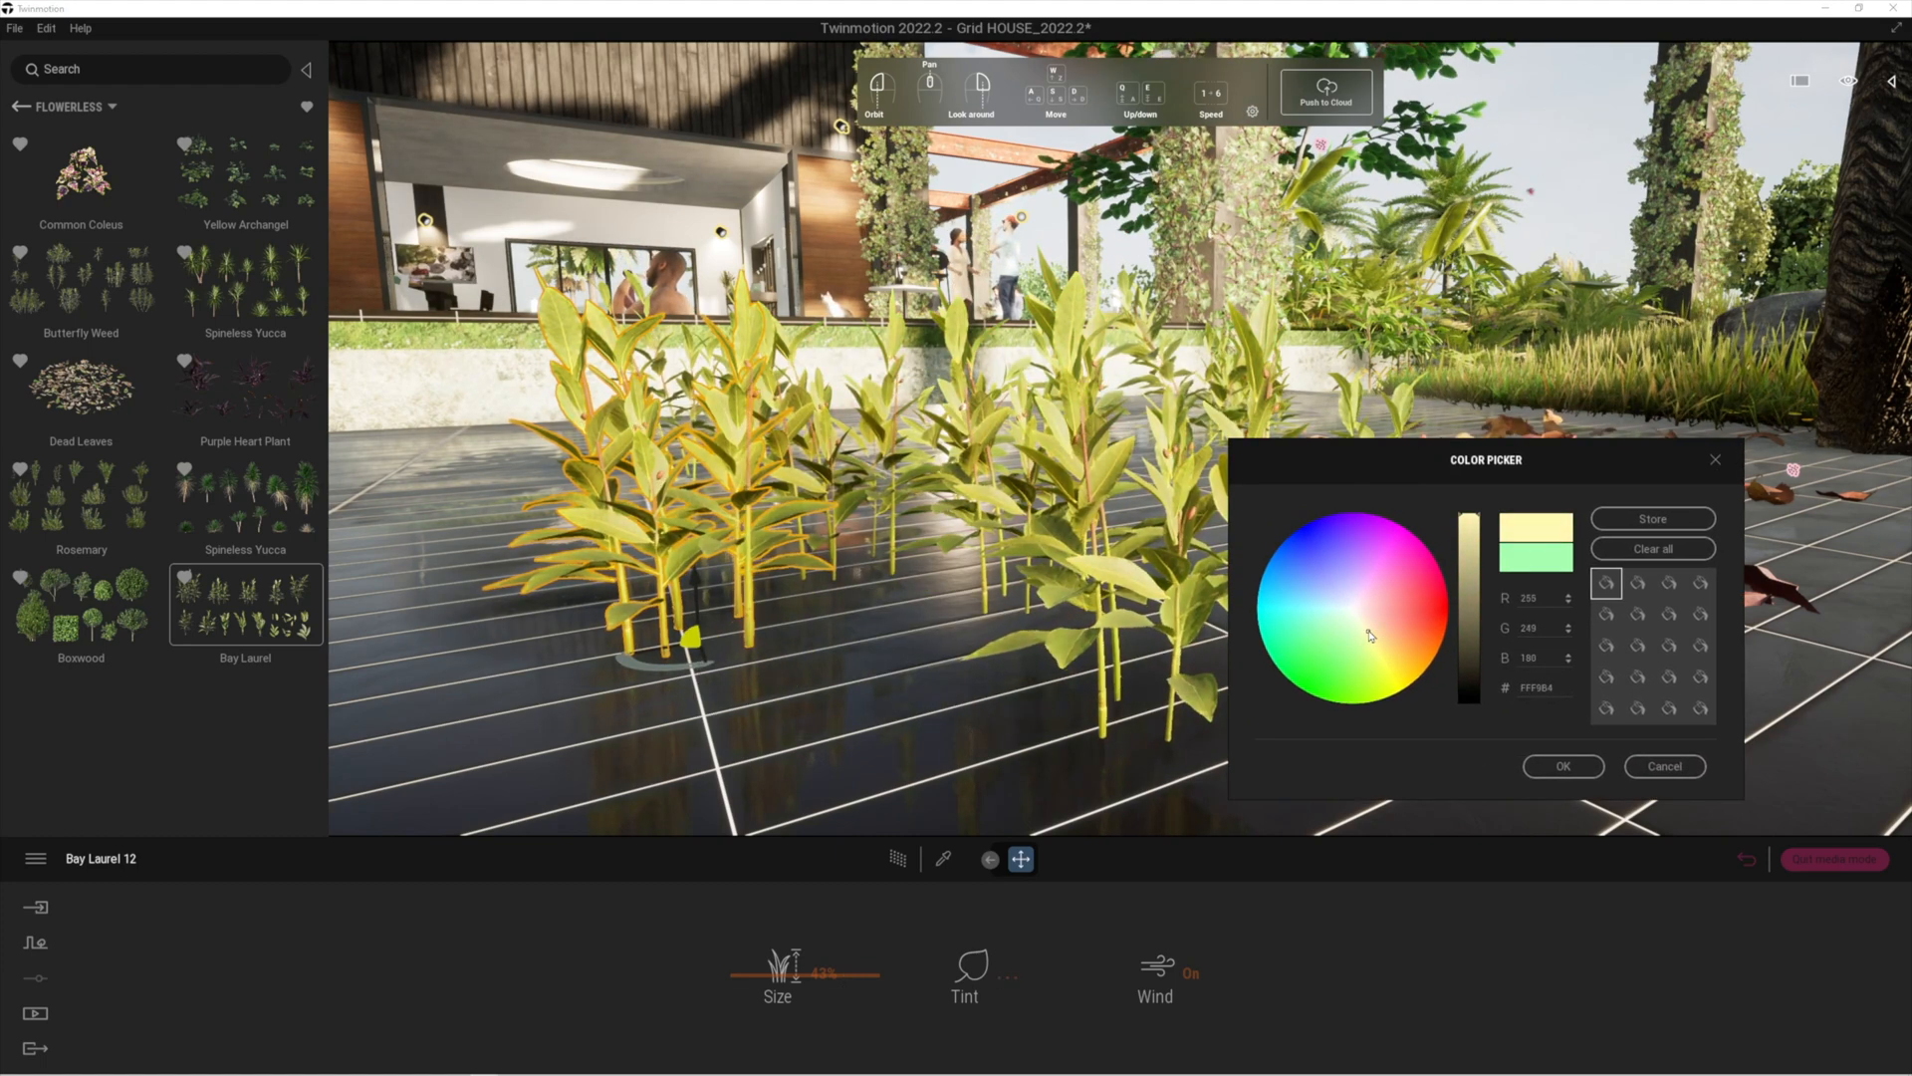
click(1358, 622)
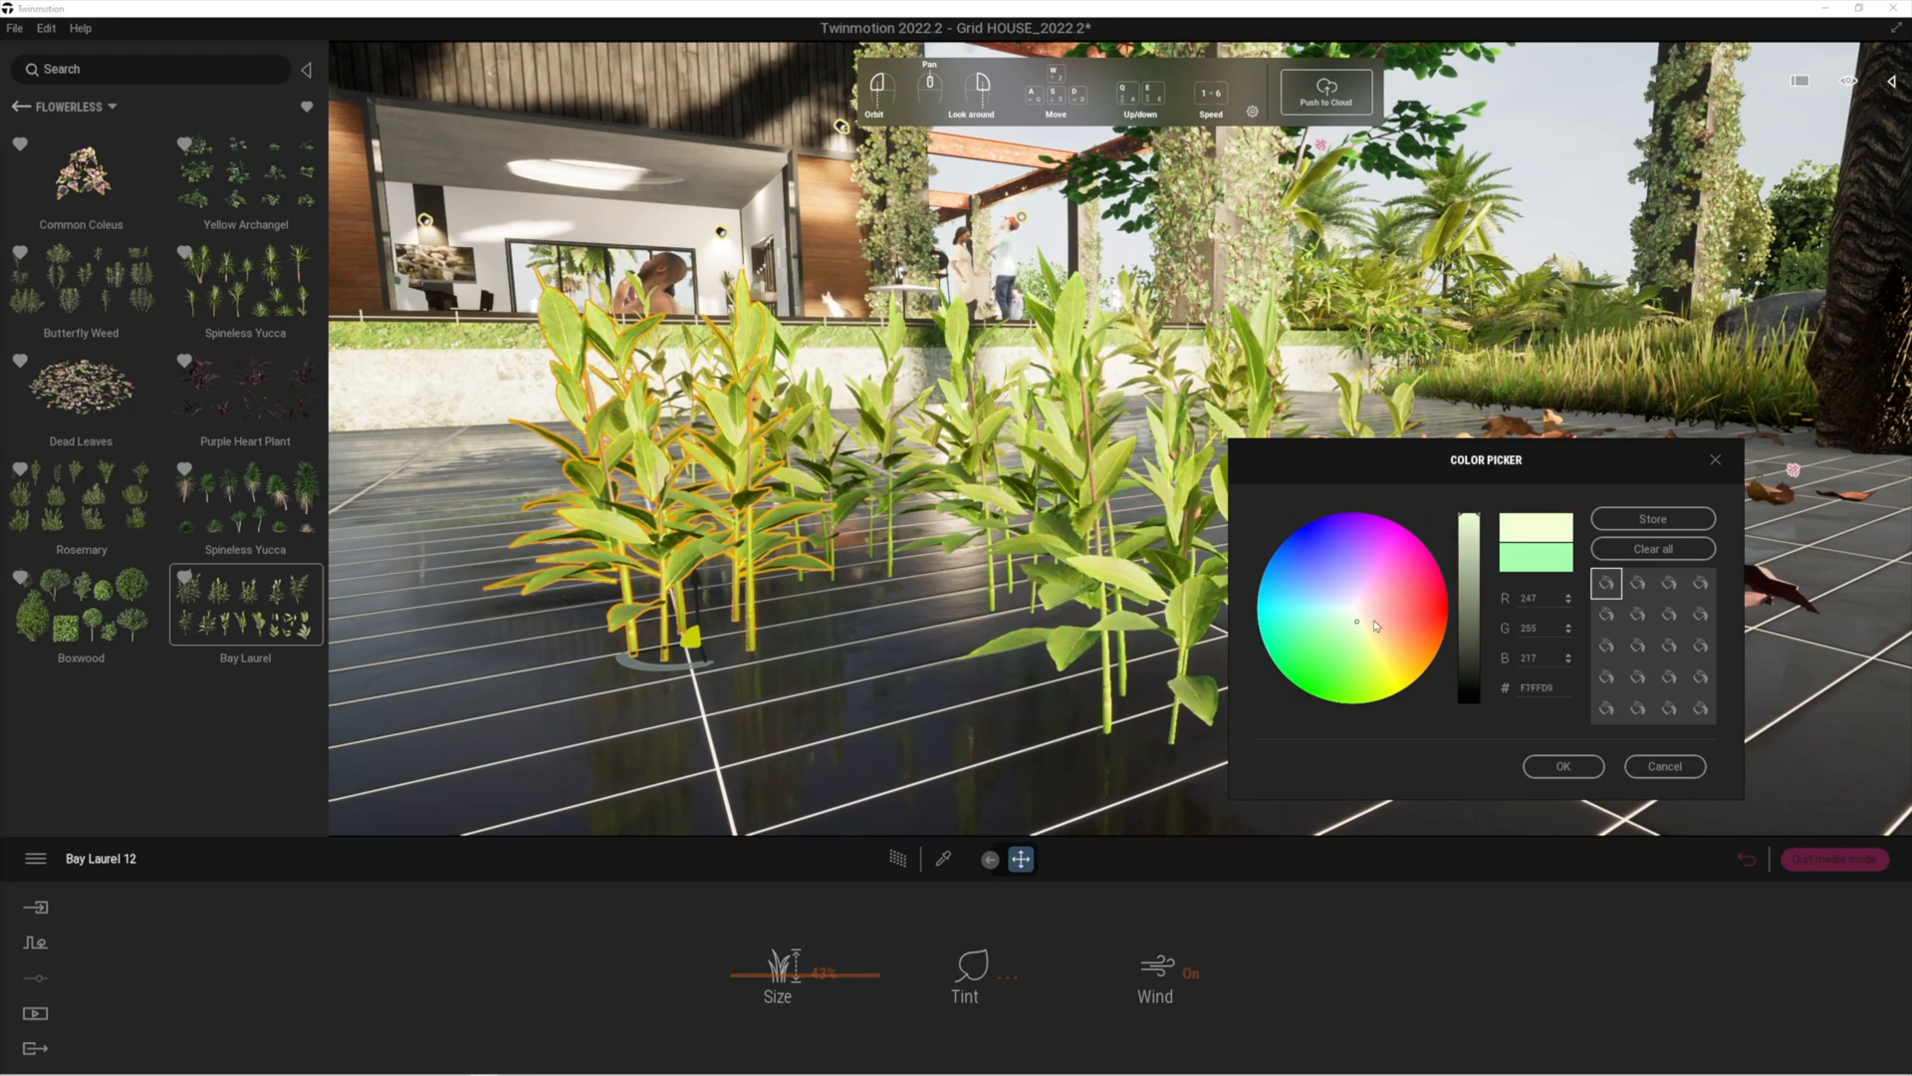
click(1563, 766)
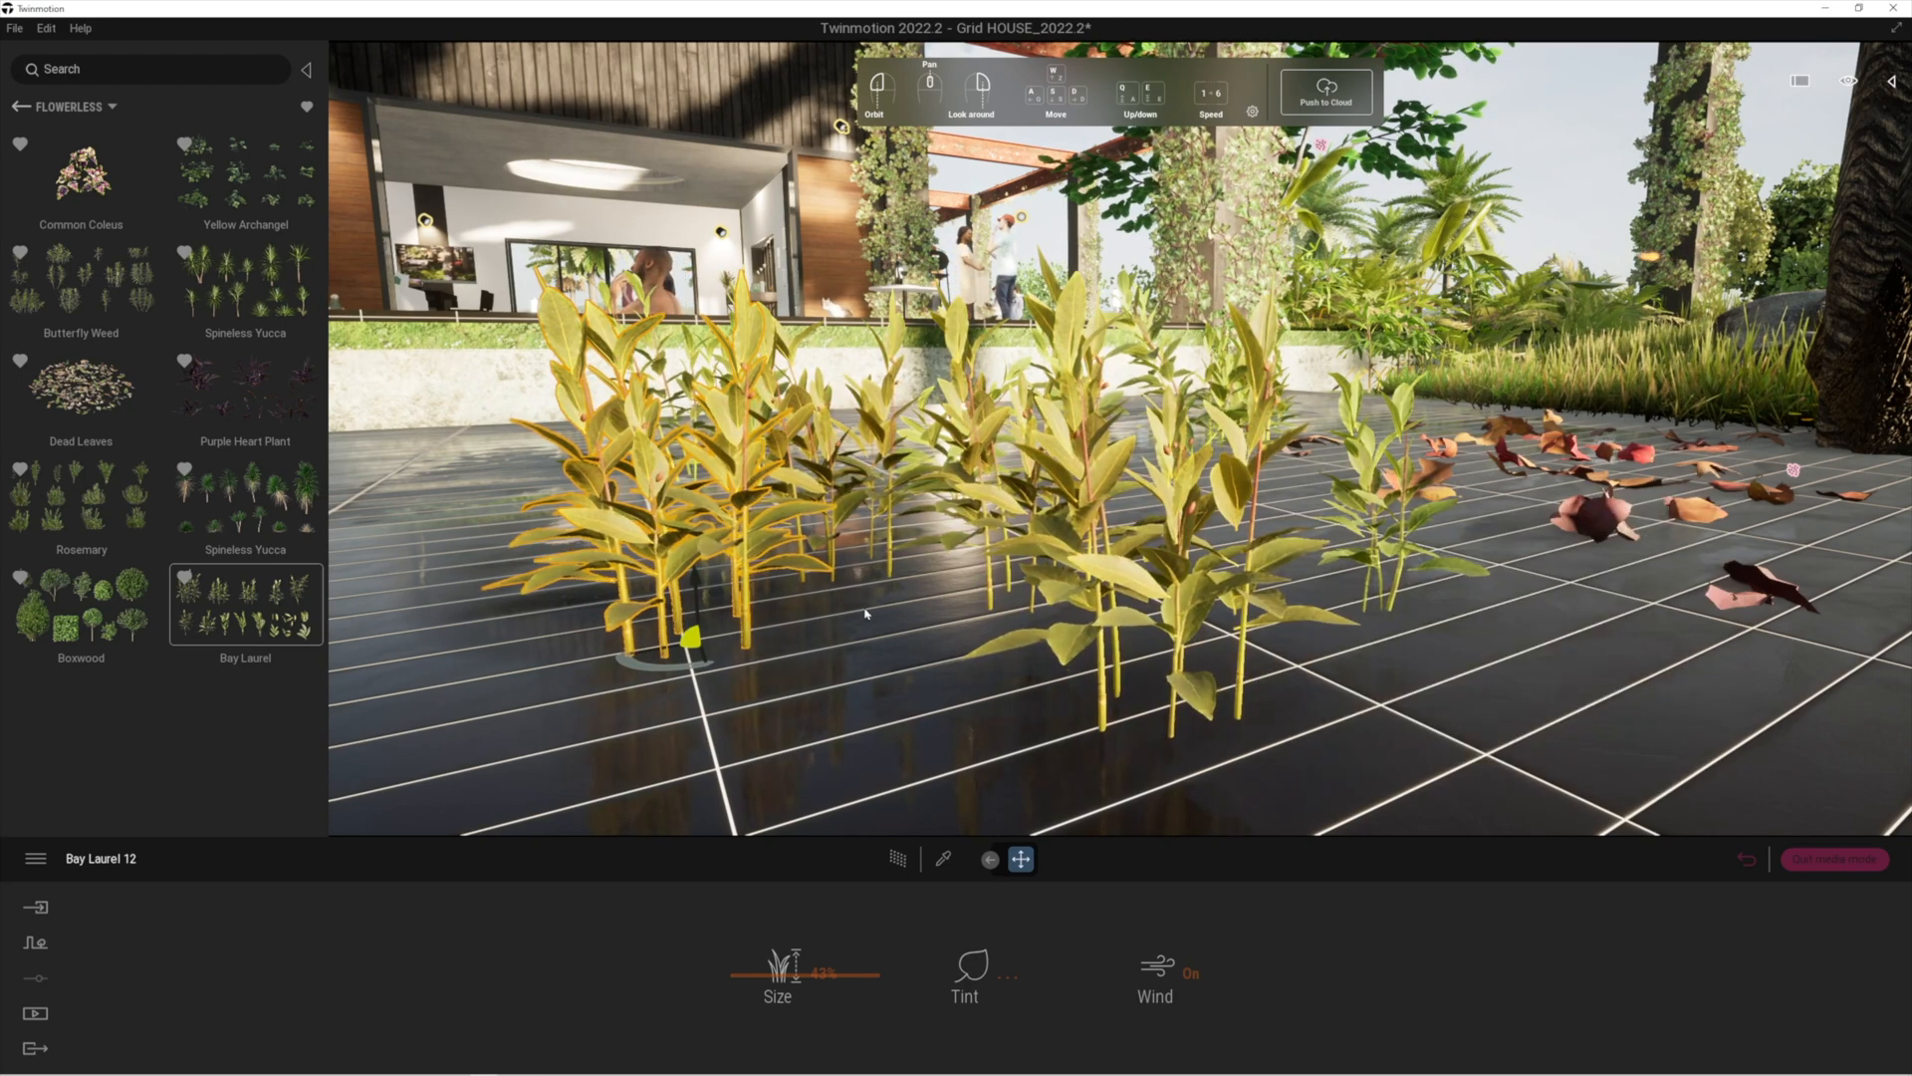
click(1894, 49)
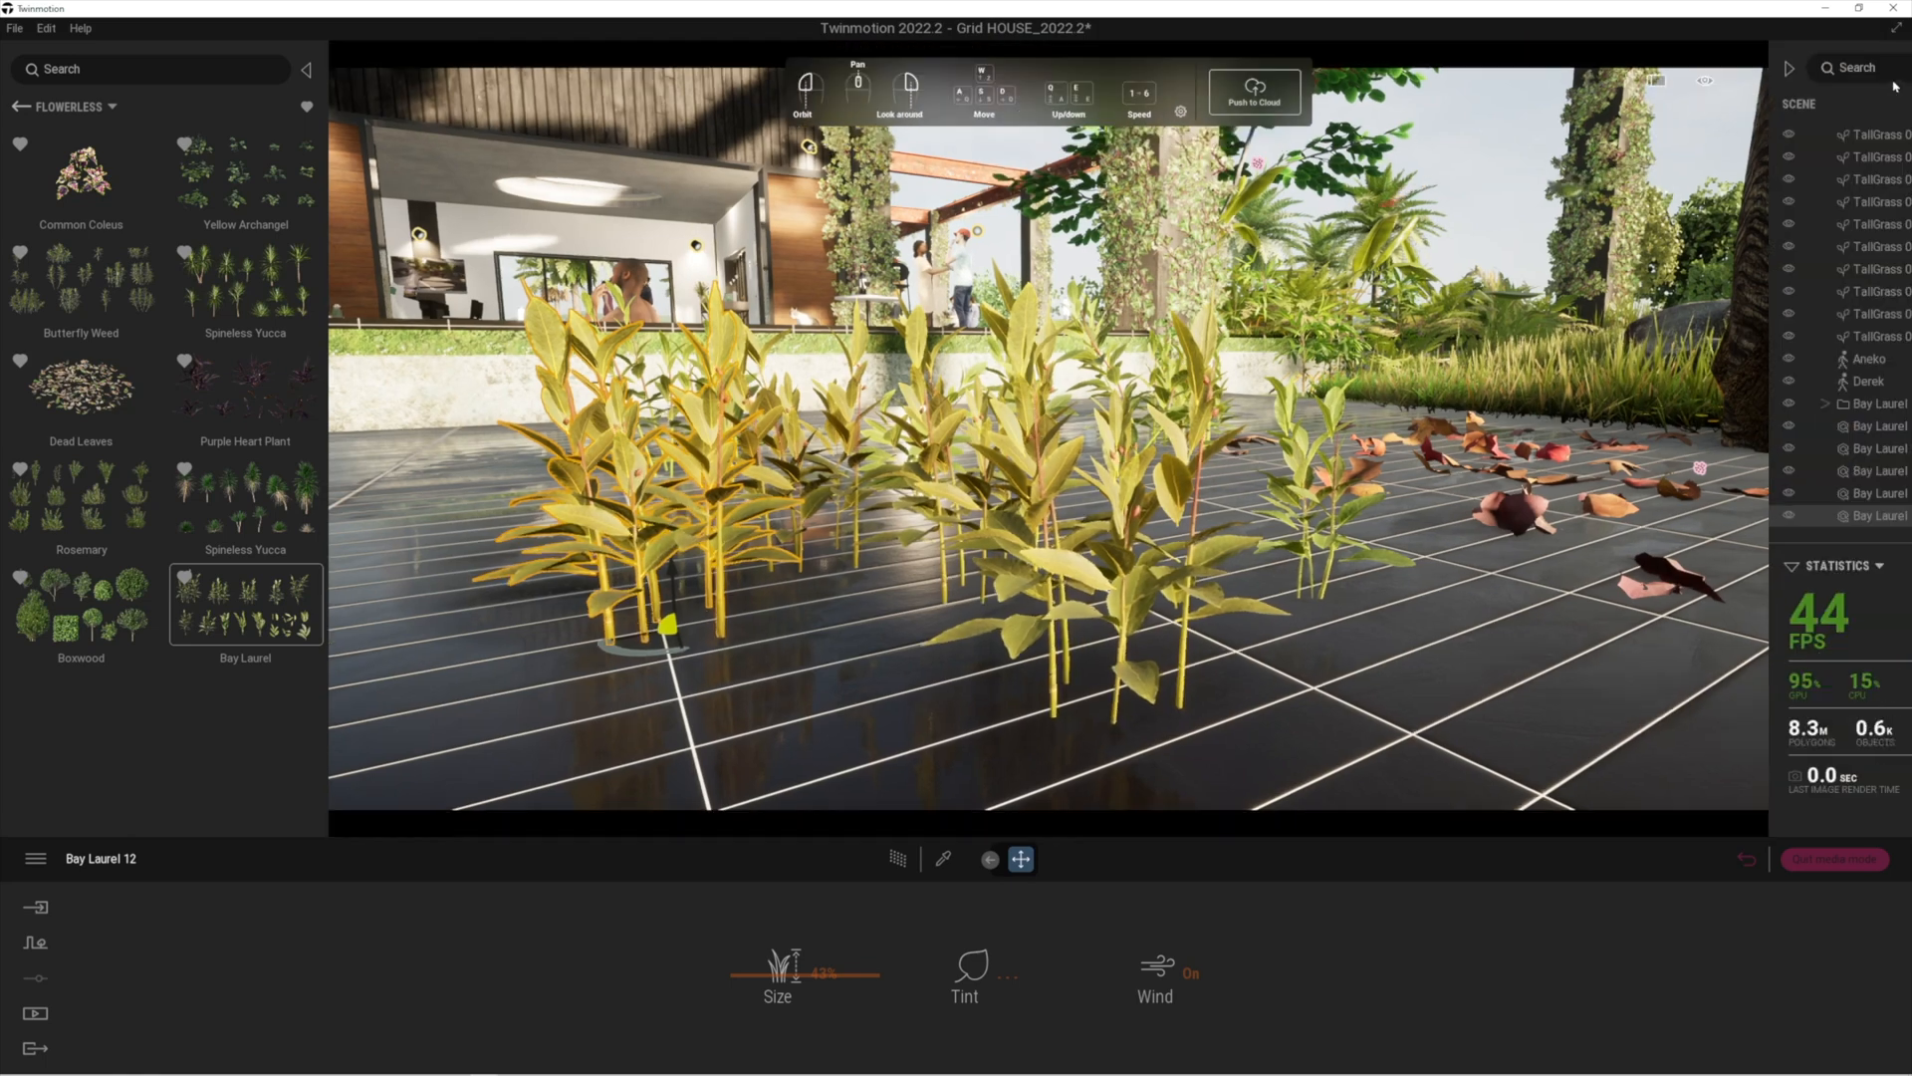
Break instance on a Bay Laurel 12 plant so its tint can be edited separately.
right_click(1746, 515)
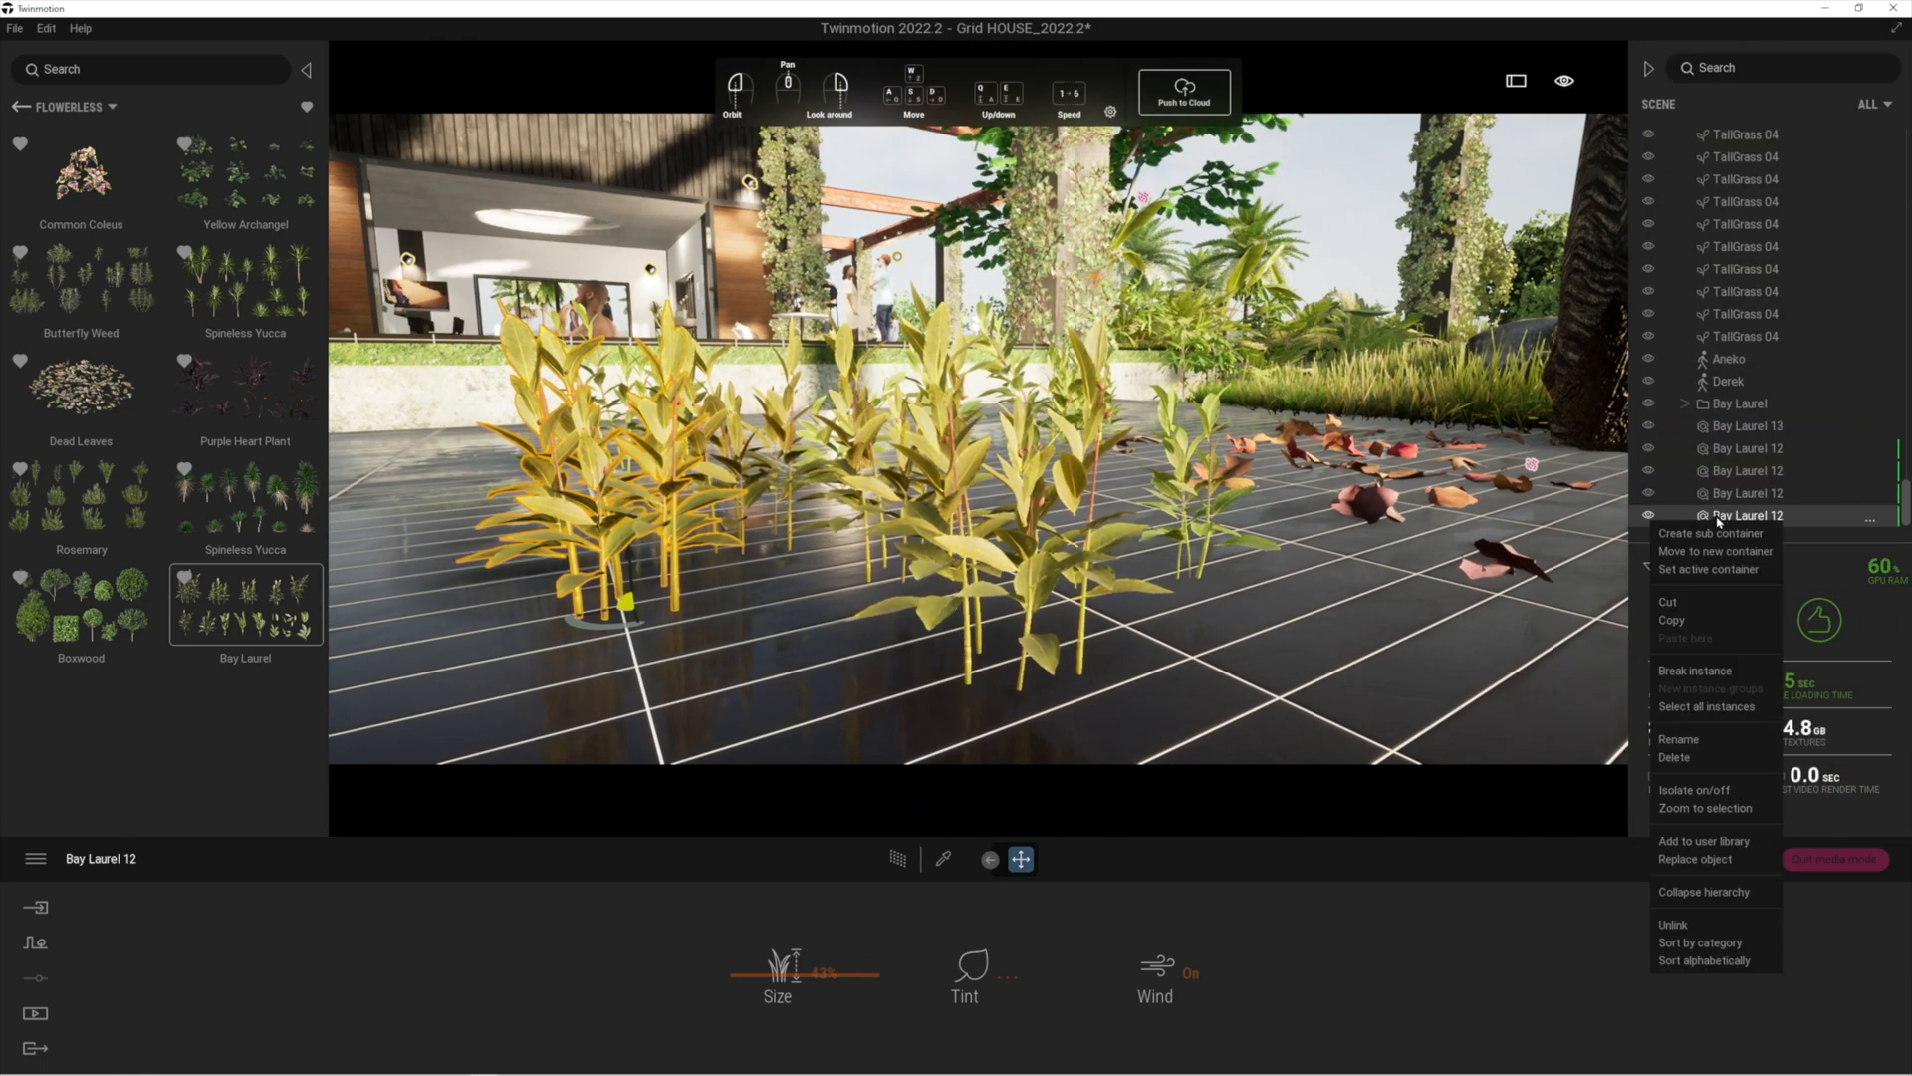
click(1694, 669)
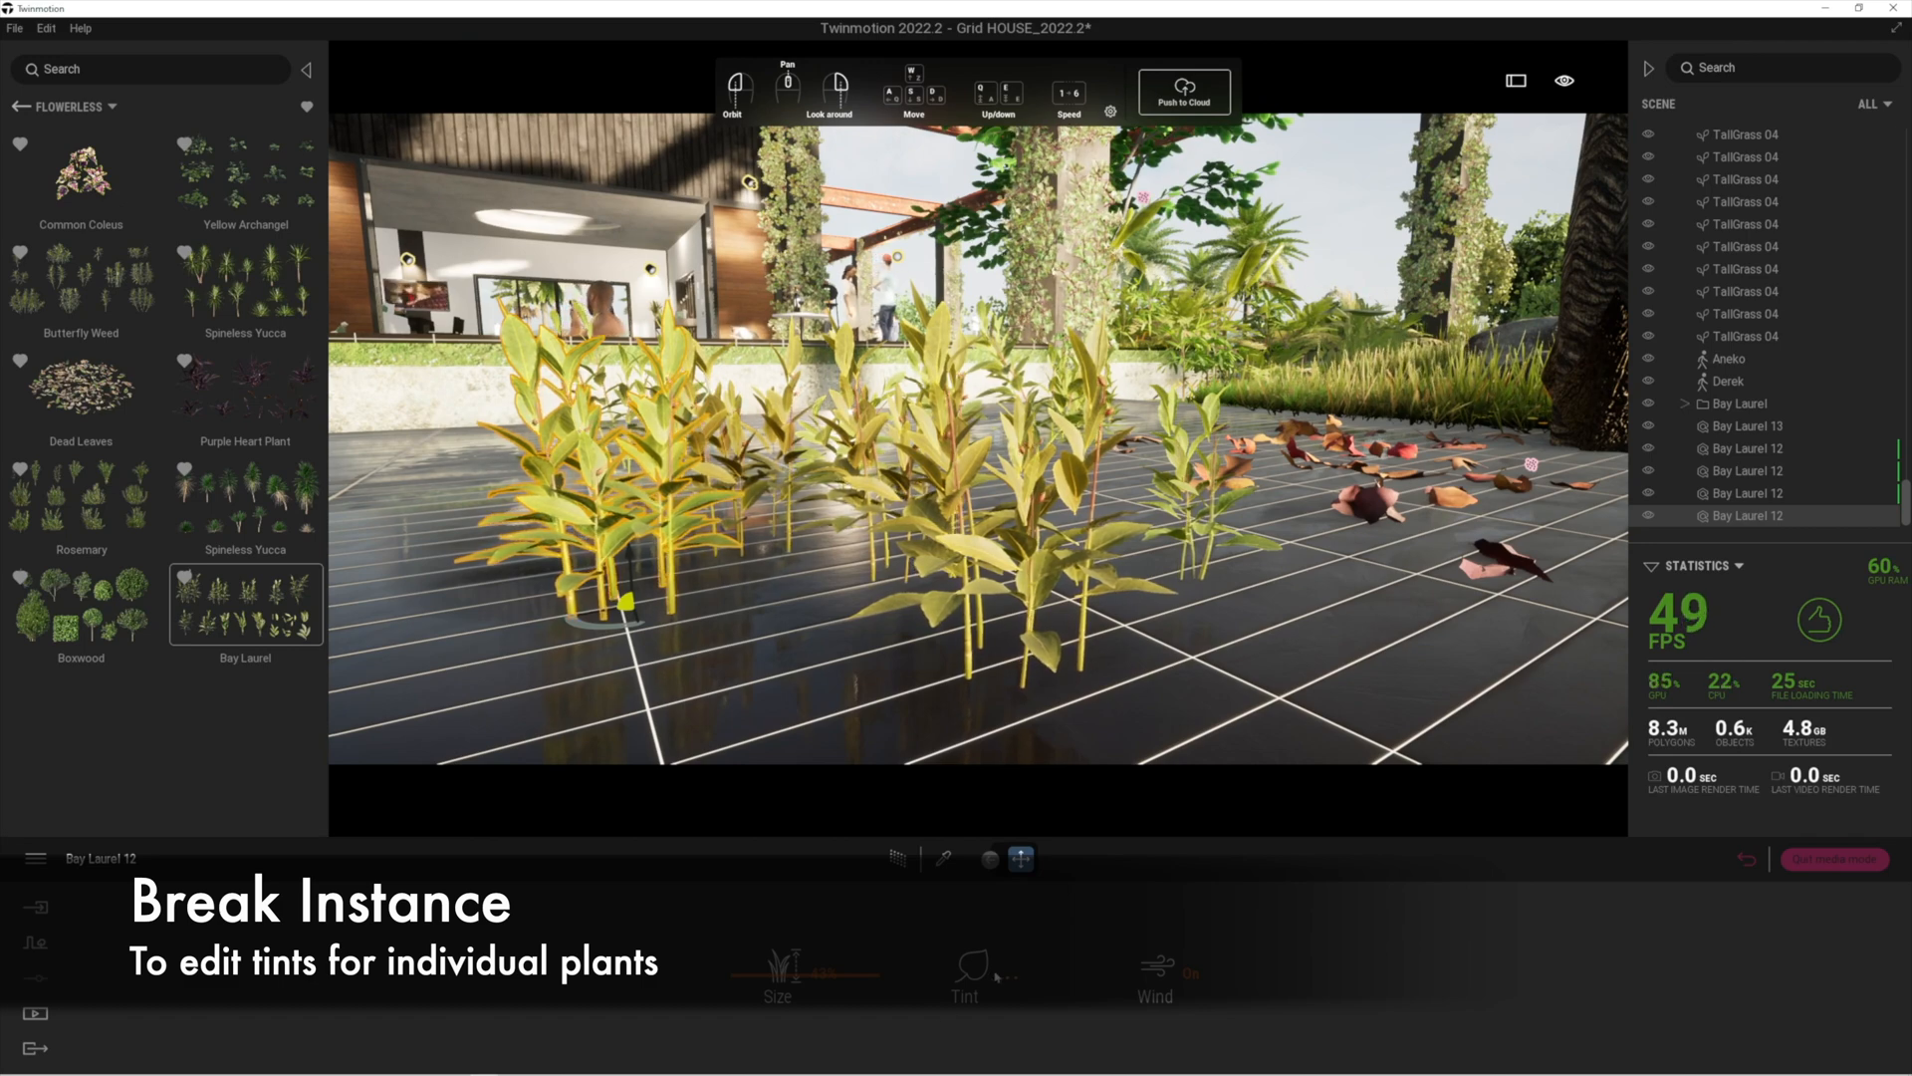
click(962, 967)
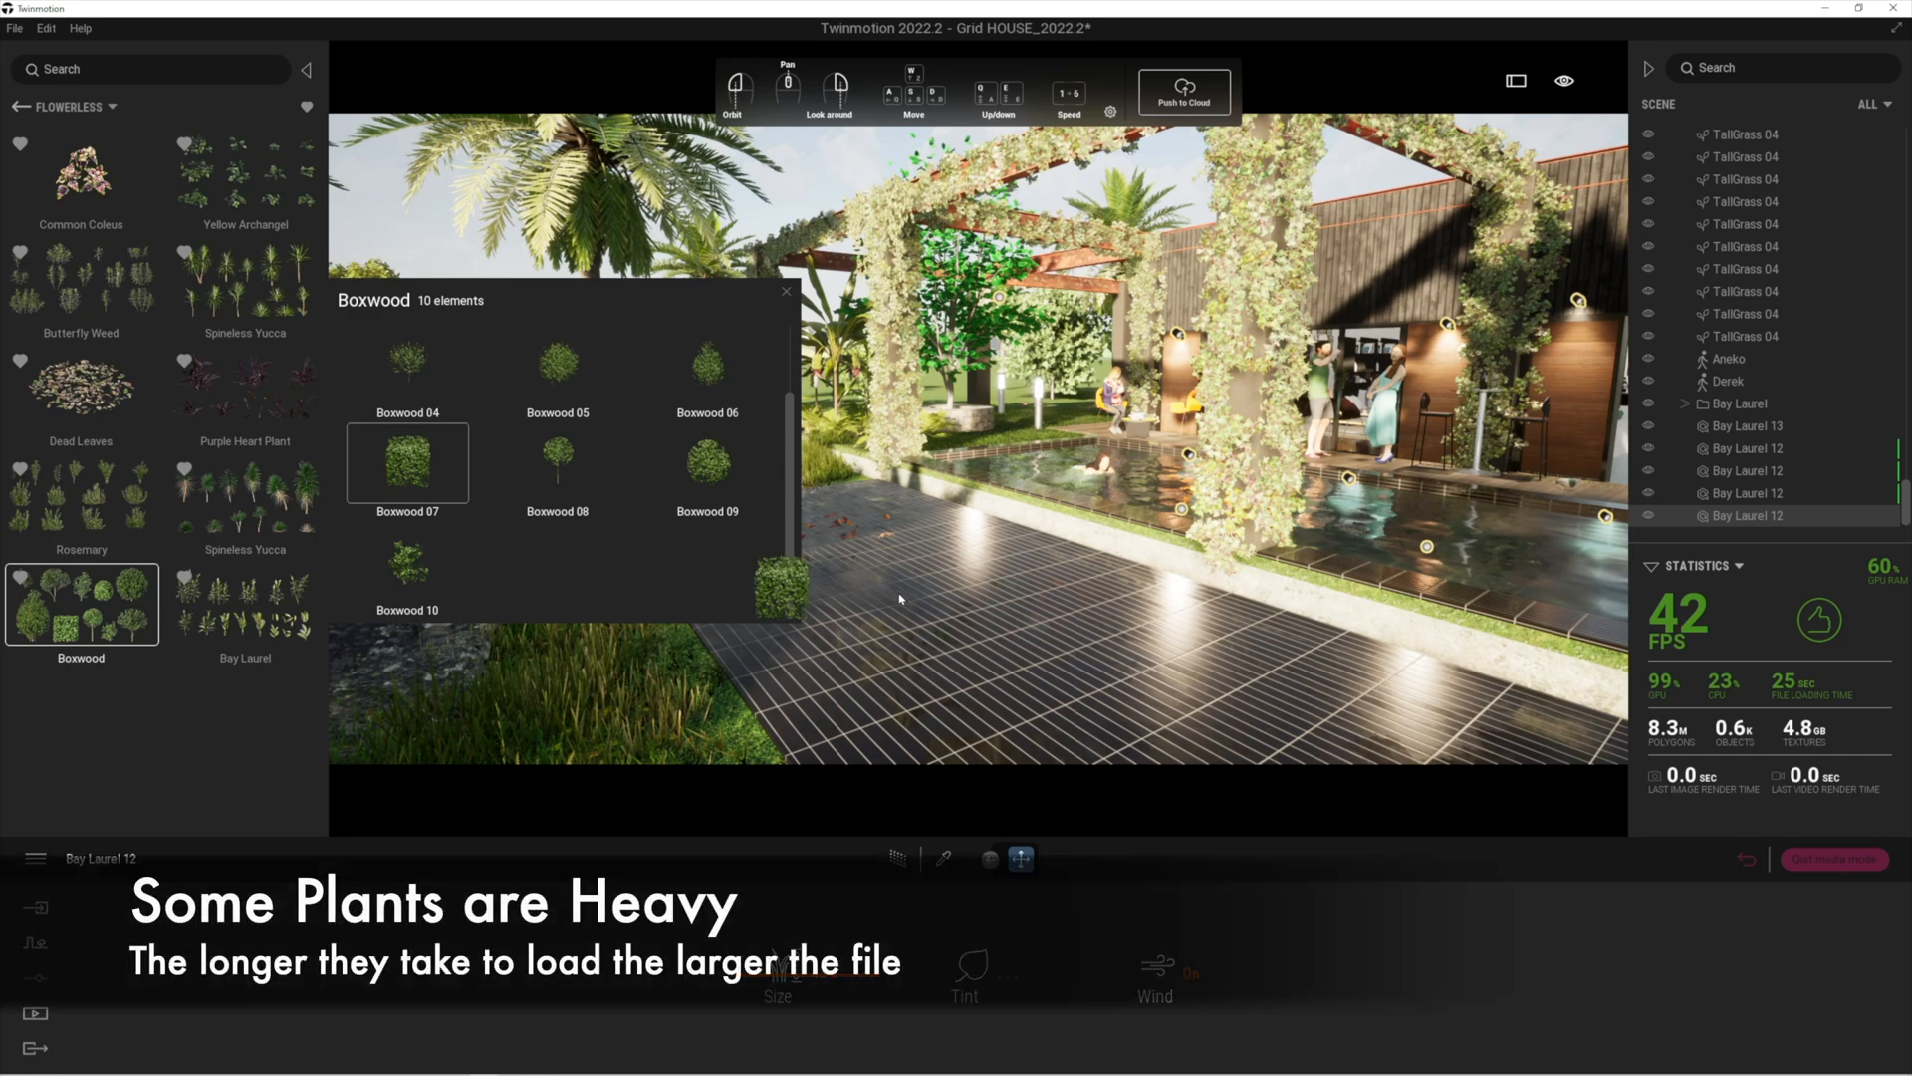
mouse_move(878, 621)
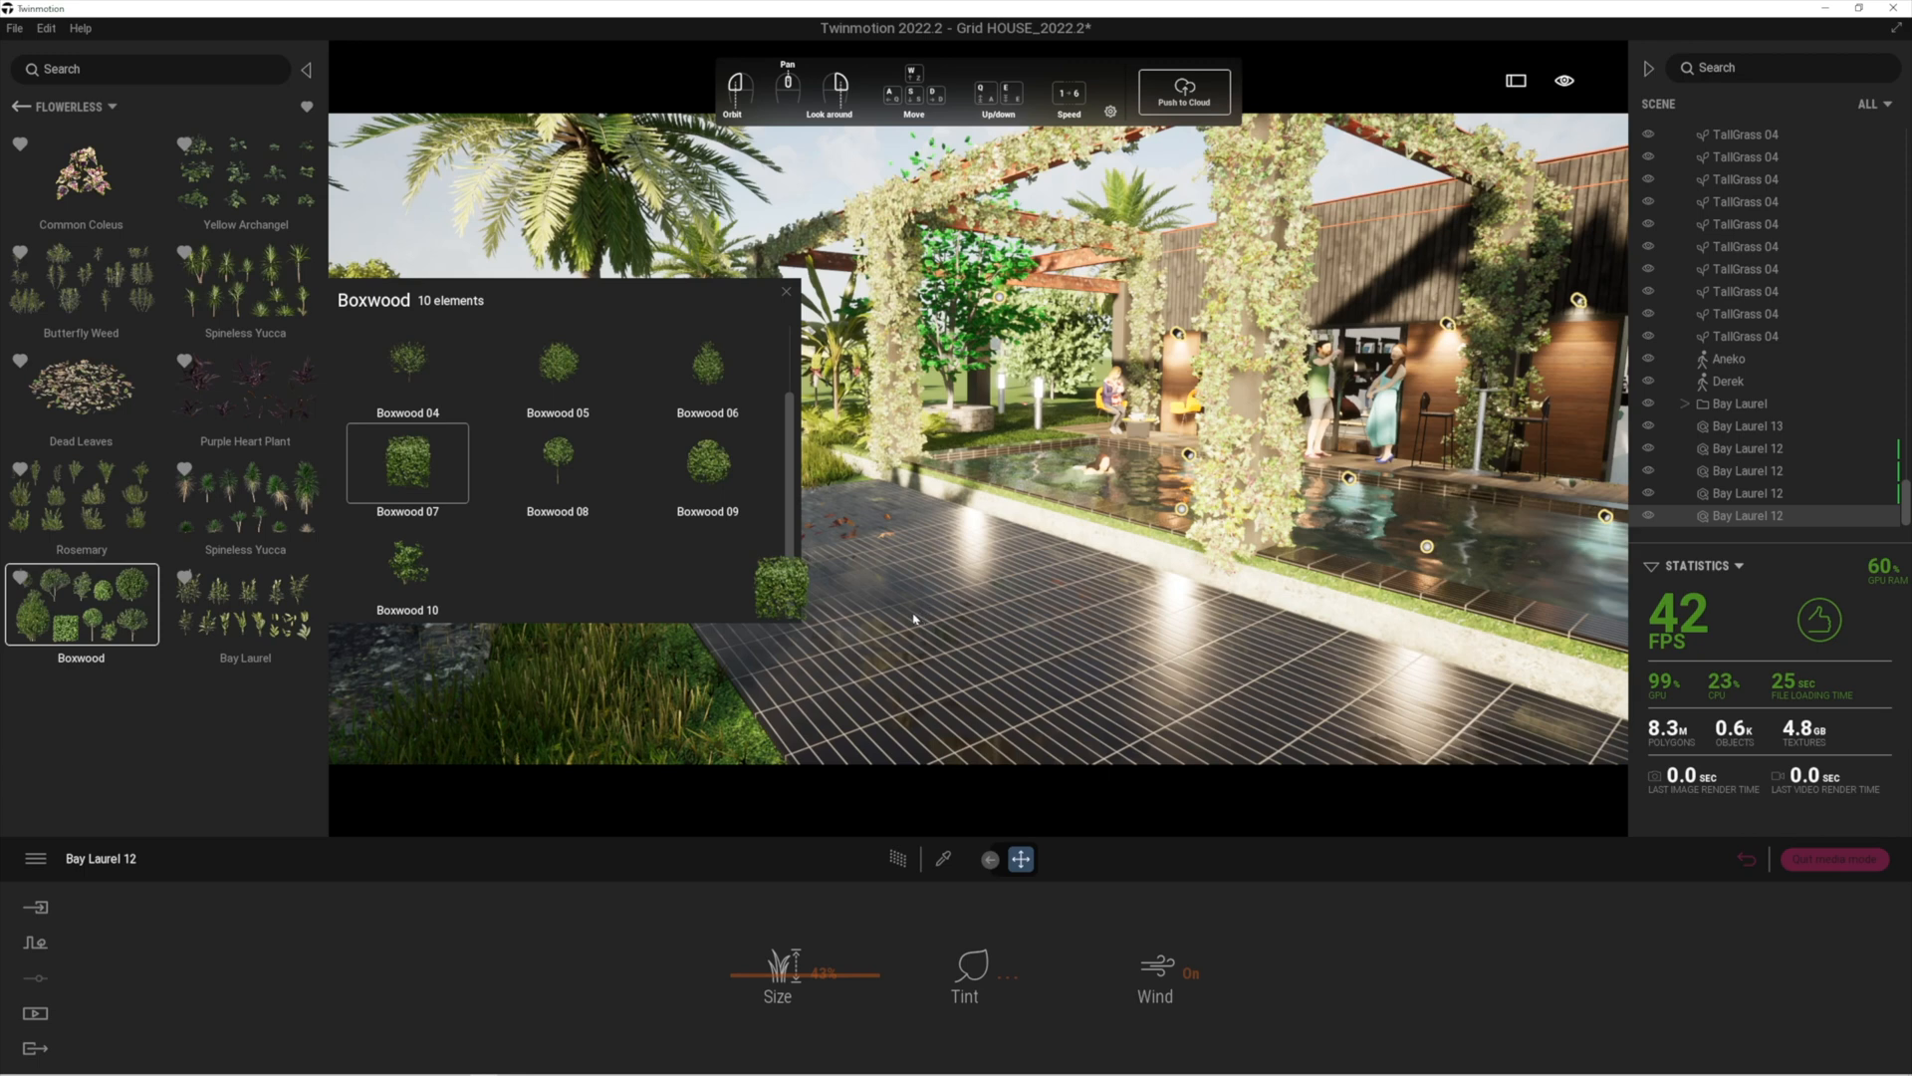
mouse_move(883, 622)
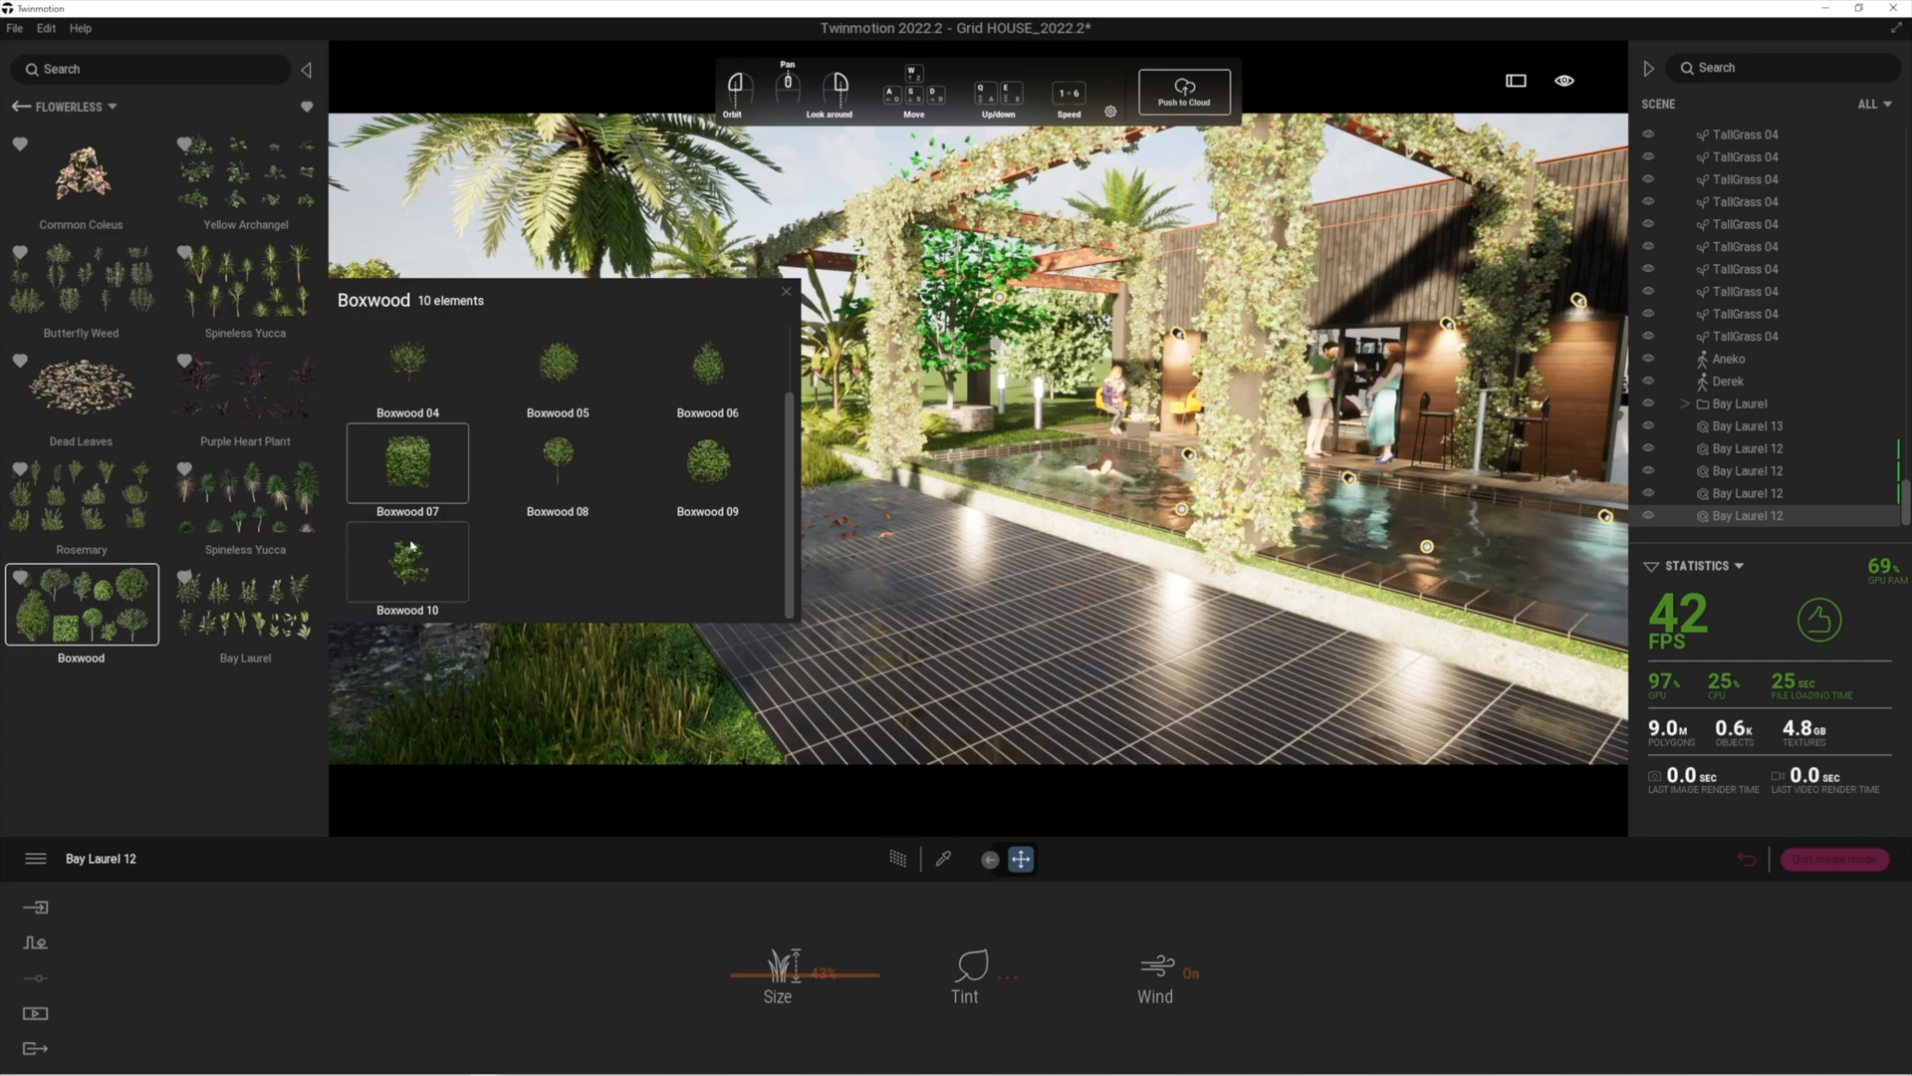
Place a Boxwood 07 shrub on the grass beside the tiled pavement and start duplicating it.
click(407, 463)
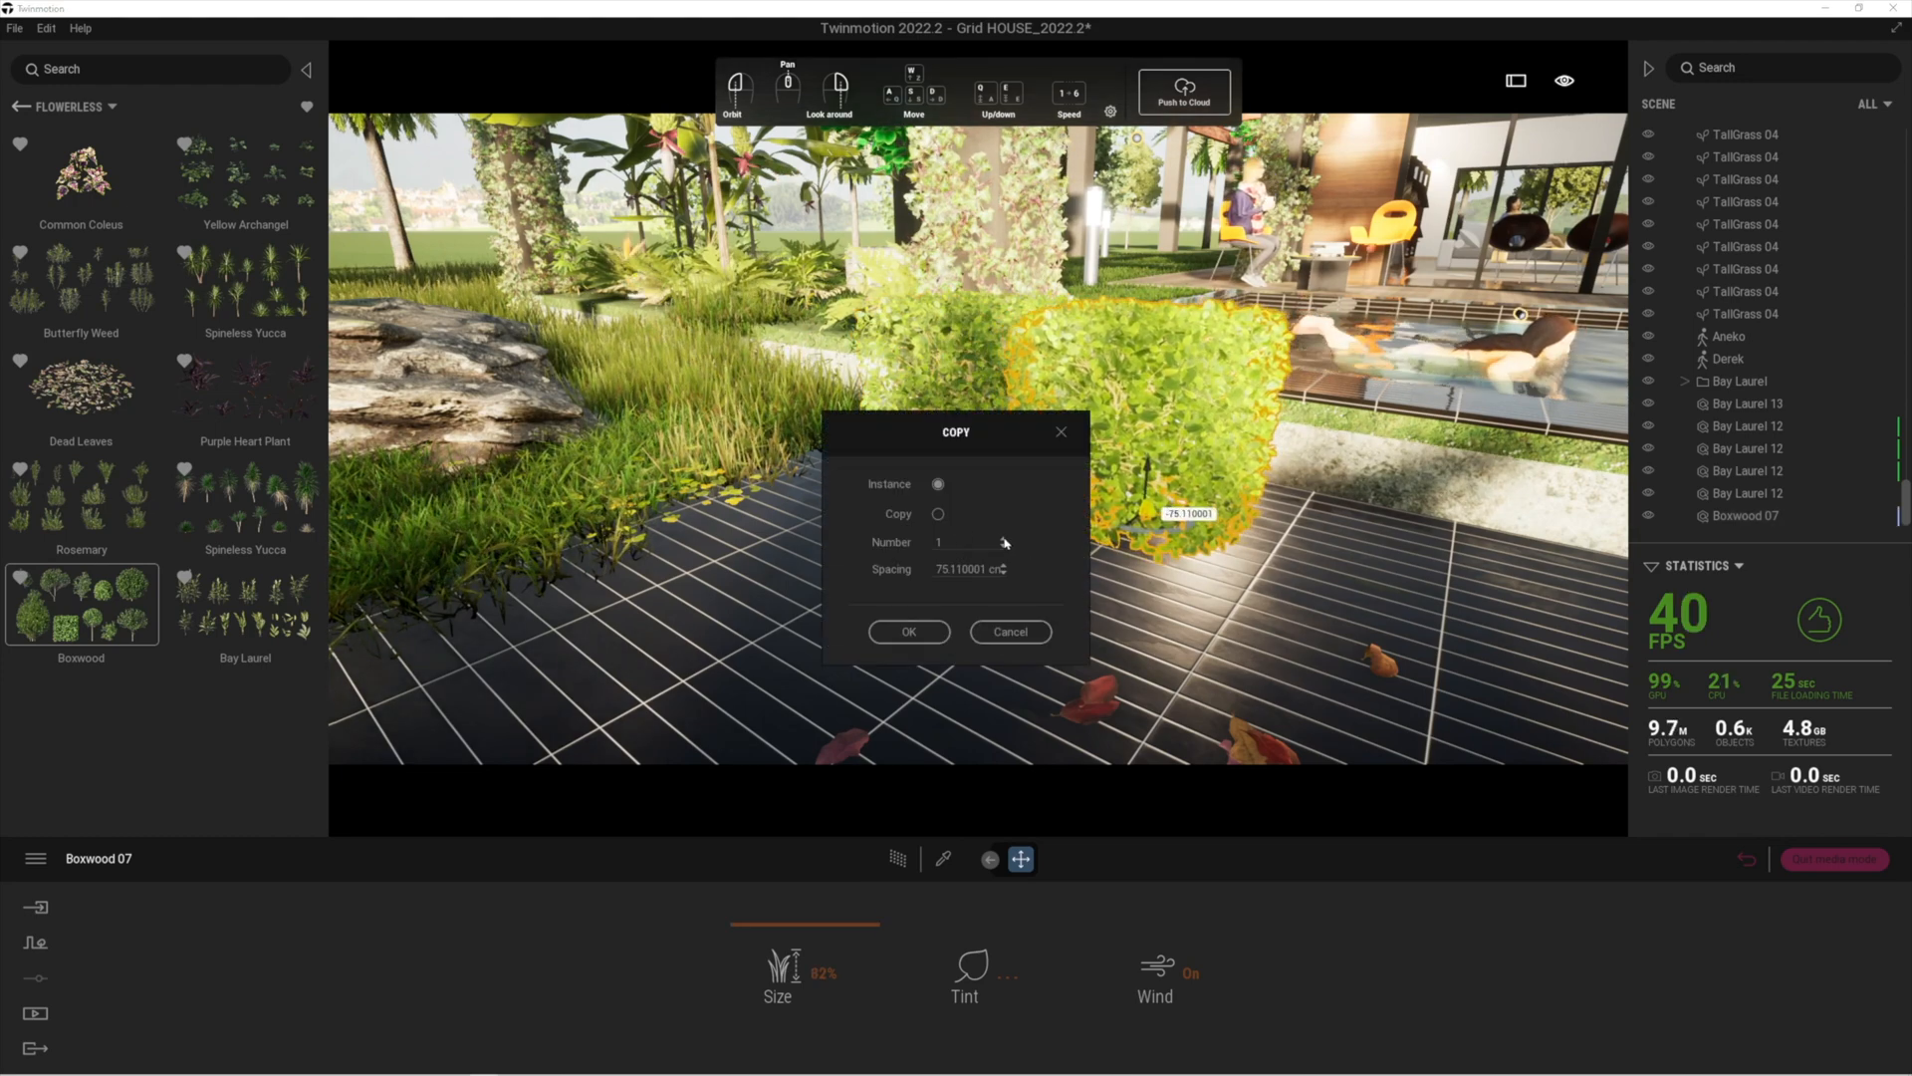
click(908, 632)
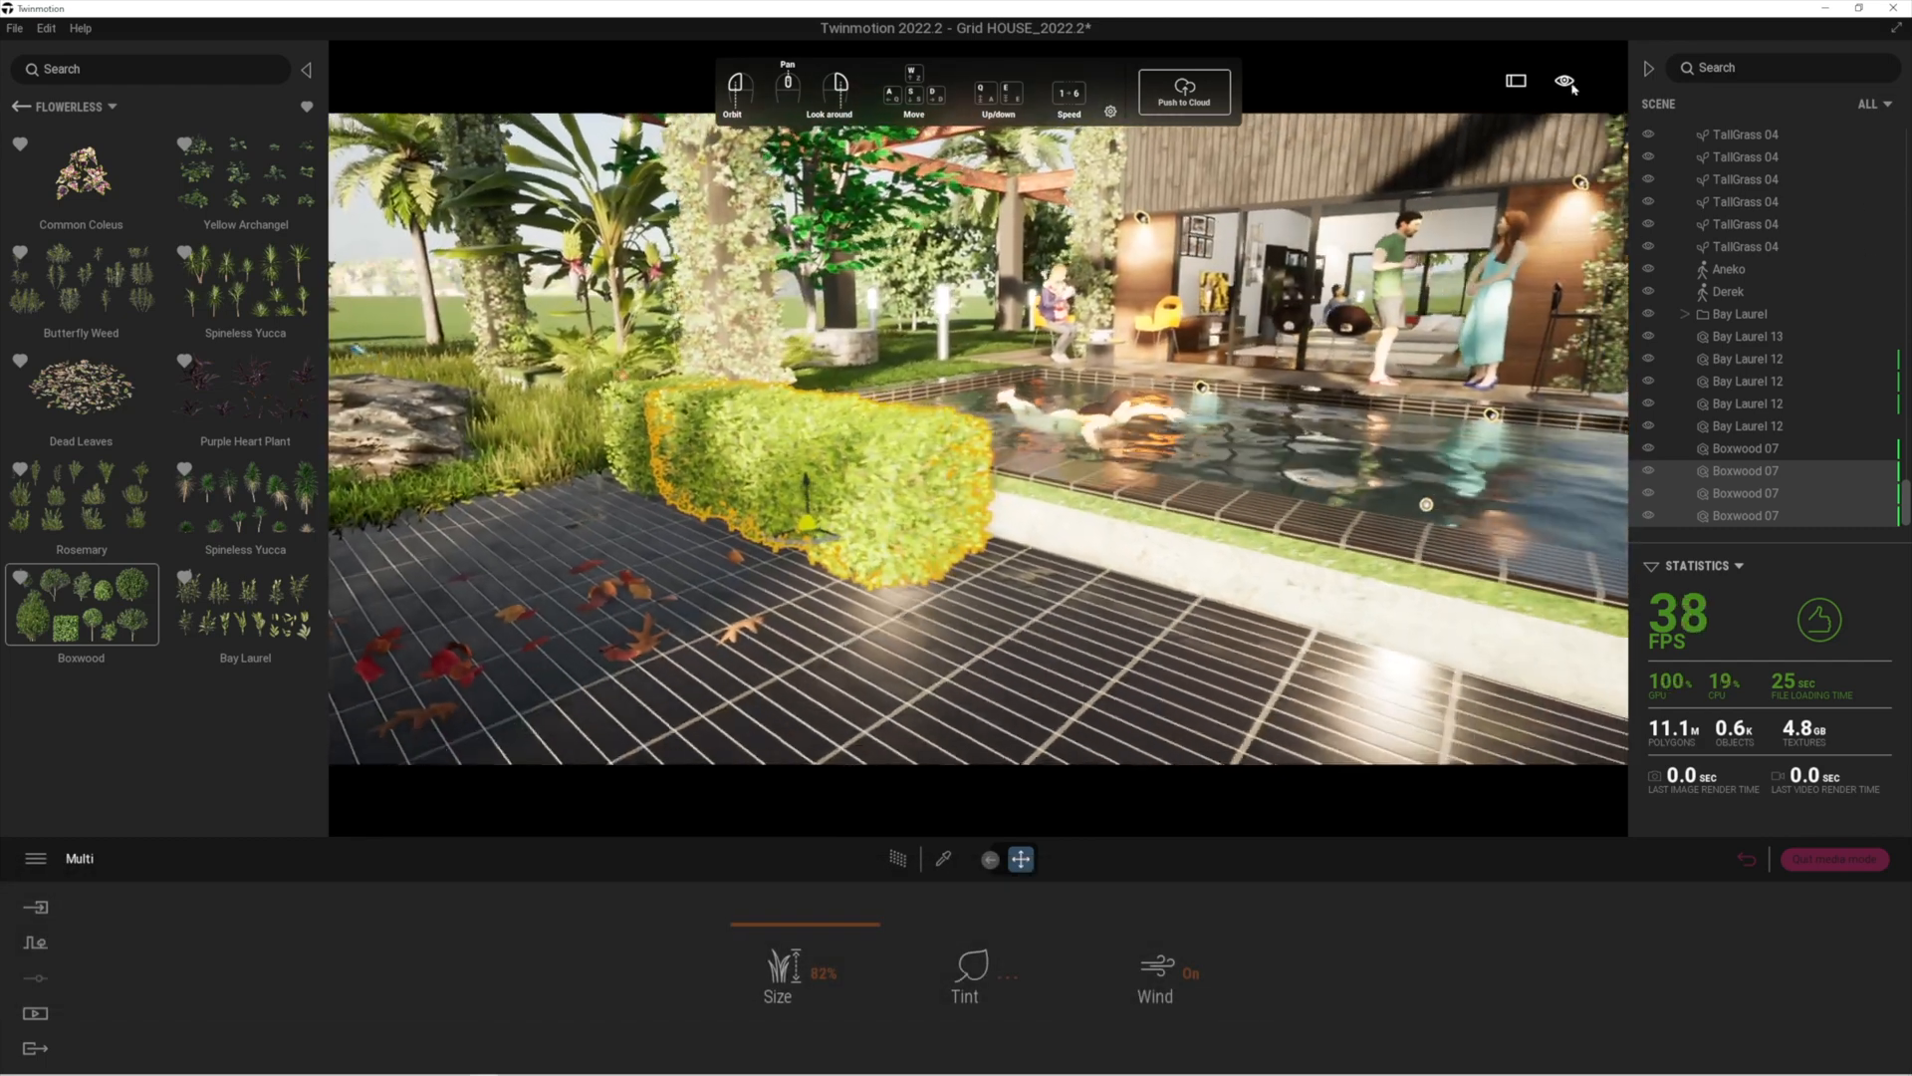
Confirm Boxwood 07 copies until four shrubs form a hedge, then deselect.
click(1565, 81)
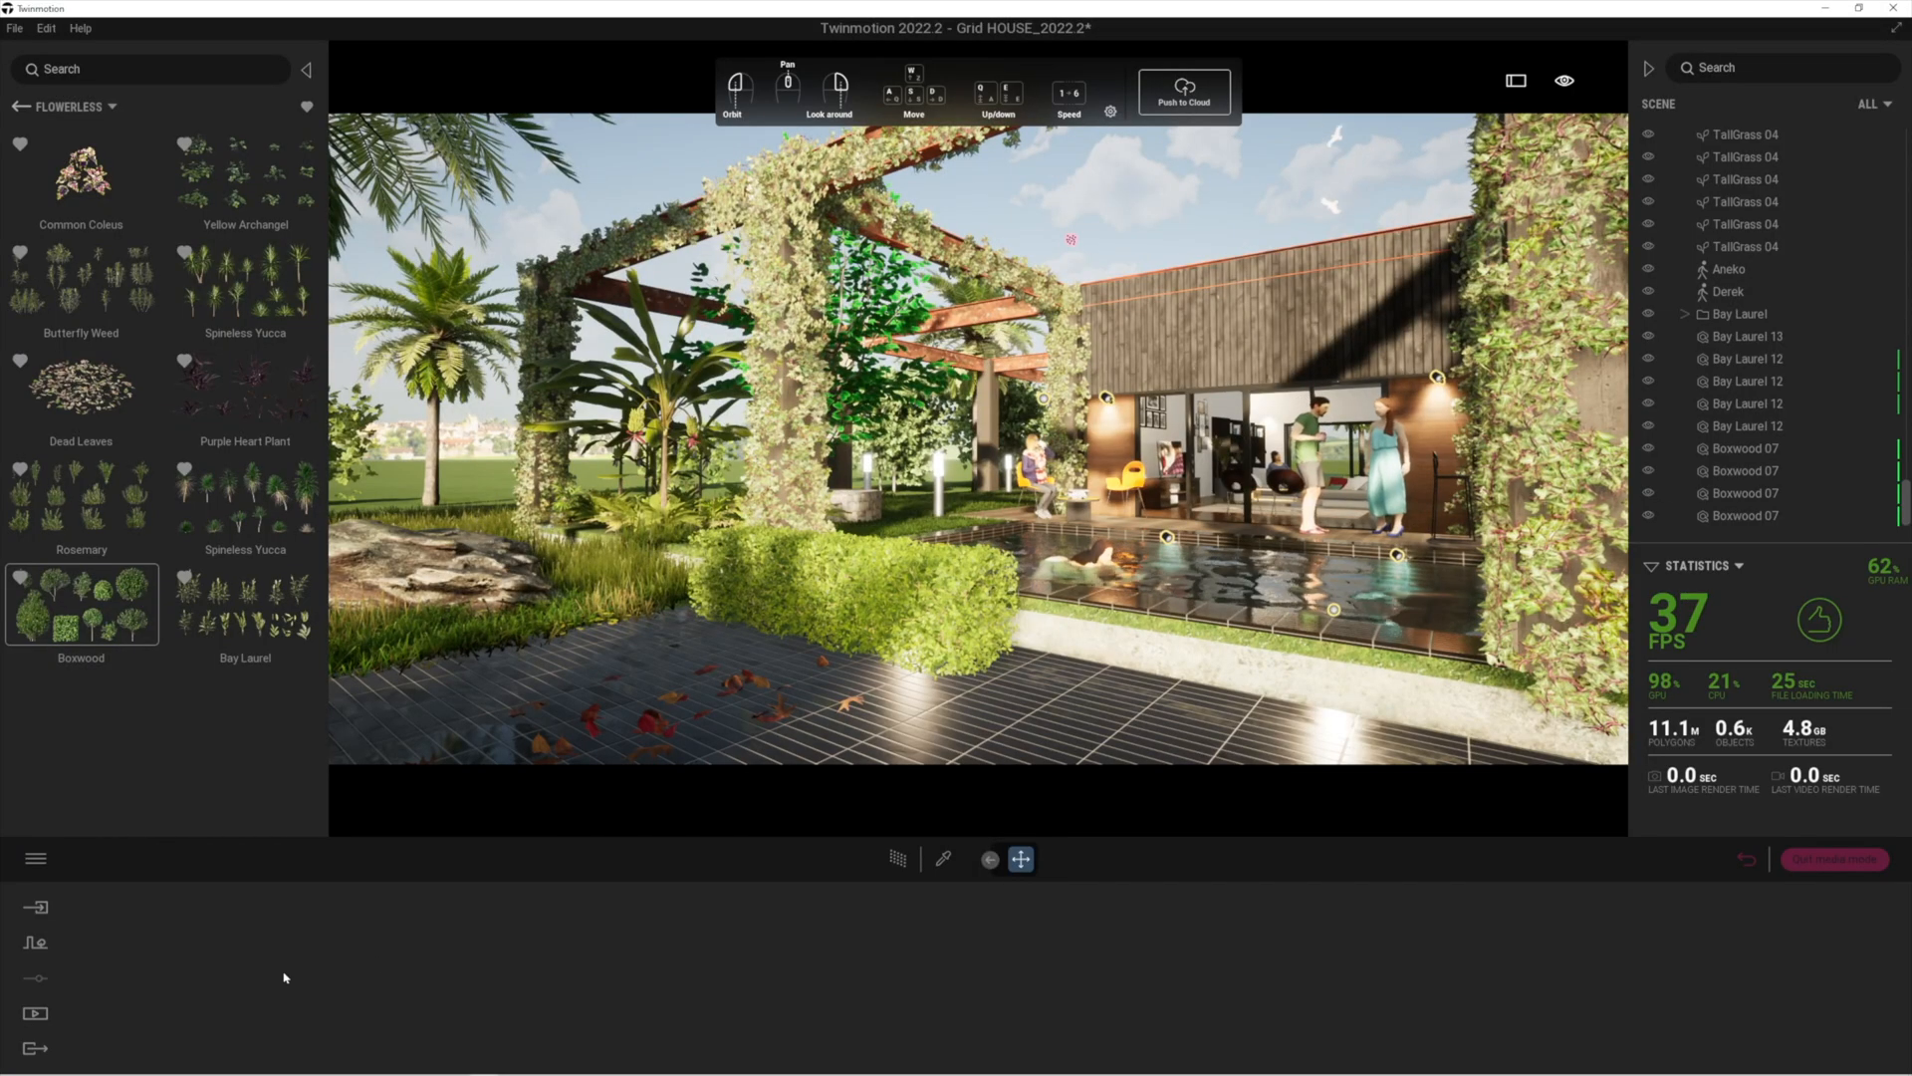
Create a new image of the hedge view and render it with path tracing at a chosen quality.
click(34, 1014)
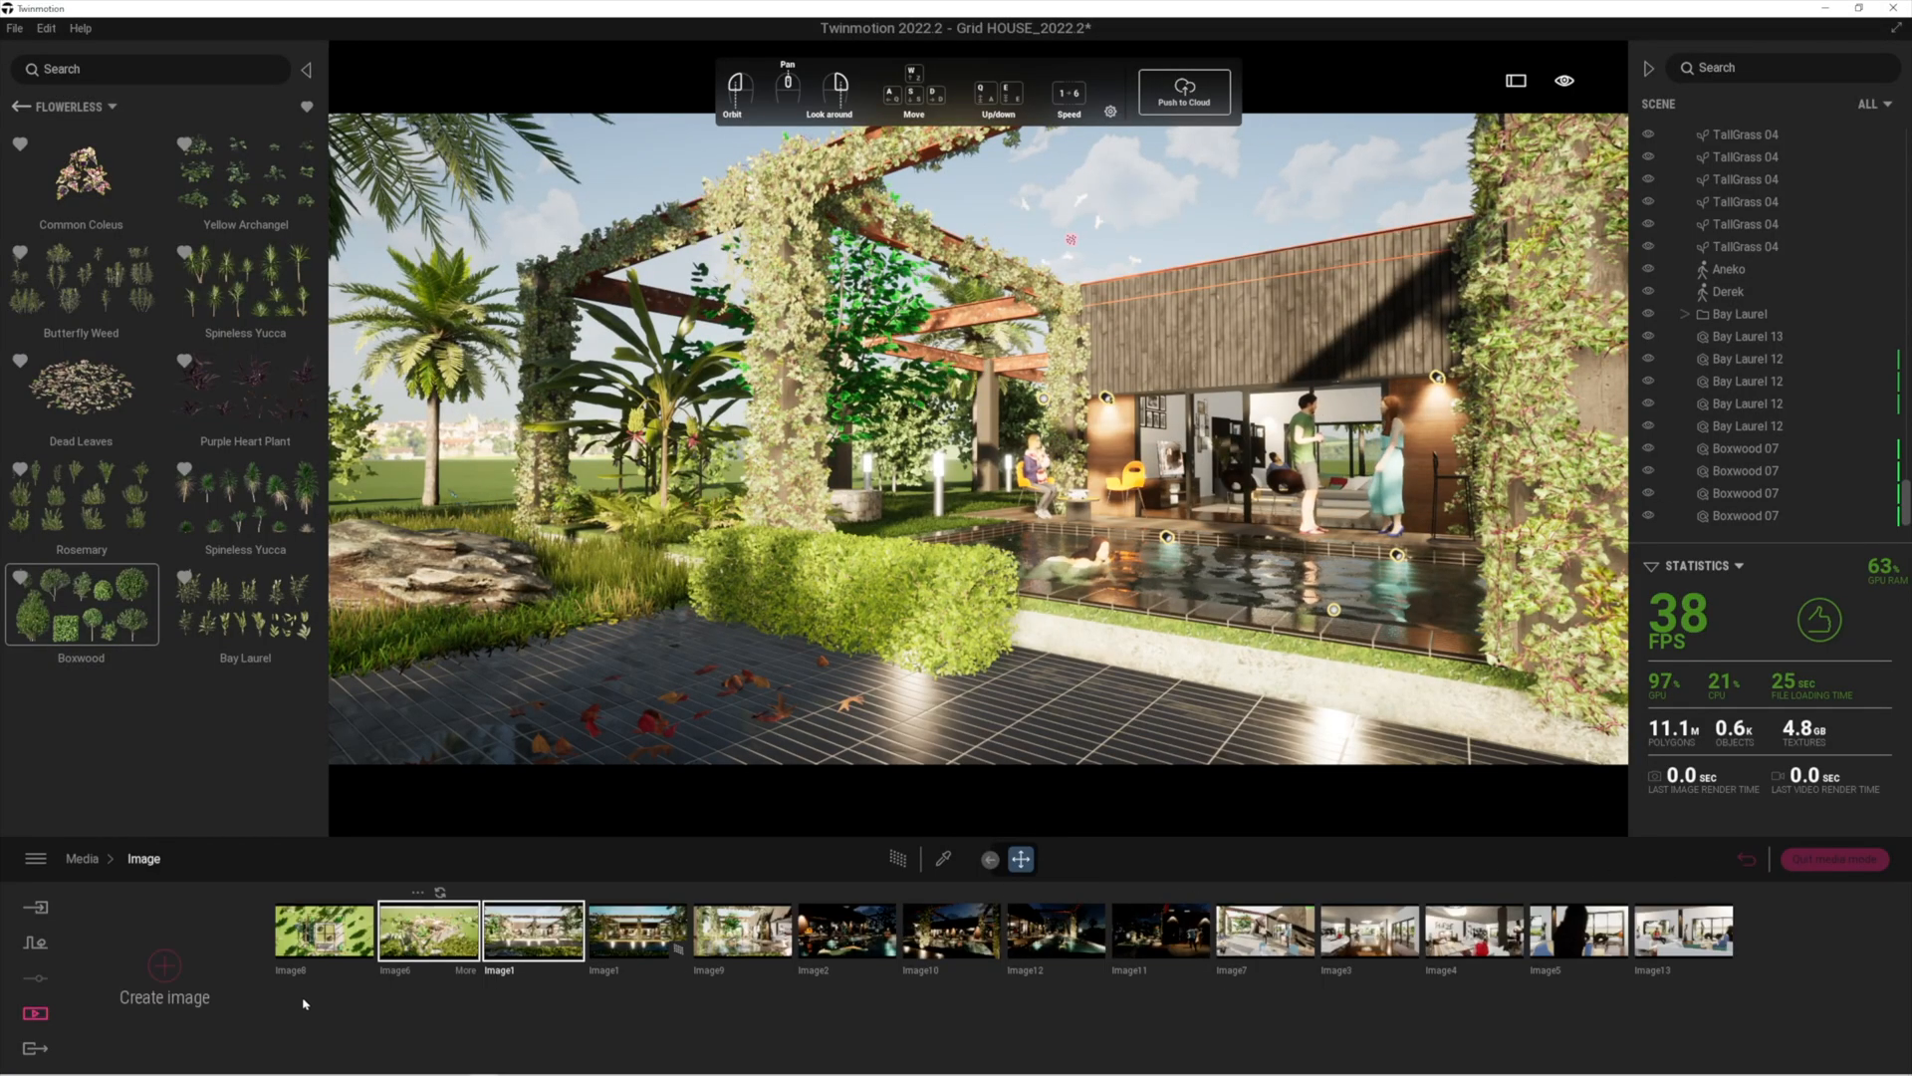
click(163, 966)
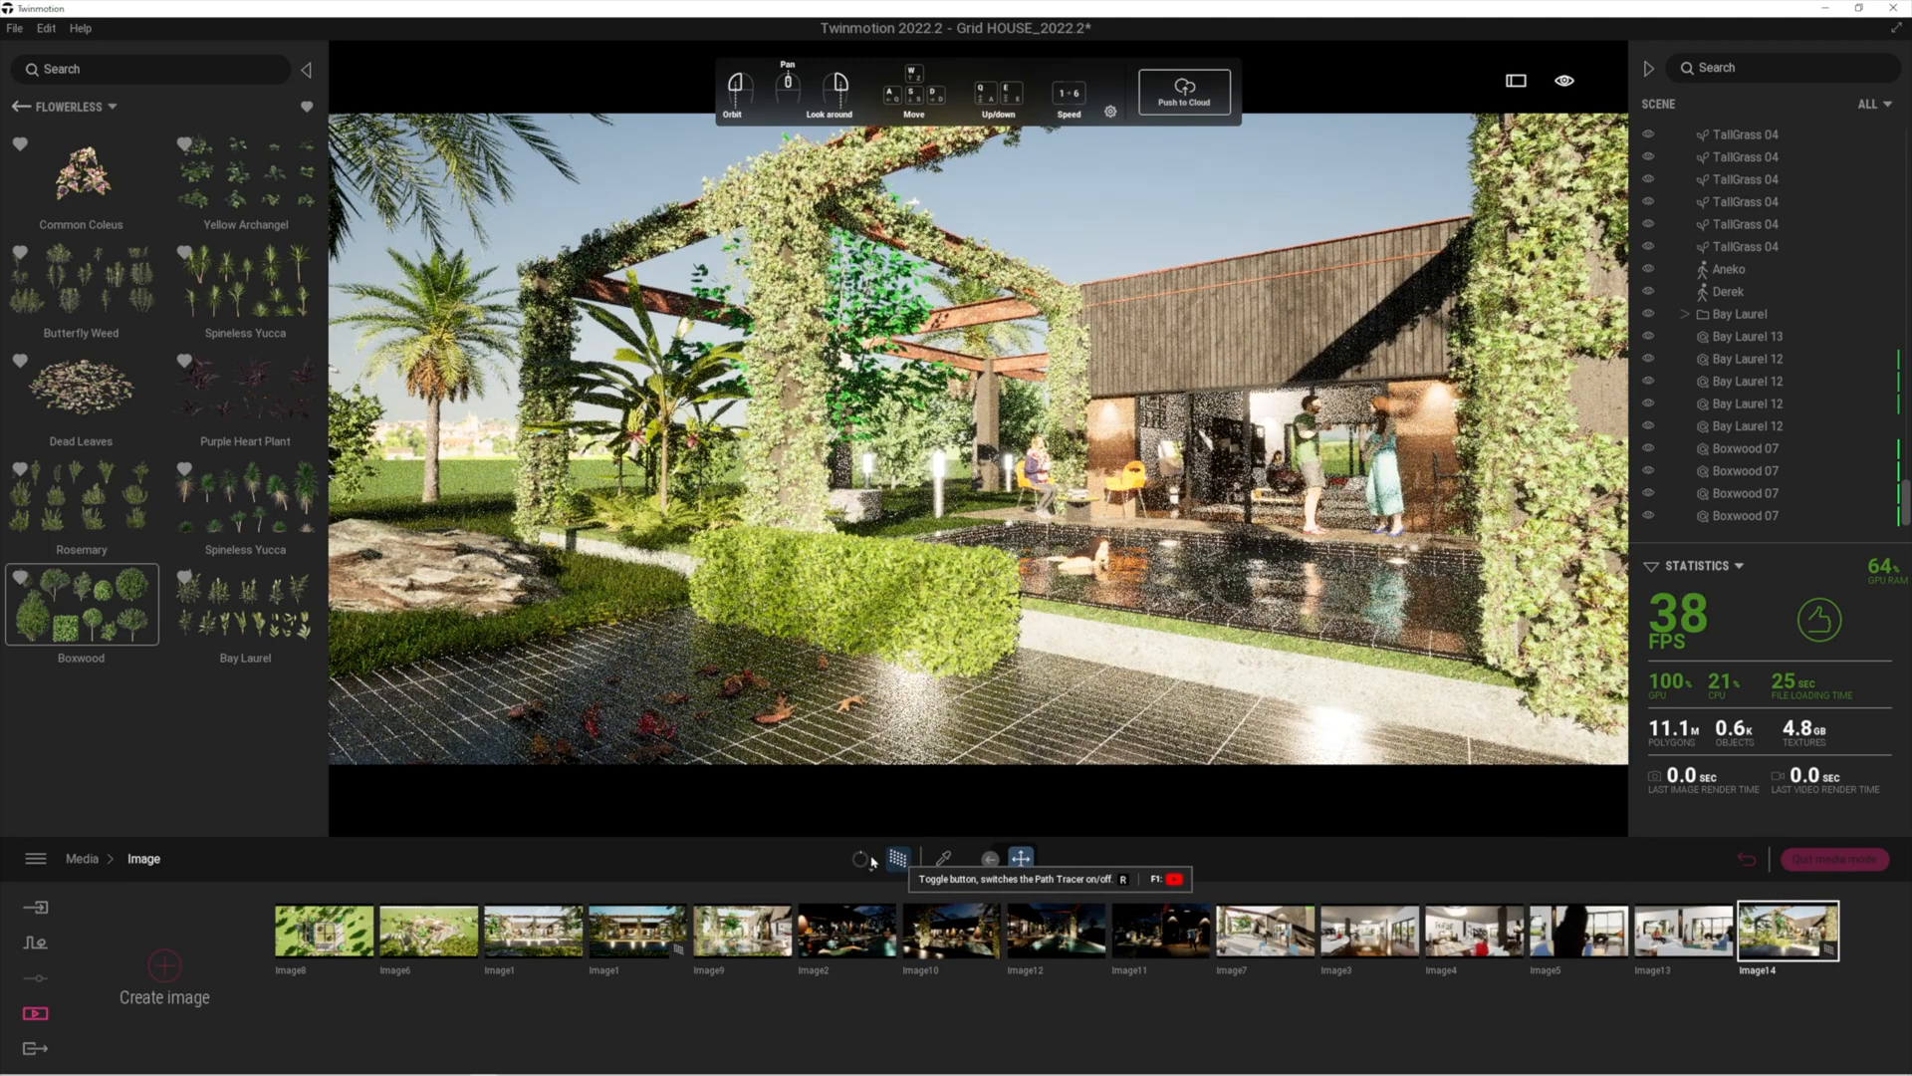
click(861, 858)
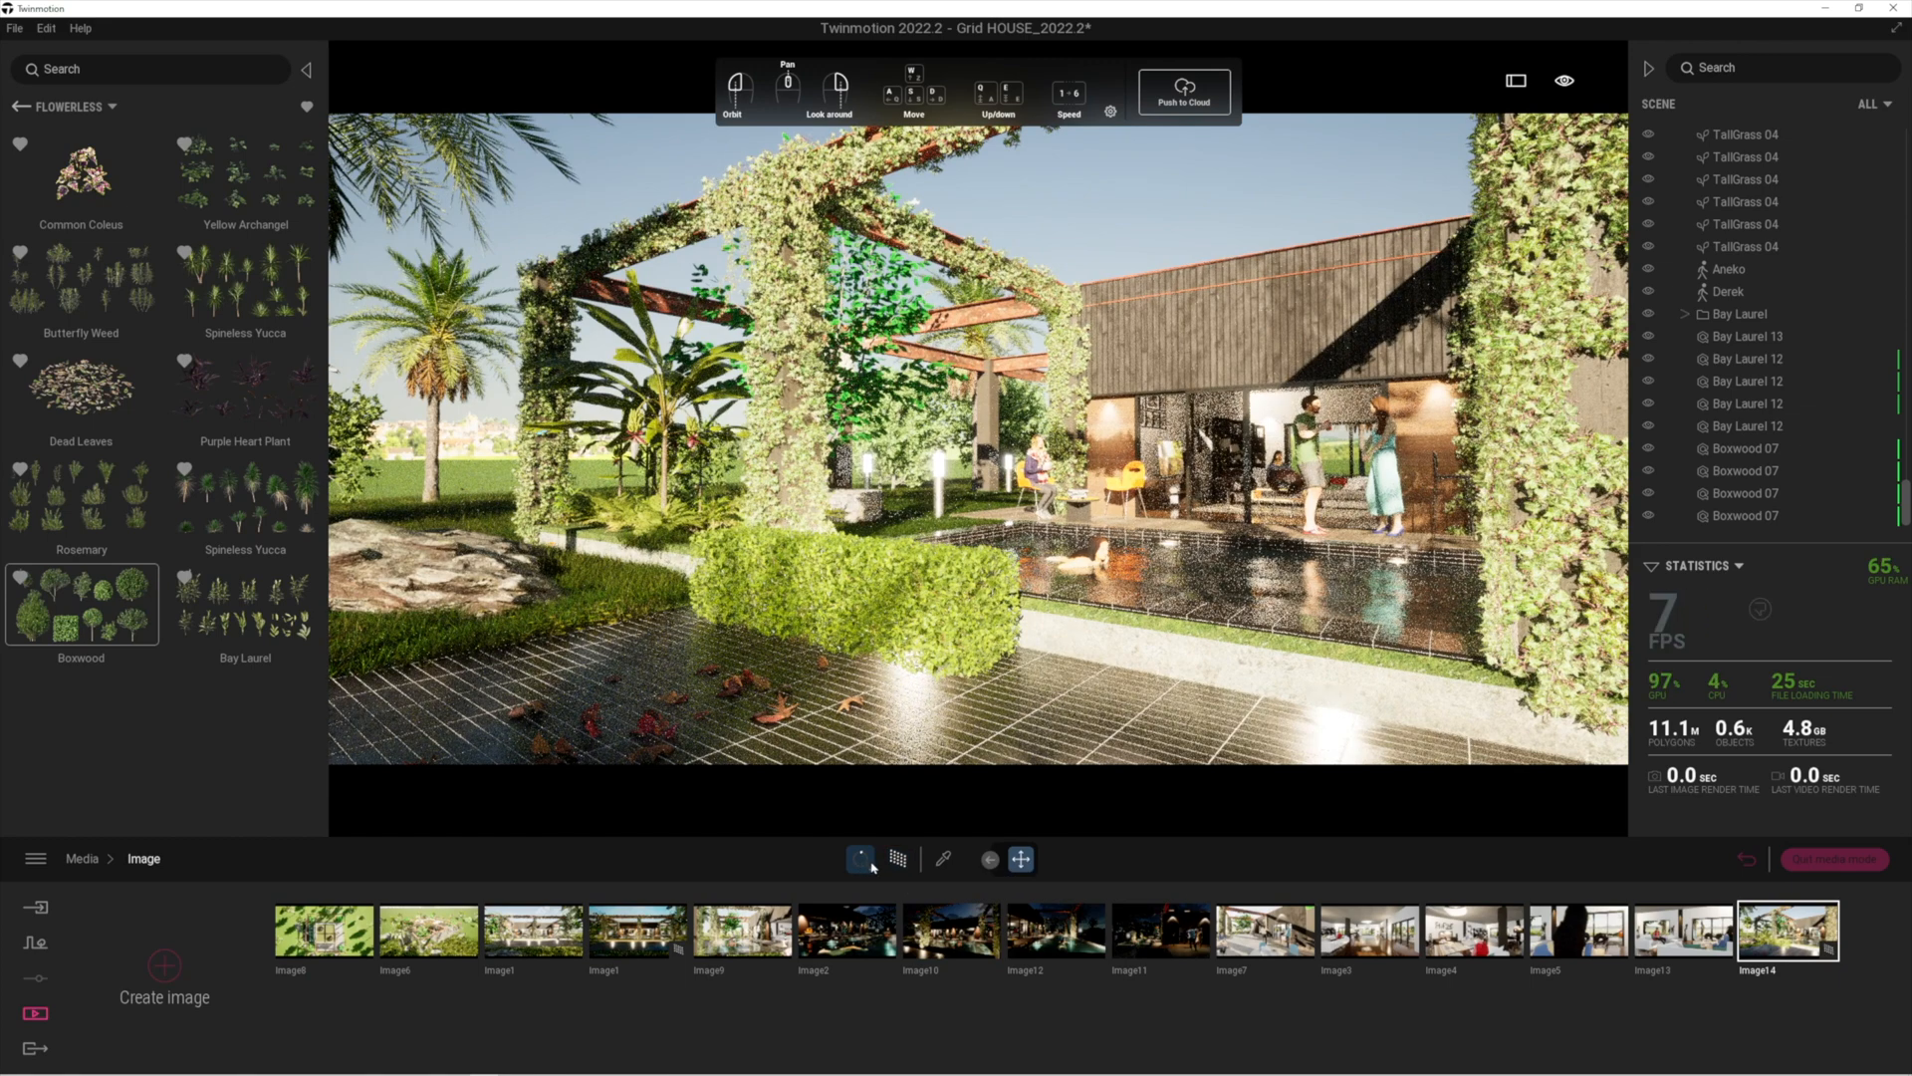
click(897, 859)
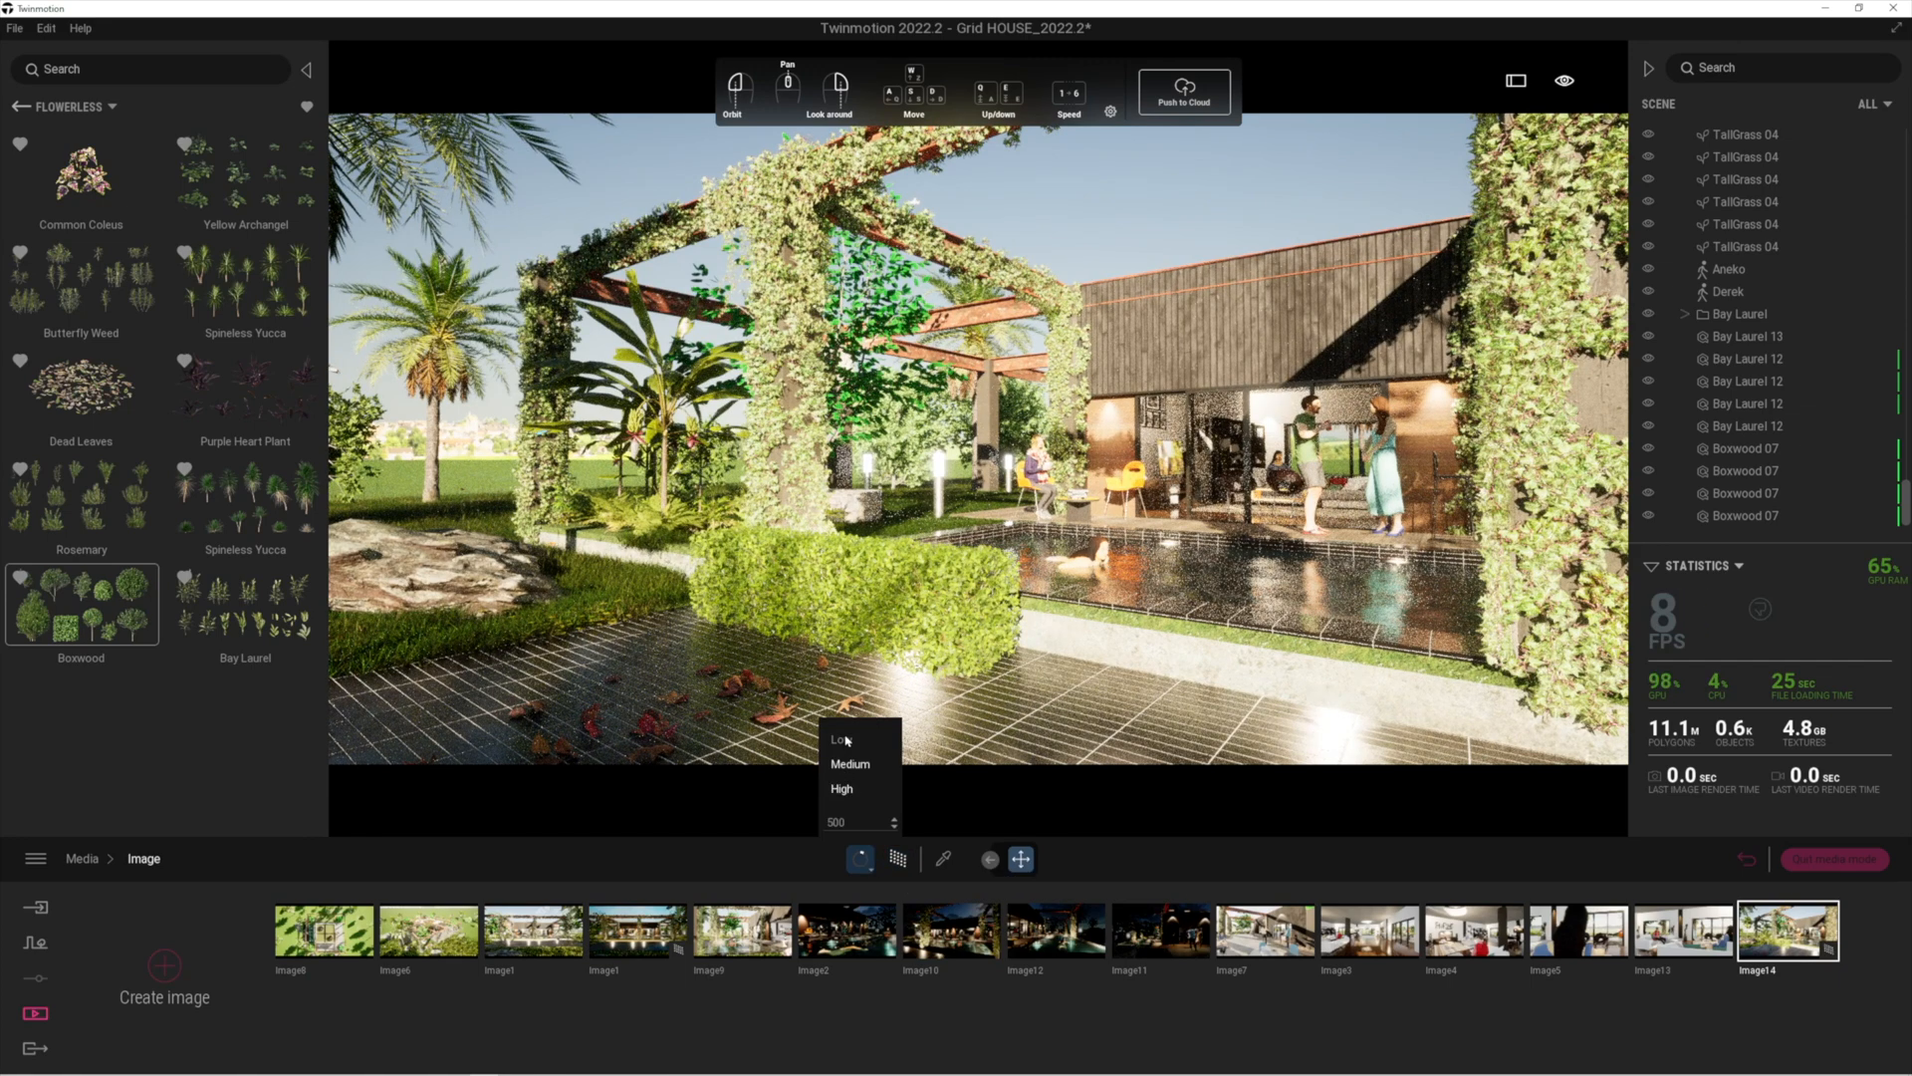
mouse_move(849, 765)
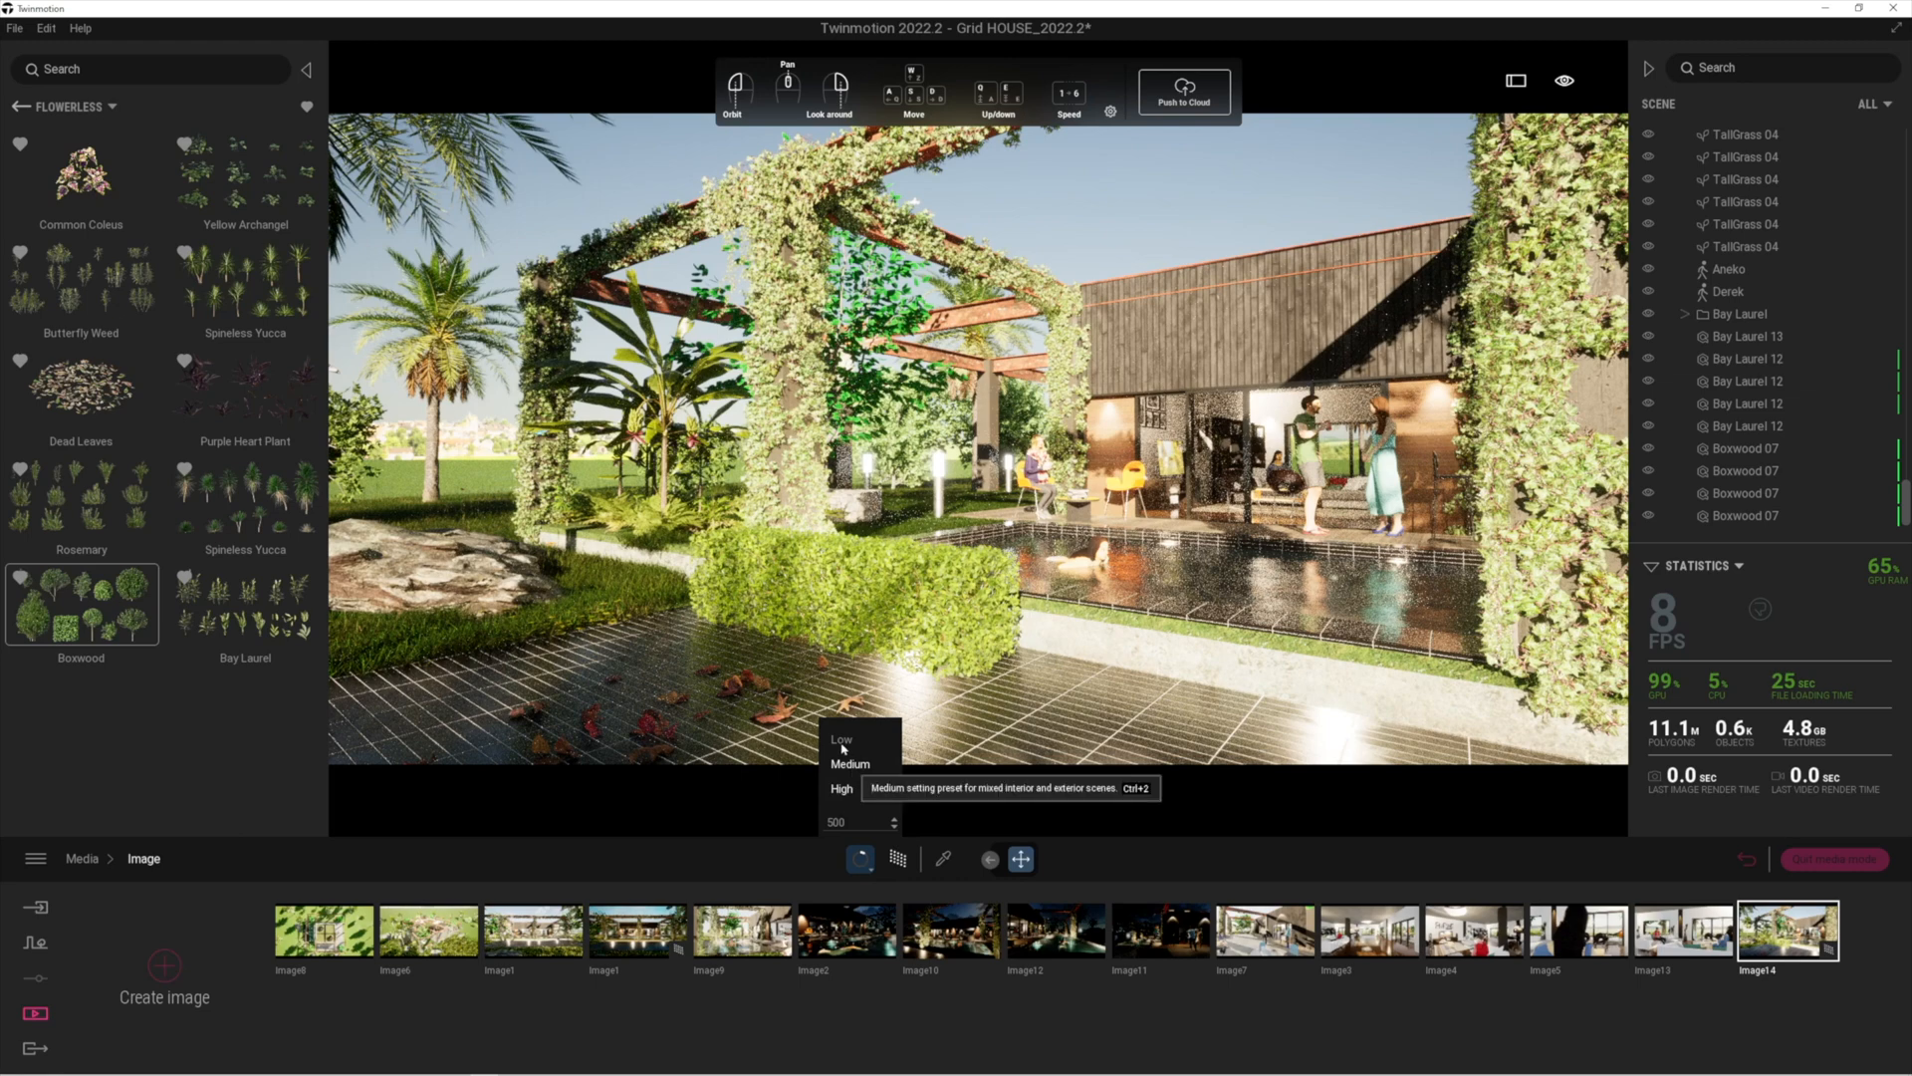
mouse_move(848, 820)
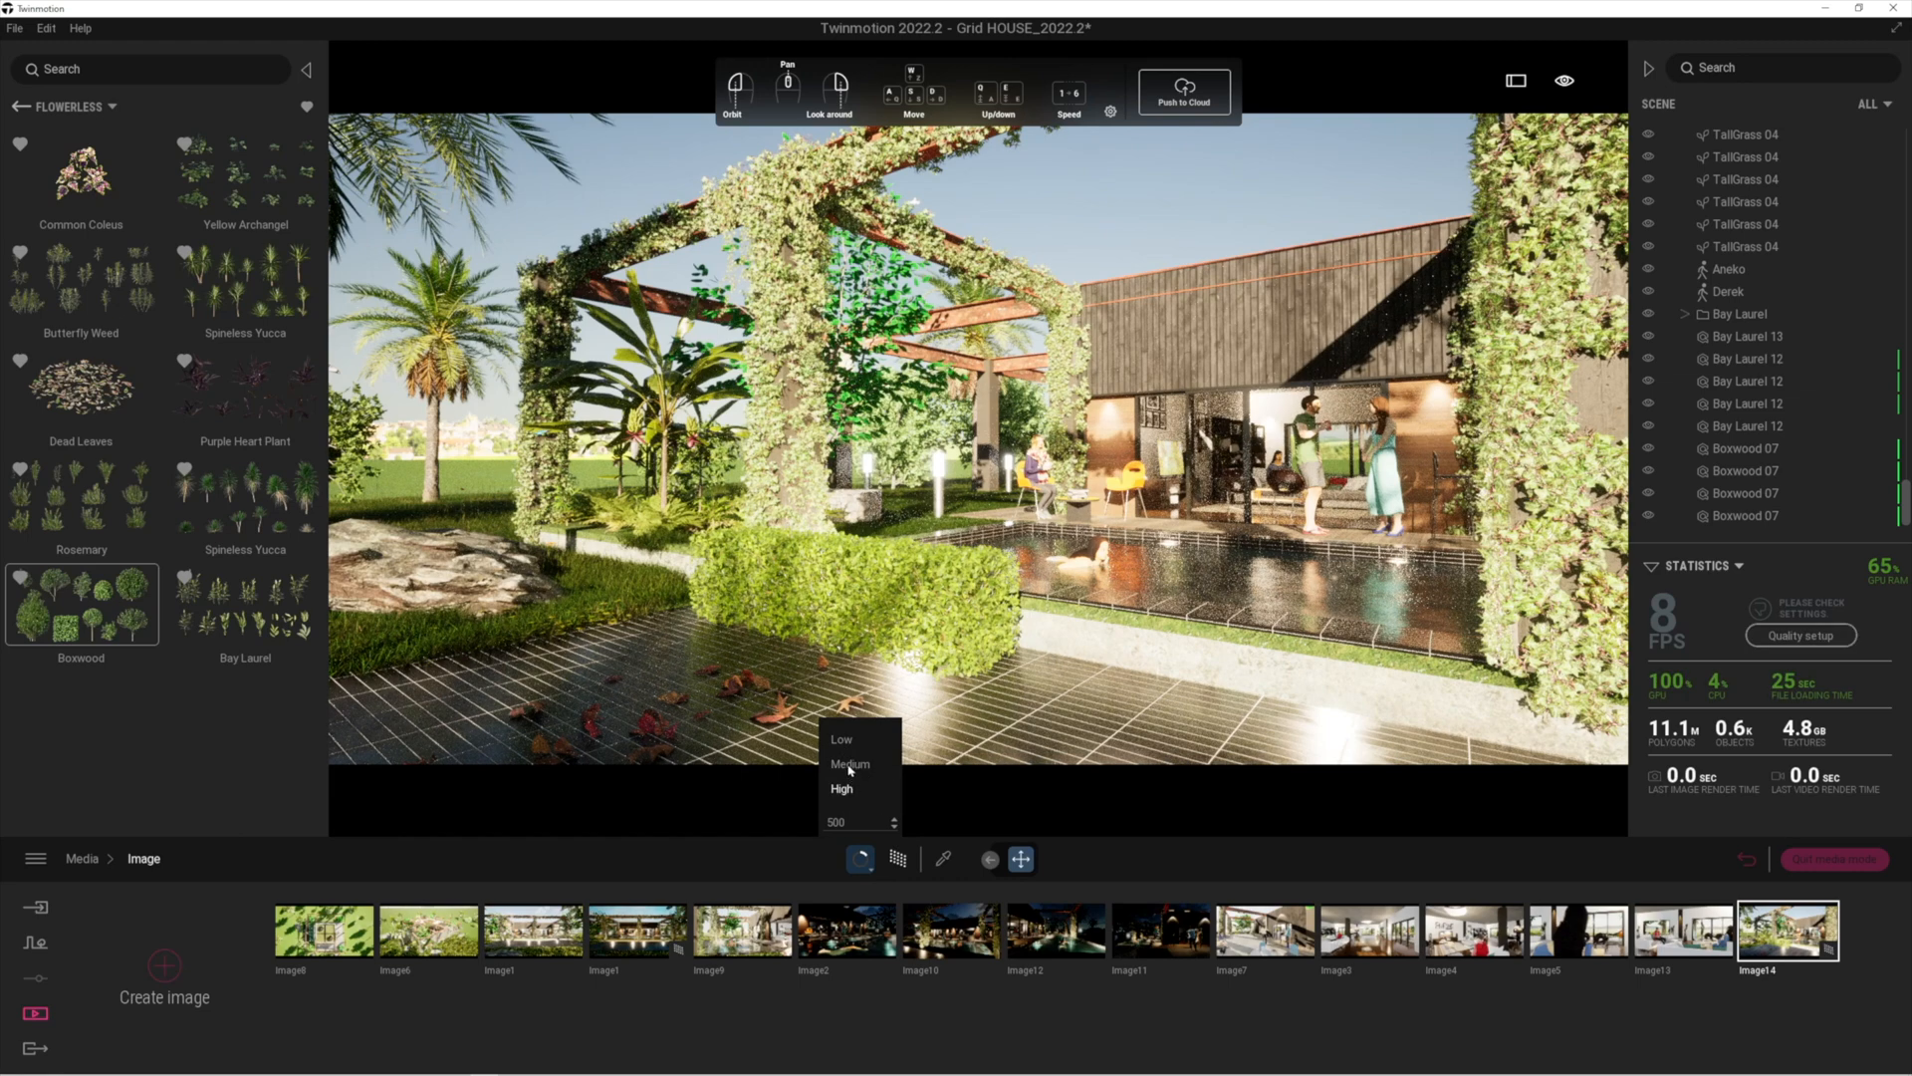
click(842, 789)
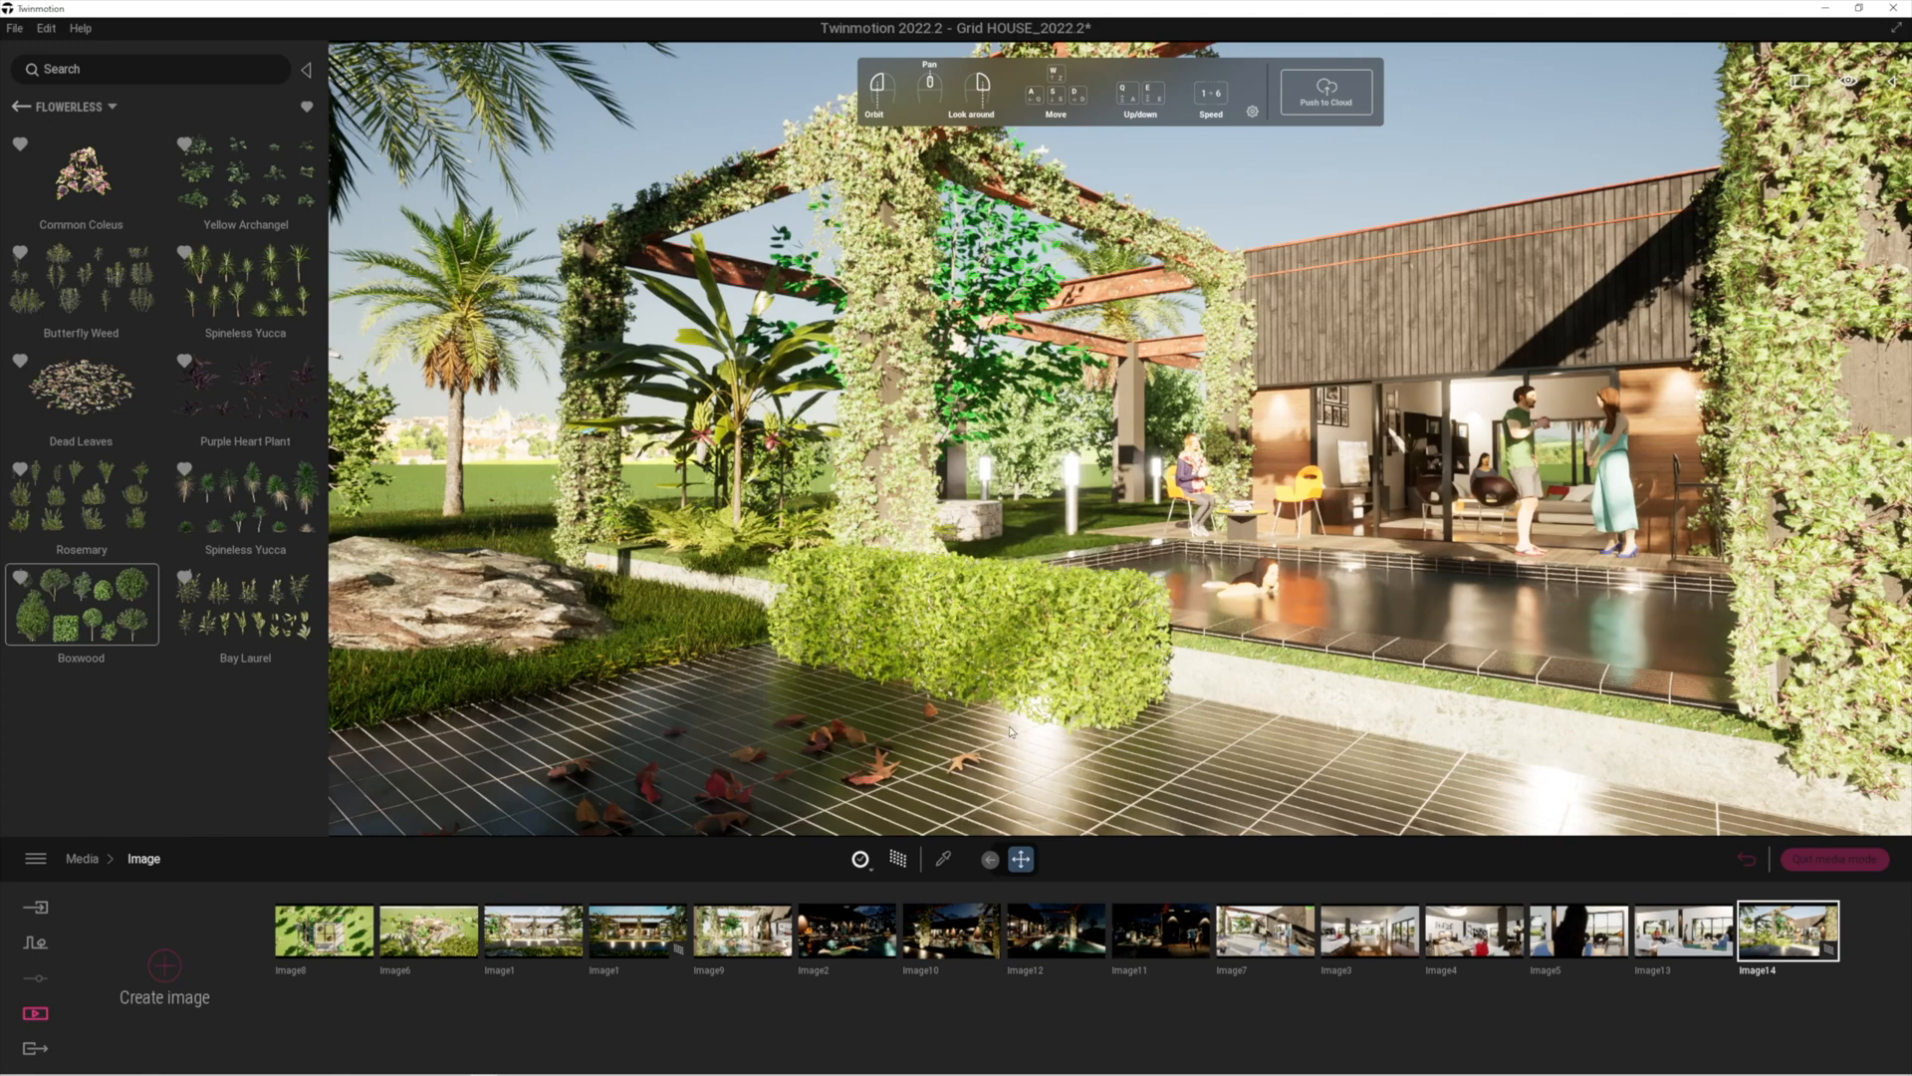
mouse_move(875, 647)
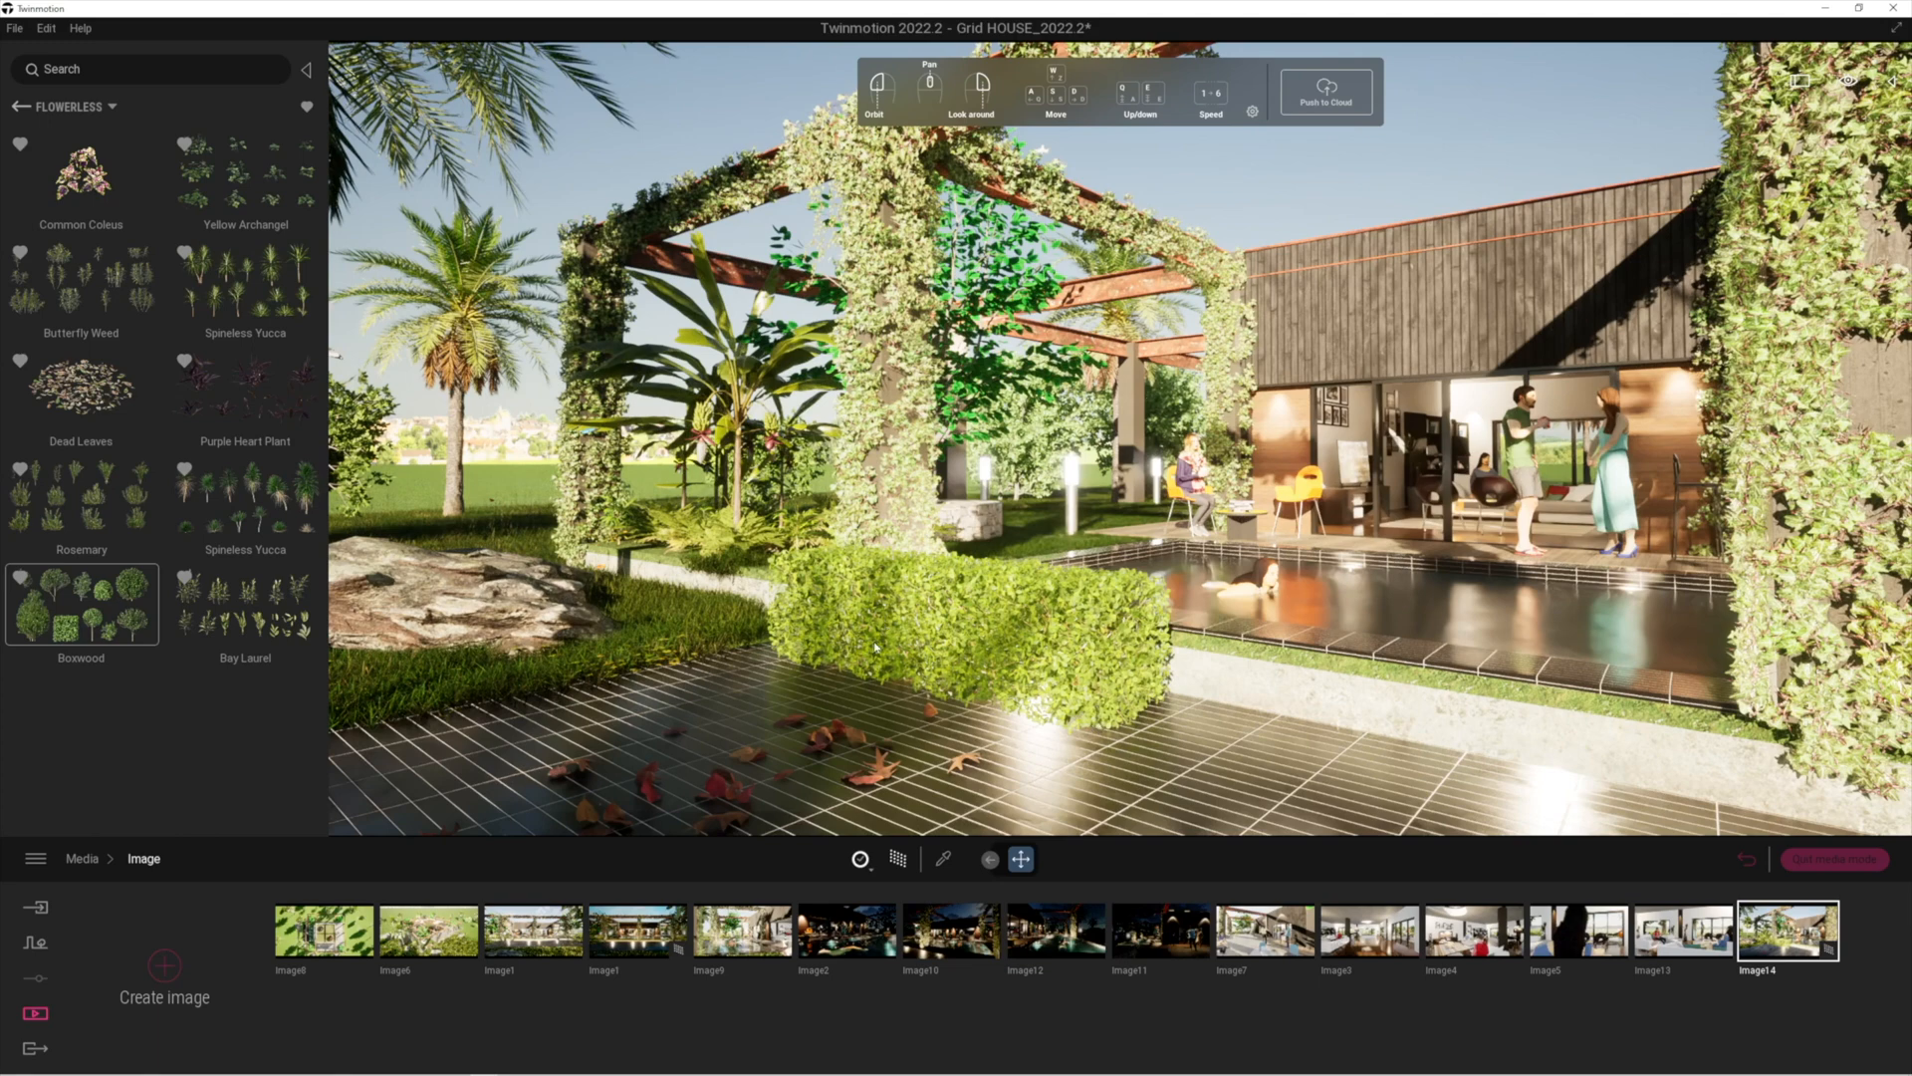
Place Spineless Yucca 11, 07 and 12 near the Boxwood hedge at the pool edge.
click(81, 603)
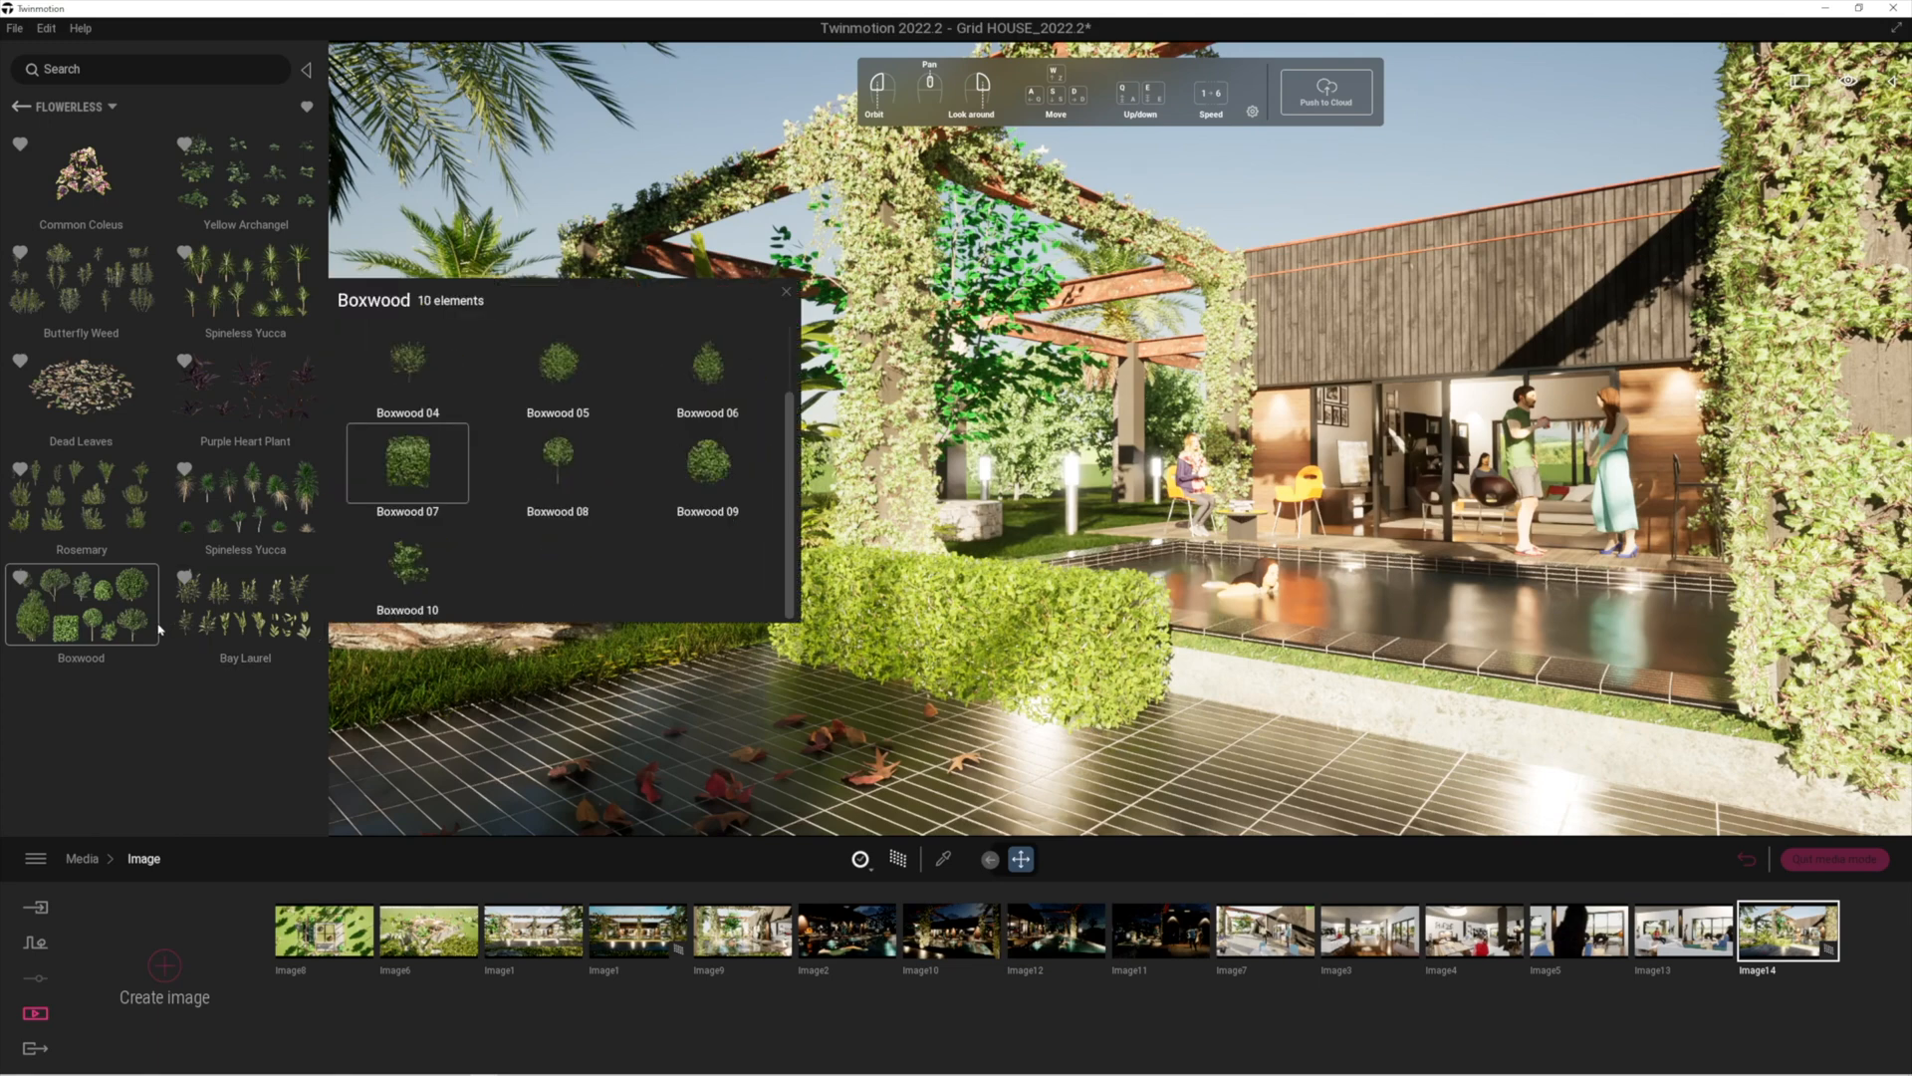
click(244, 494)
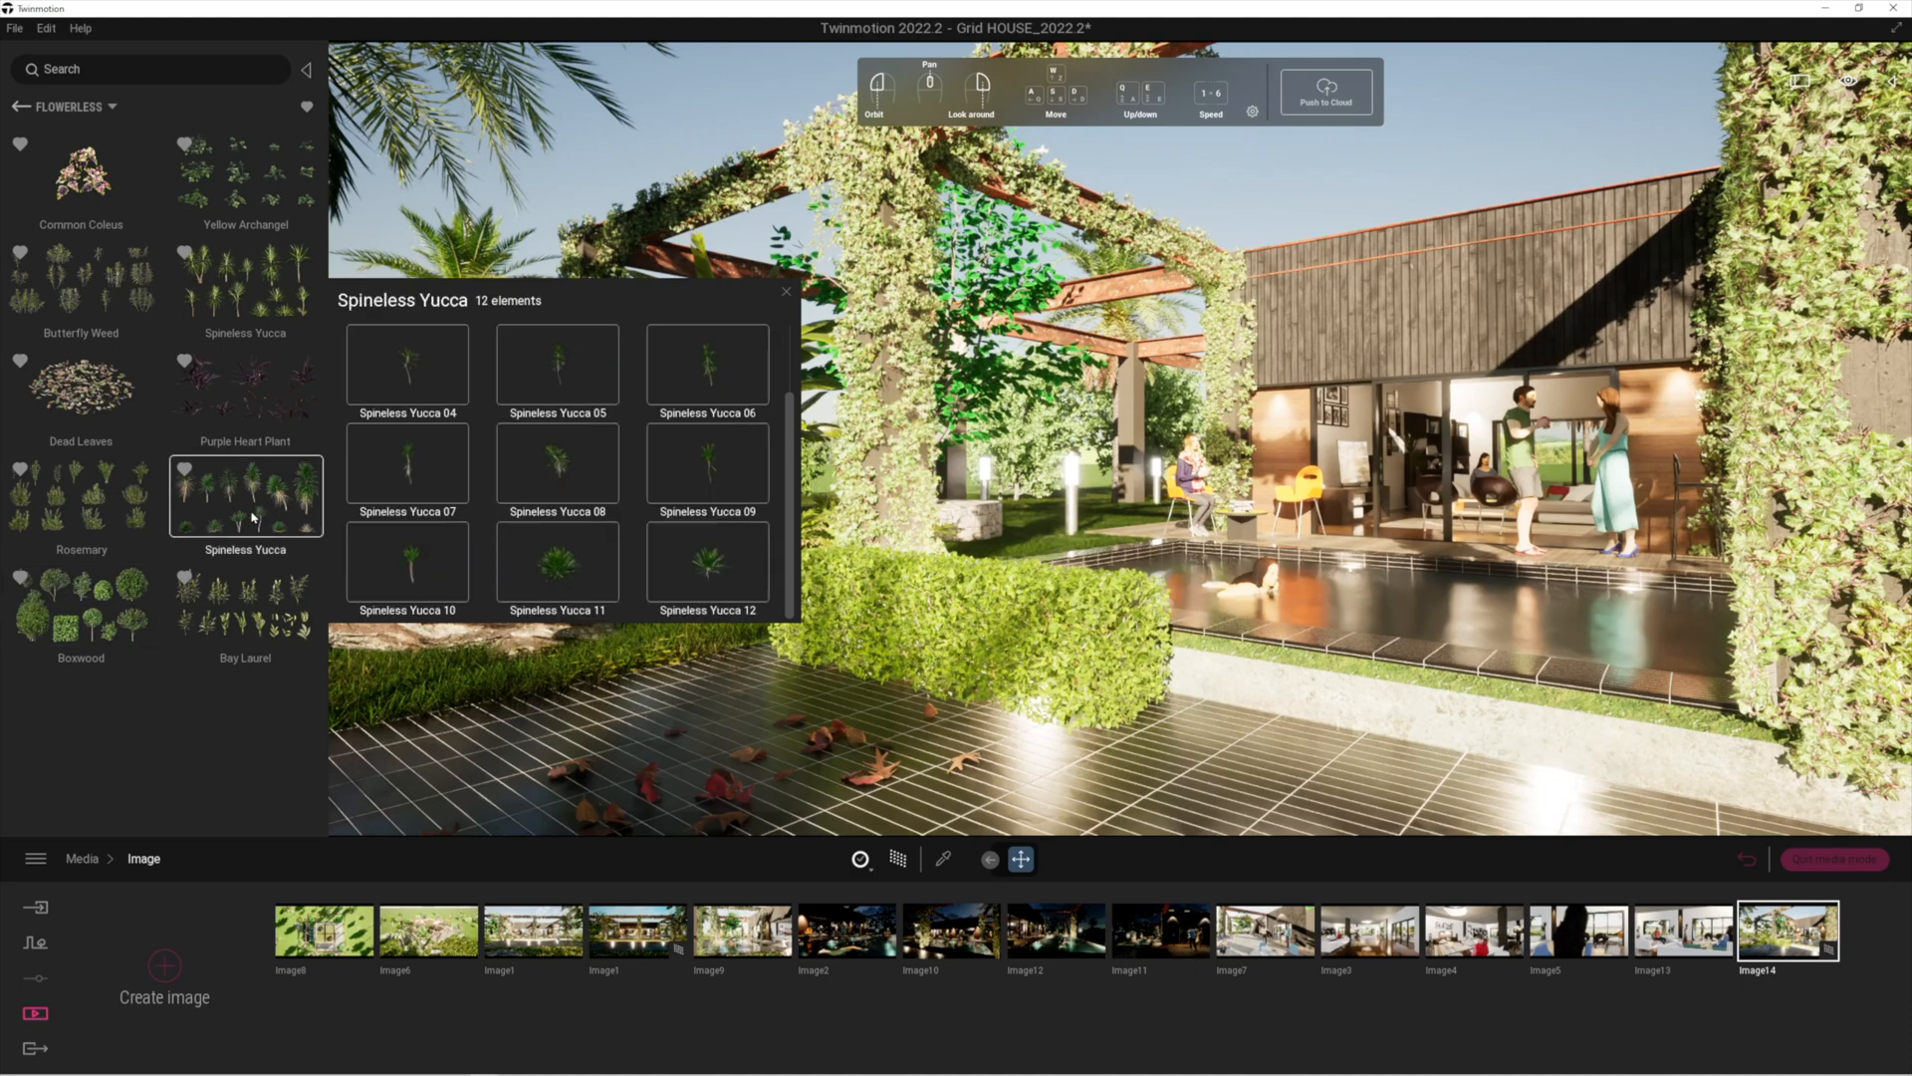
mouse_move(556, 577)
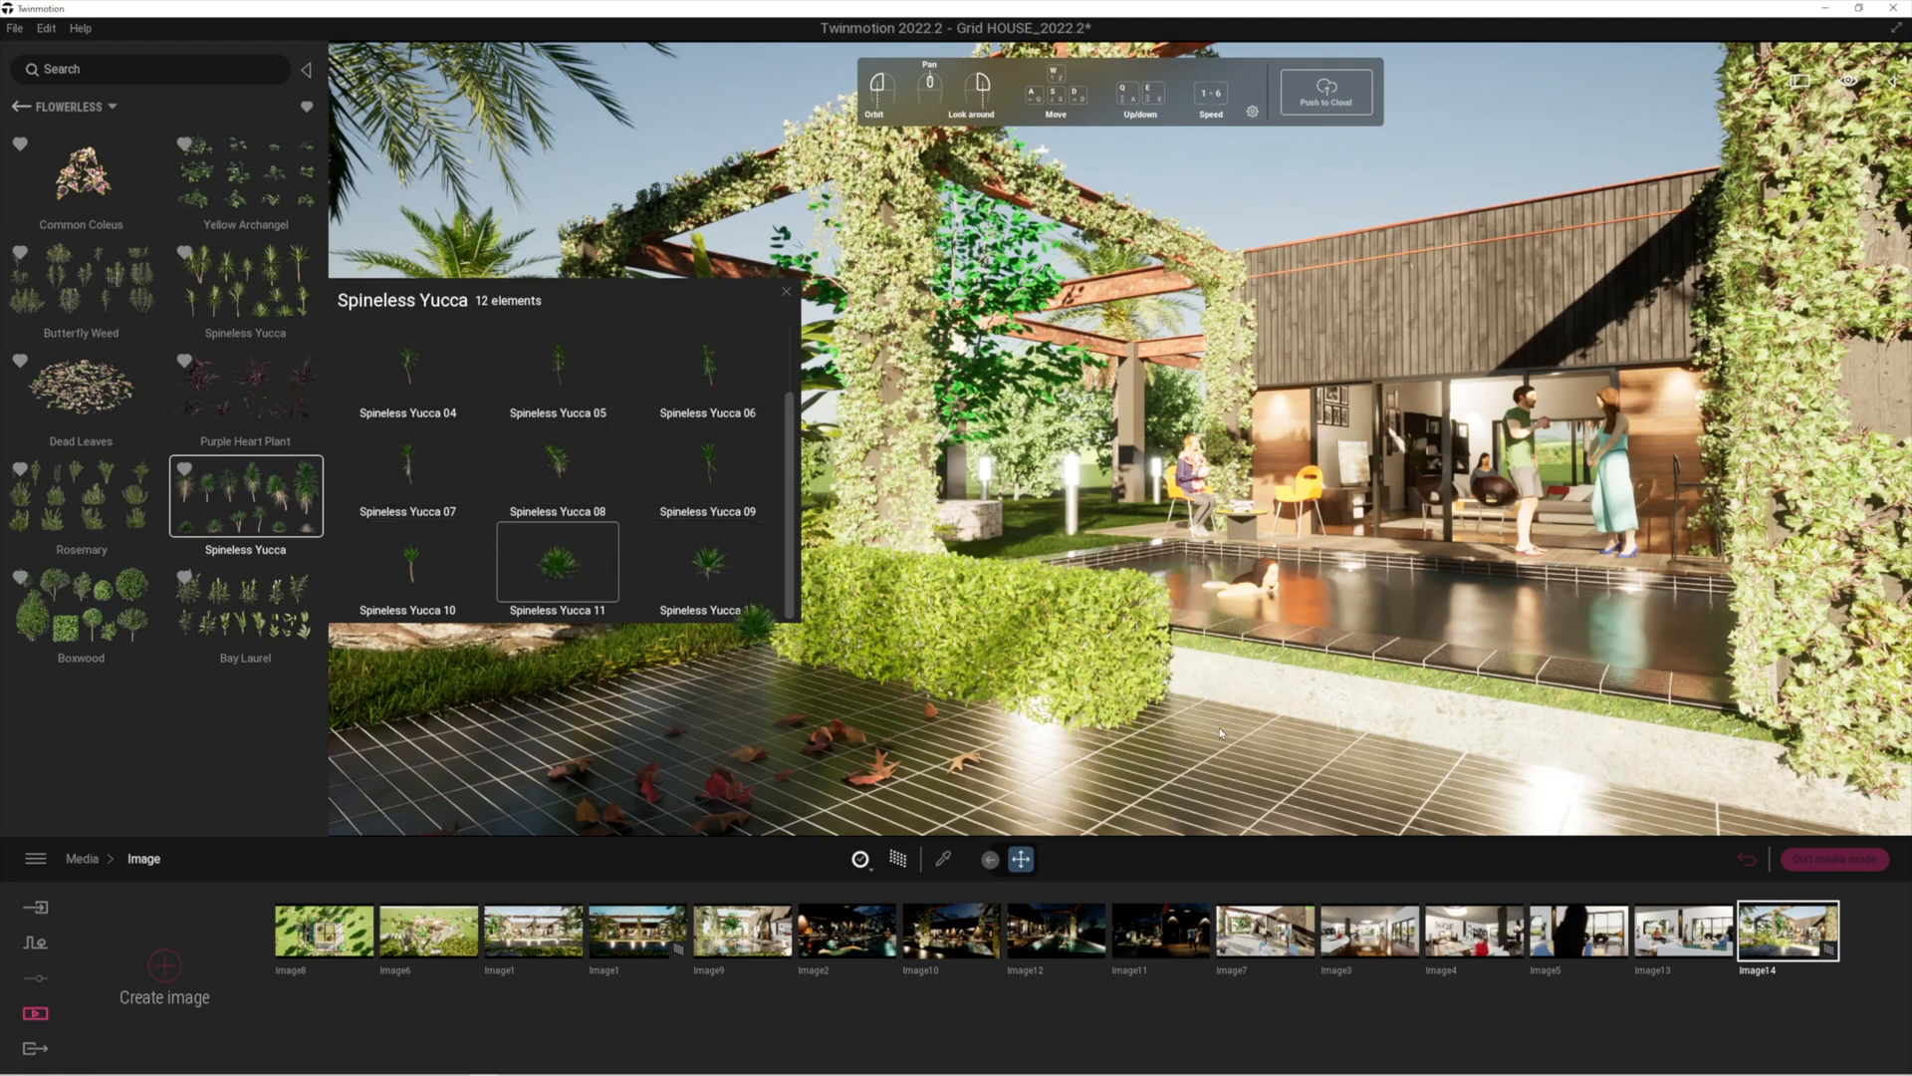
mouse_move(1244, 746)
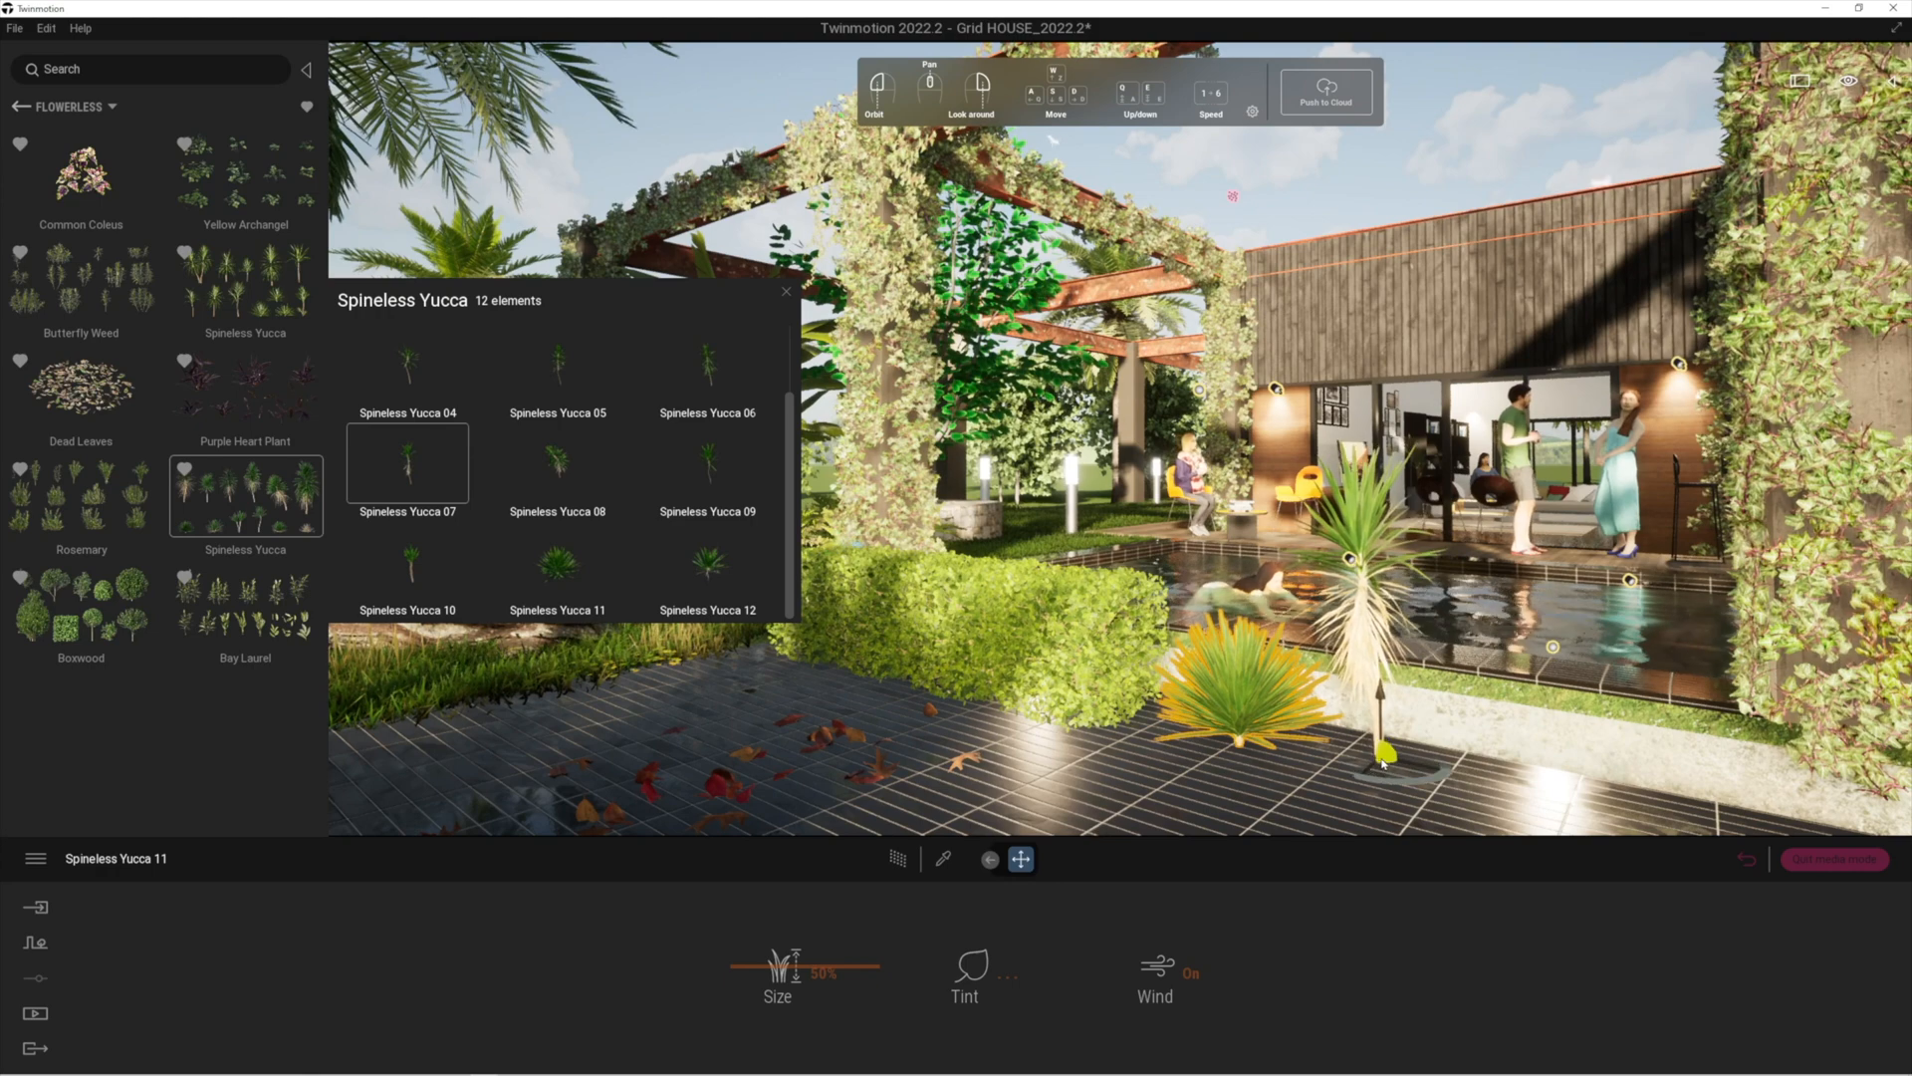
click(408, 461)
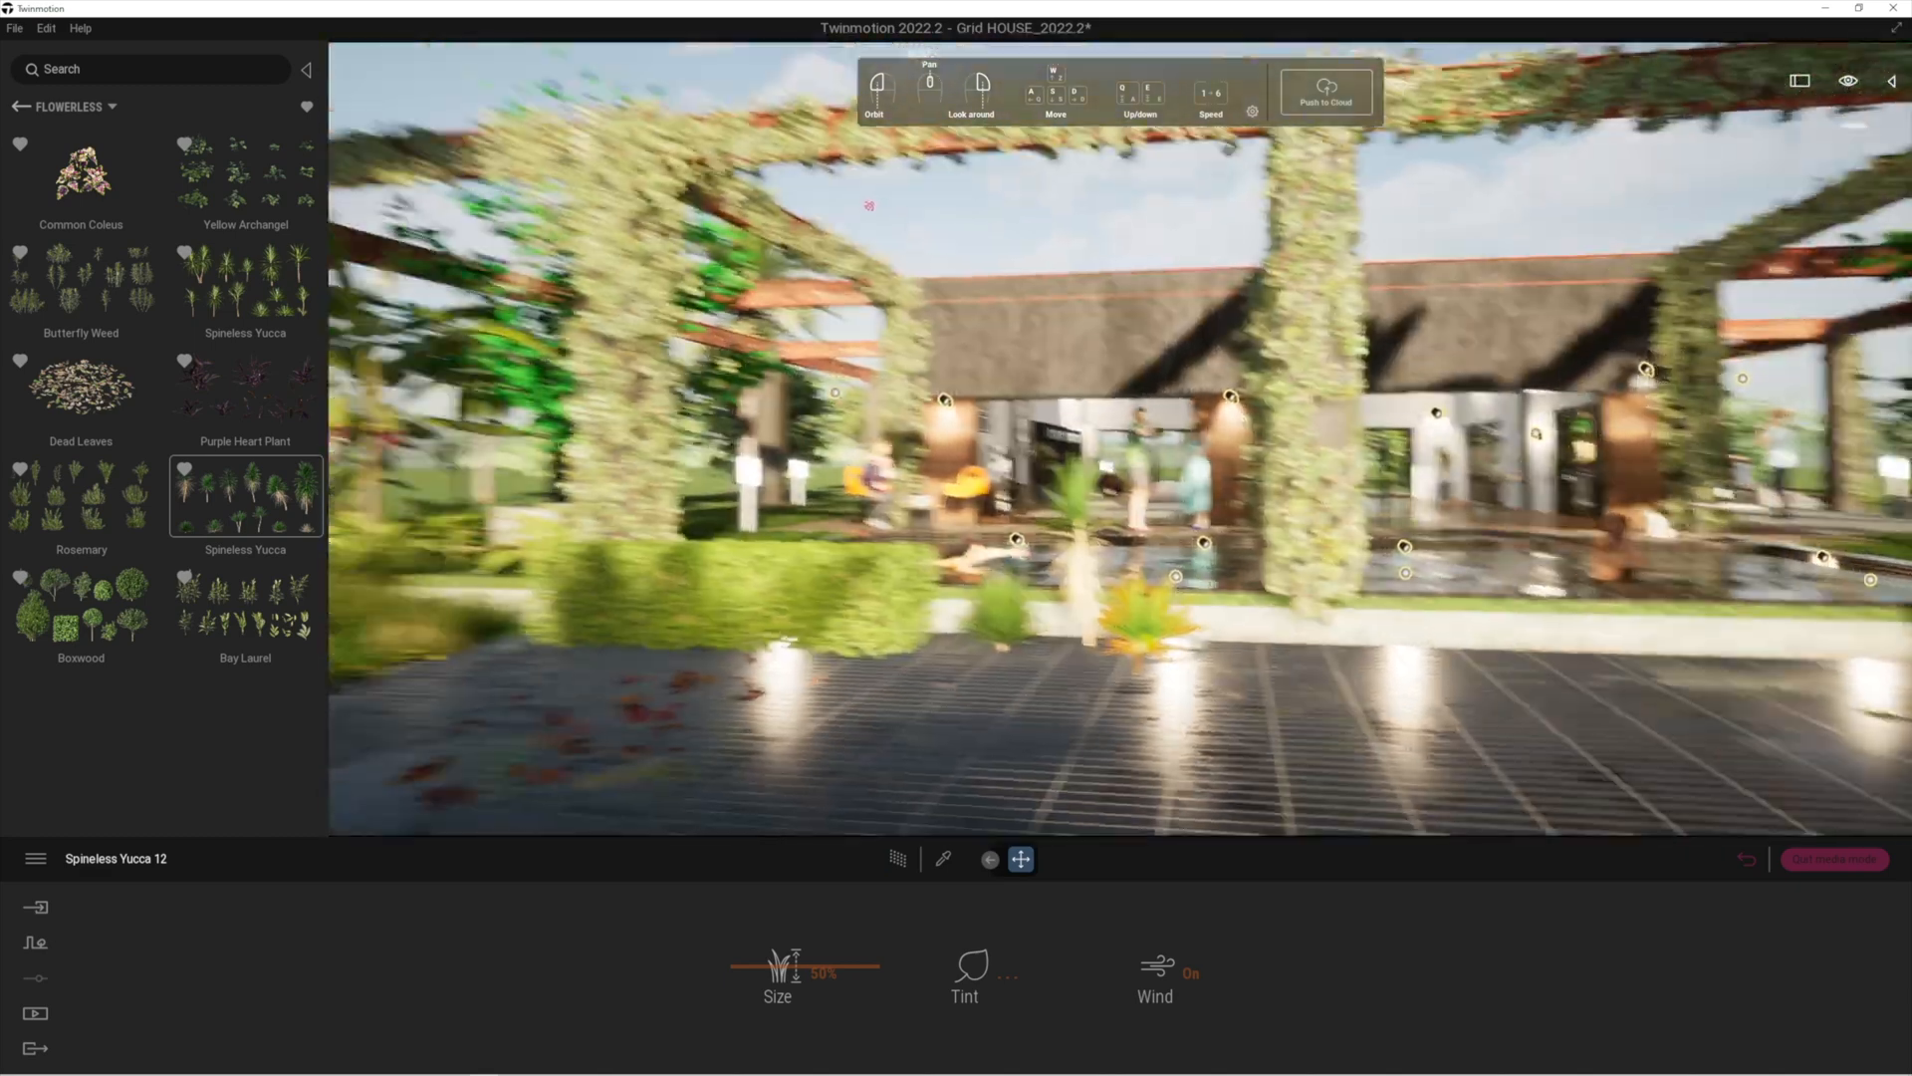
Scatter Dead Leaves 01, 02 and 03 across the tiled pavement.
click(80, 386)
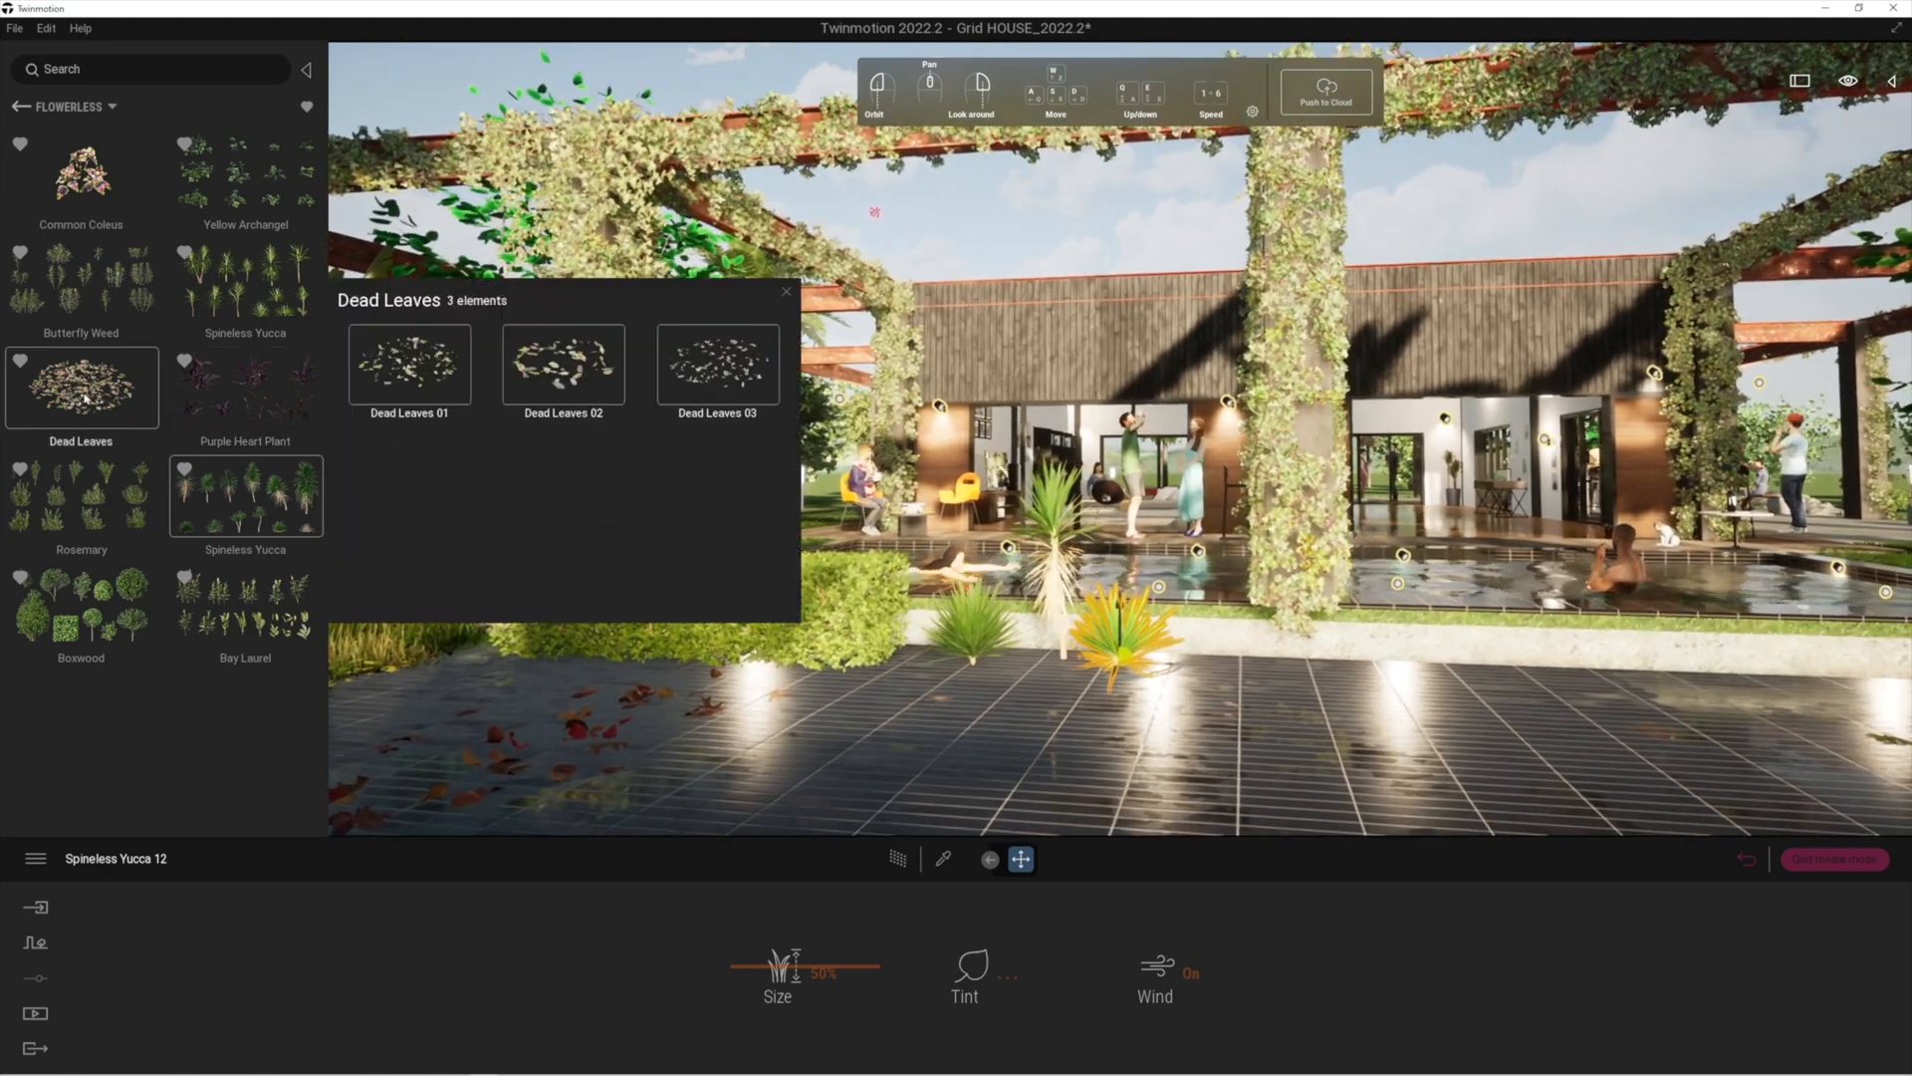
click(786, 292)
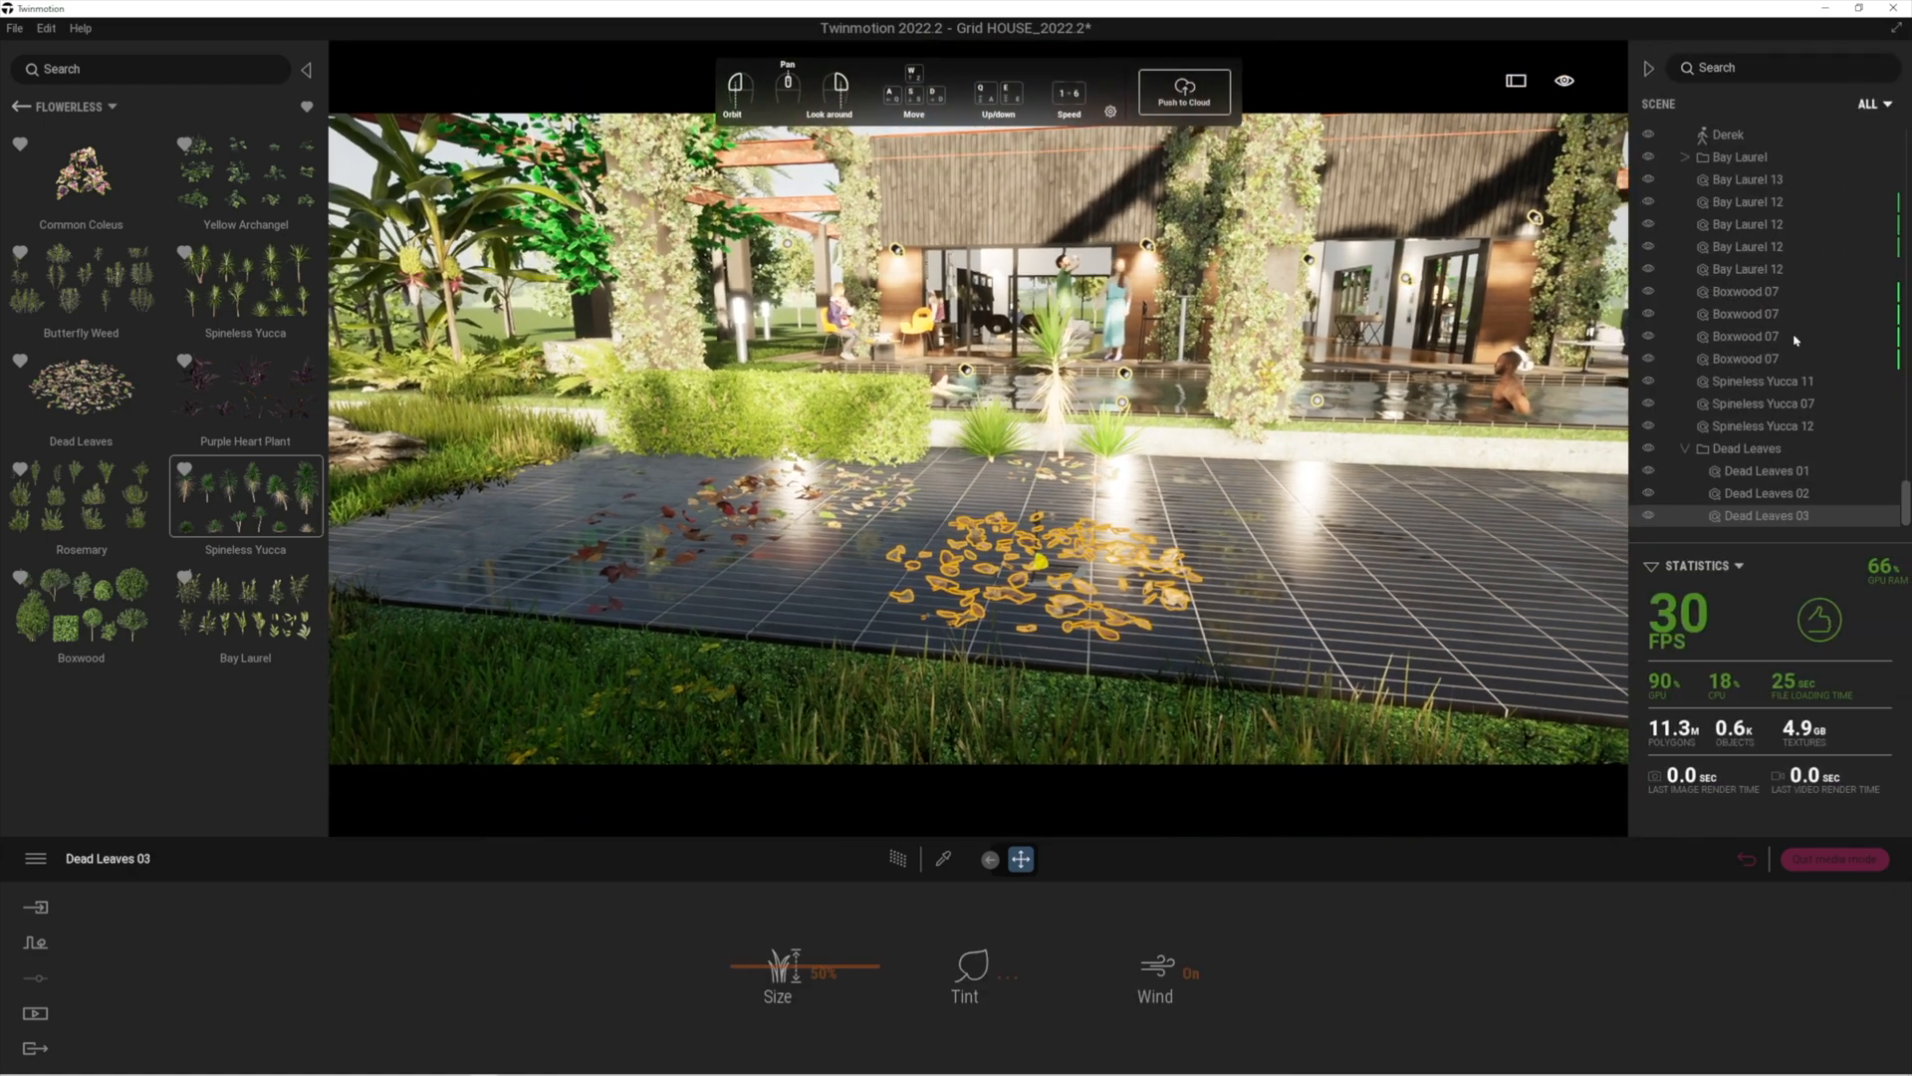
click(1765, 471)
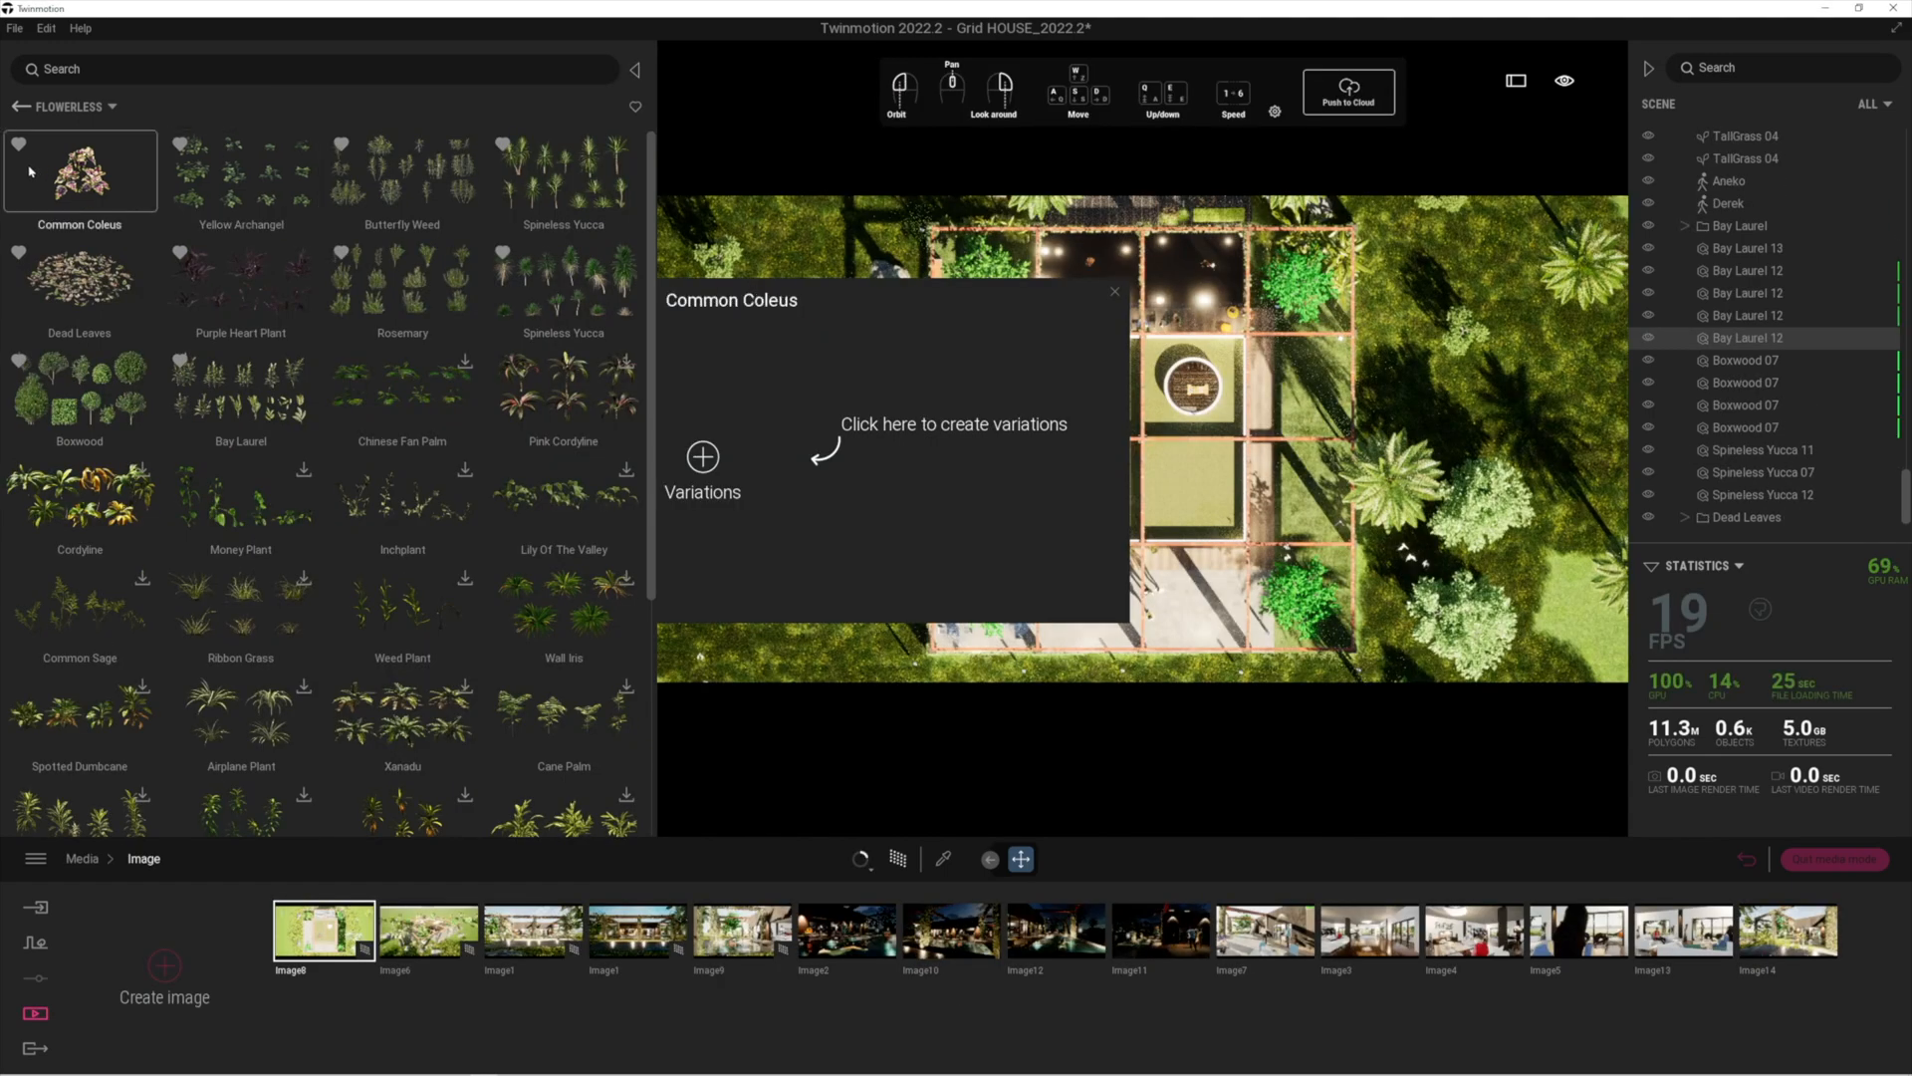
Narrow and collapse the plant library panel, then switch to the top-down Image 8 view.
click(564, 170)
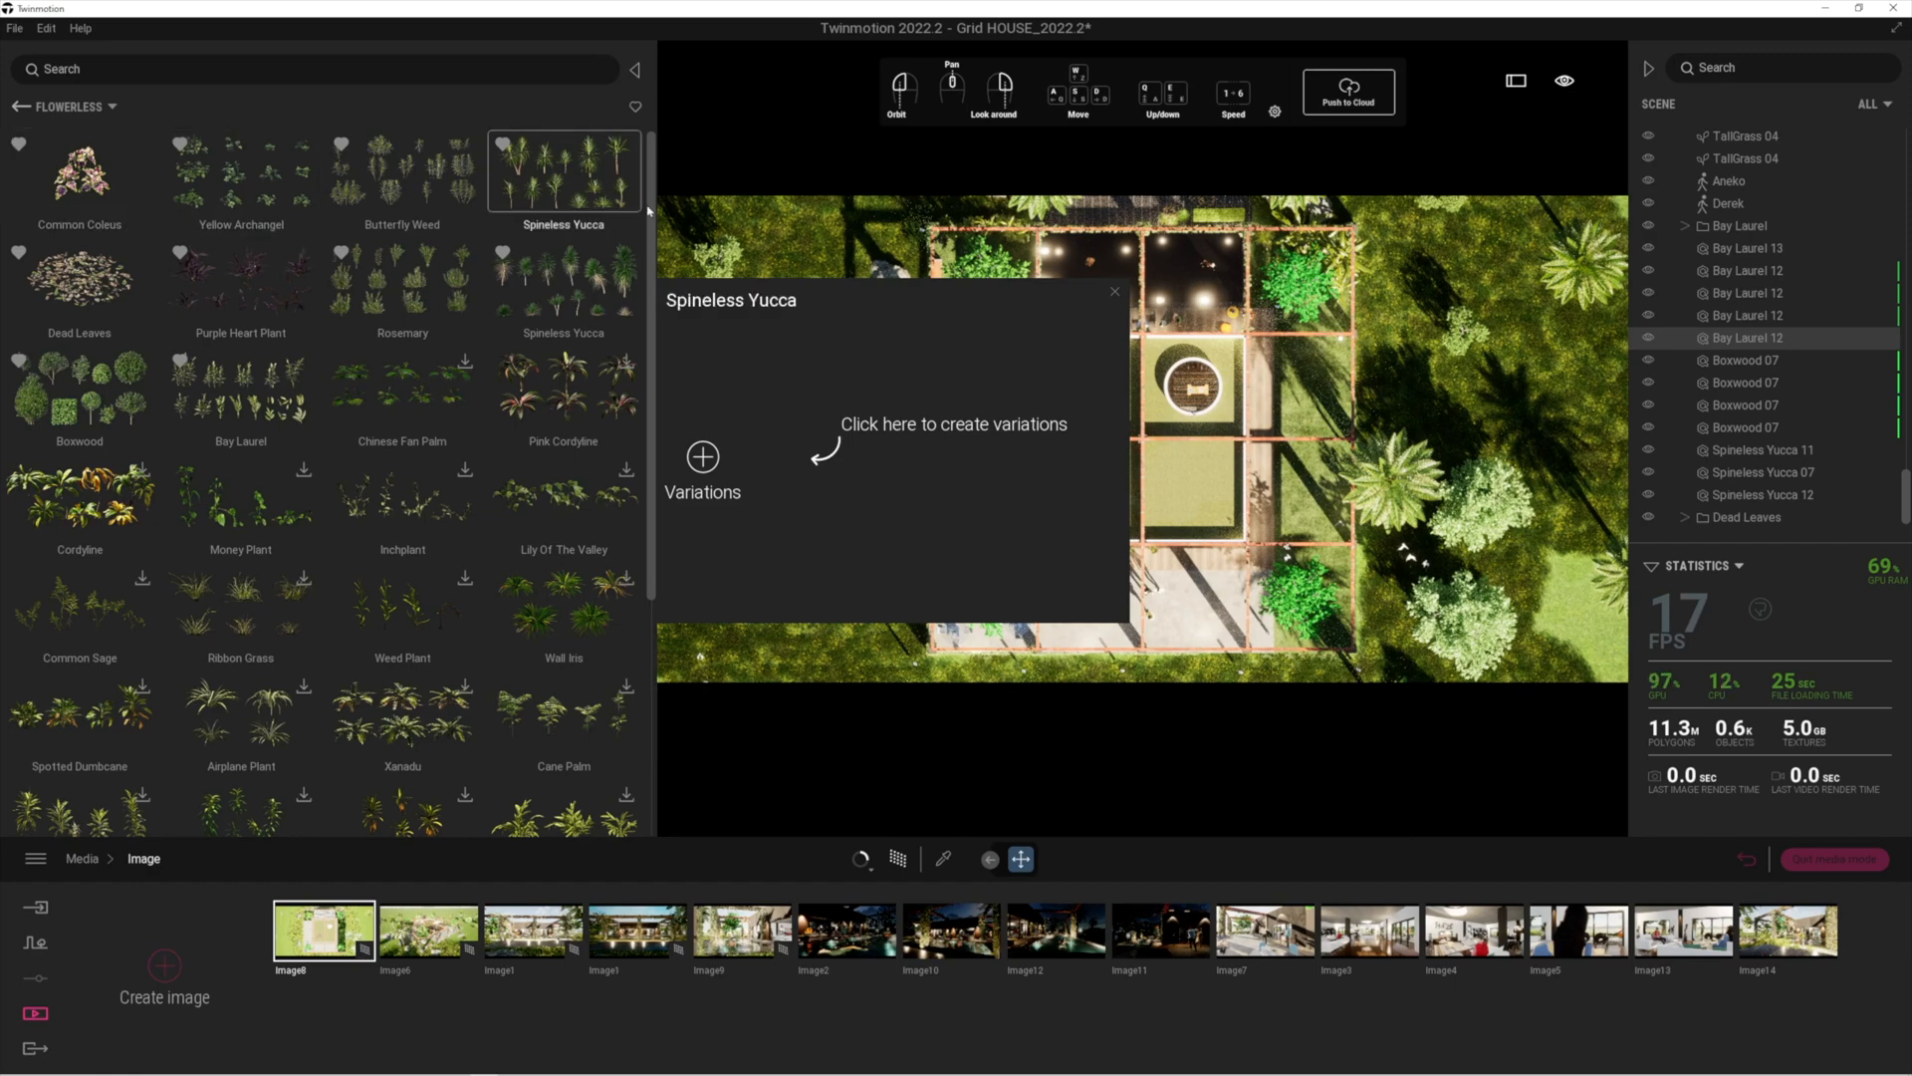
click(1112, 292)
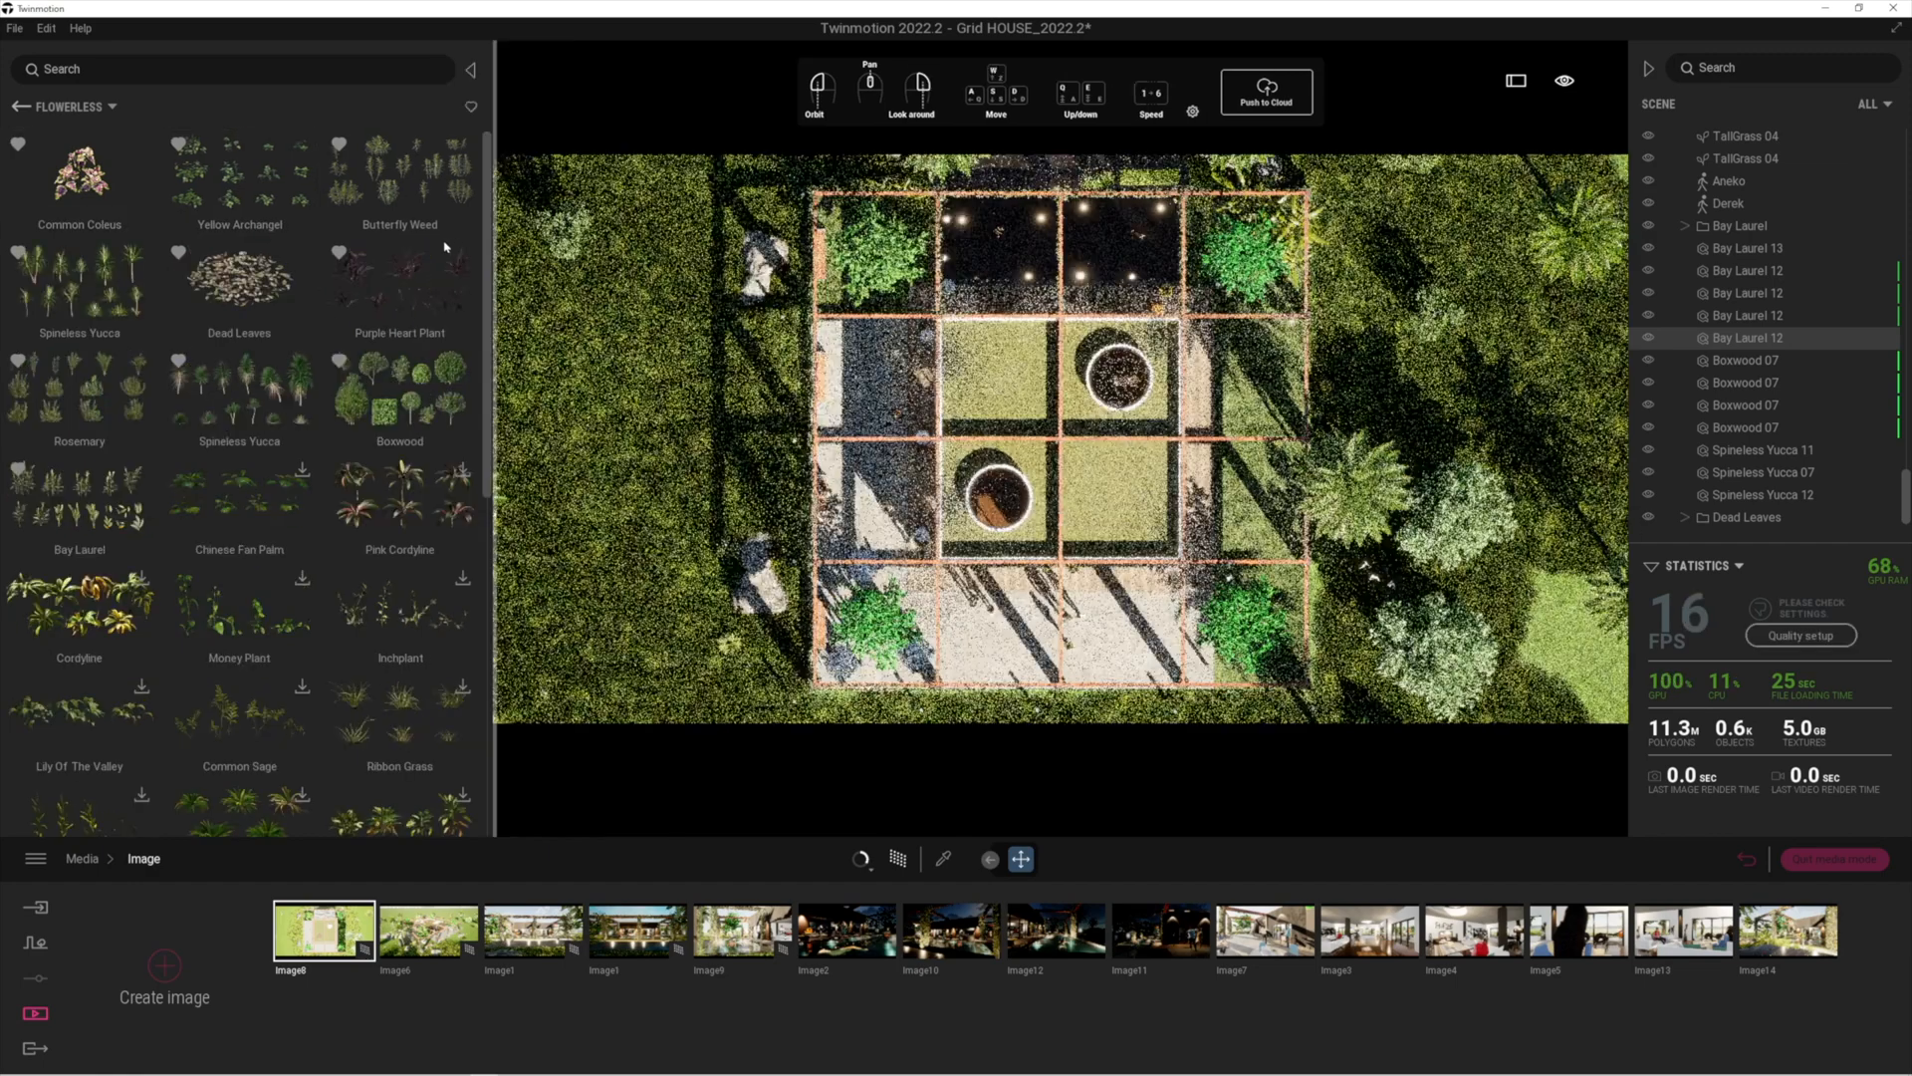
click(399, 280)
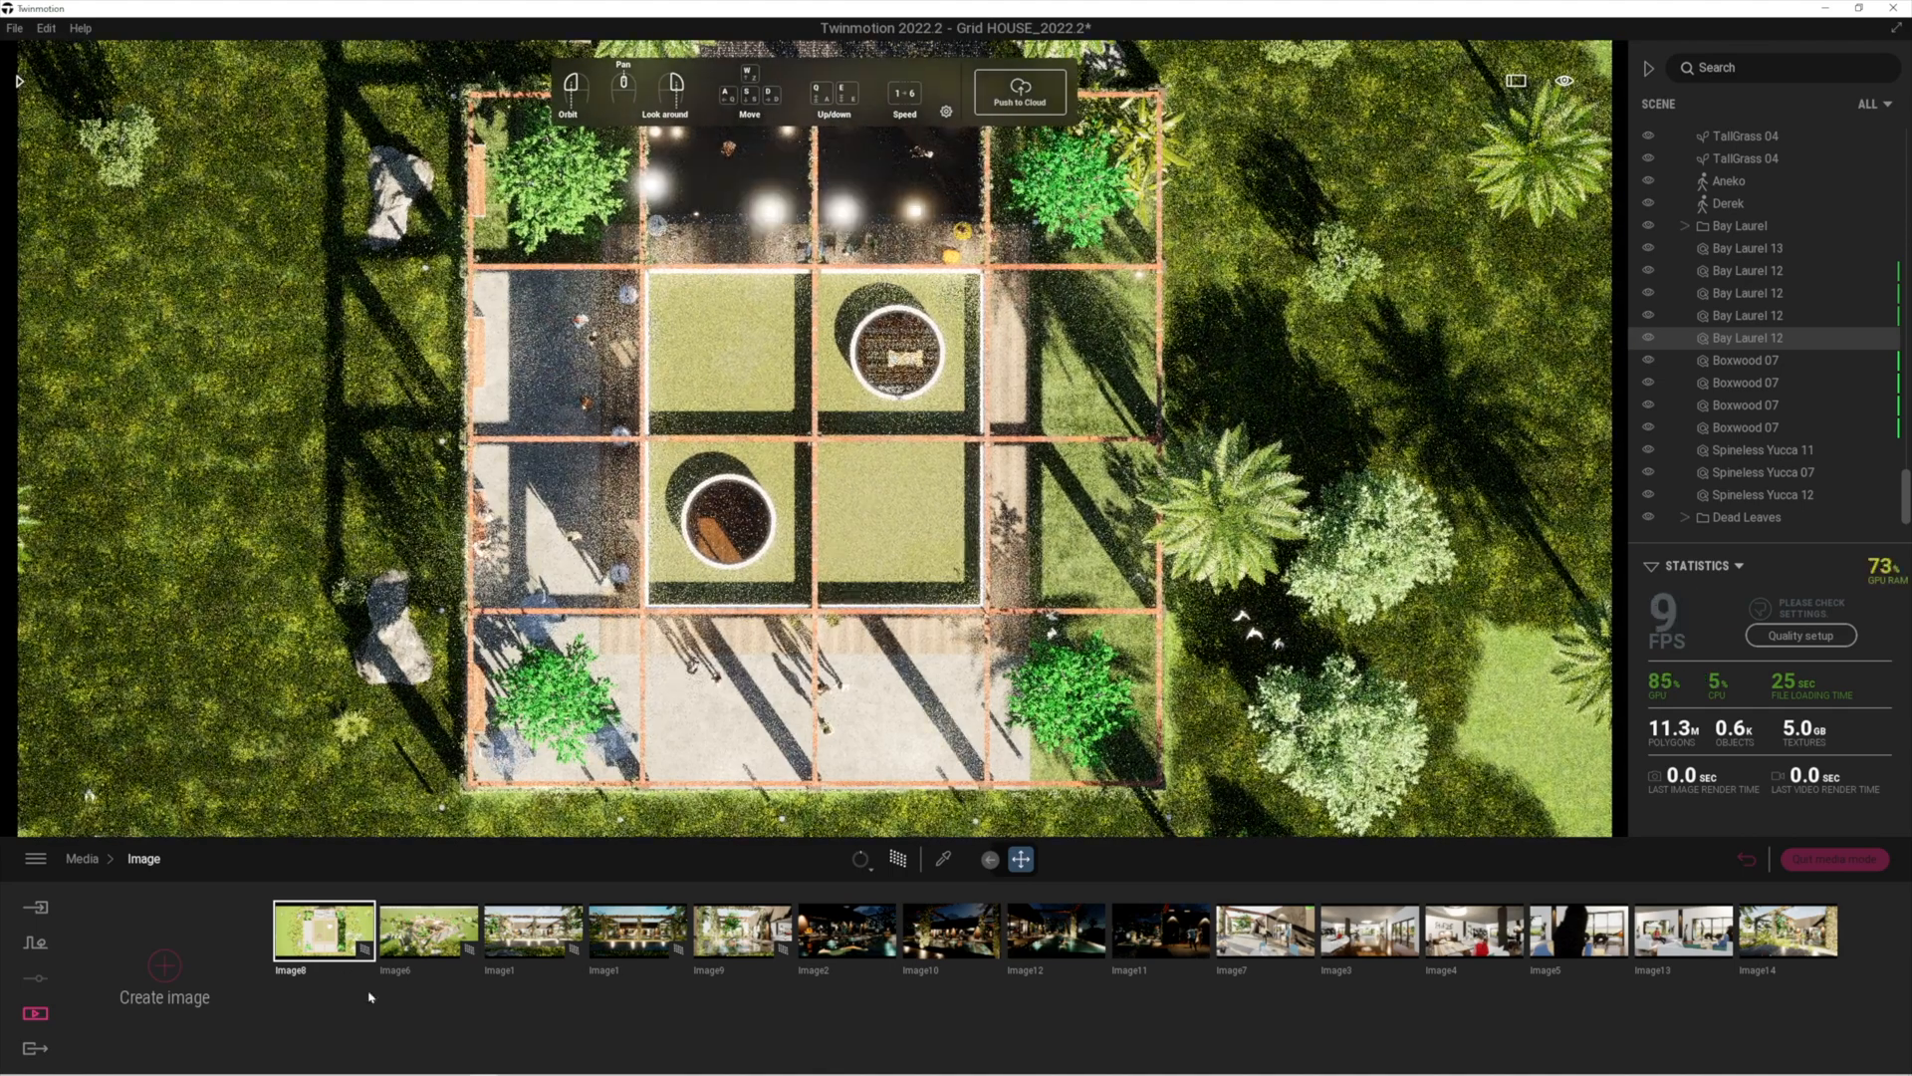
mouse_move(325, 933)
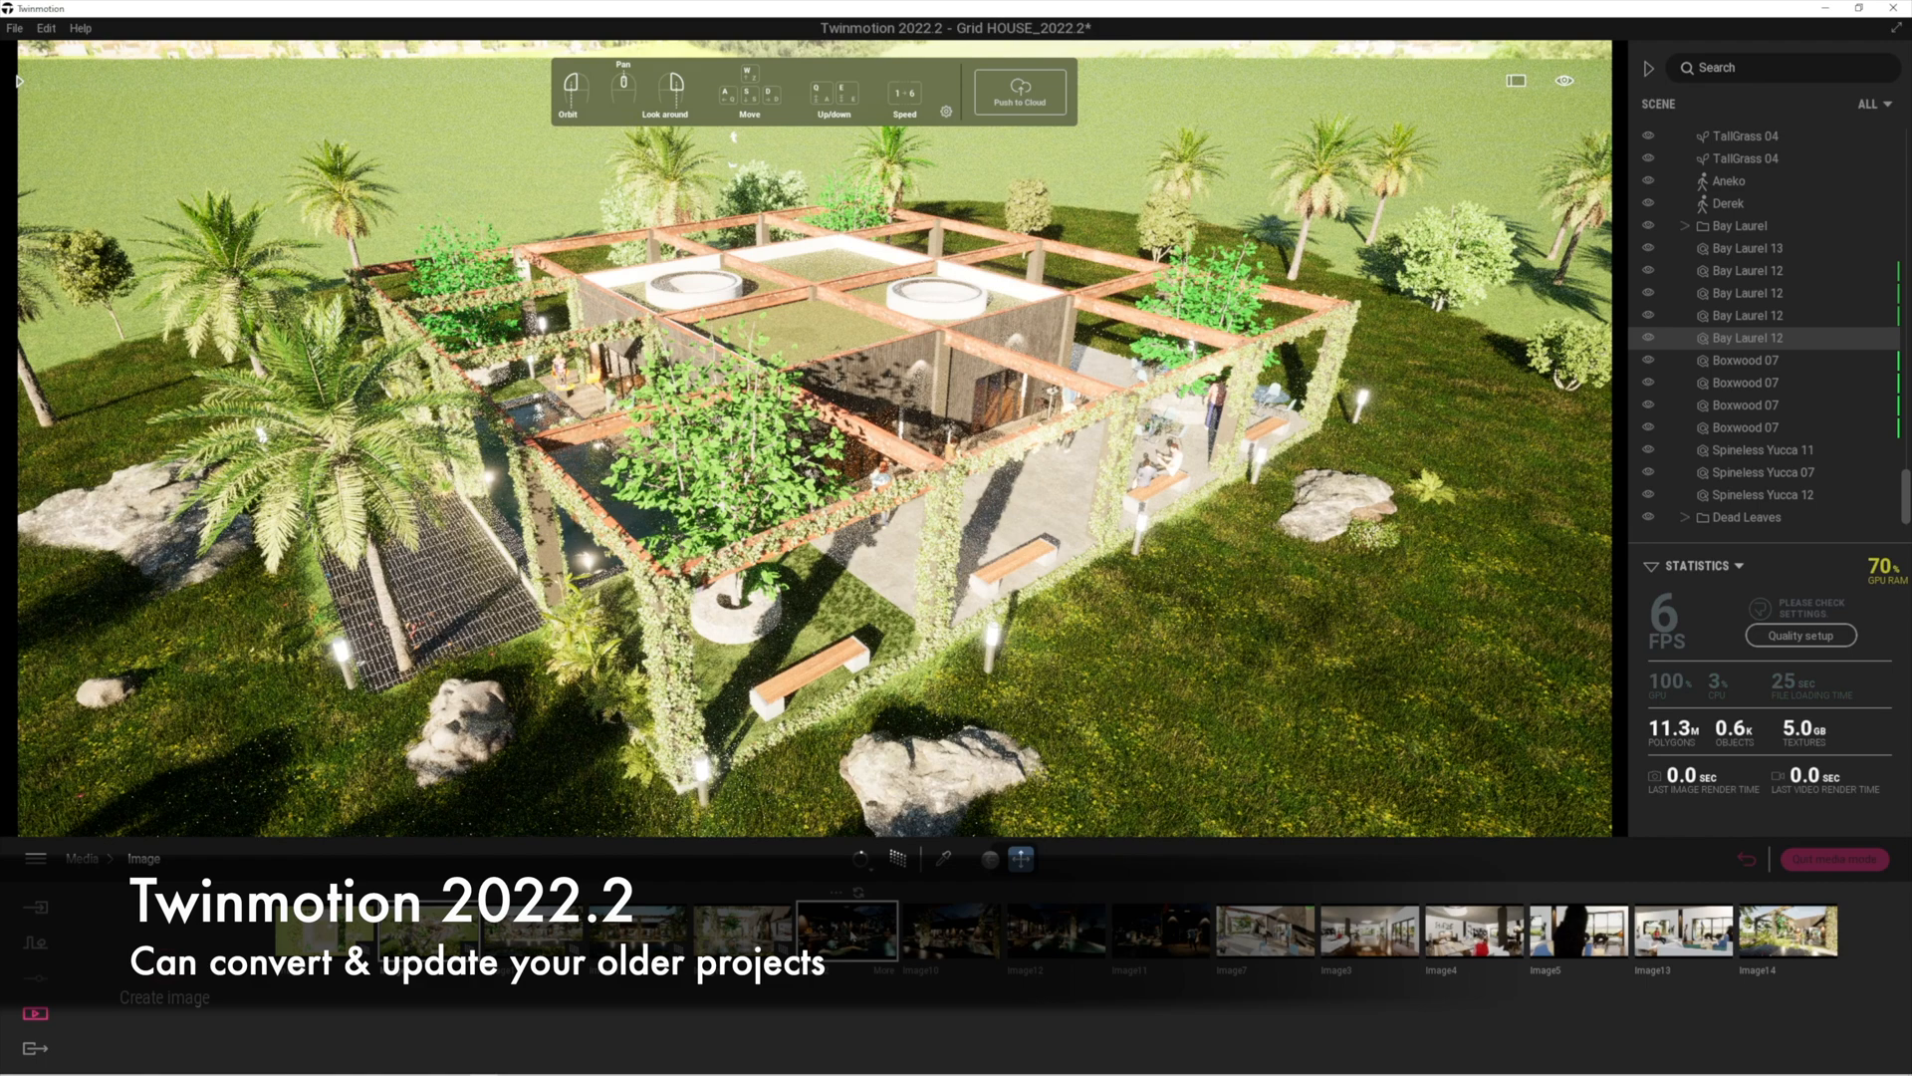
Switch to the night-time pool view (Image 2) and render it with path tracing.
click(846, 930)
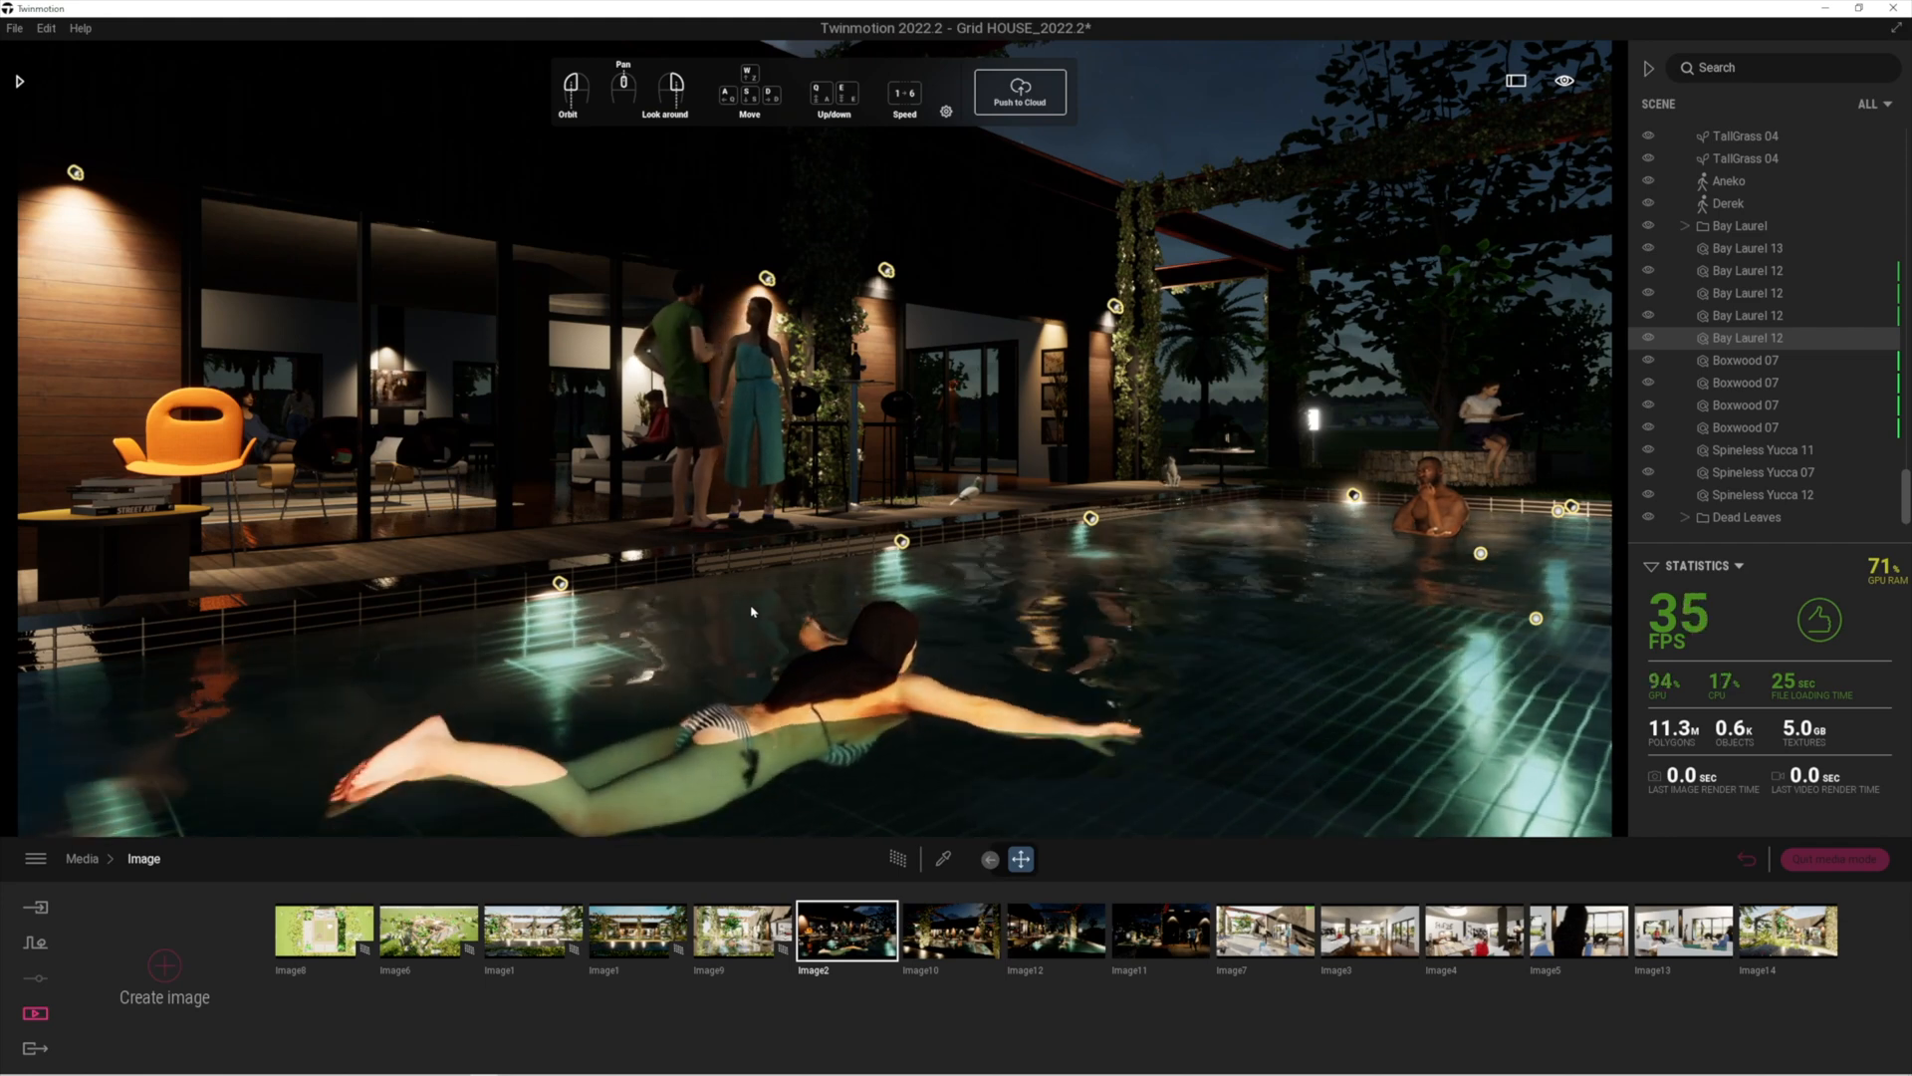
mouse_move(899, 859)
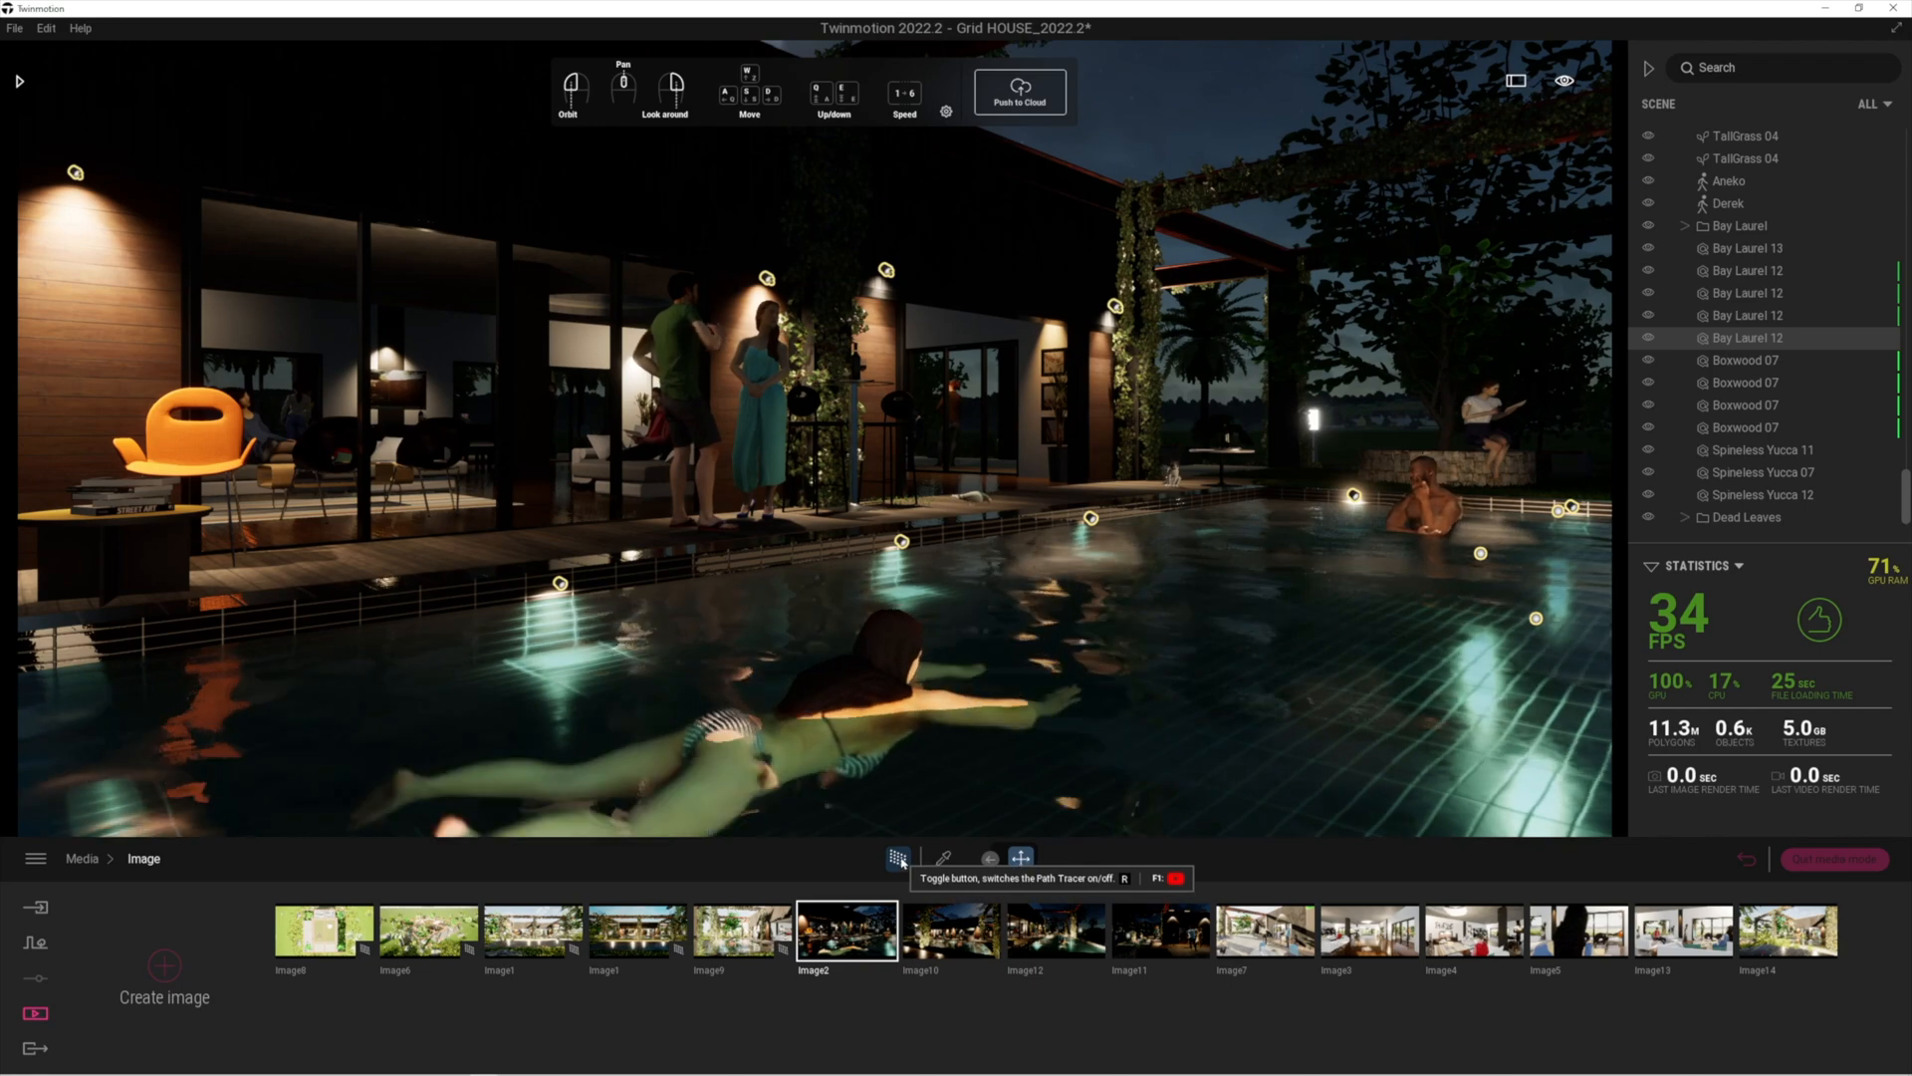
click(902, 858)
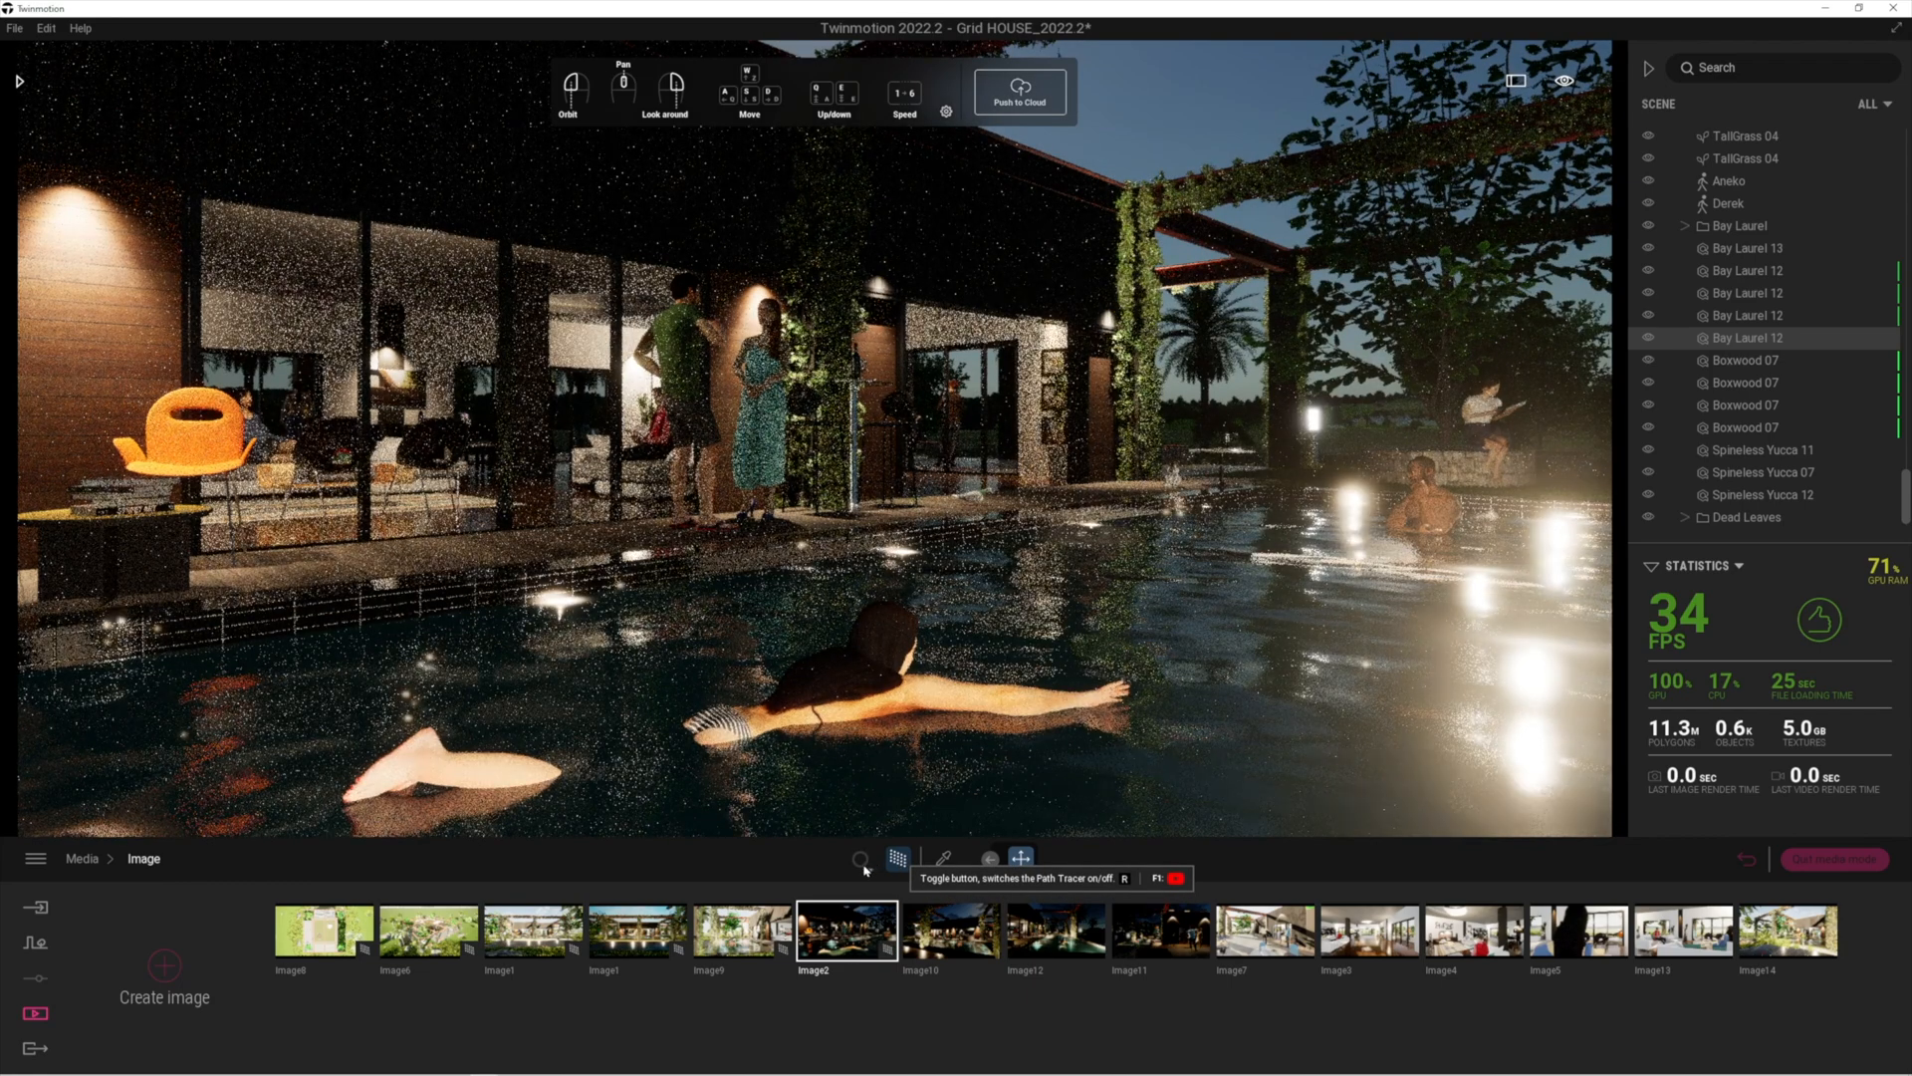
click(860, 859)
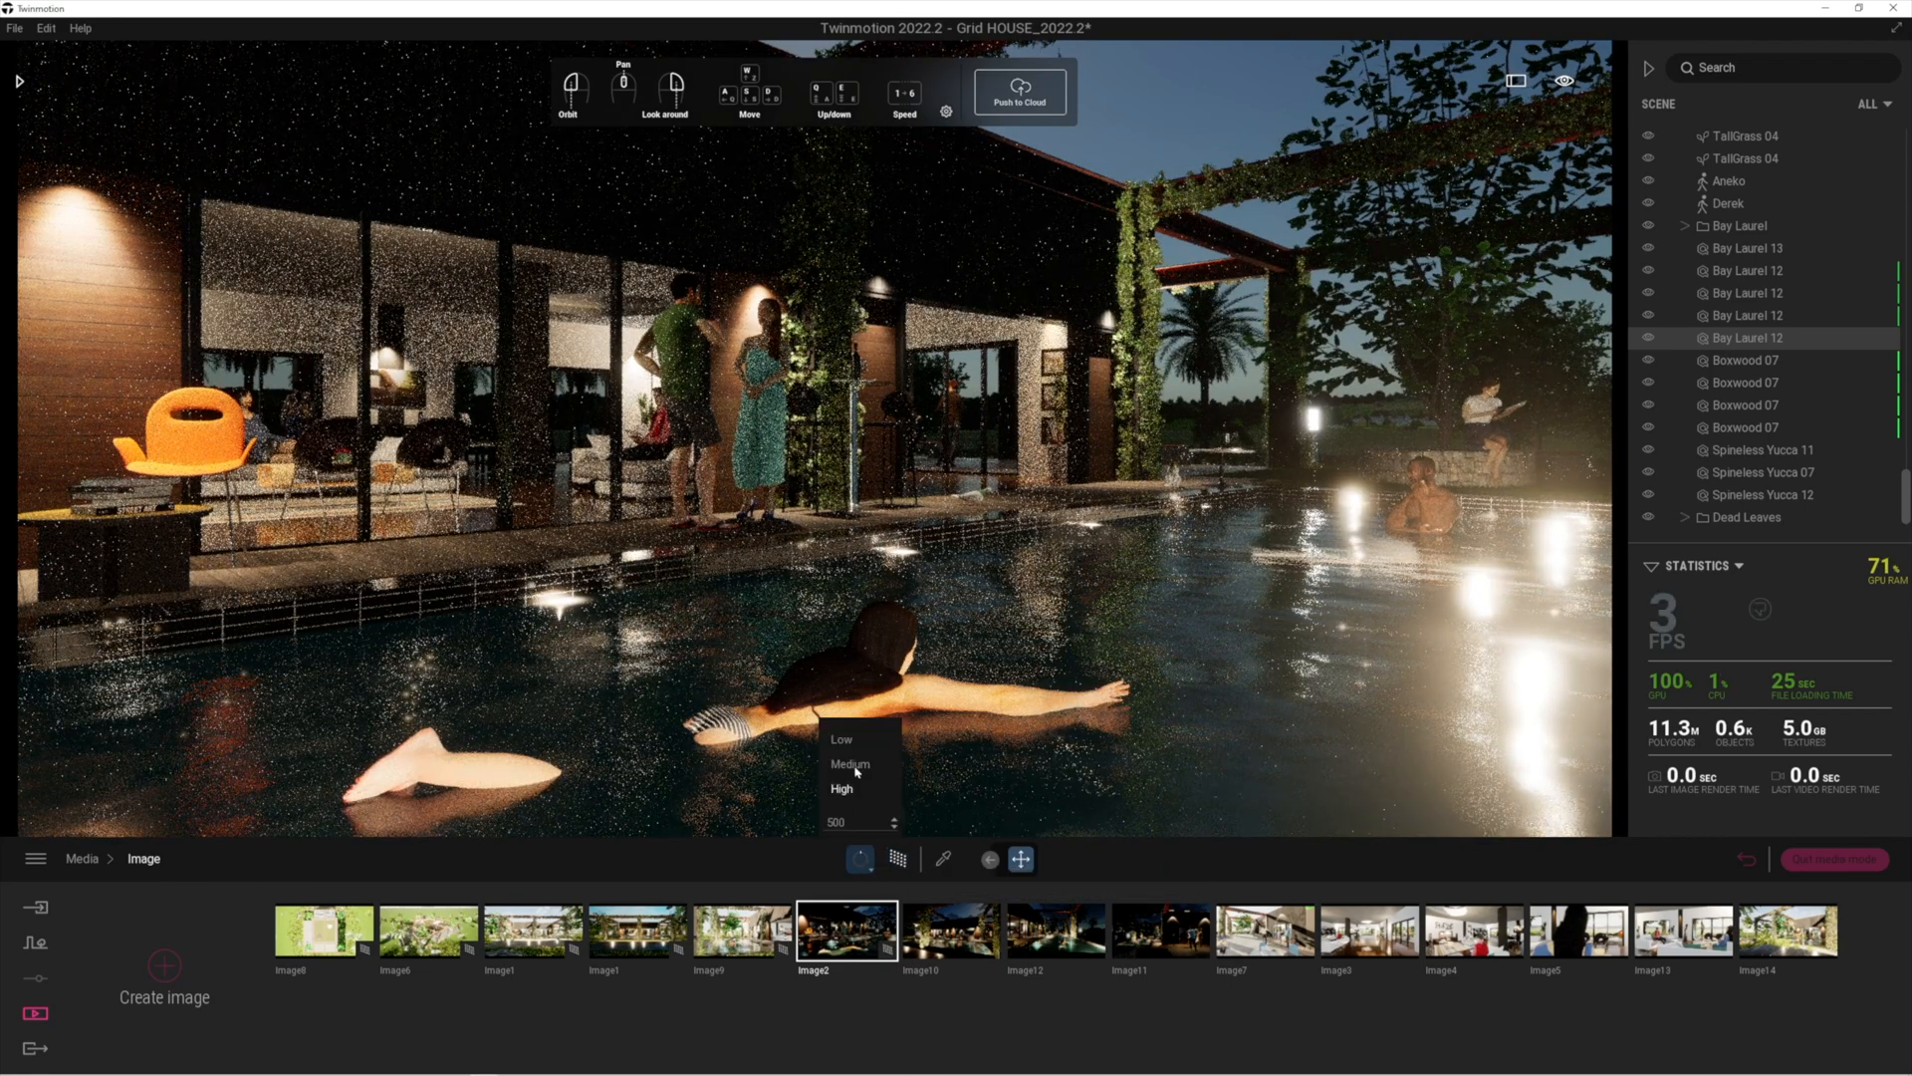
click(842, 789)
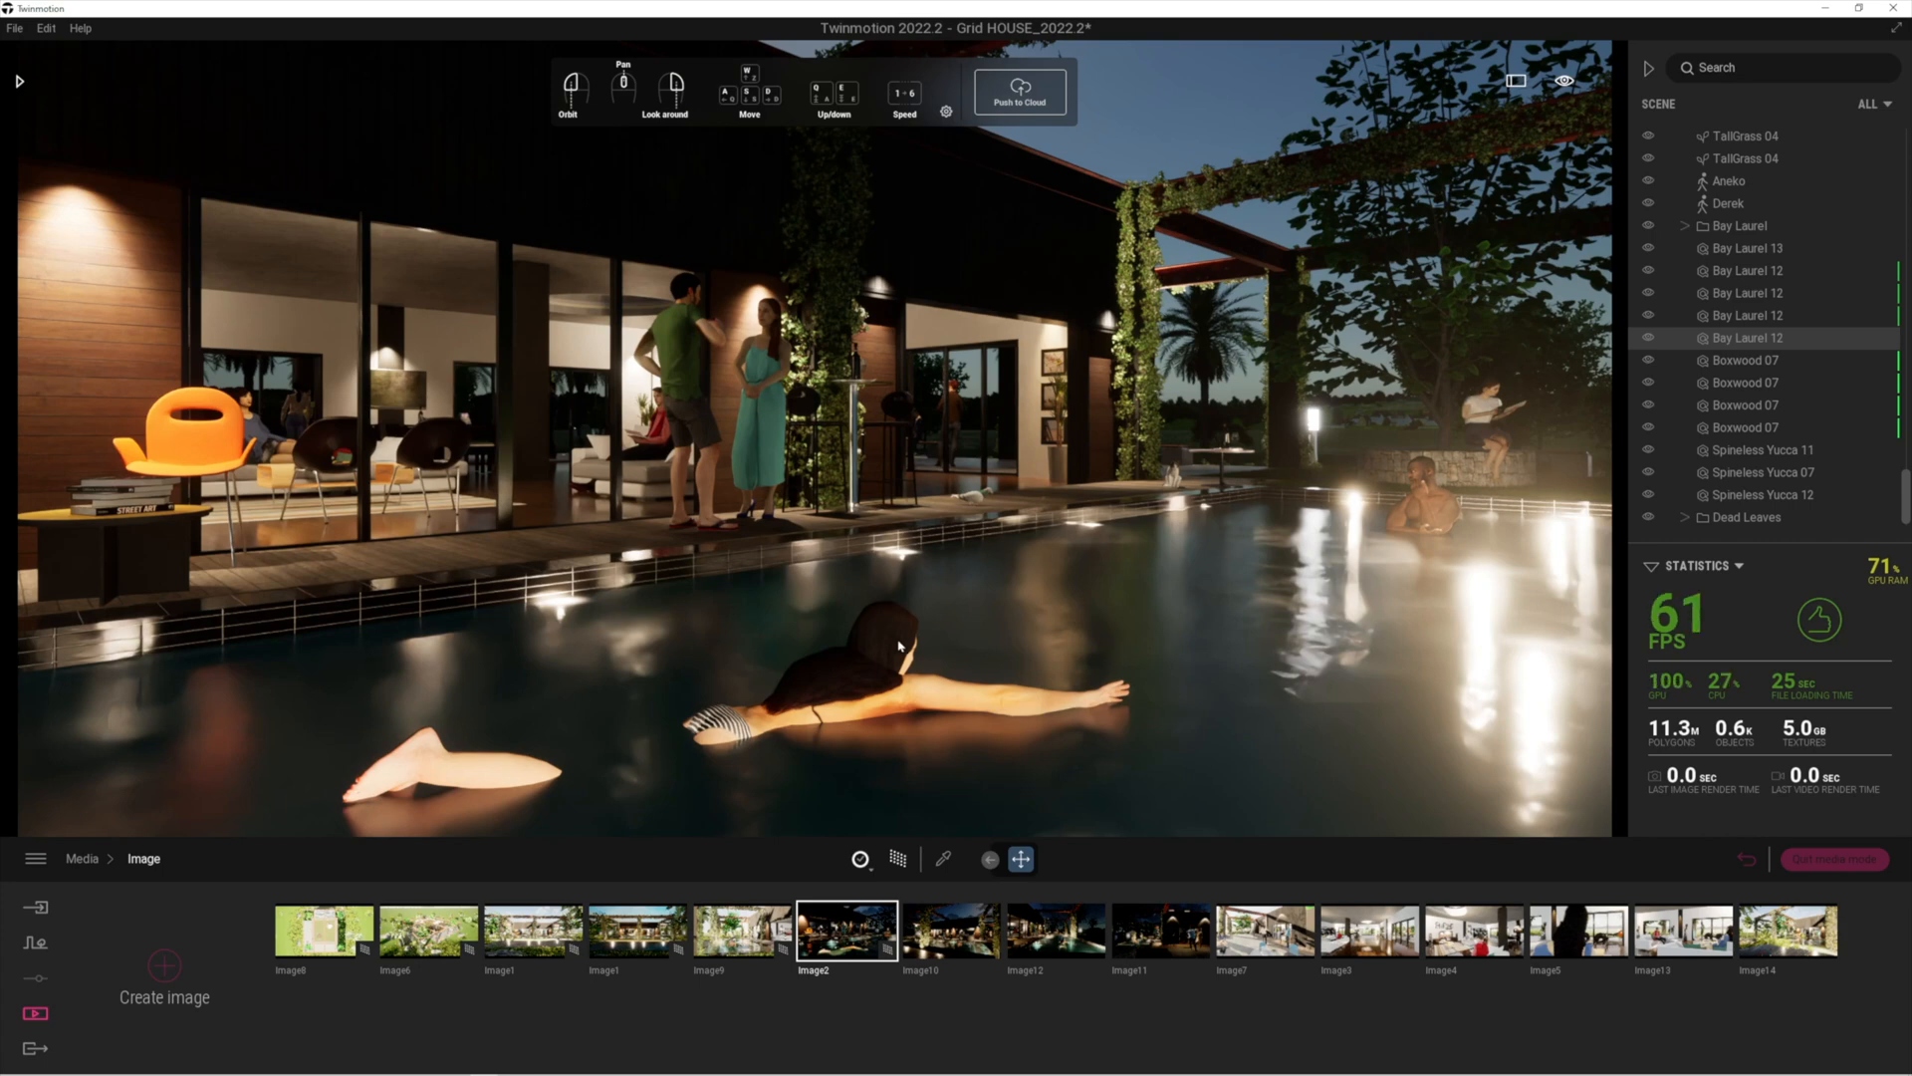
mouse_move(984, 701)
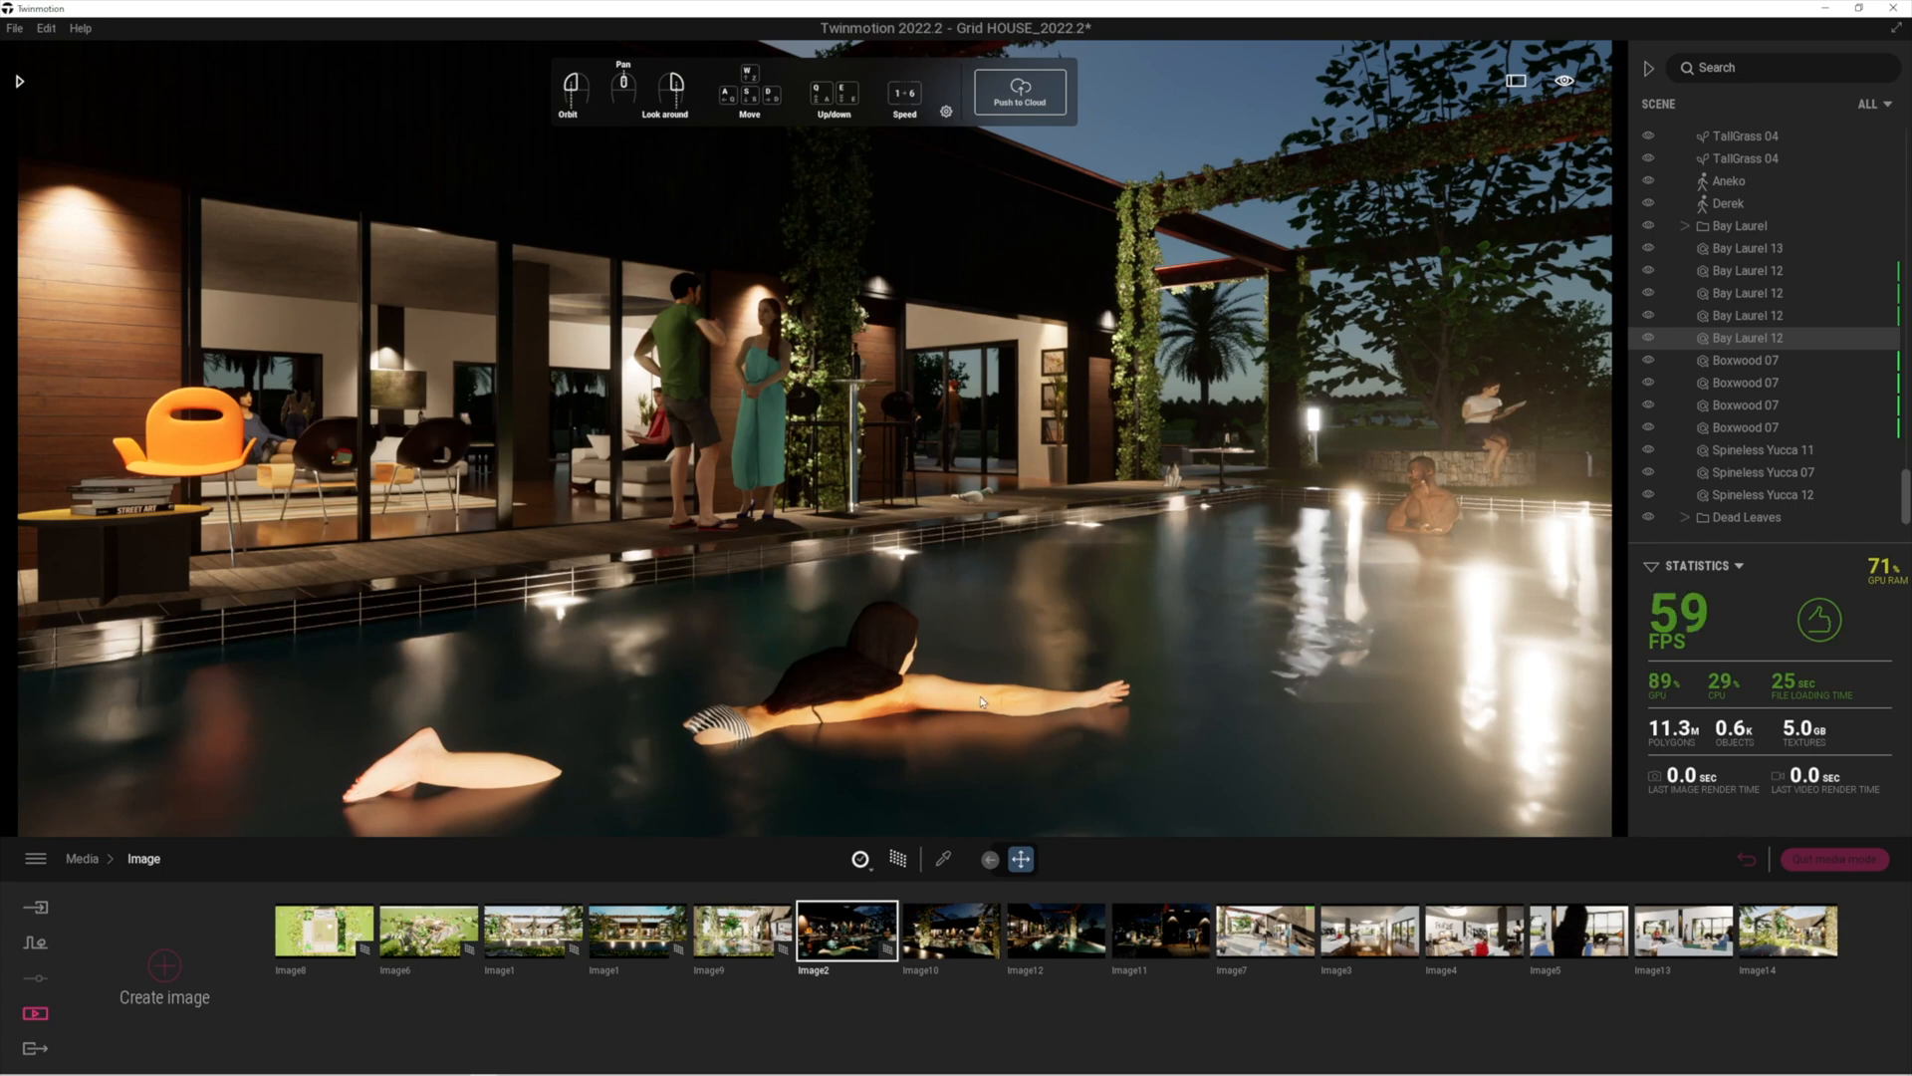